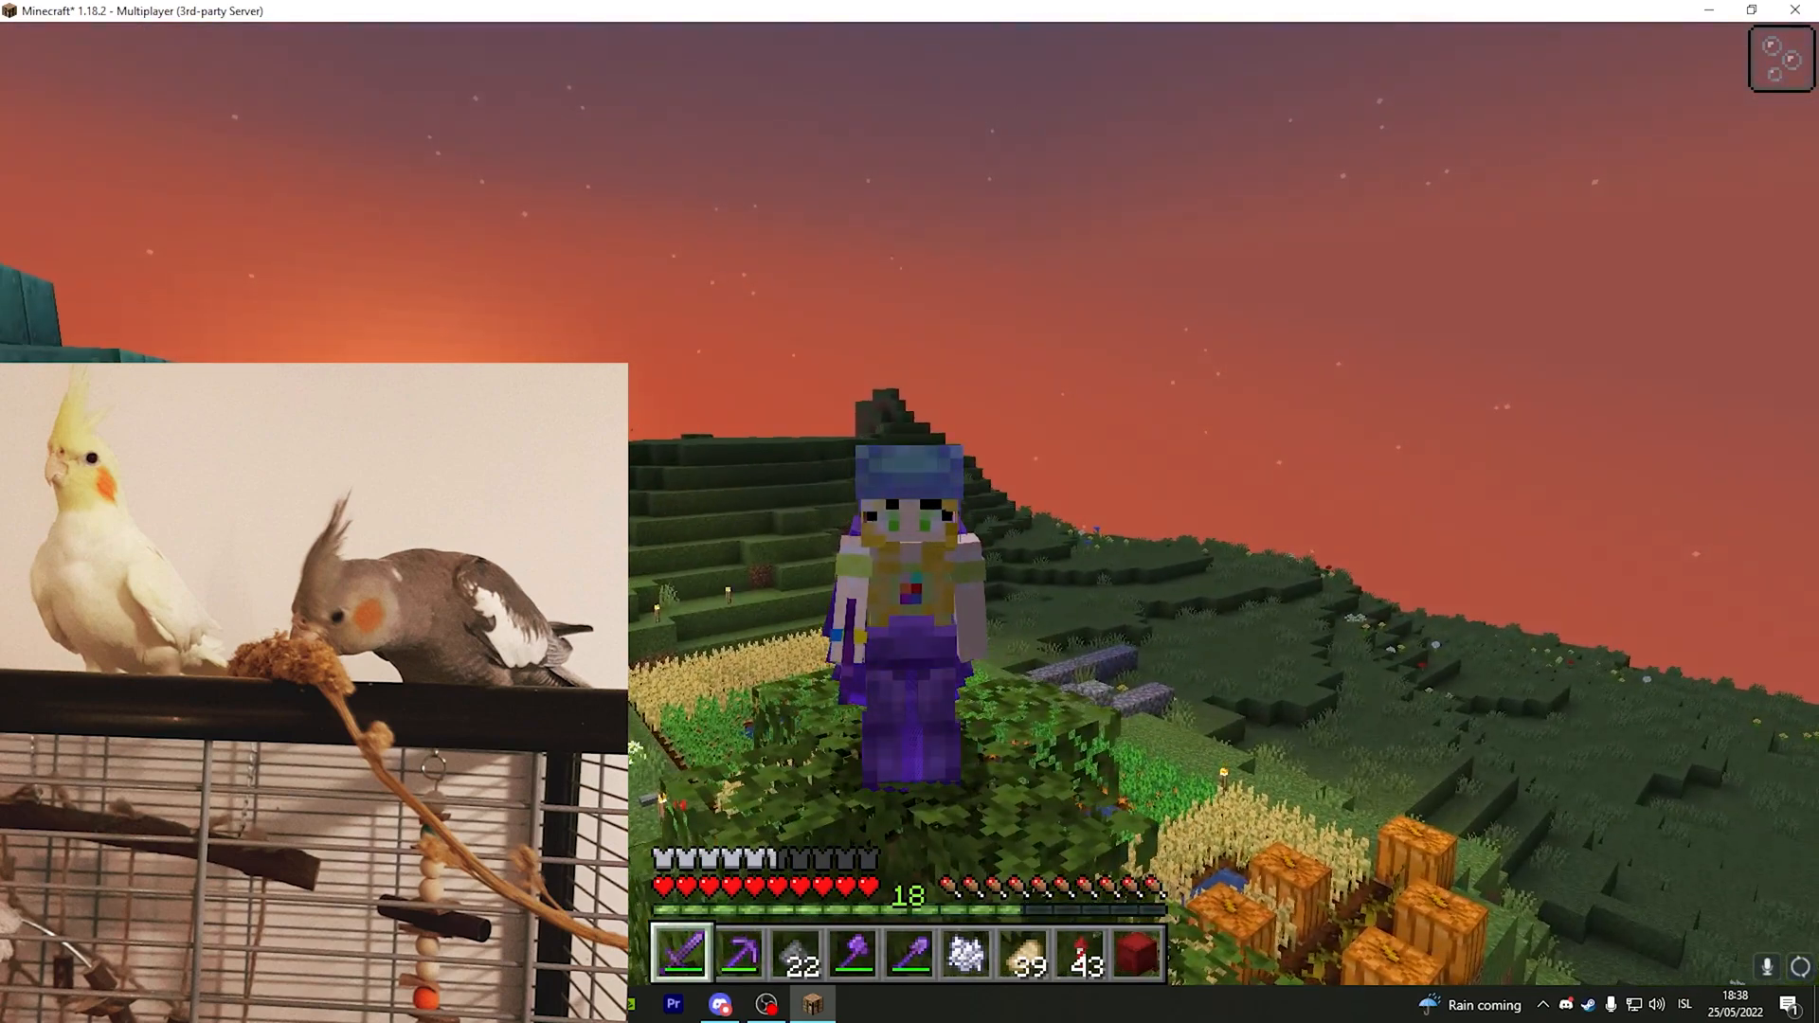
Step: Pause the running game with Escape to leave it for the browser
key("Escape")
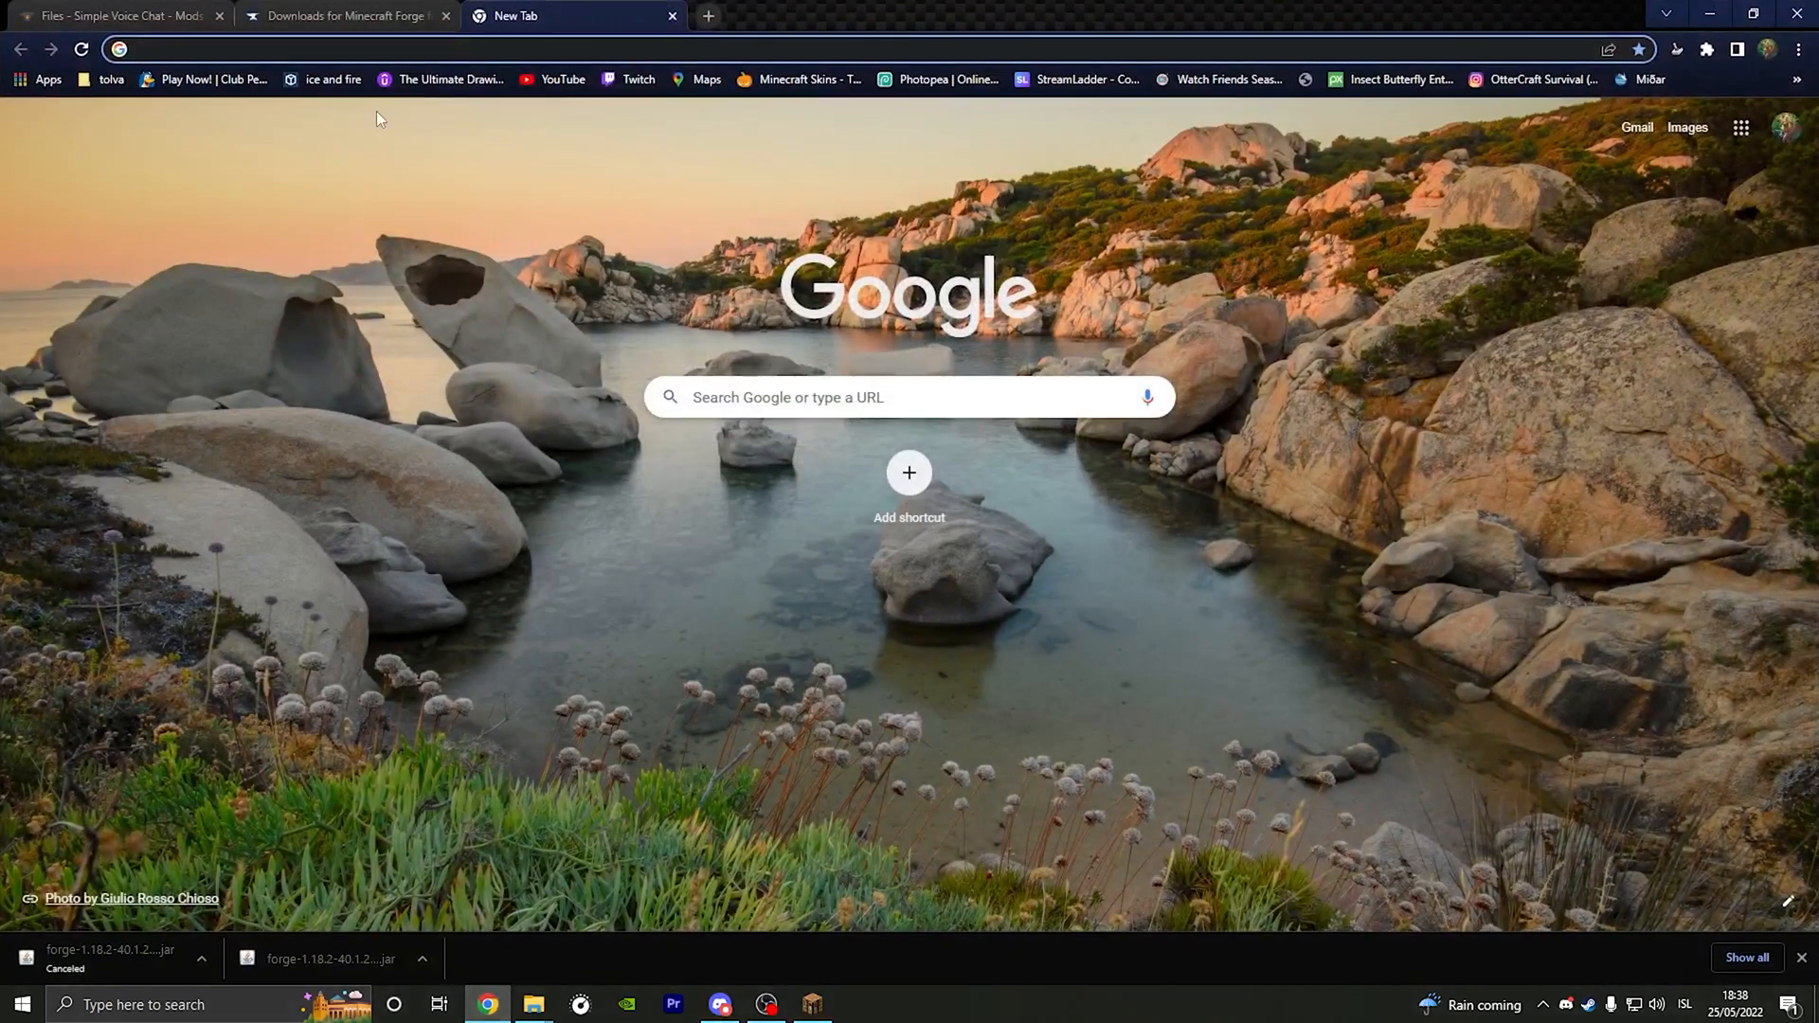
Step: Look over the Forge 1.18.2 downloads page and its address, then return to Minecraft's sound options
left_click(343, 15)
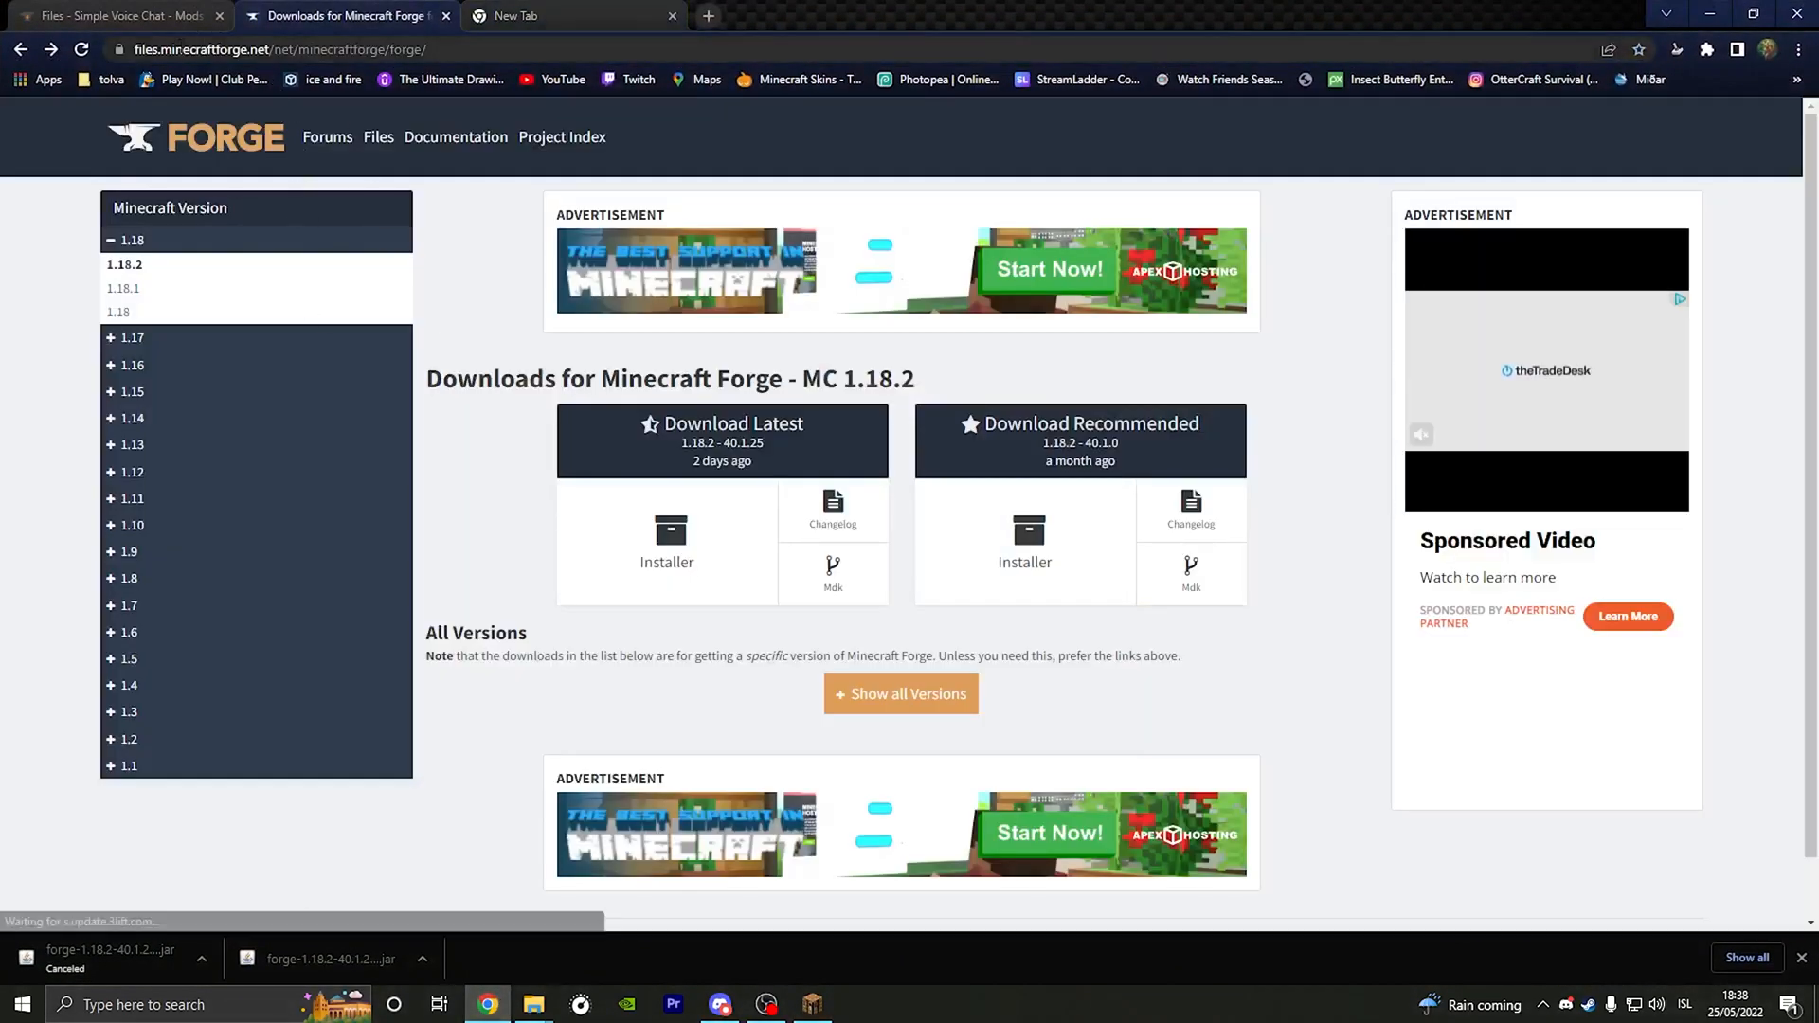
left_click(278, 49)
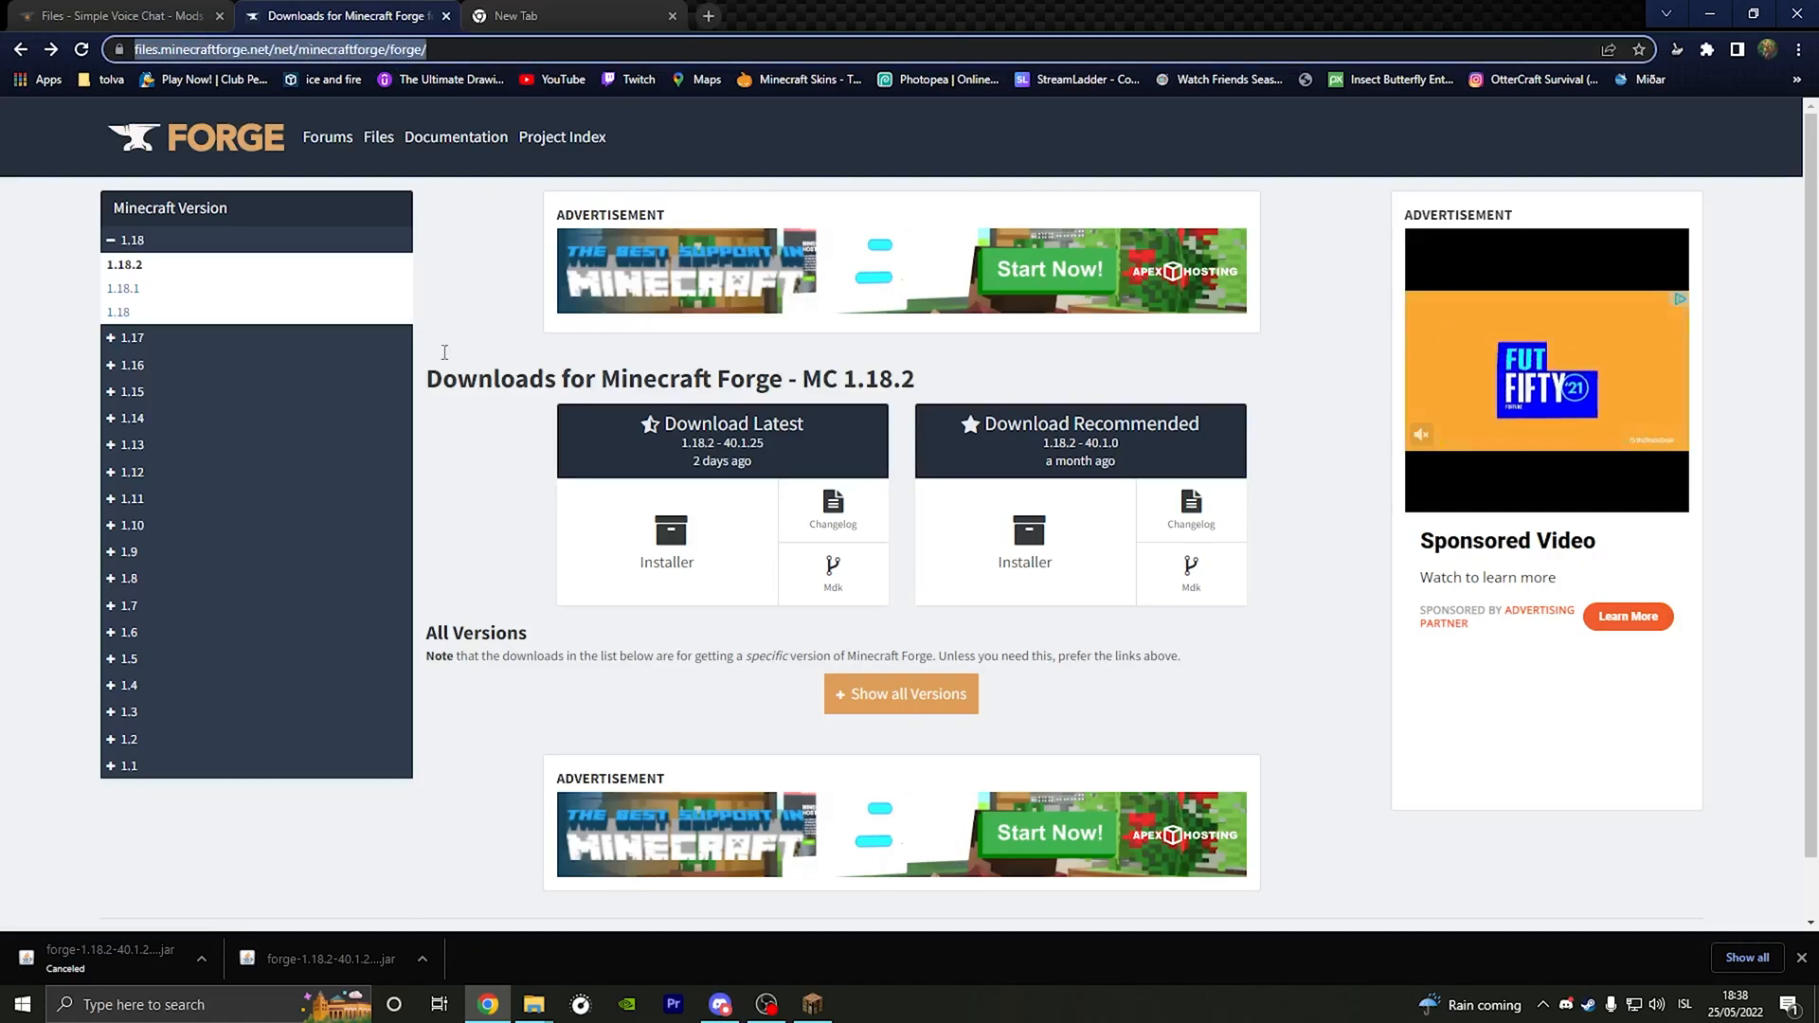
mouse_move(329, 407)
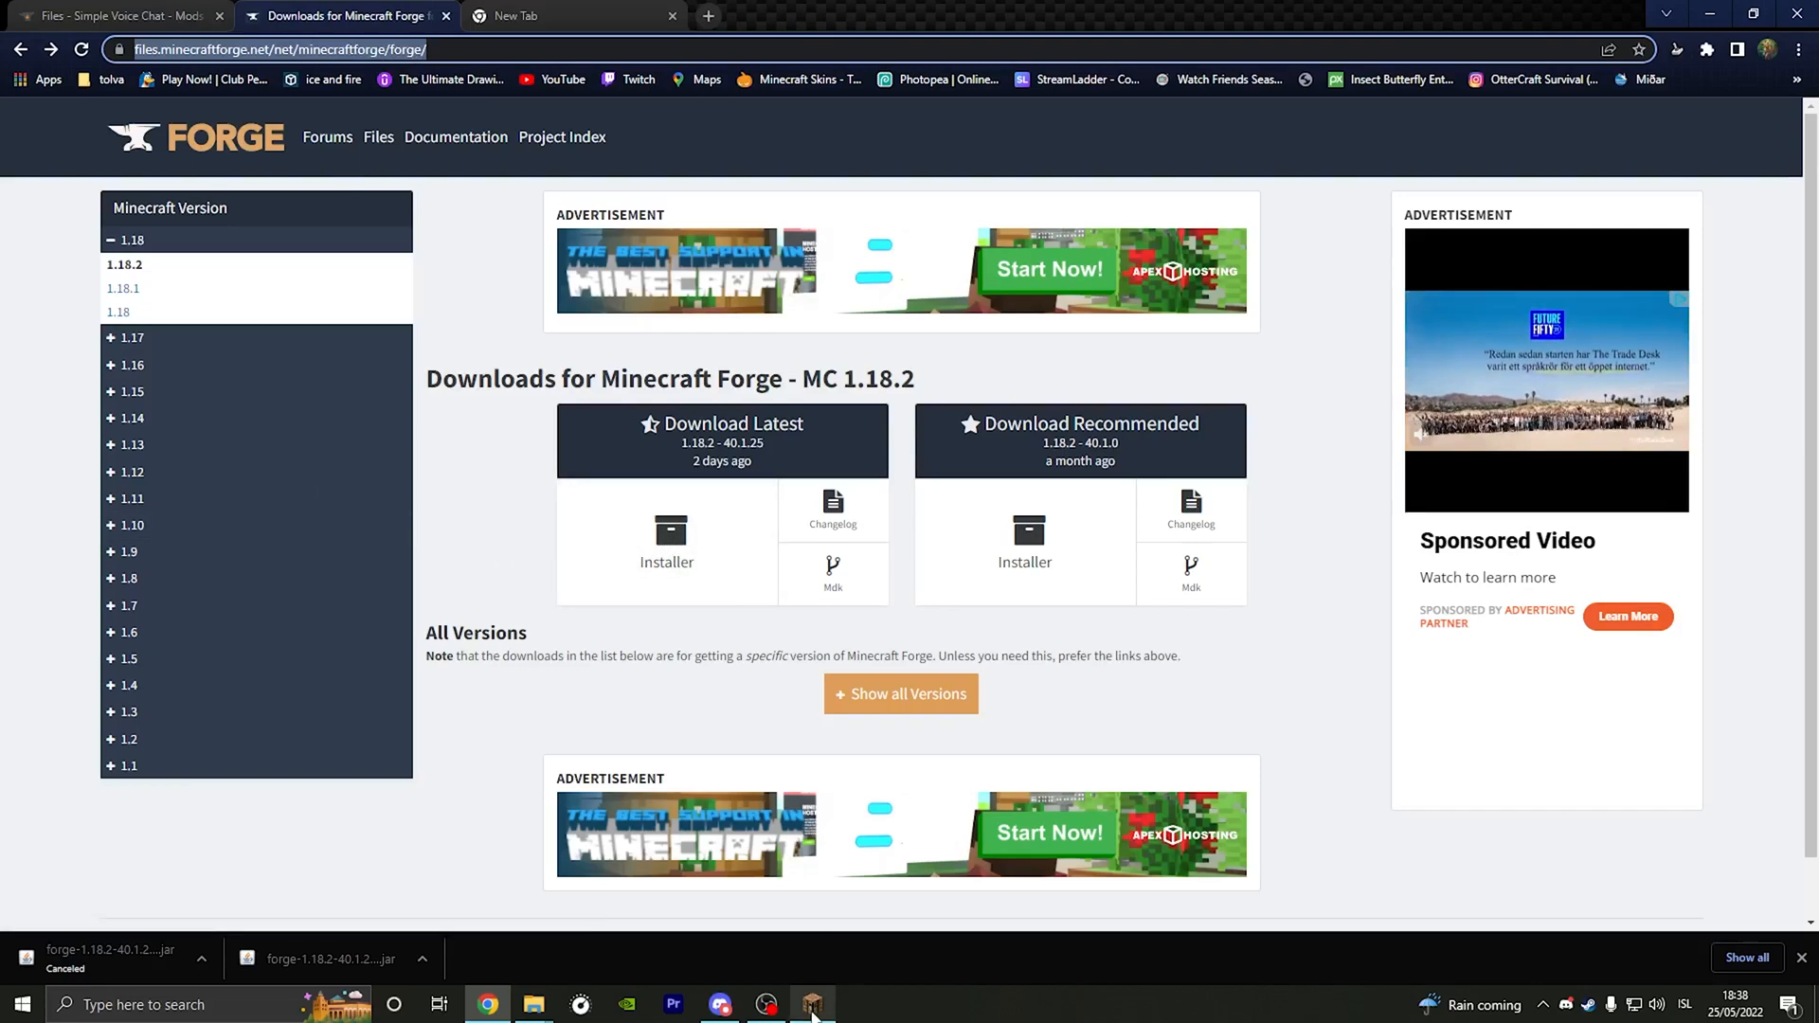
left_click(812, 1004)
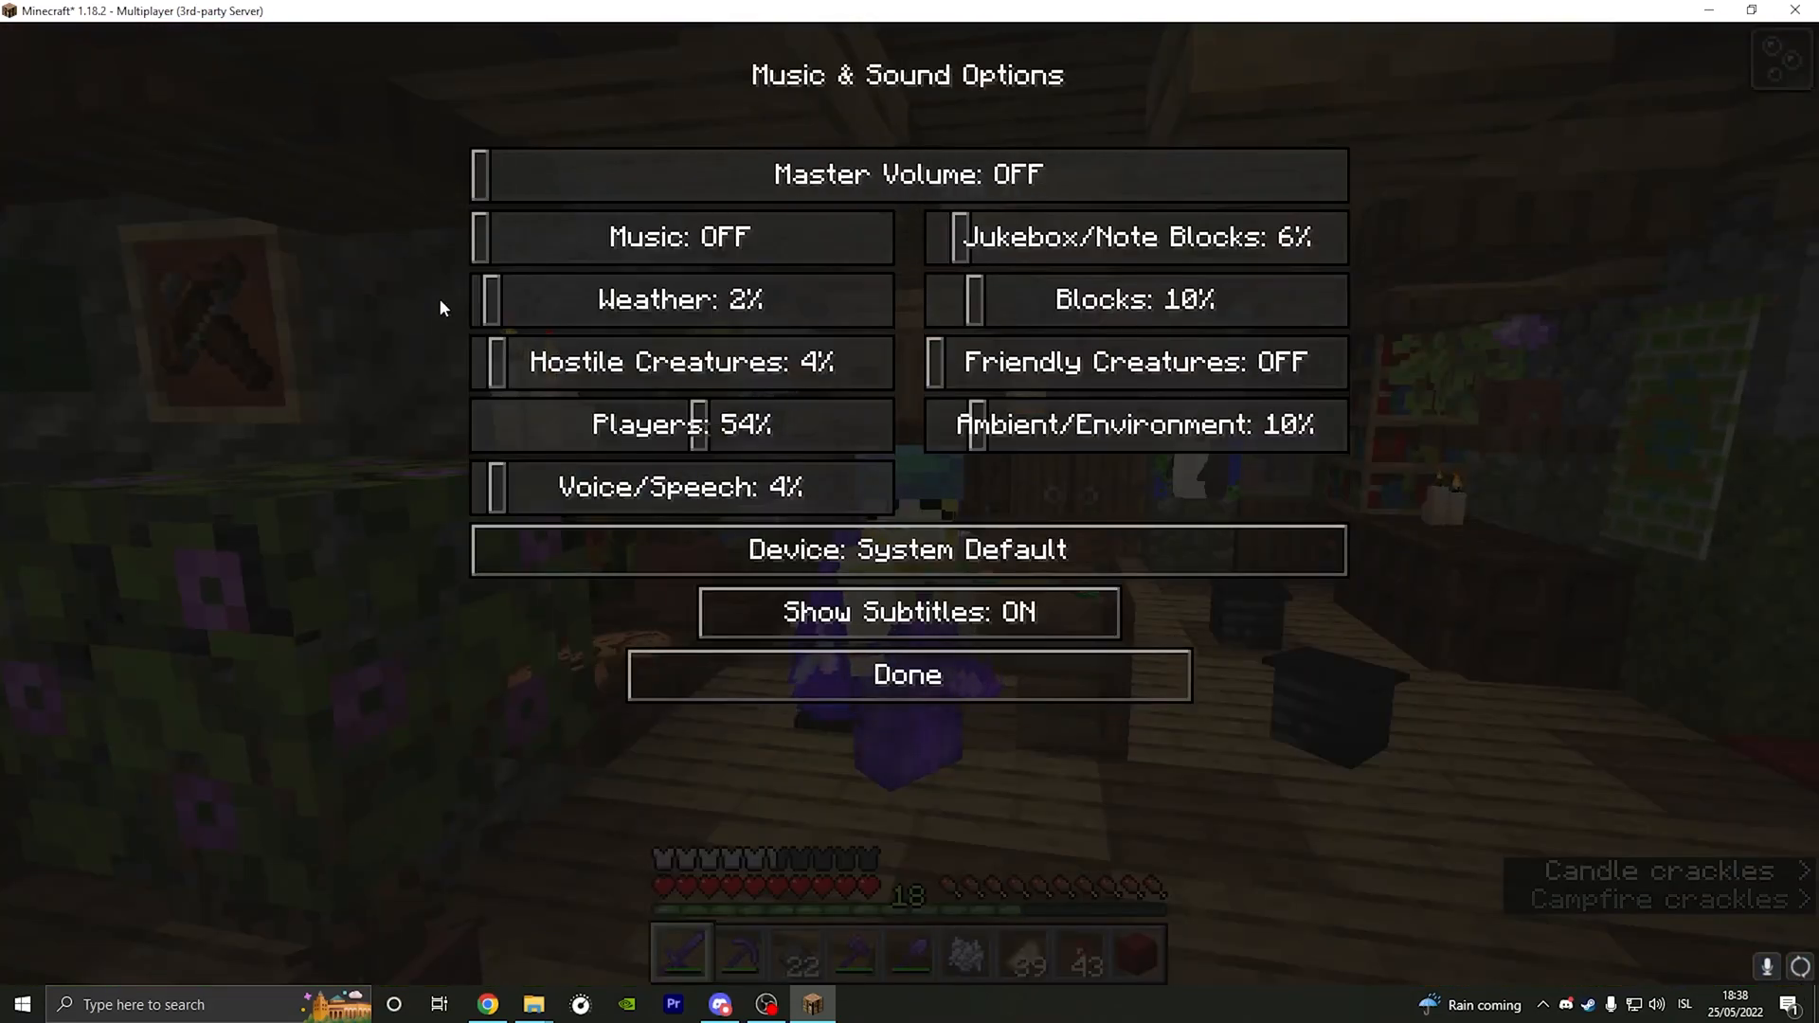
Step: Close Music & Sound Options with Done and bring the Forge downloads page back up
left_click(908, 674)
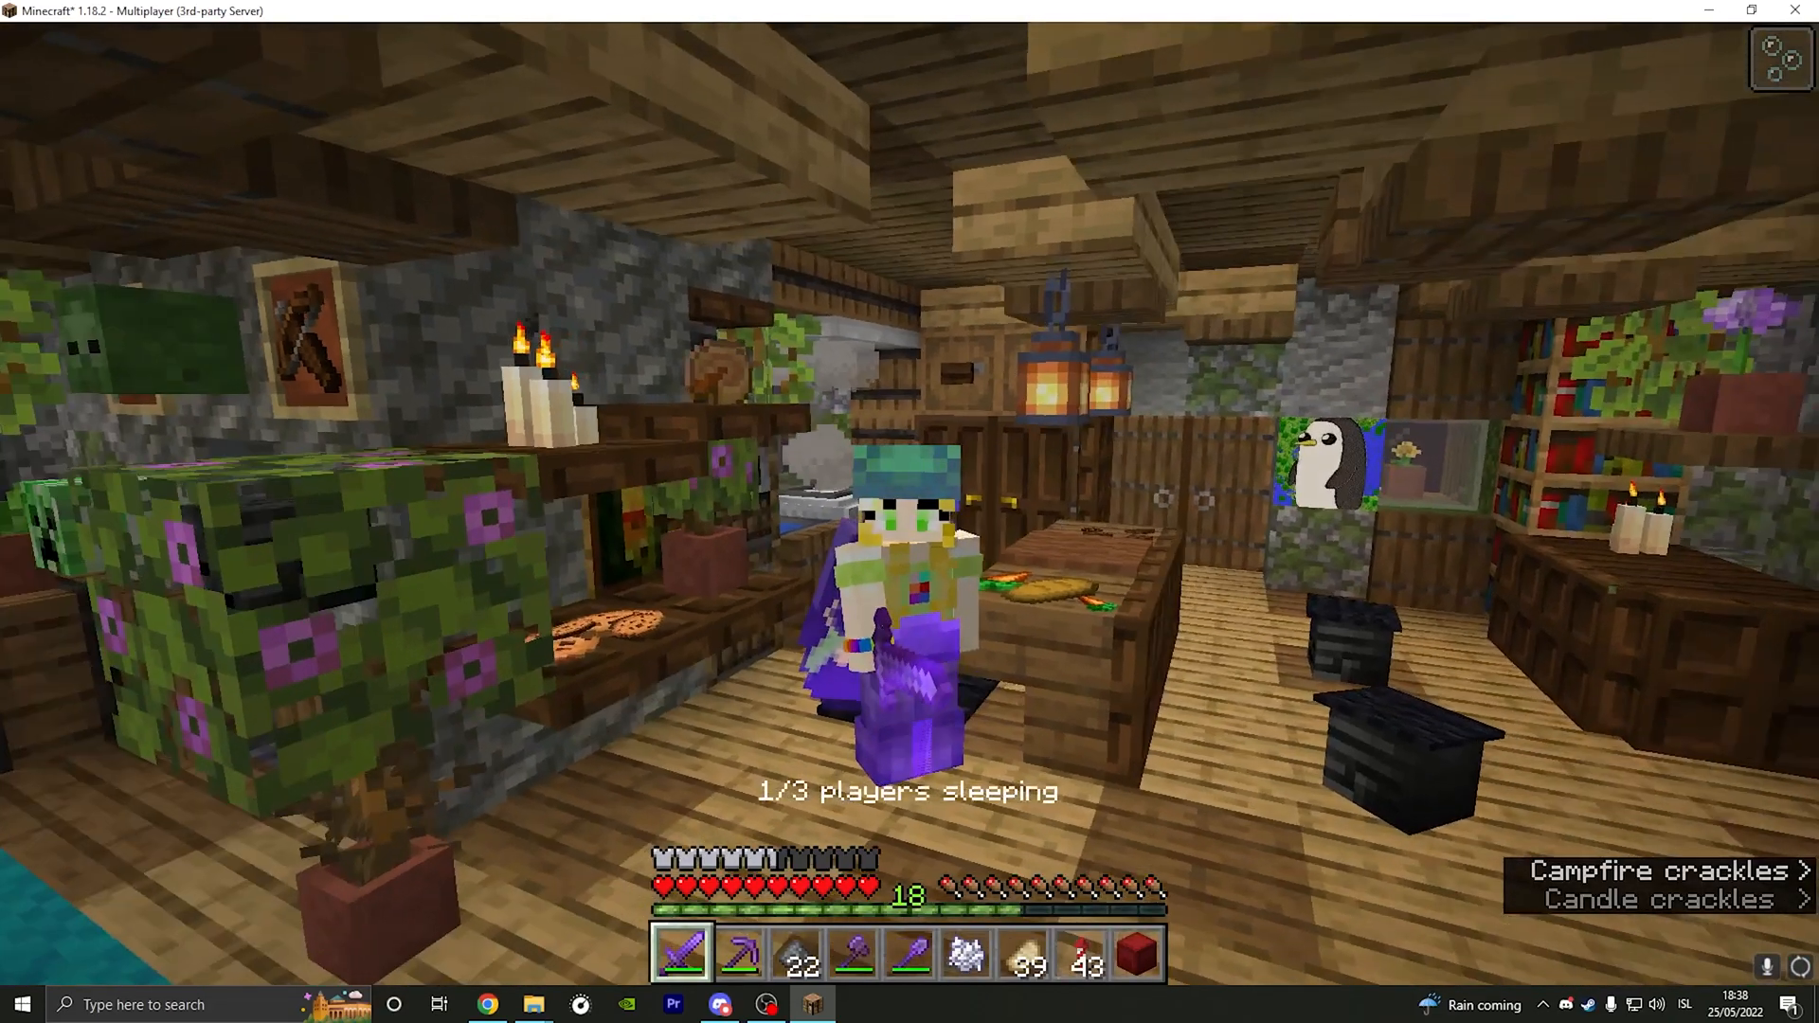
left_click(487, 1005)
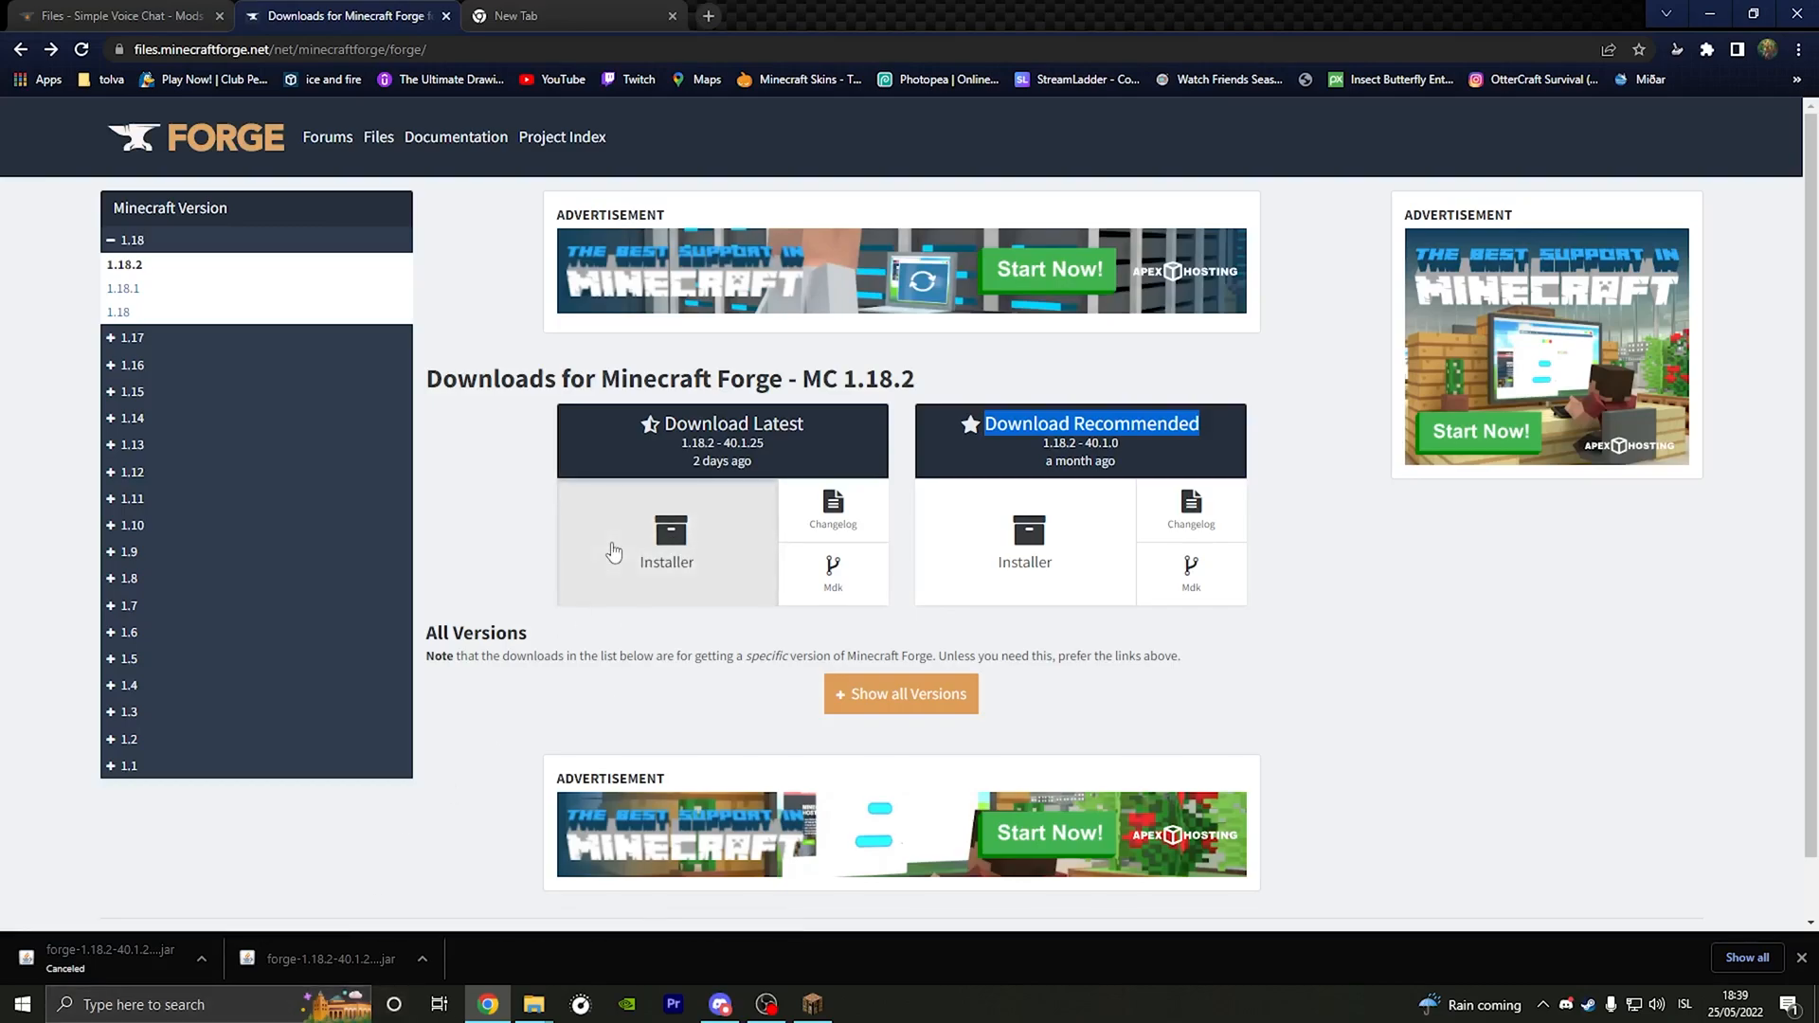
Step: Download the latest Forge 1.18.2-40.1.25 installer jar and run it from the download bar
left_click(665, 546)
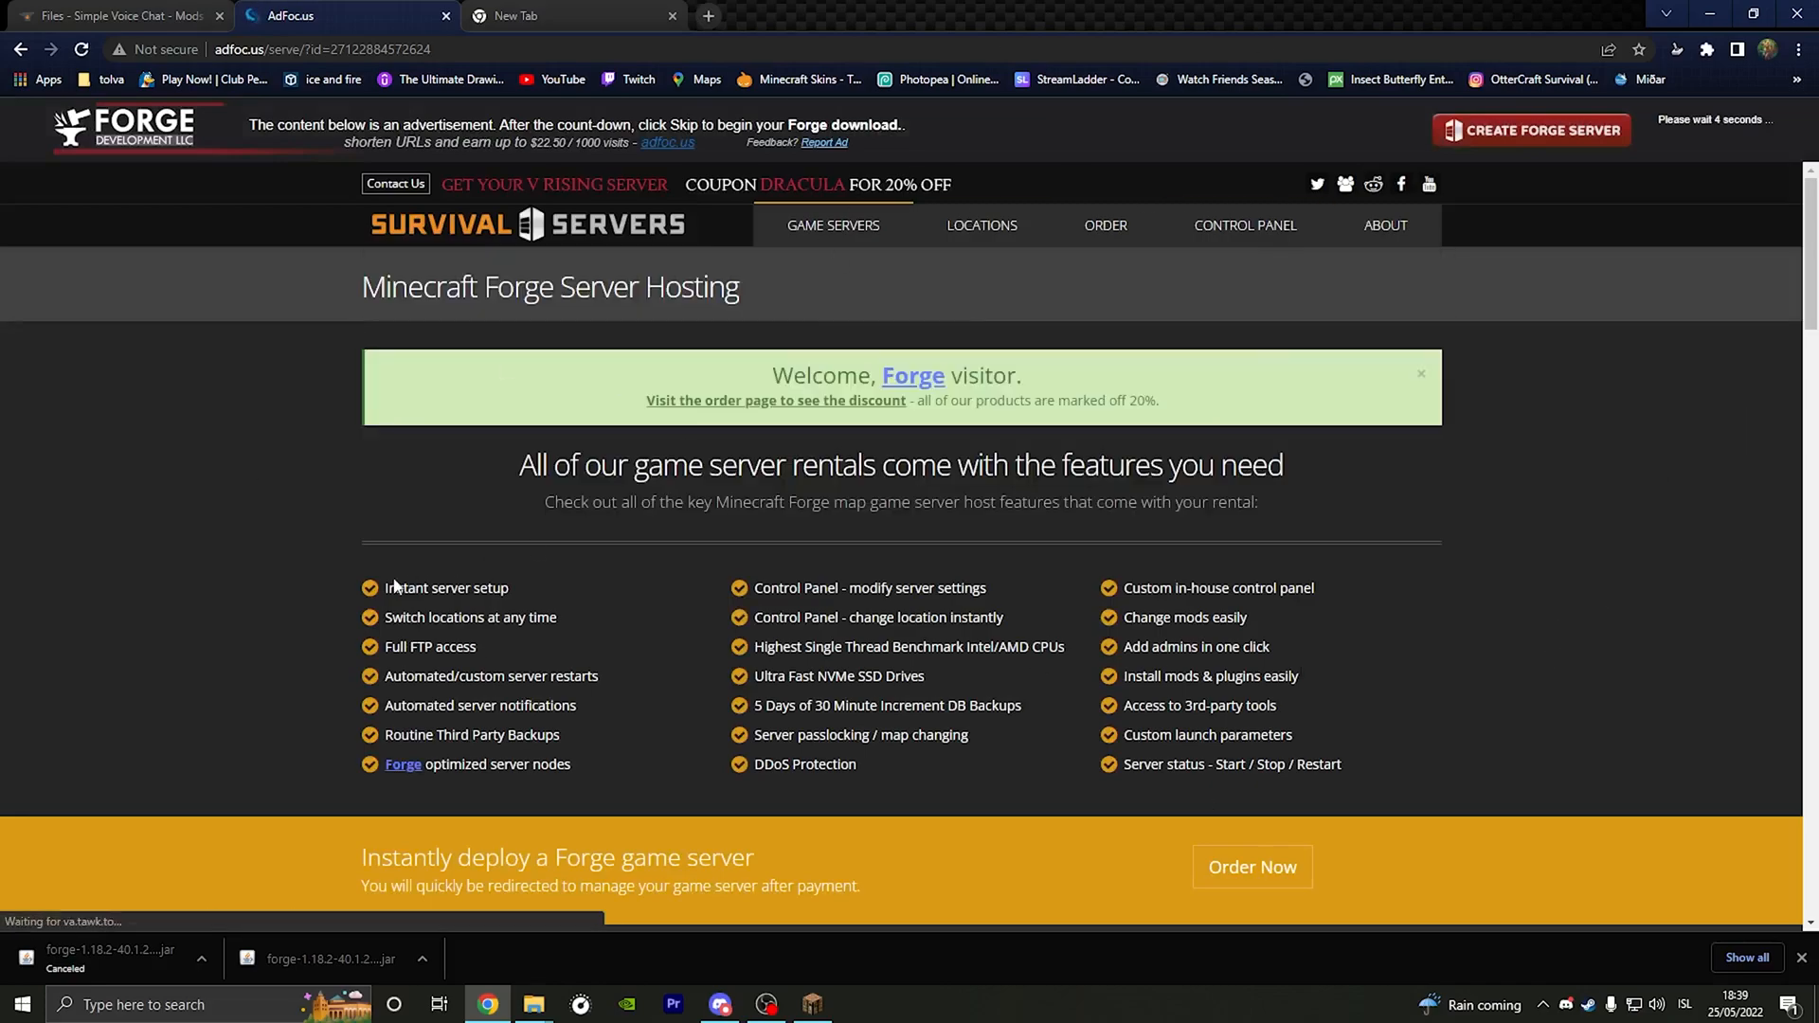
mouse_move(1567, 190)
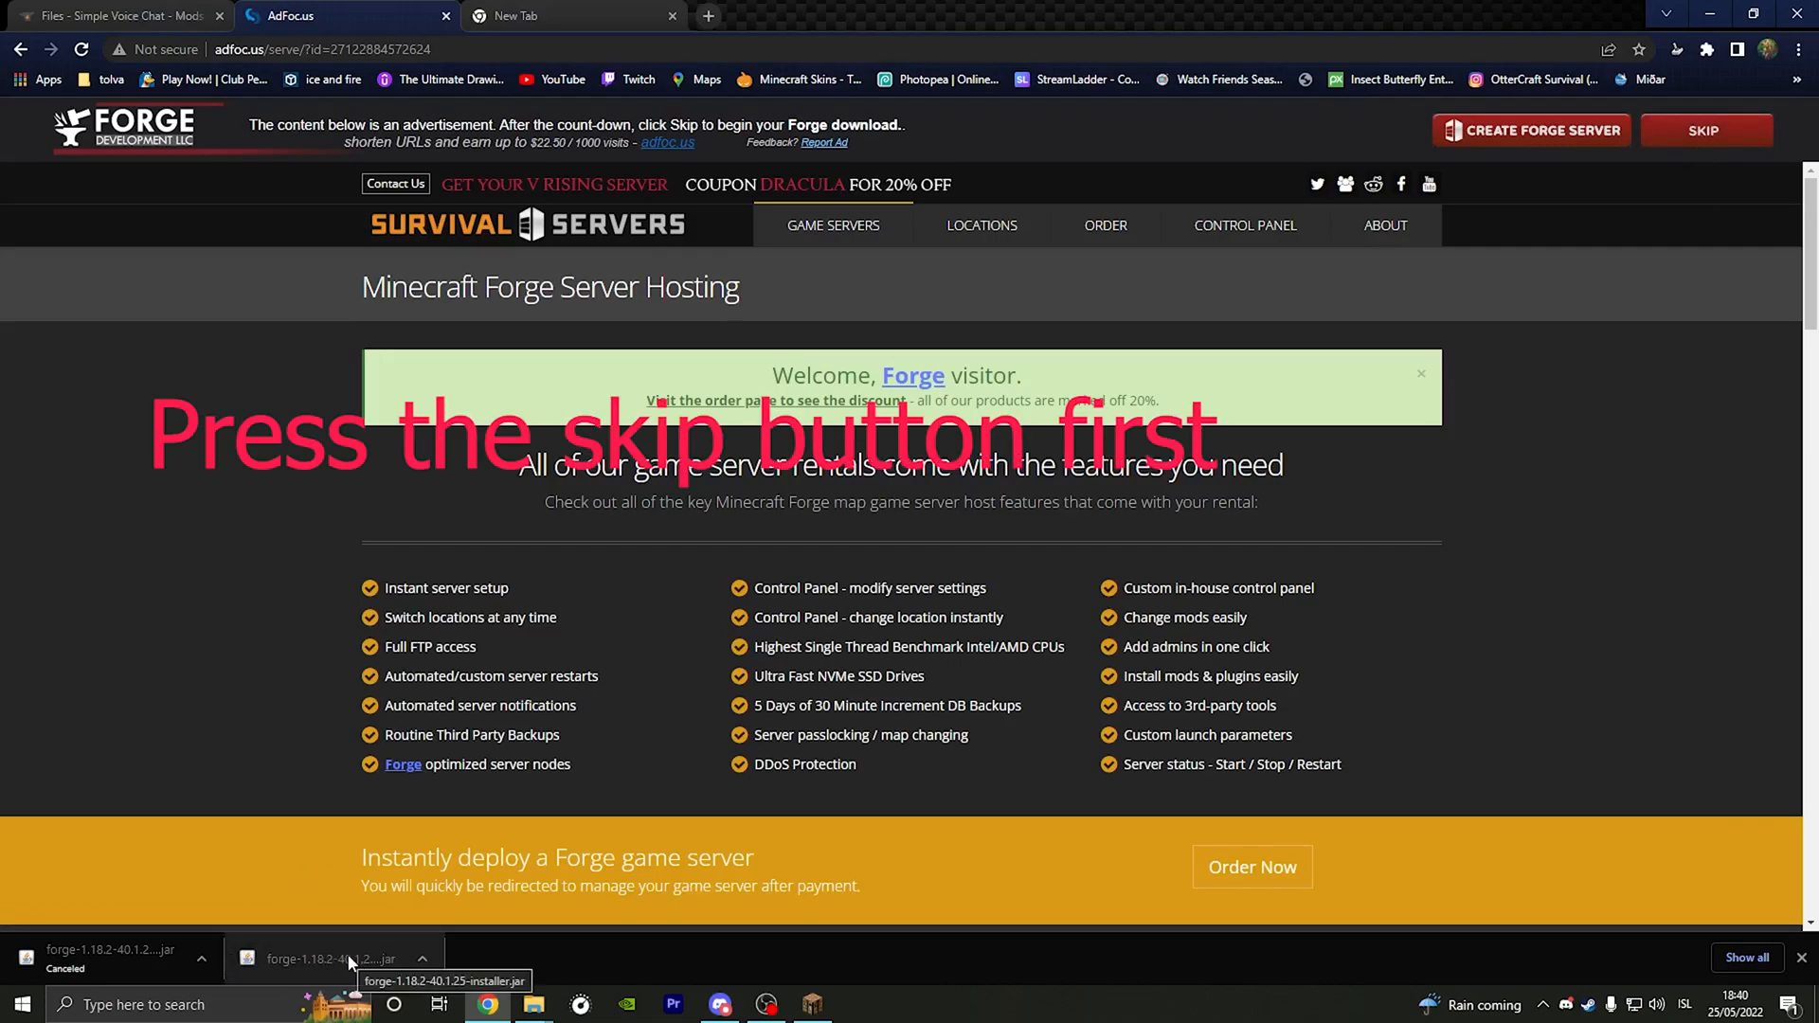
left_click(337, 959)
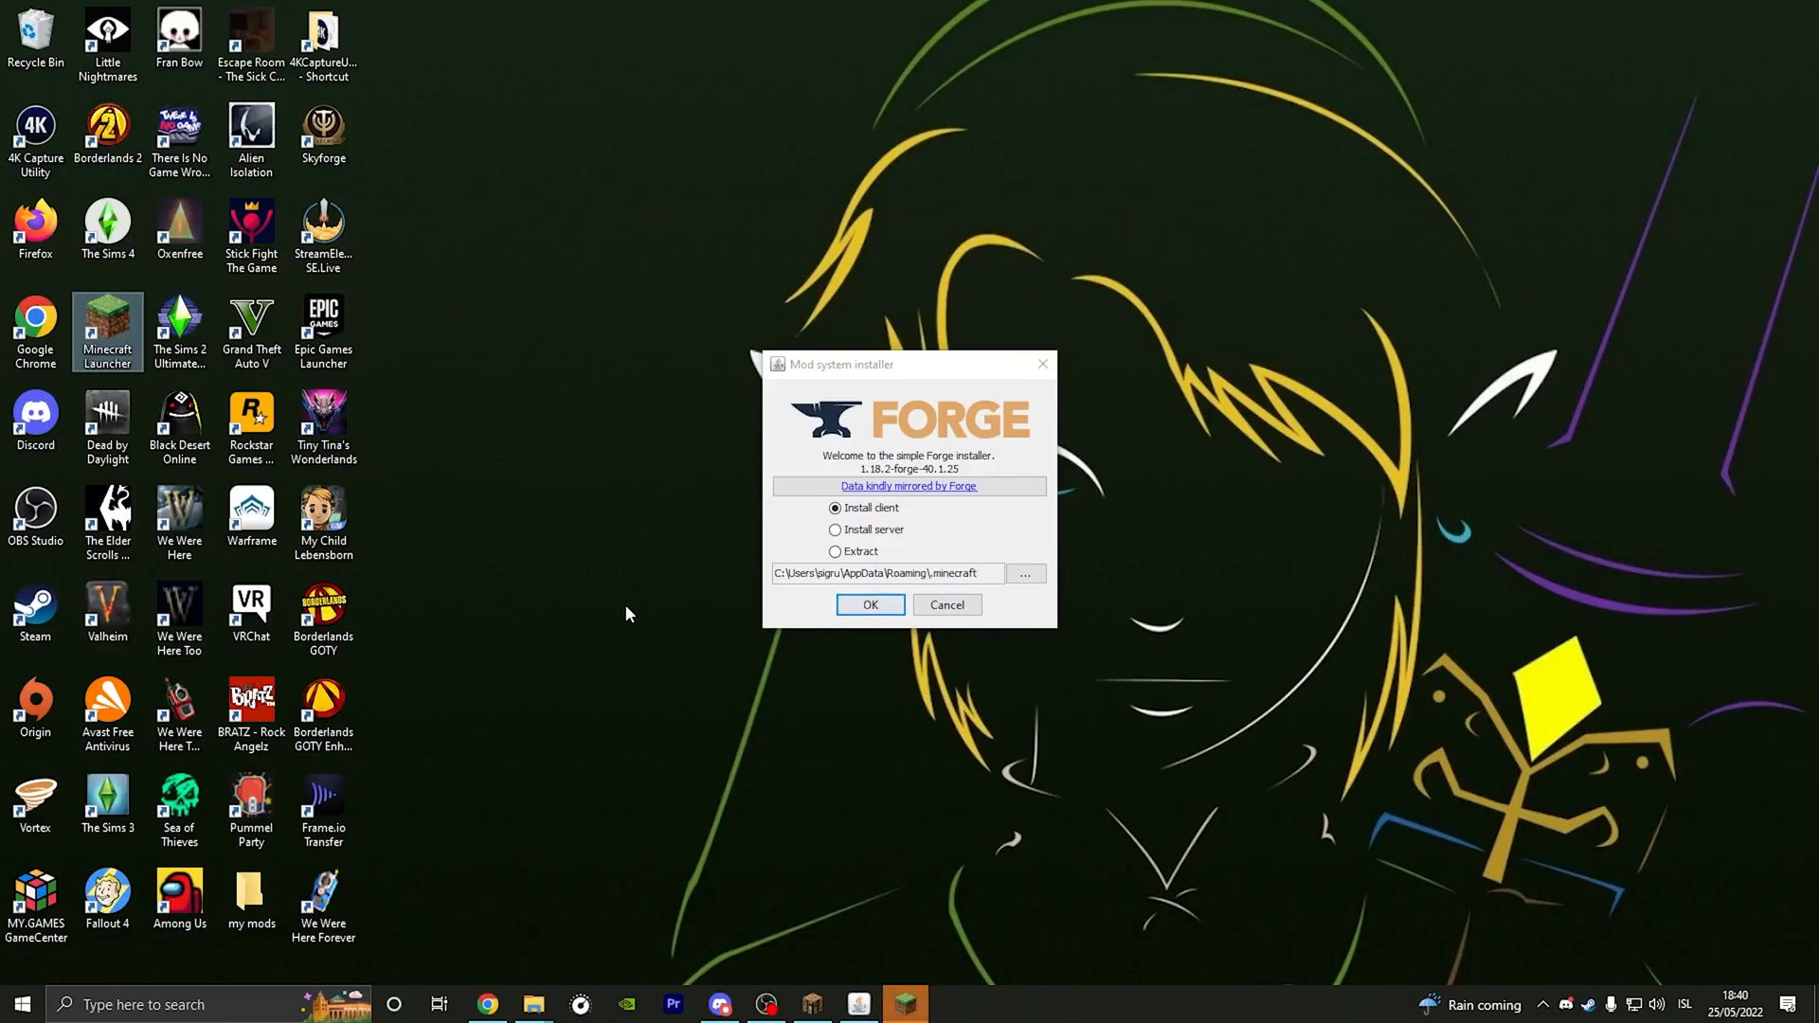
mouse_move(612, 743)
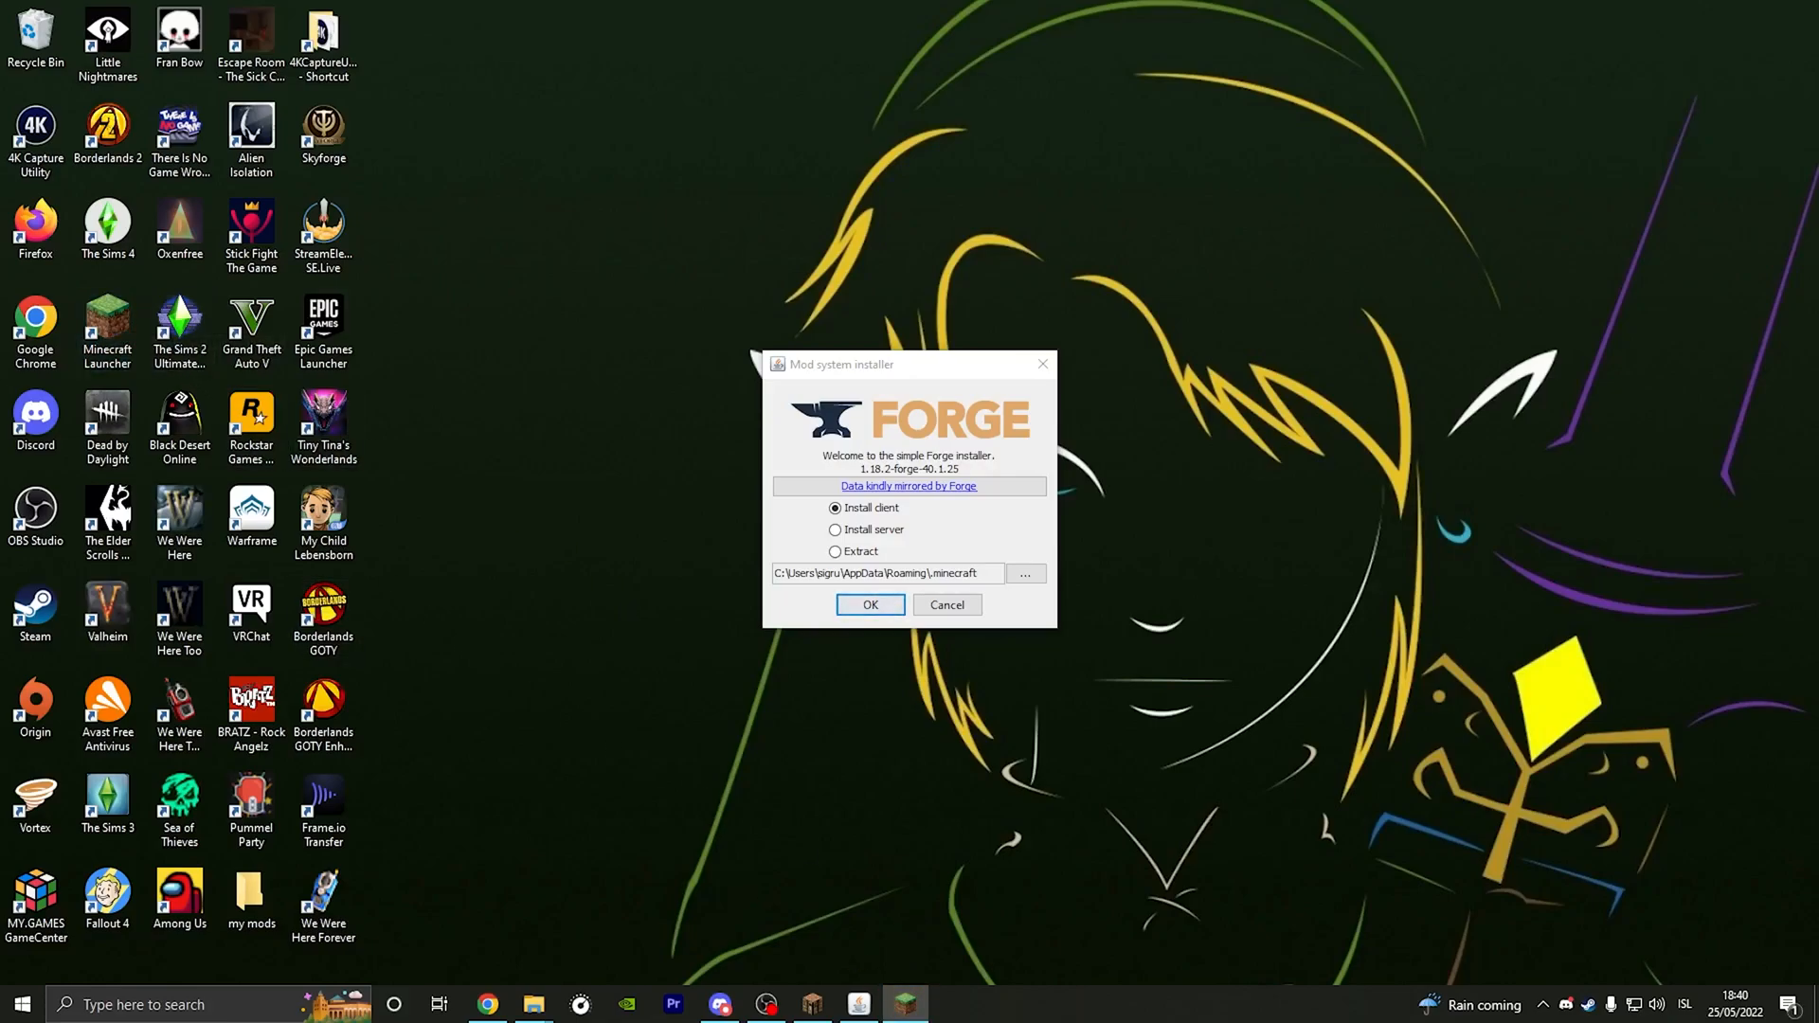
Step: Install the Forge 1.18.2-40.1.25 client profile and dismiss the Complete message
left_click(870, 604)
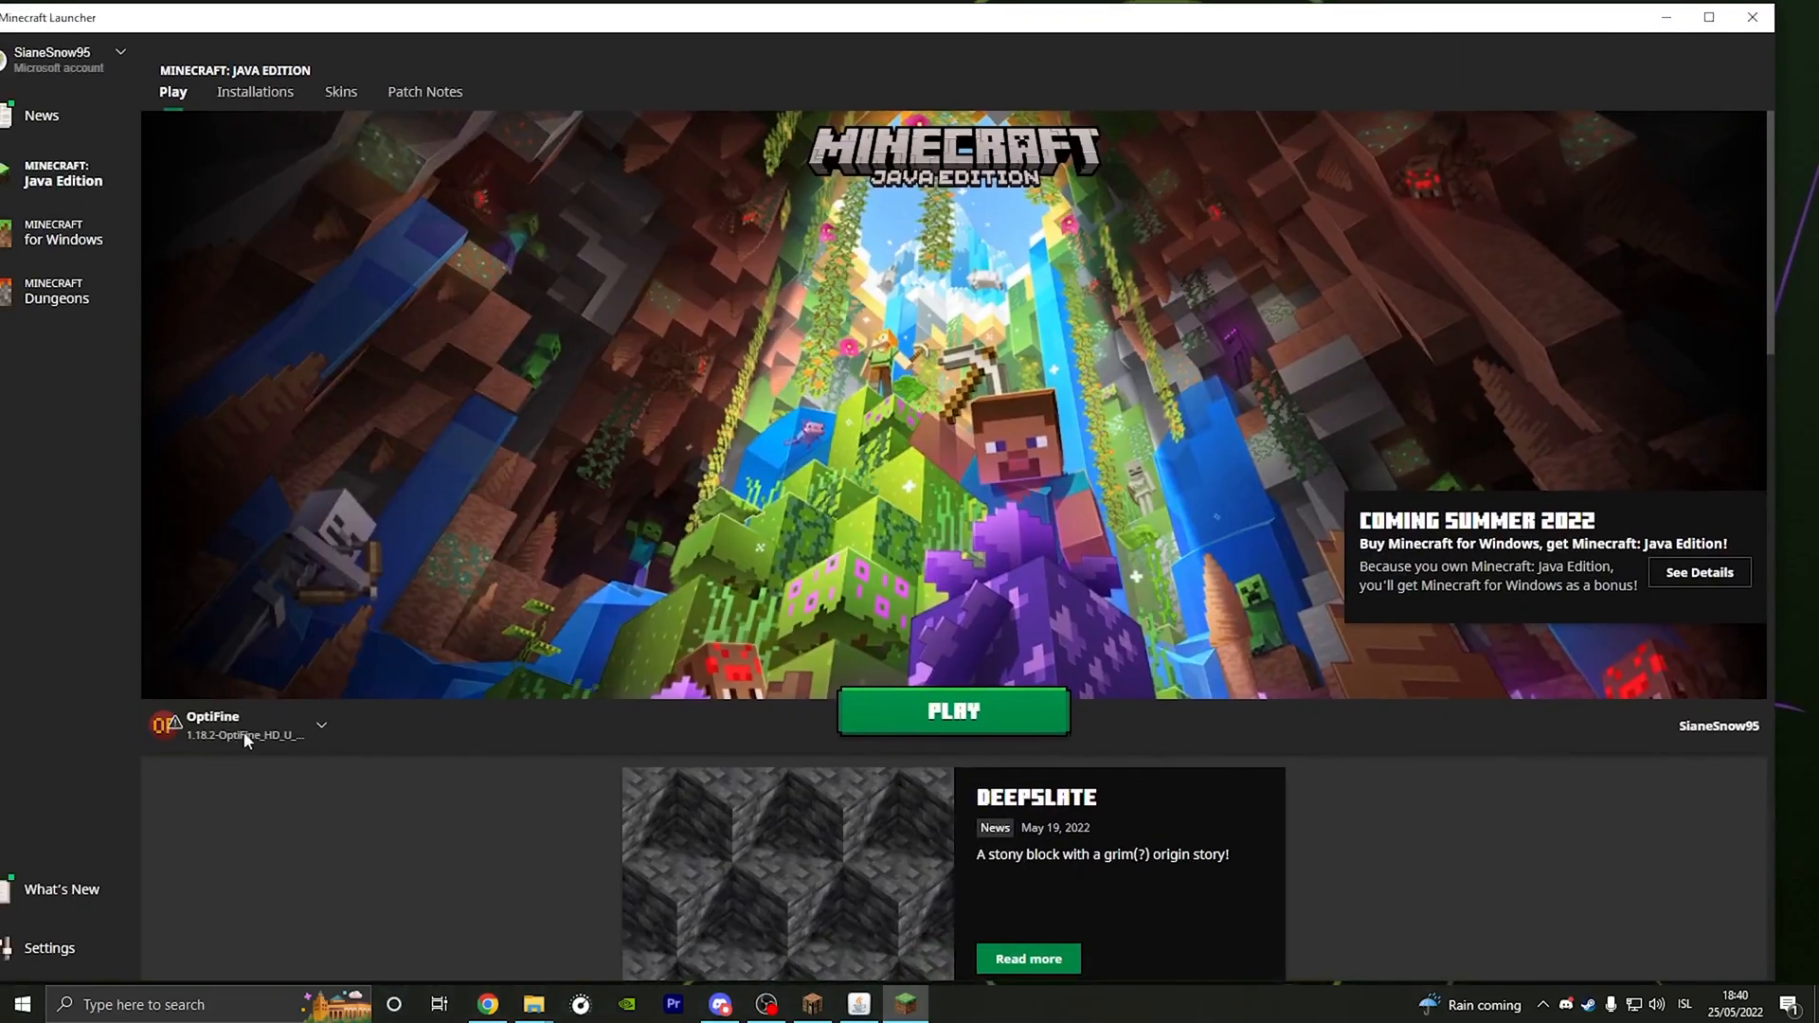
left_click(322, 726)
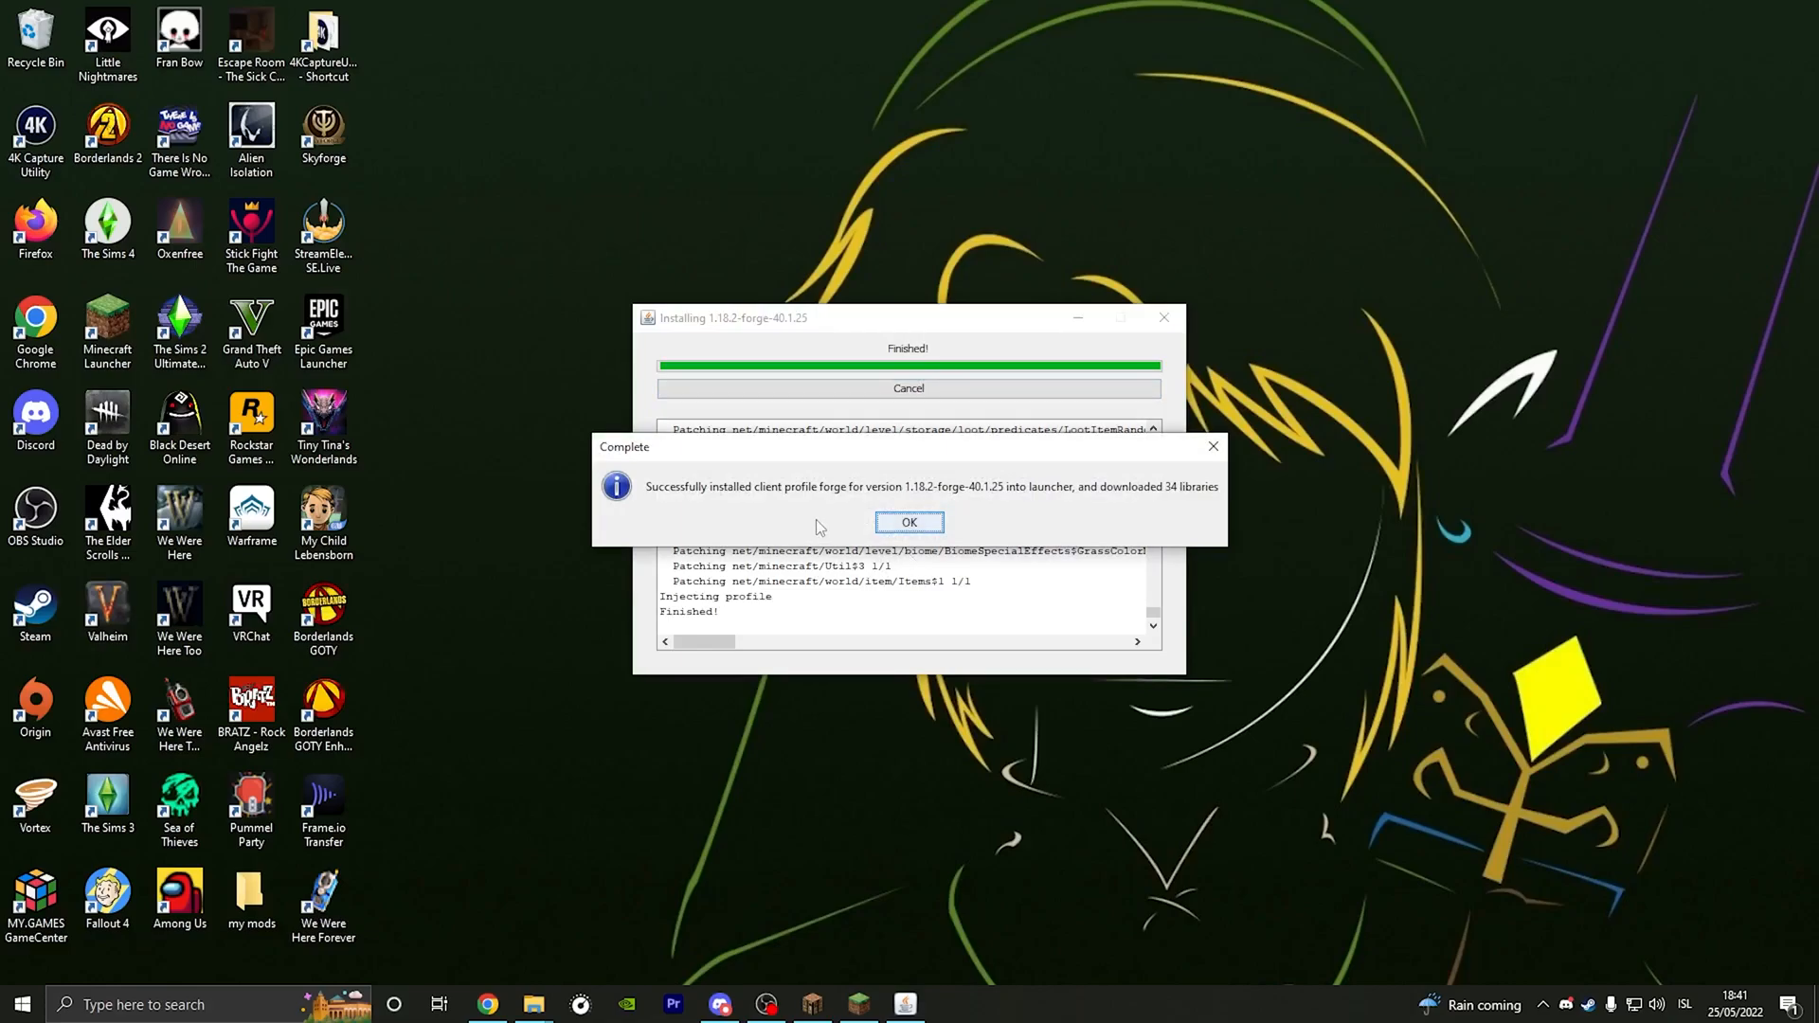
left_click(907, 523)
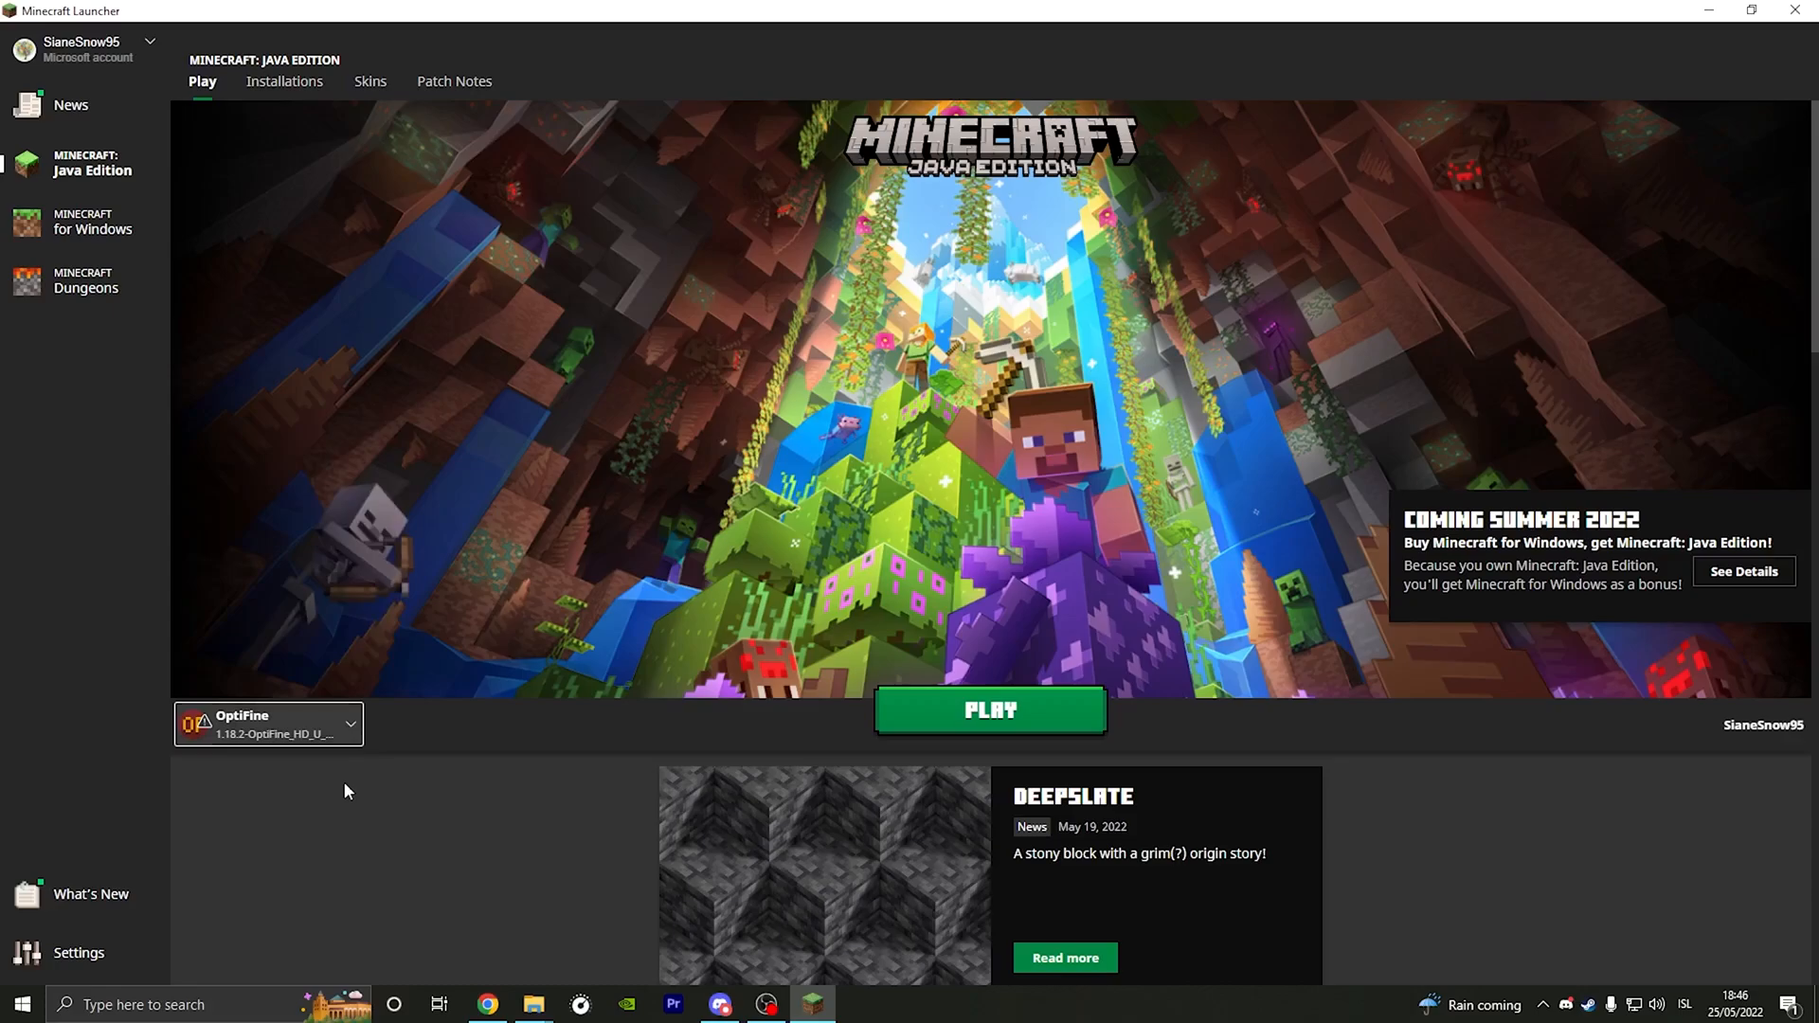
Step: Create a new unnamed 1.18.2 installation from the Installations list, keeping the default version
left_click(284, 81)
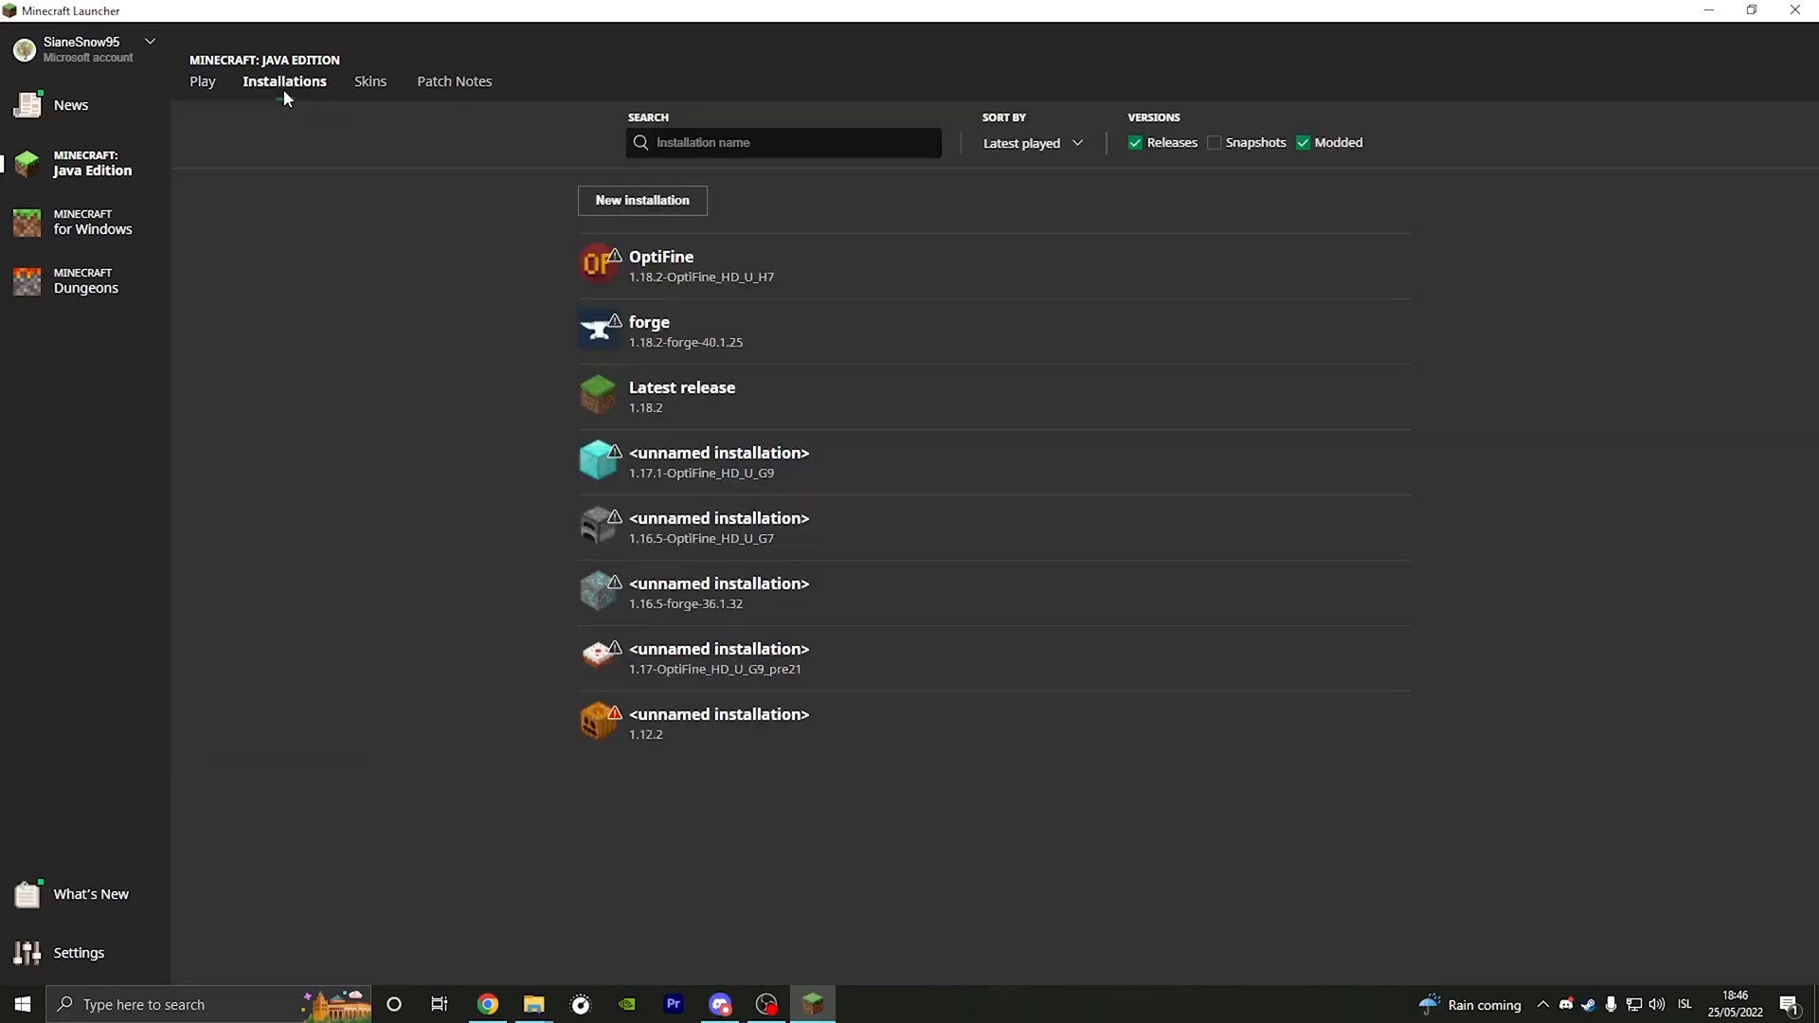
mouse_move(650, 216)
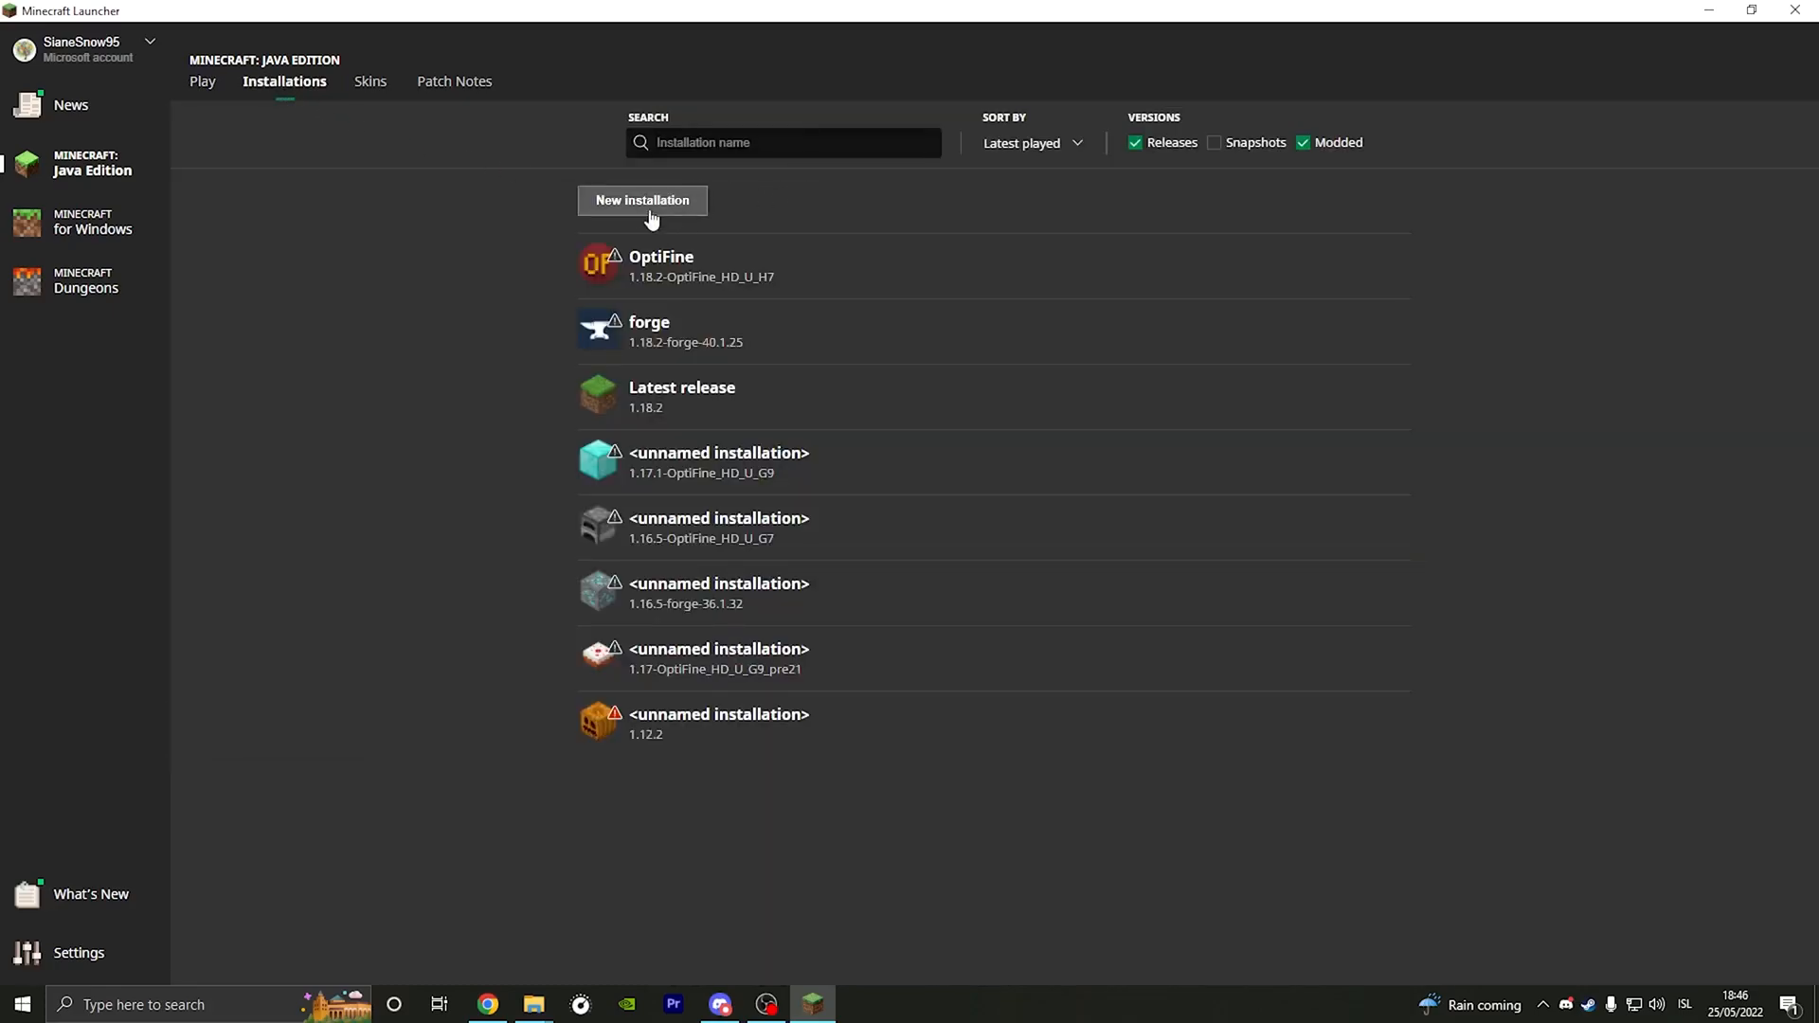
left_click(642, 201)
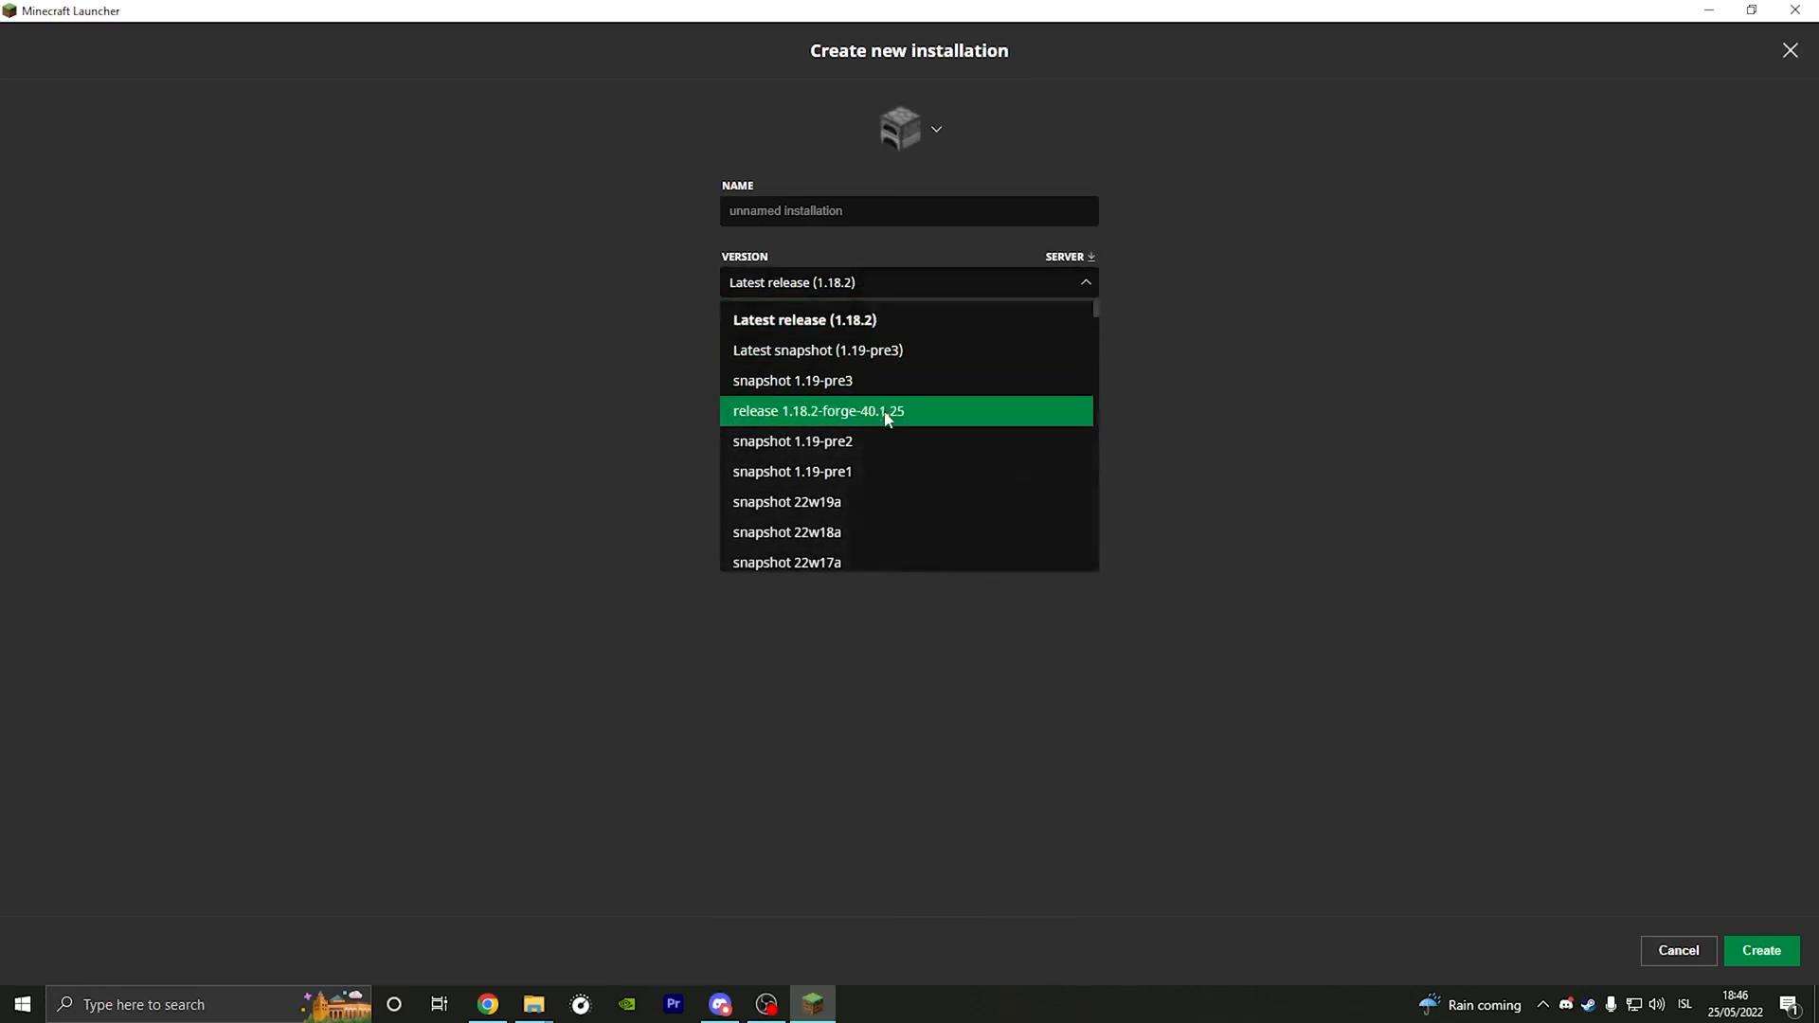
mouse_move(856, 417)
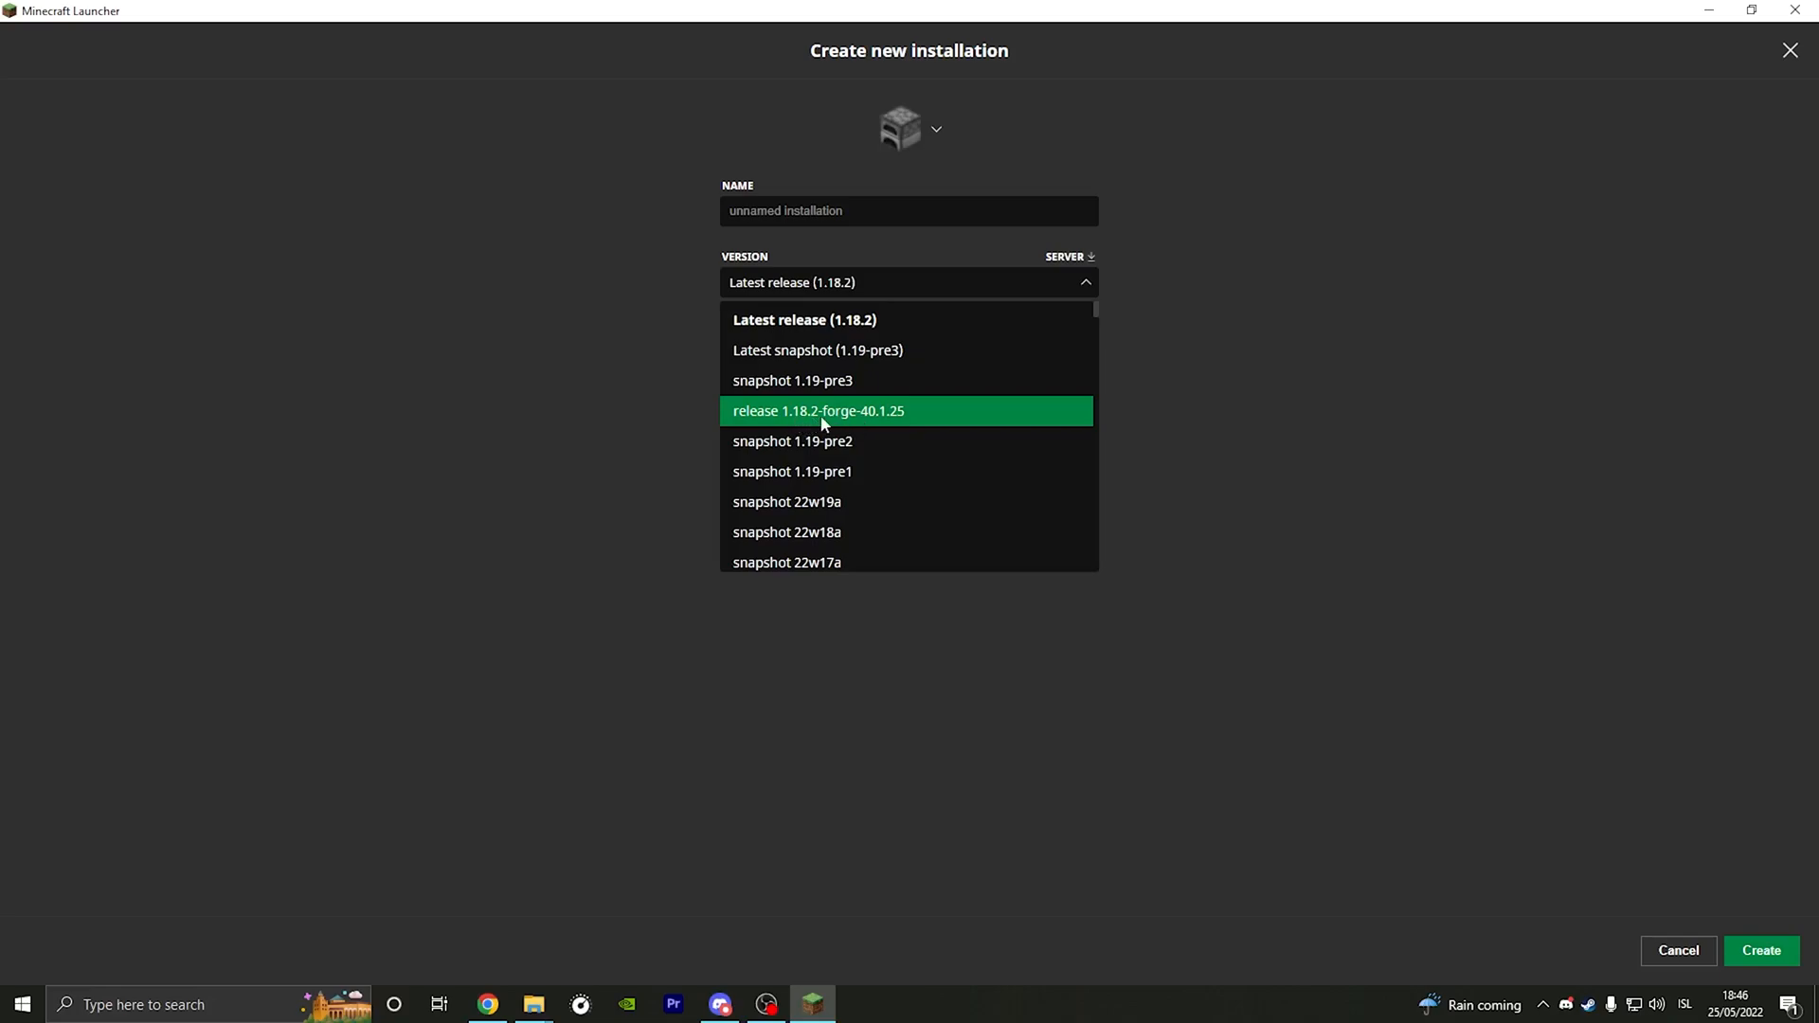
mouse_move(885, 421)
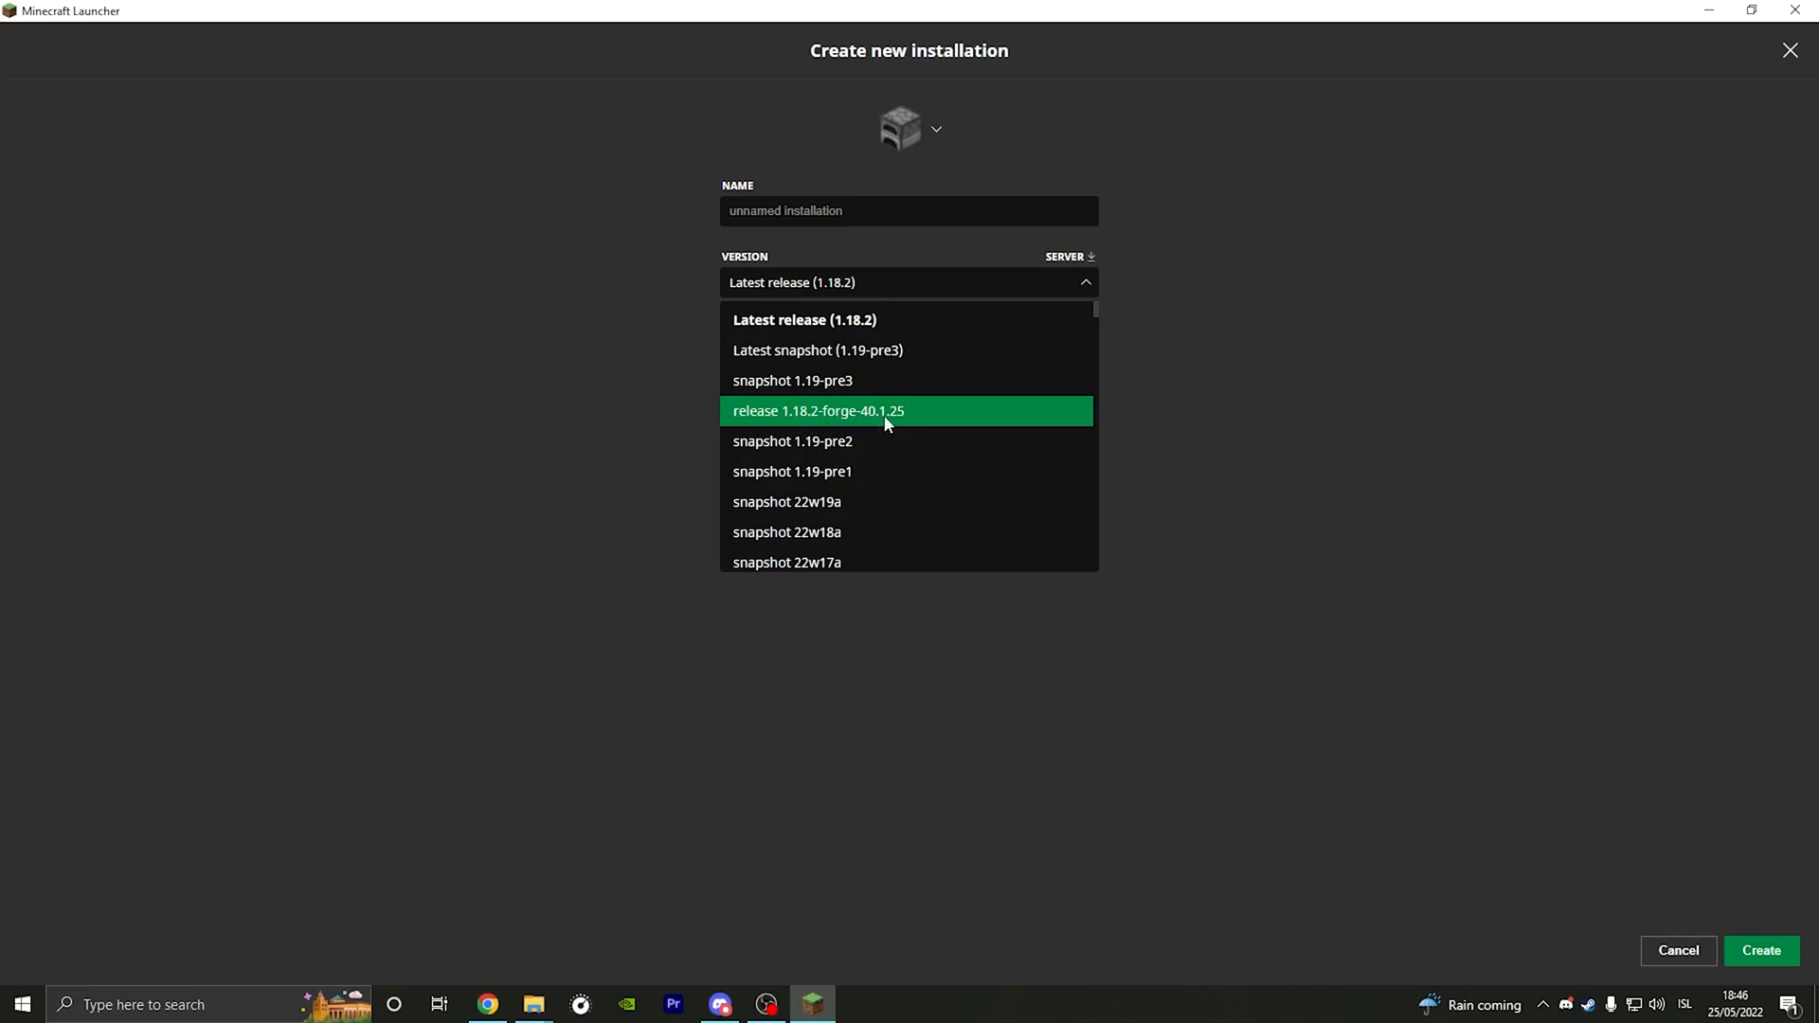
left_click(908, 283)
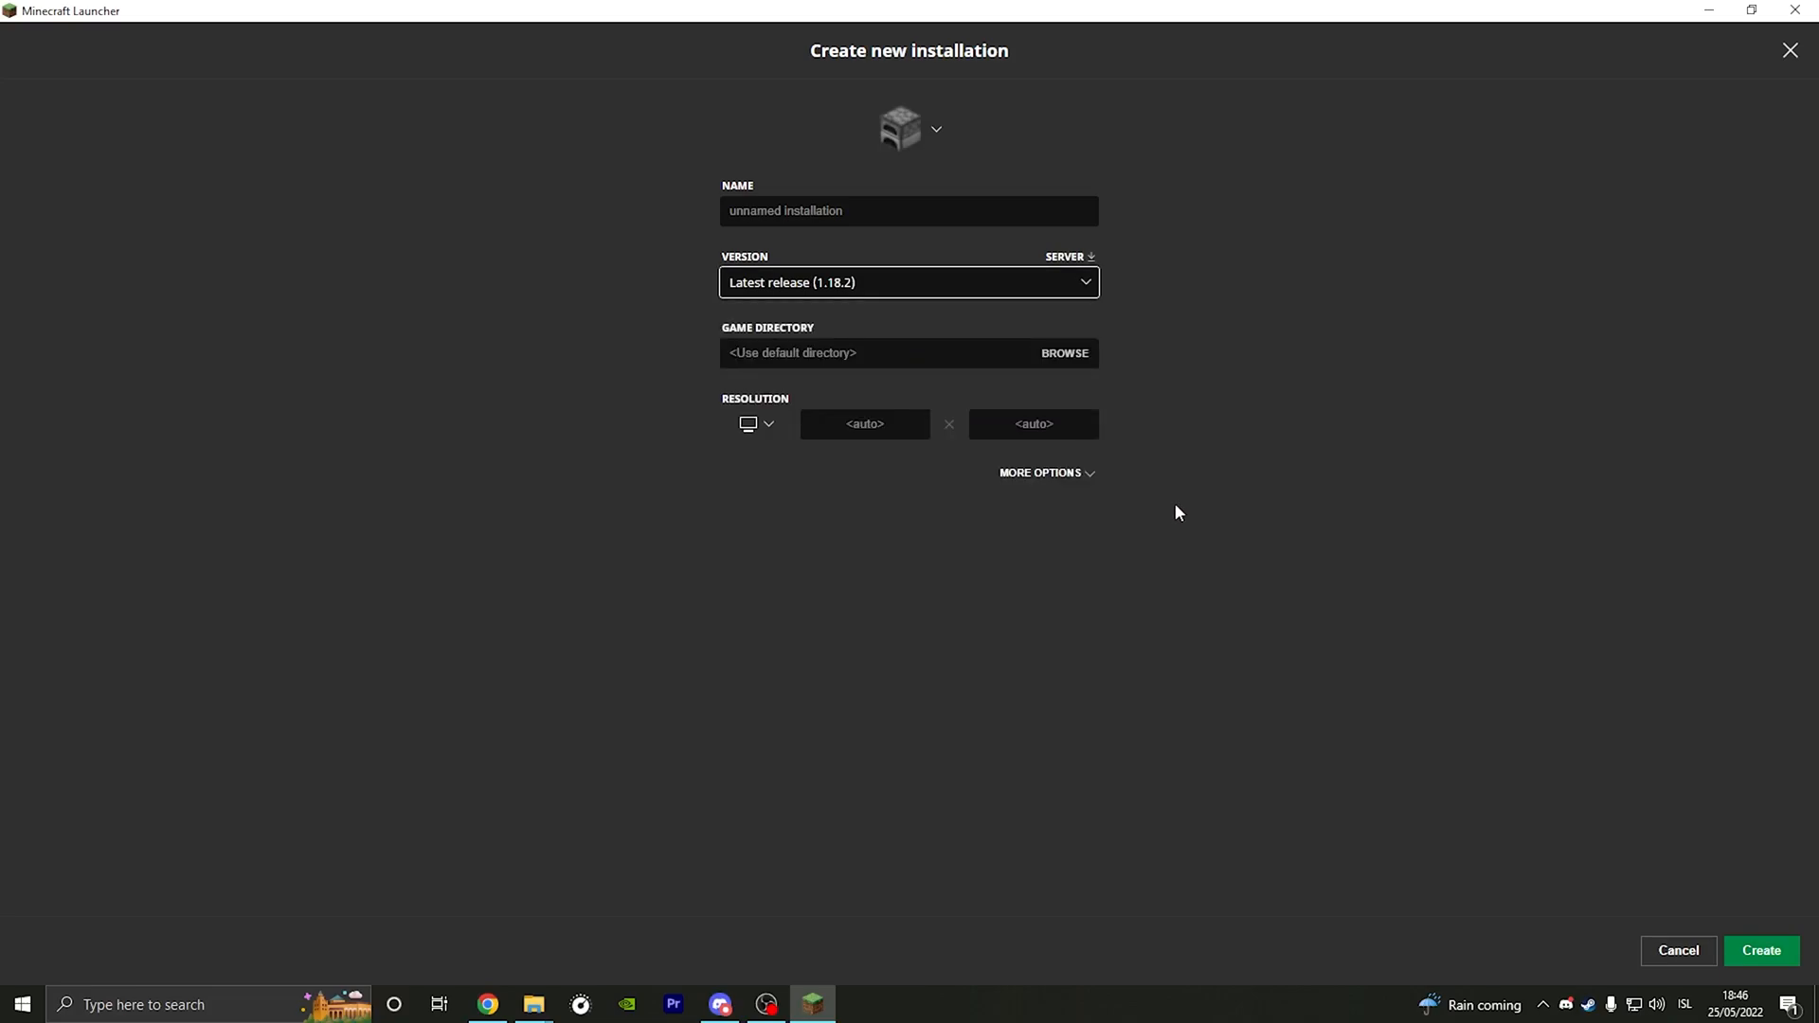
left_click(1676, 949)
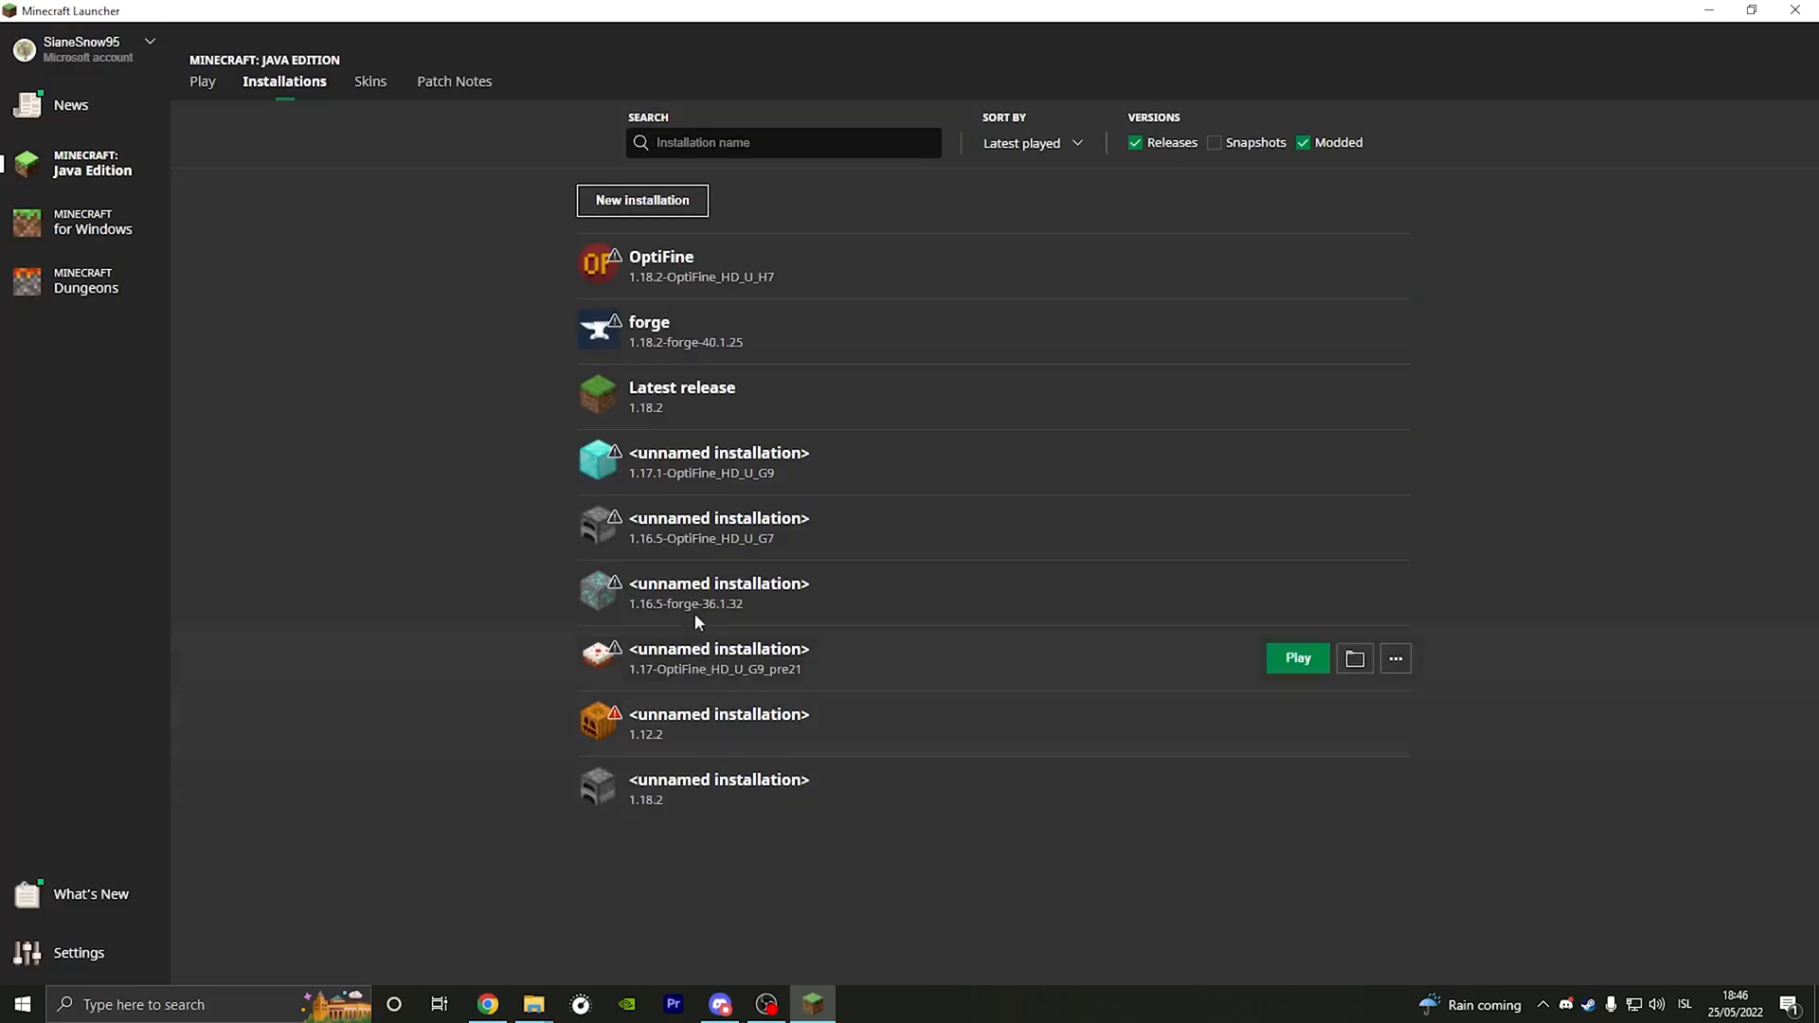
Step: Select the forge 1.18.2-forge-40.1.25 profile and start the game with PLAY
left_click(203, 81)
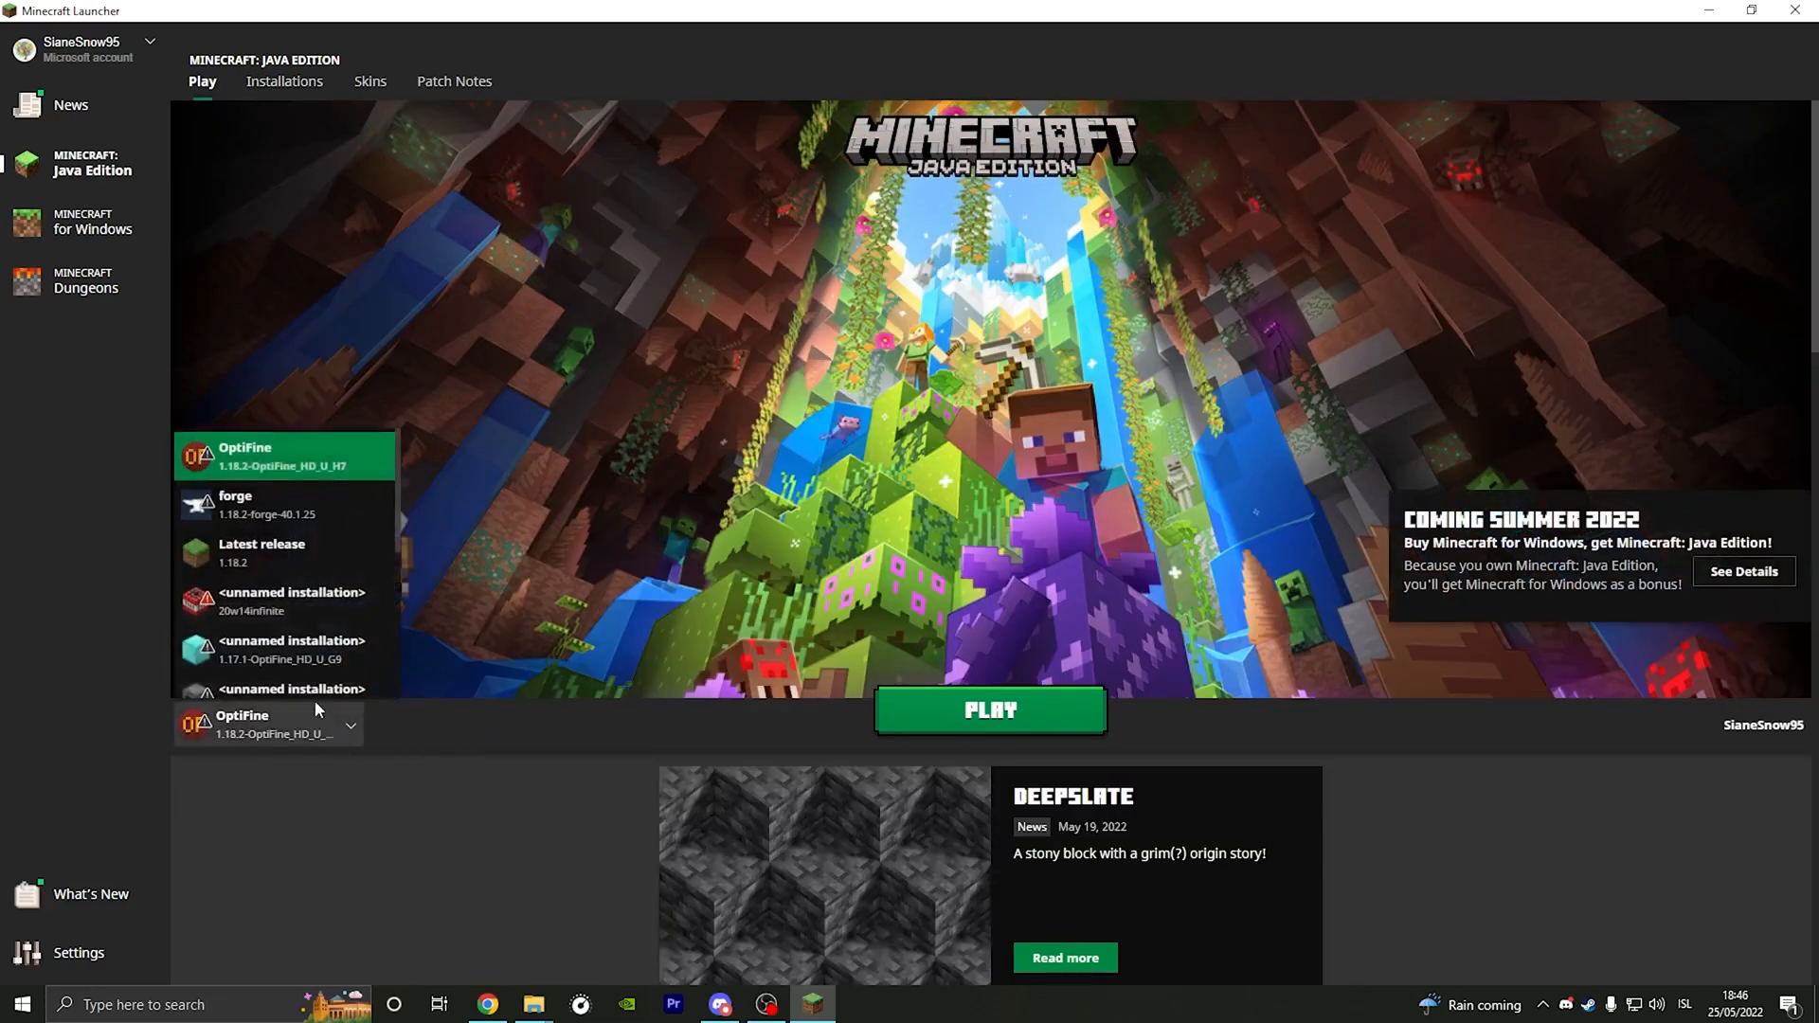
left_click(235, 504)
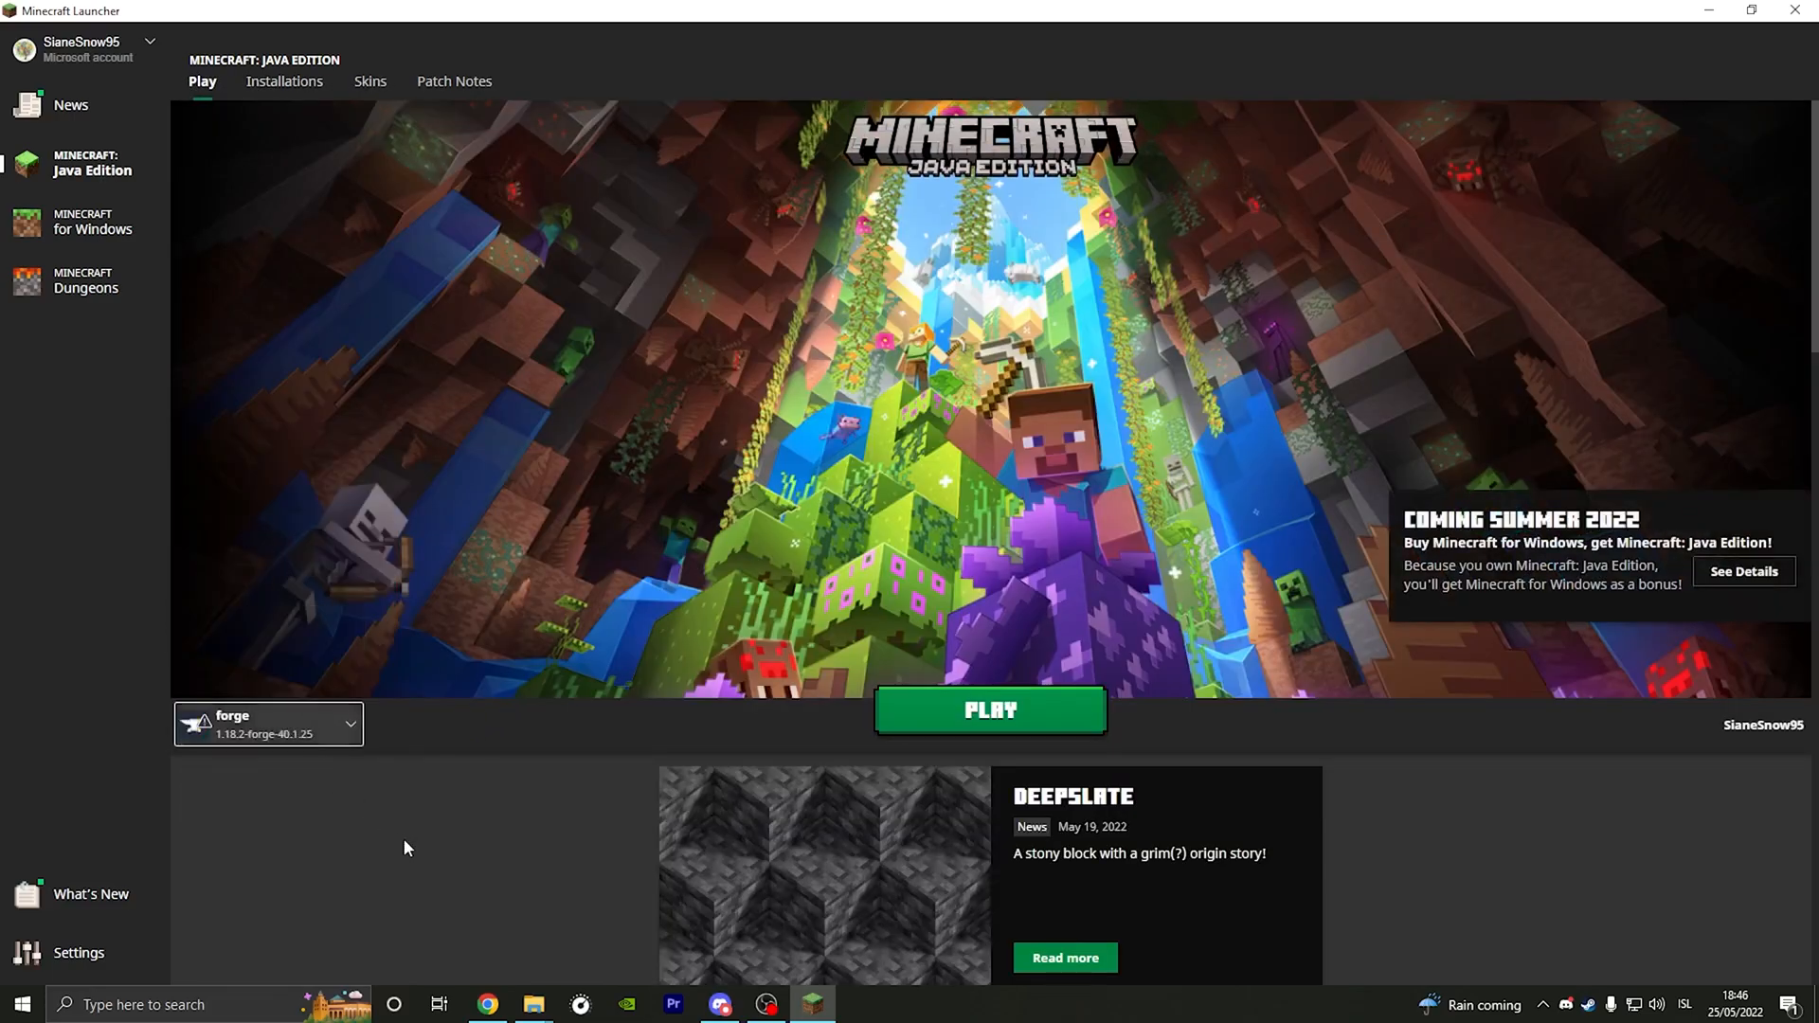
mouse_move(267, 735)
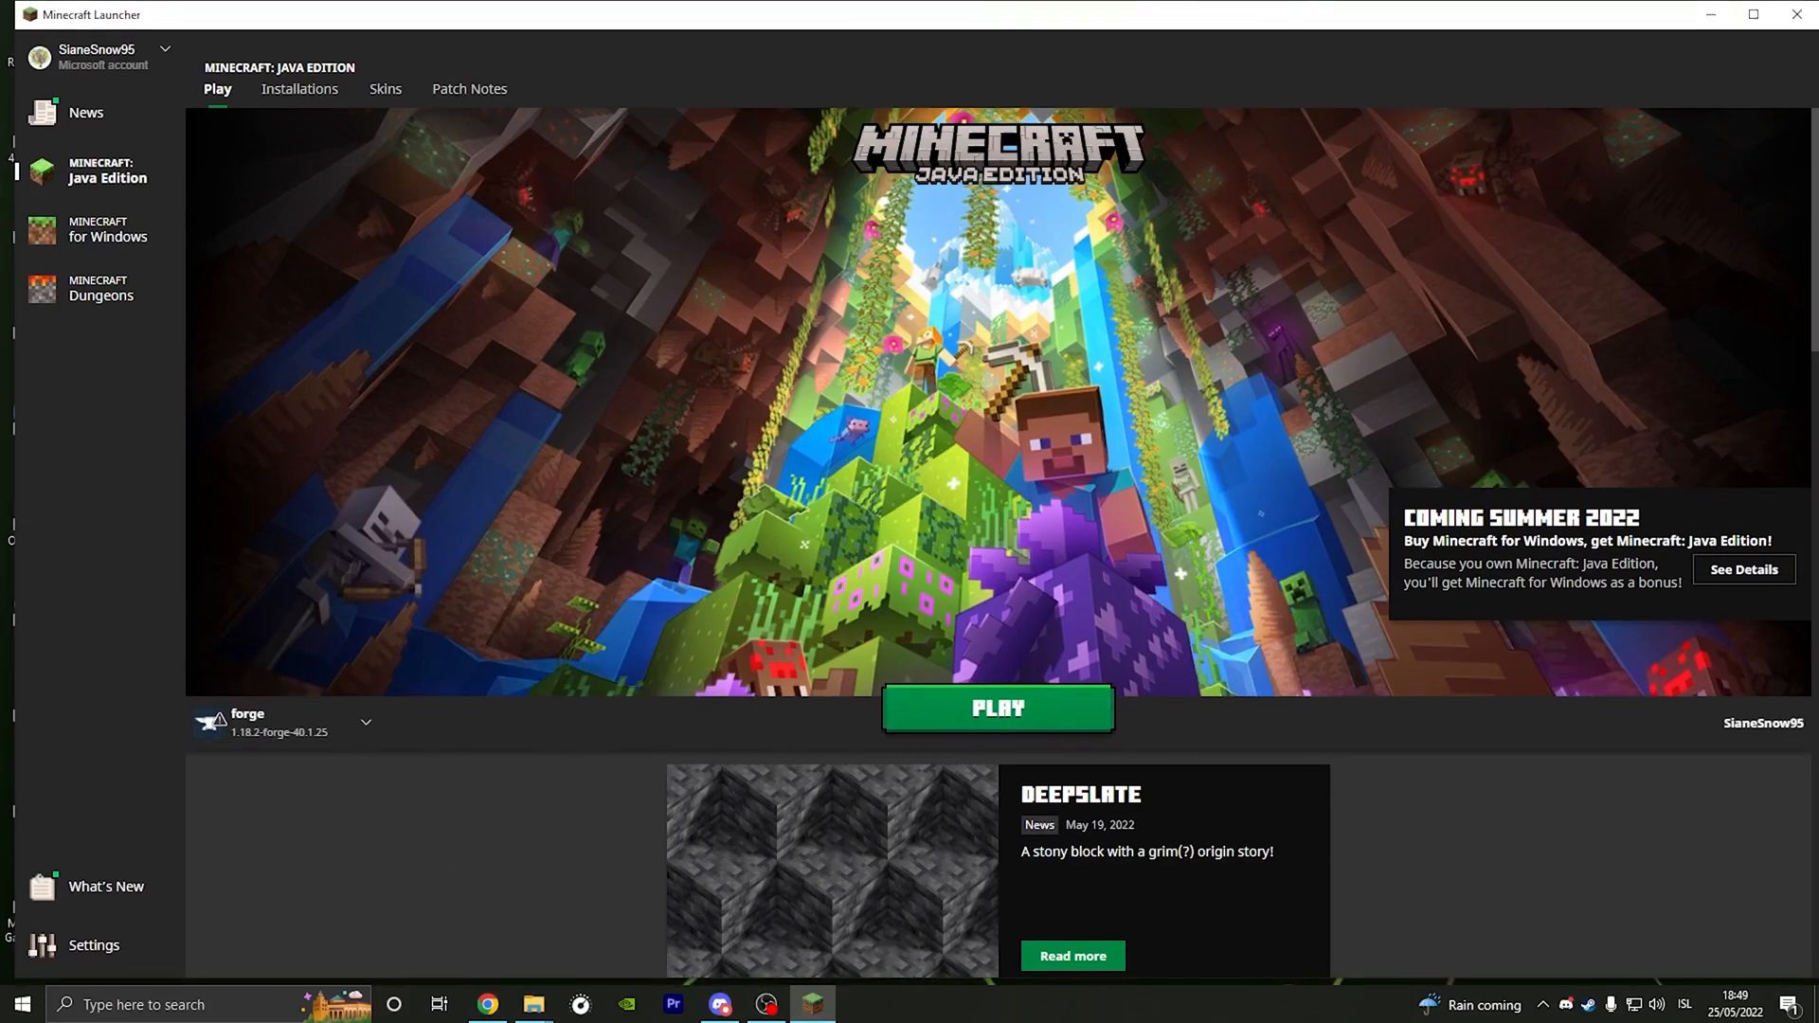
mouse_move(586, 809)
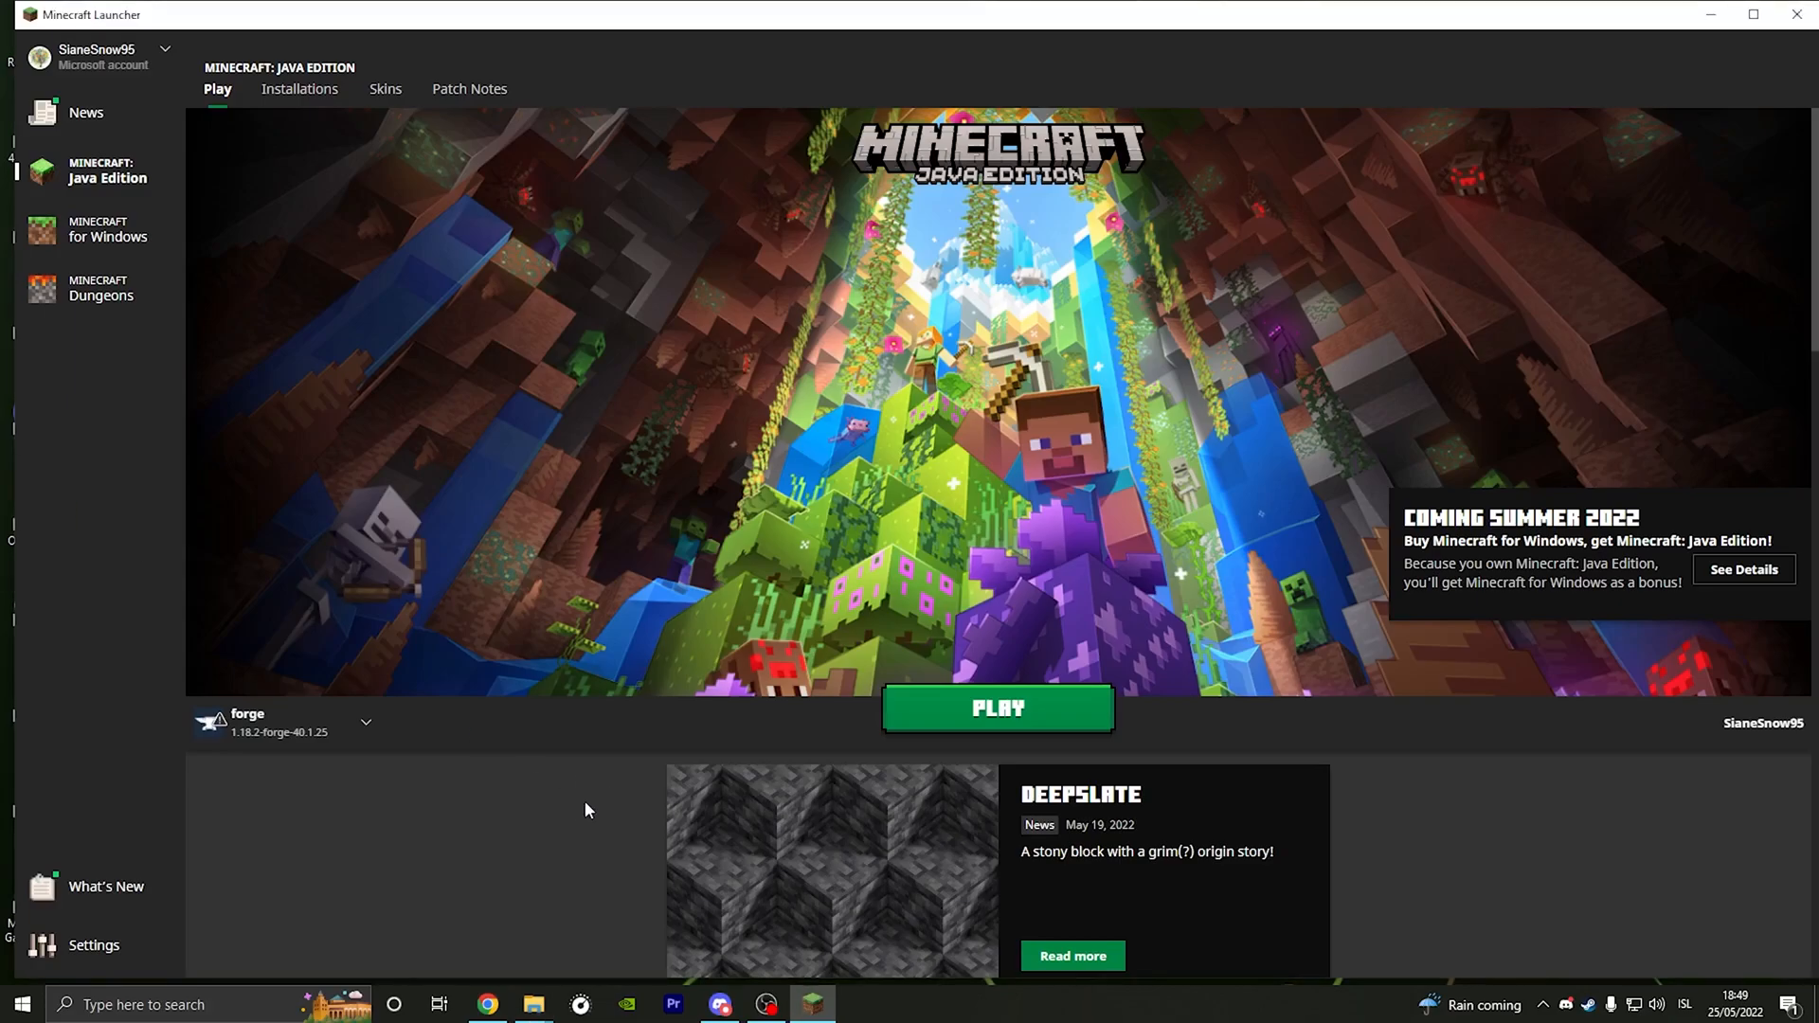
mouse_move(995, 709)
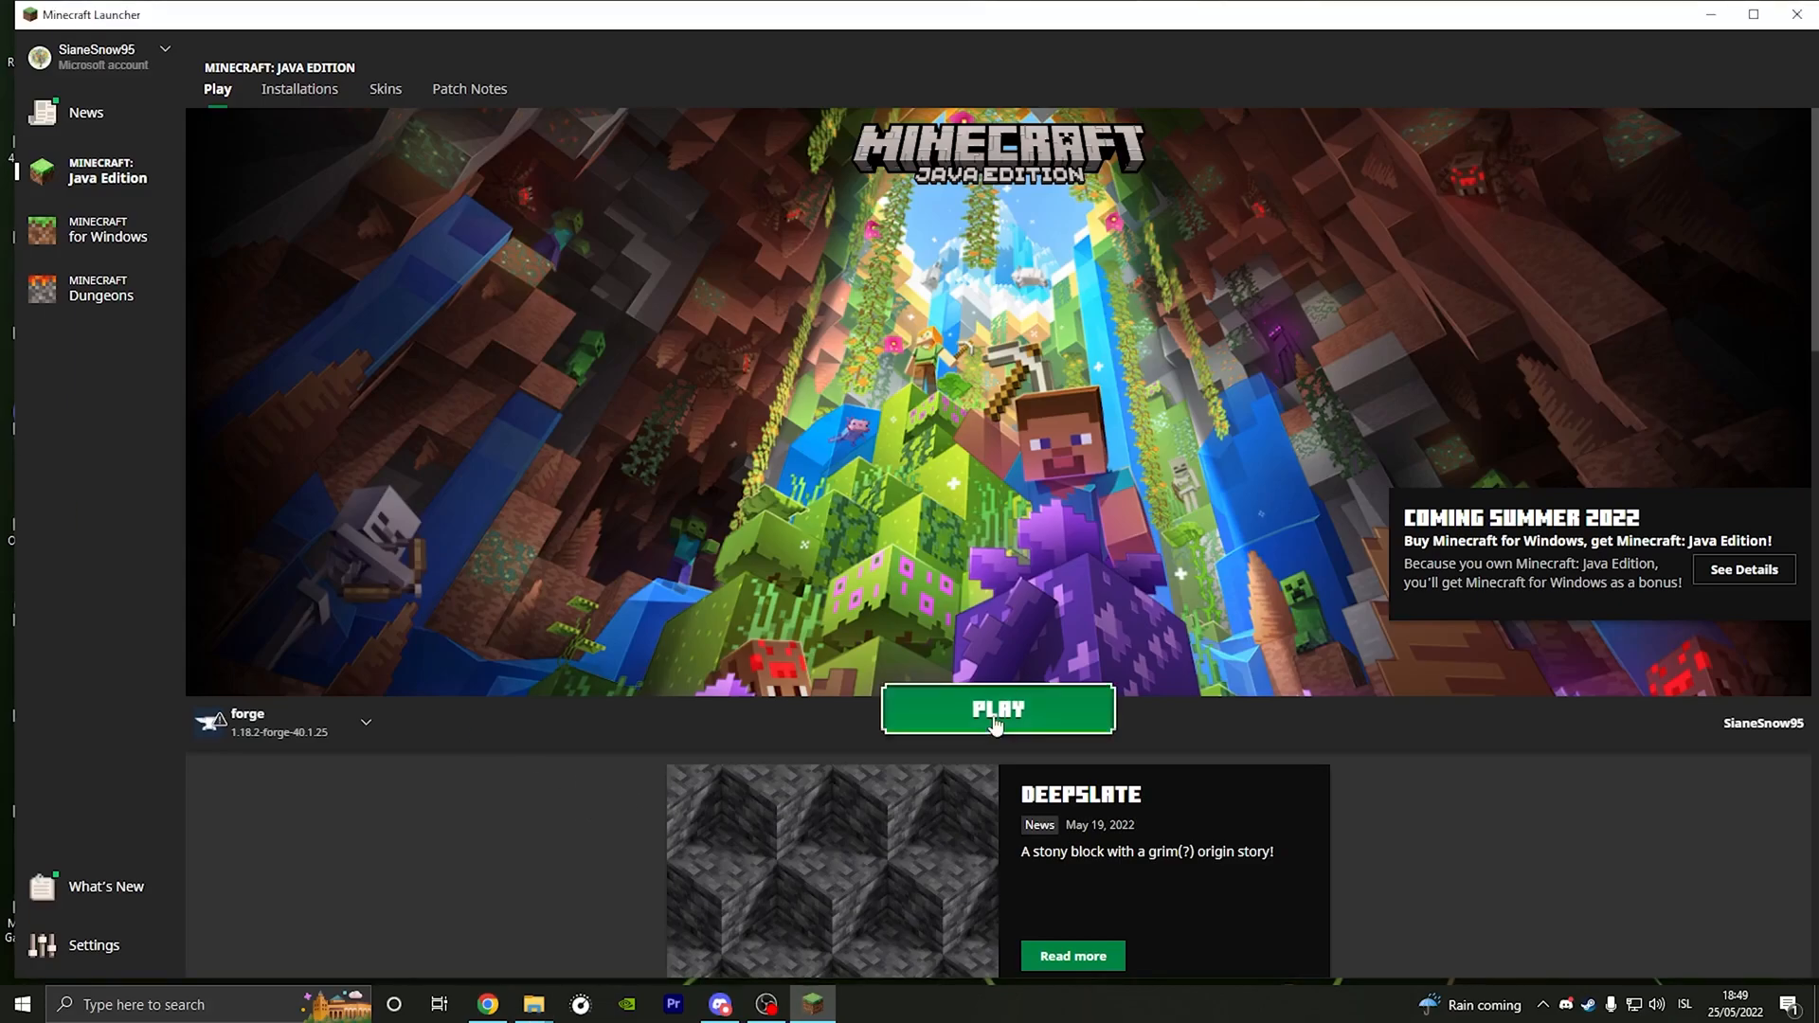
left_click(995, 708)
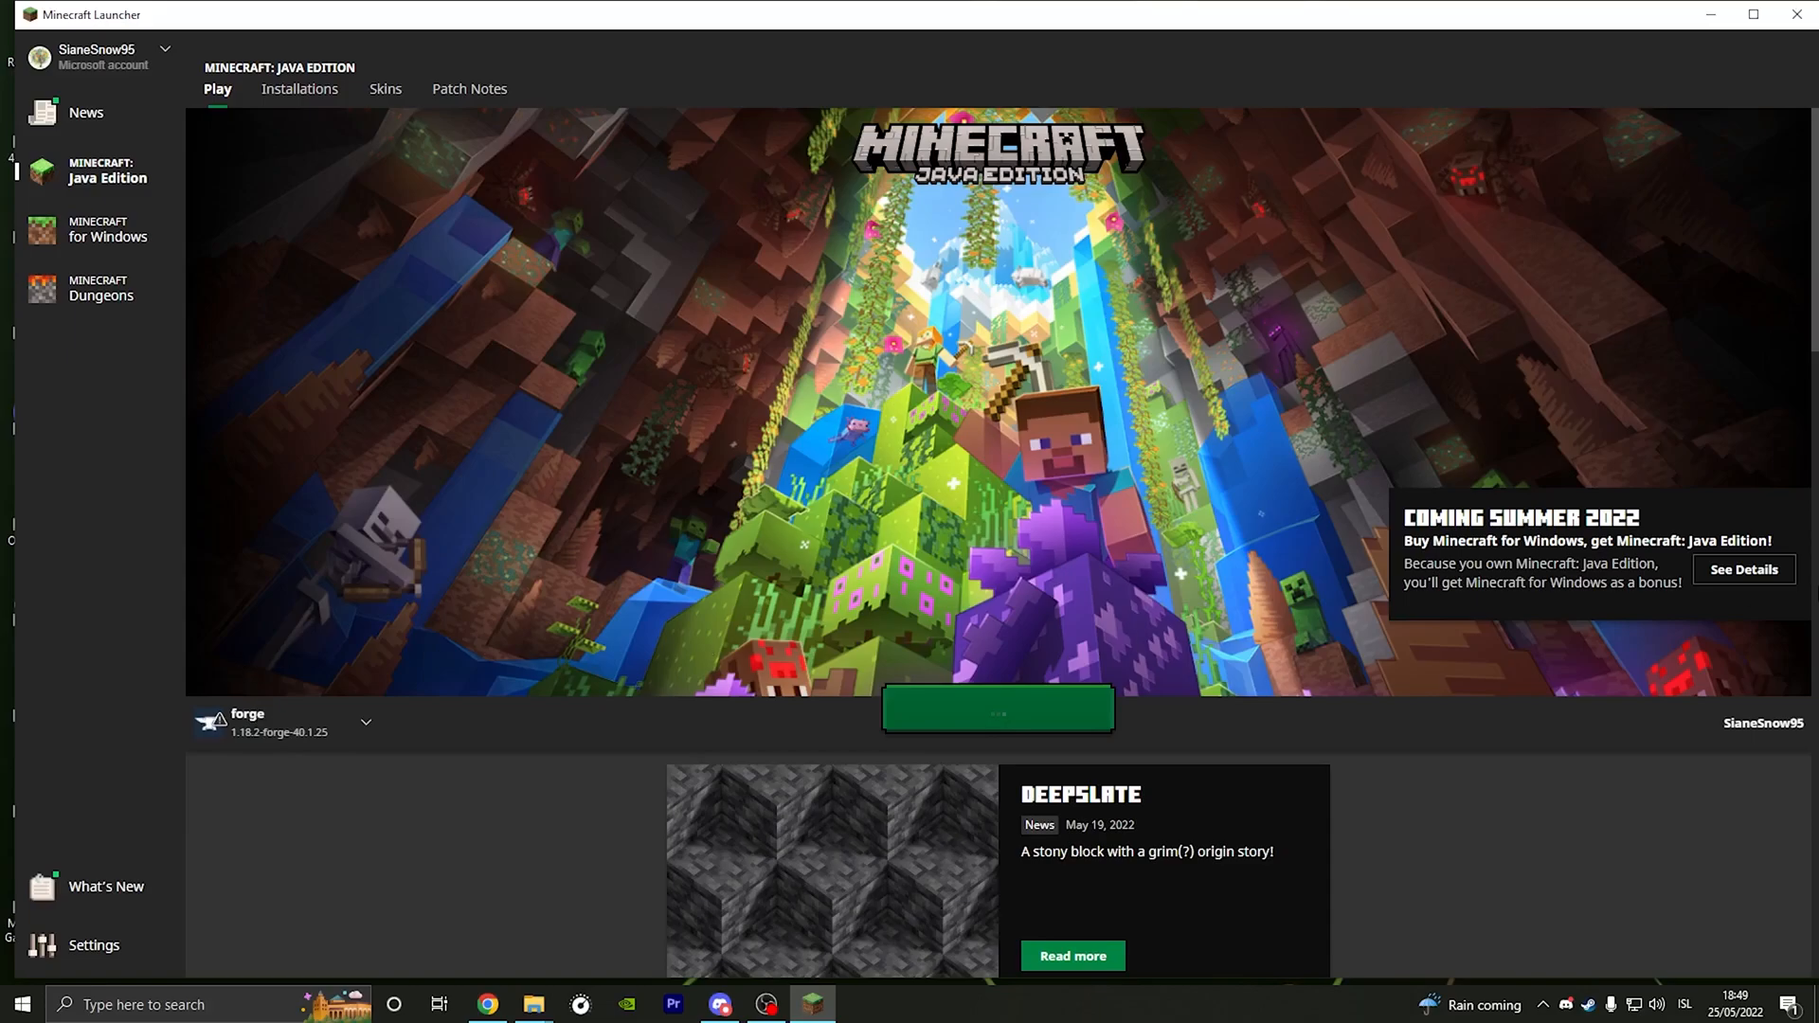
left_click(994, 707)
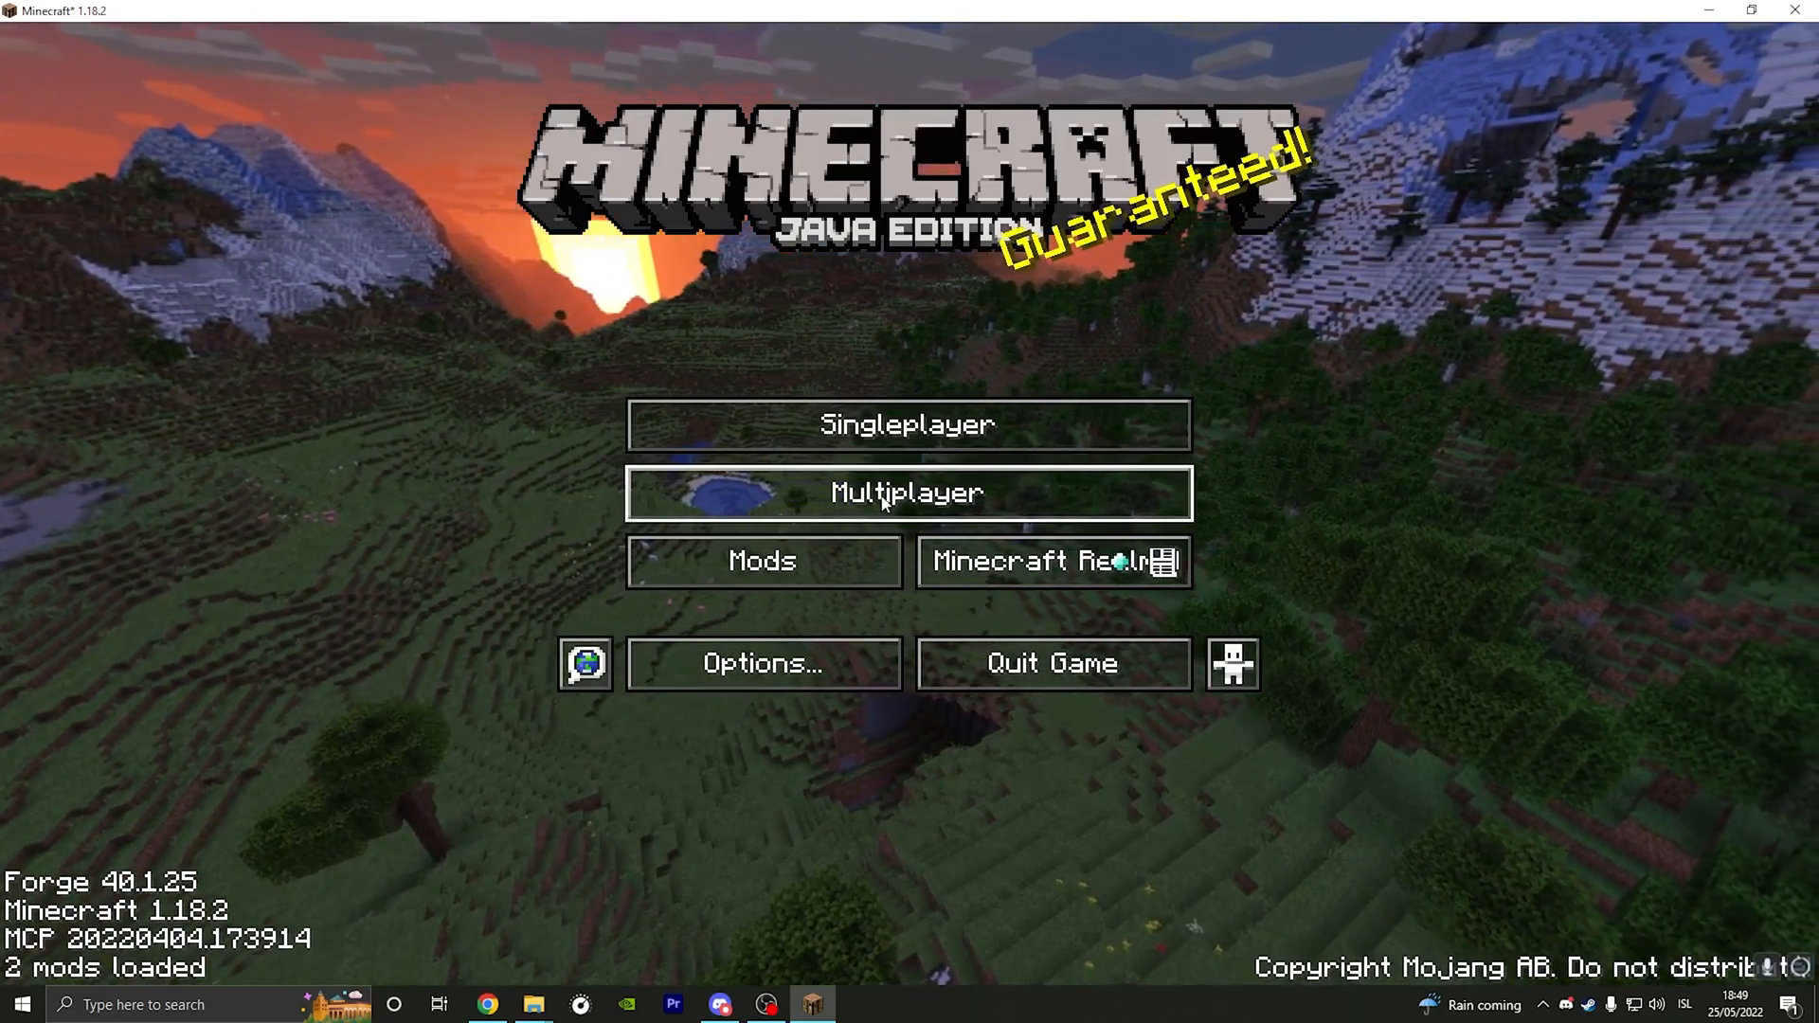
Step: Enter Multiplayer from the Forge title screen to join the server, then back out
left_click(907, 492)
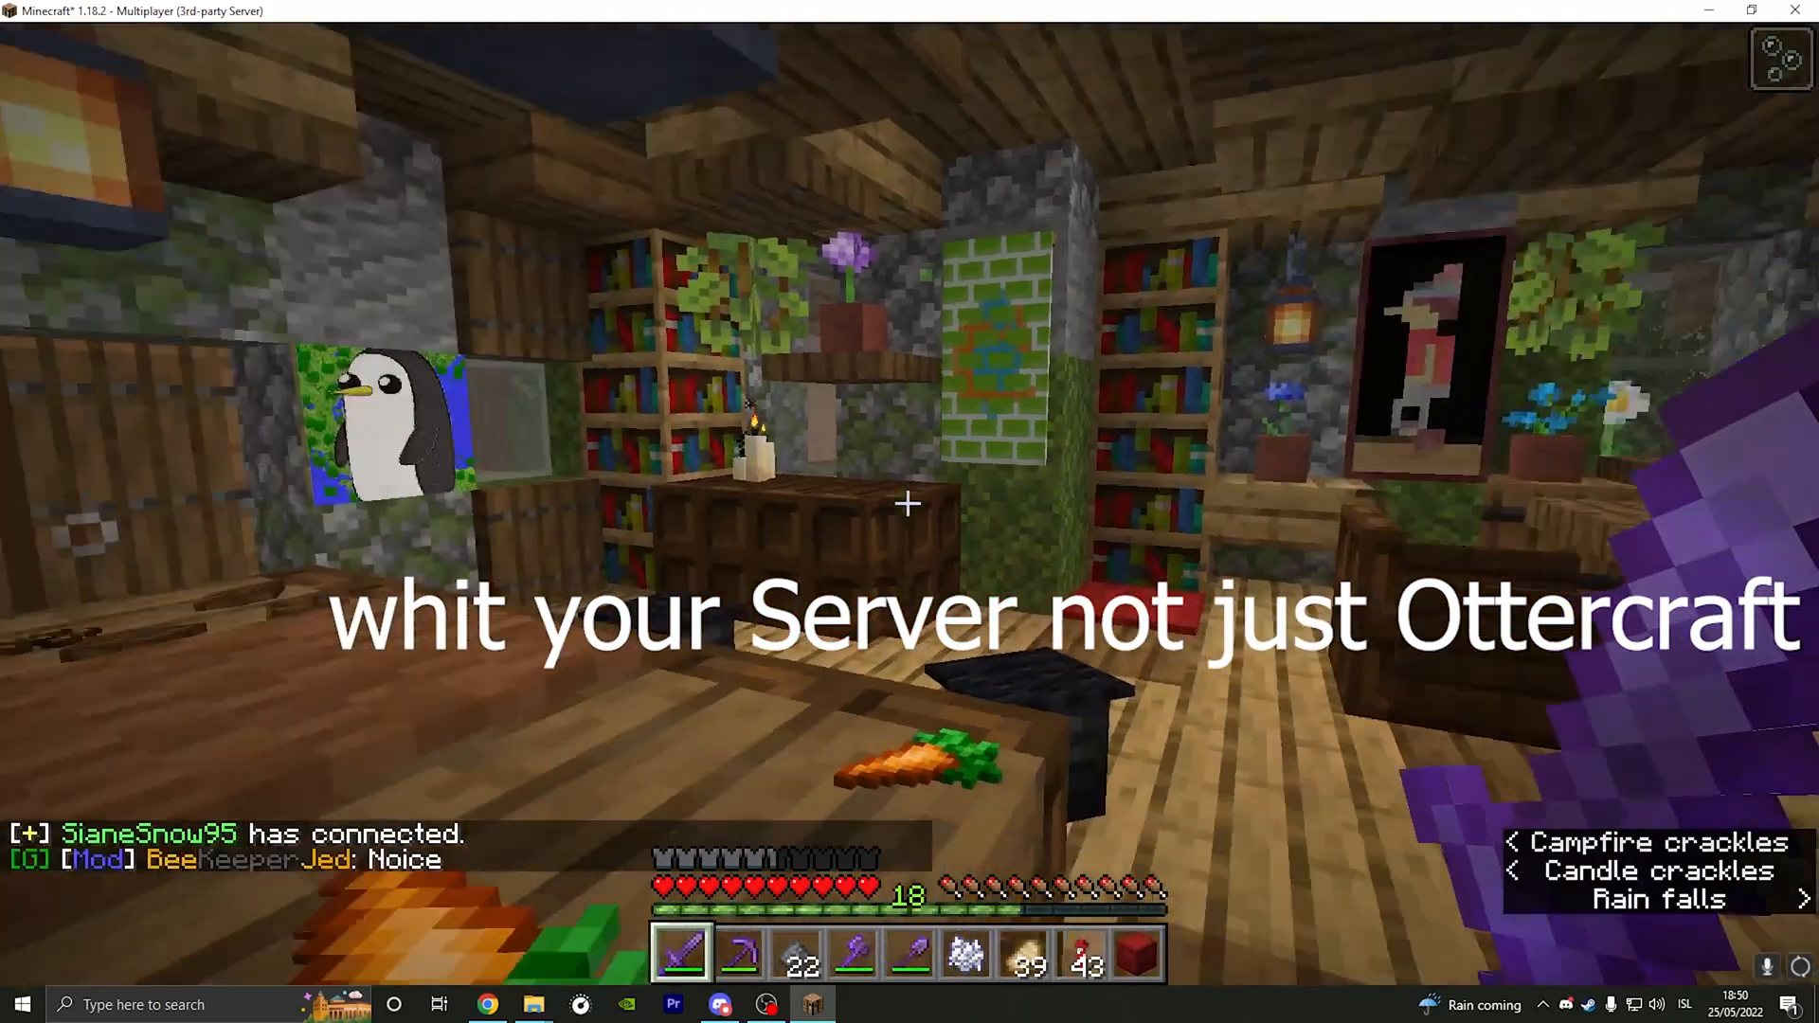
key("Escape")
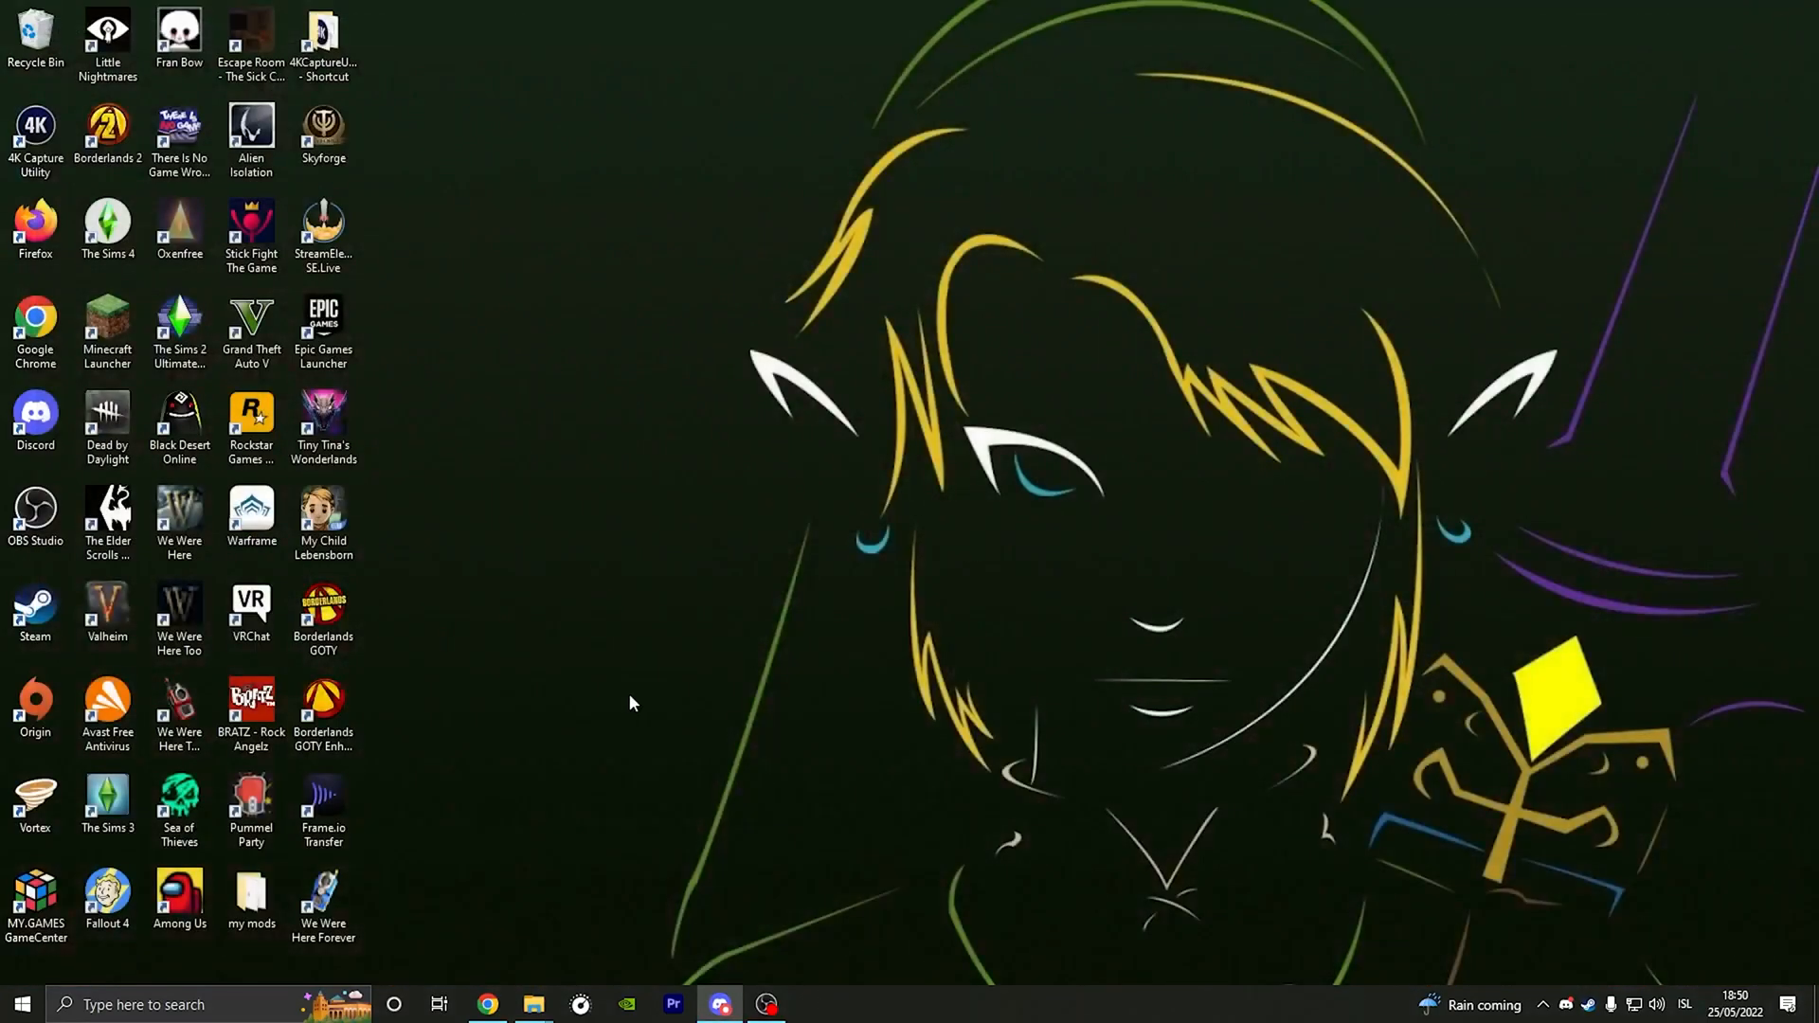
mouse_move(532, 1004)
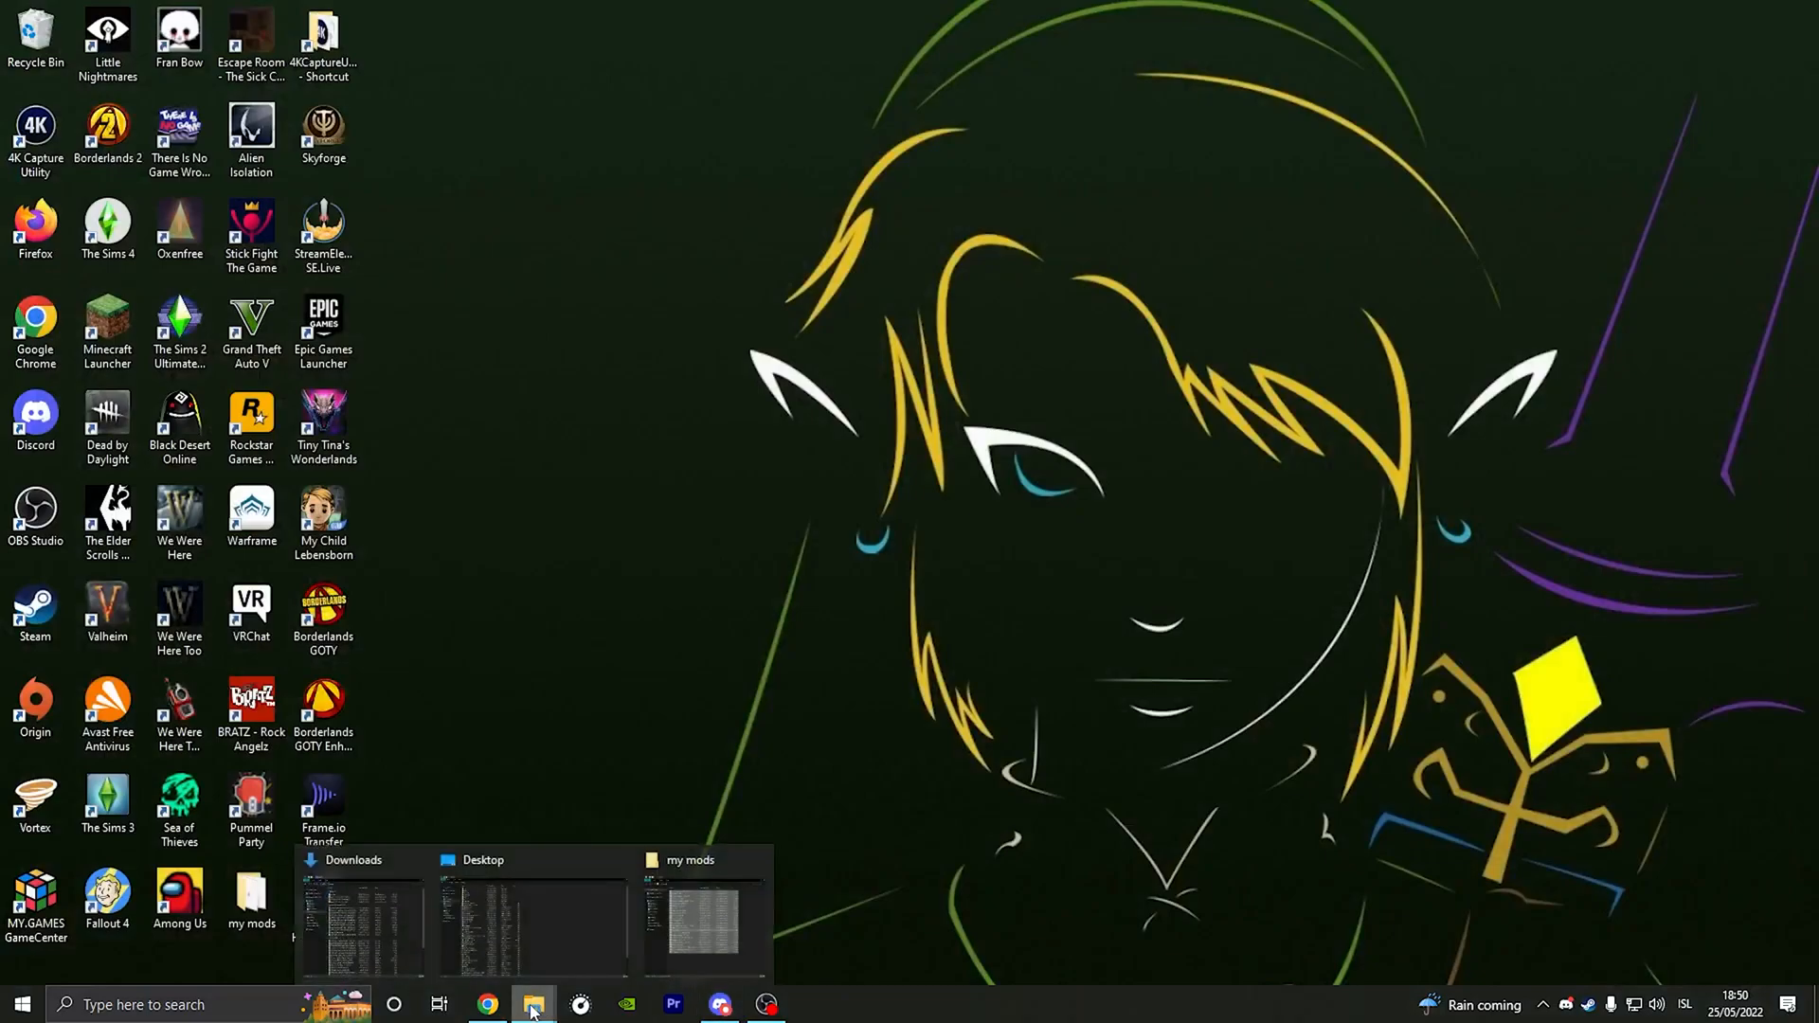
Step: Show the CurseForge Simple Voice Chat All Files table with the Forge 1.18.2-2.2.44 build on top
left_click(486, 1004)
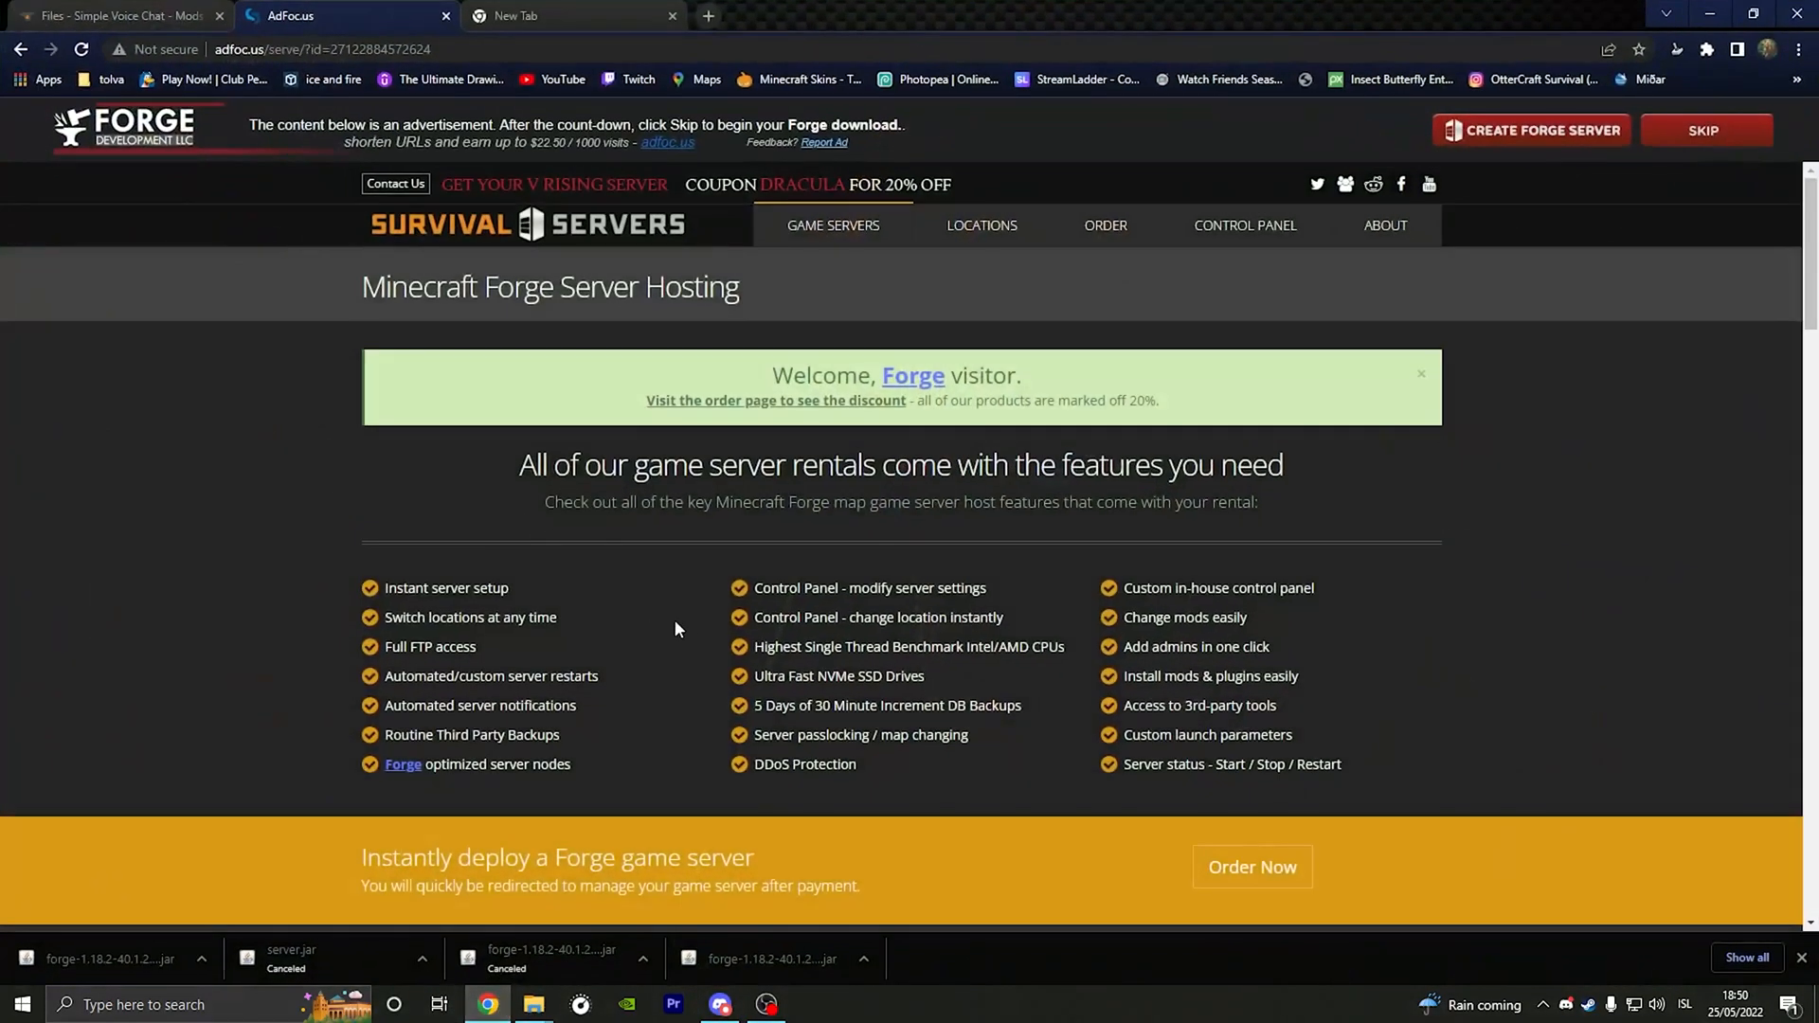
left_click(116, 15)
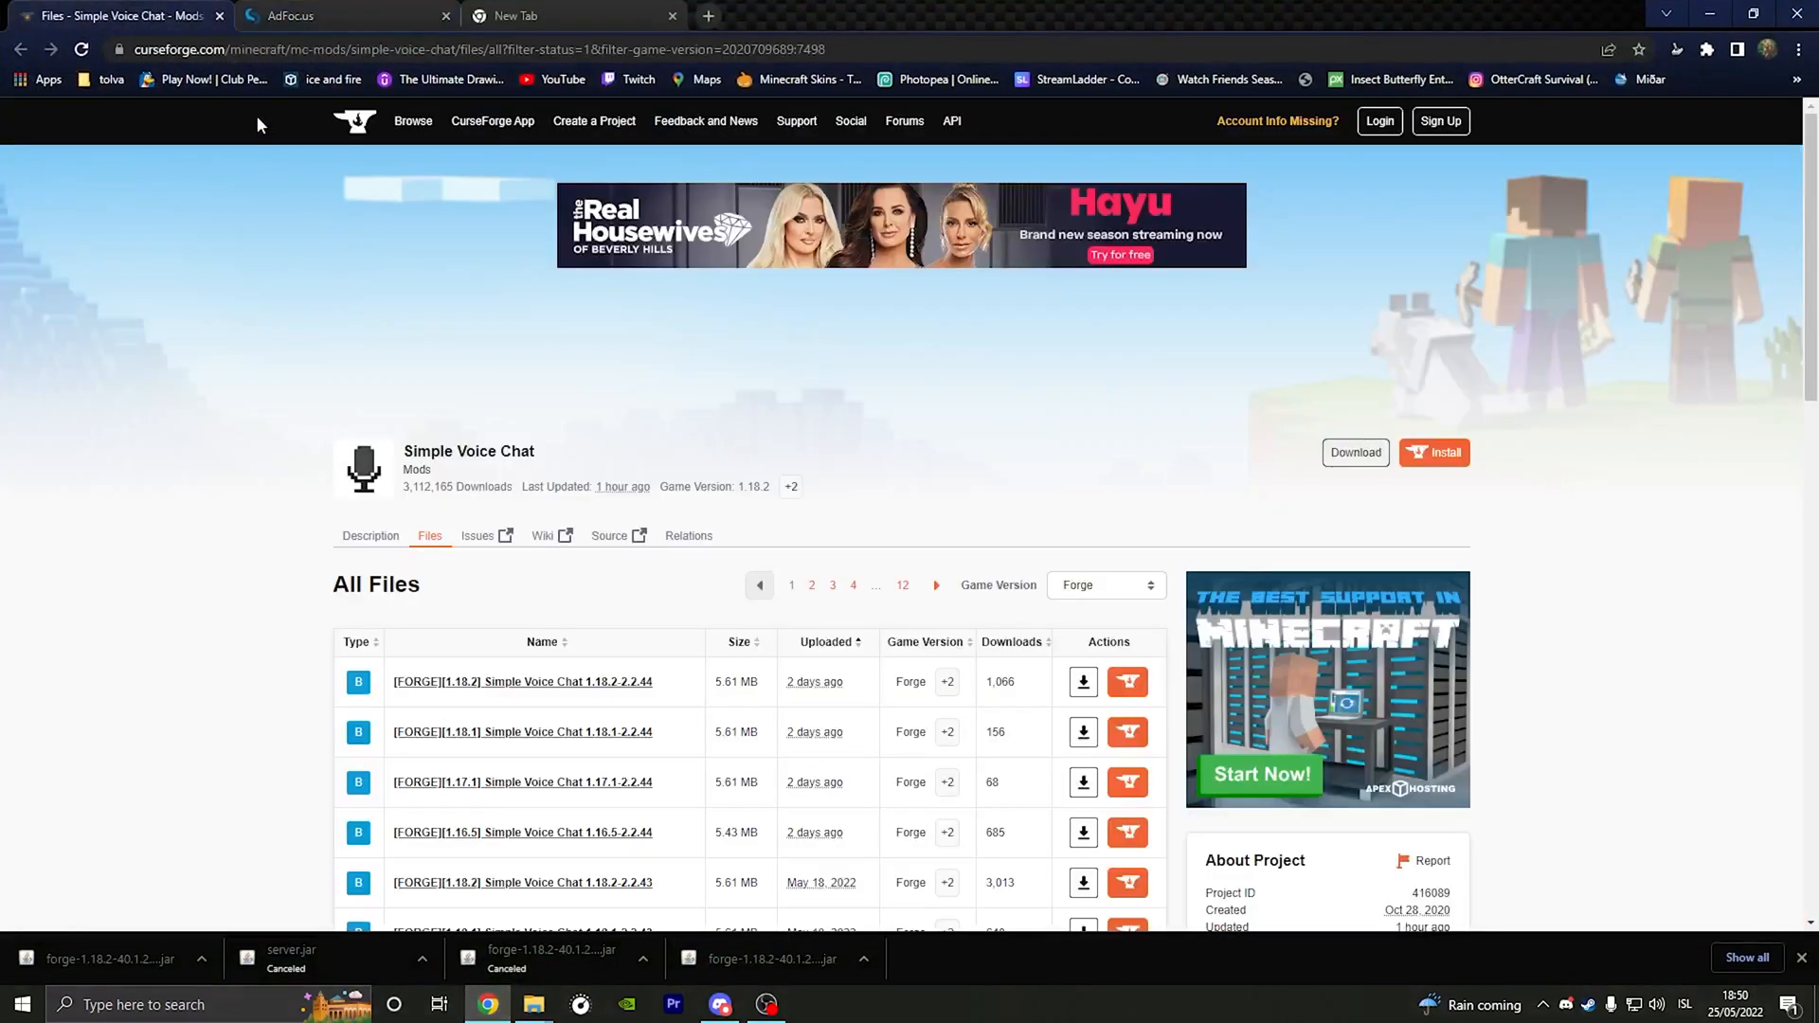
scroll("down", 3)
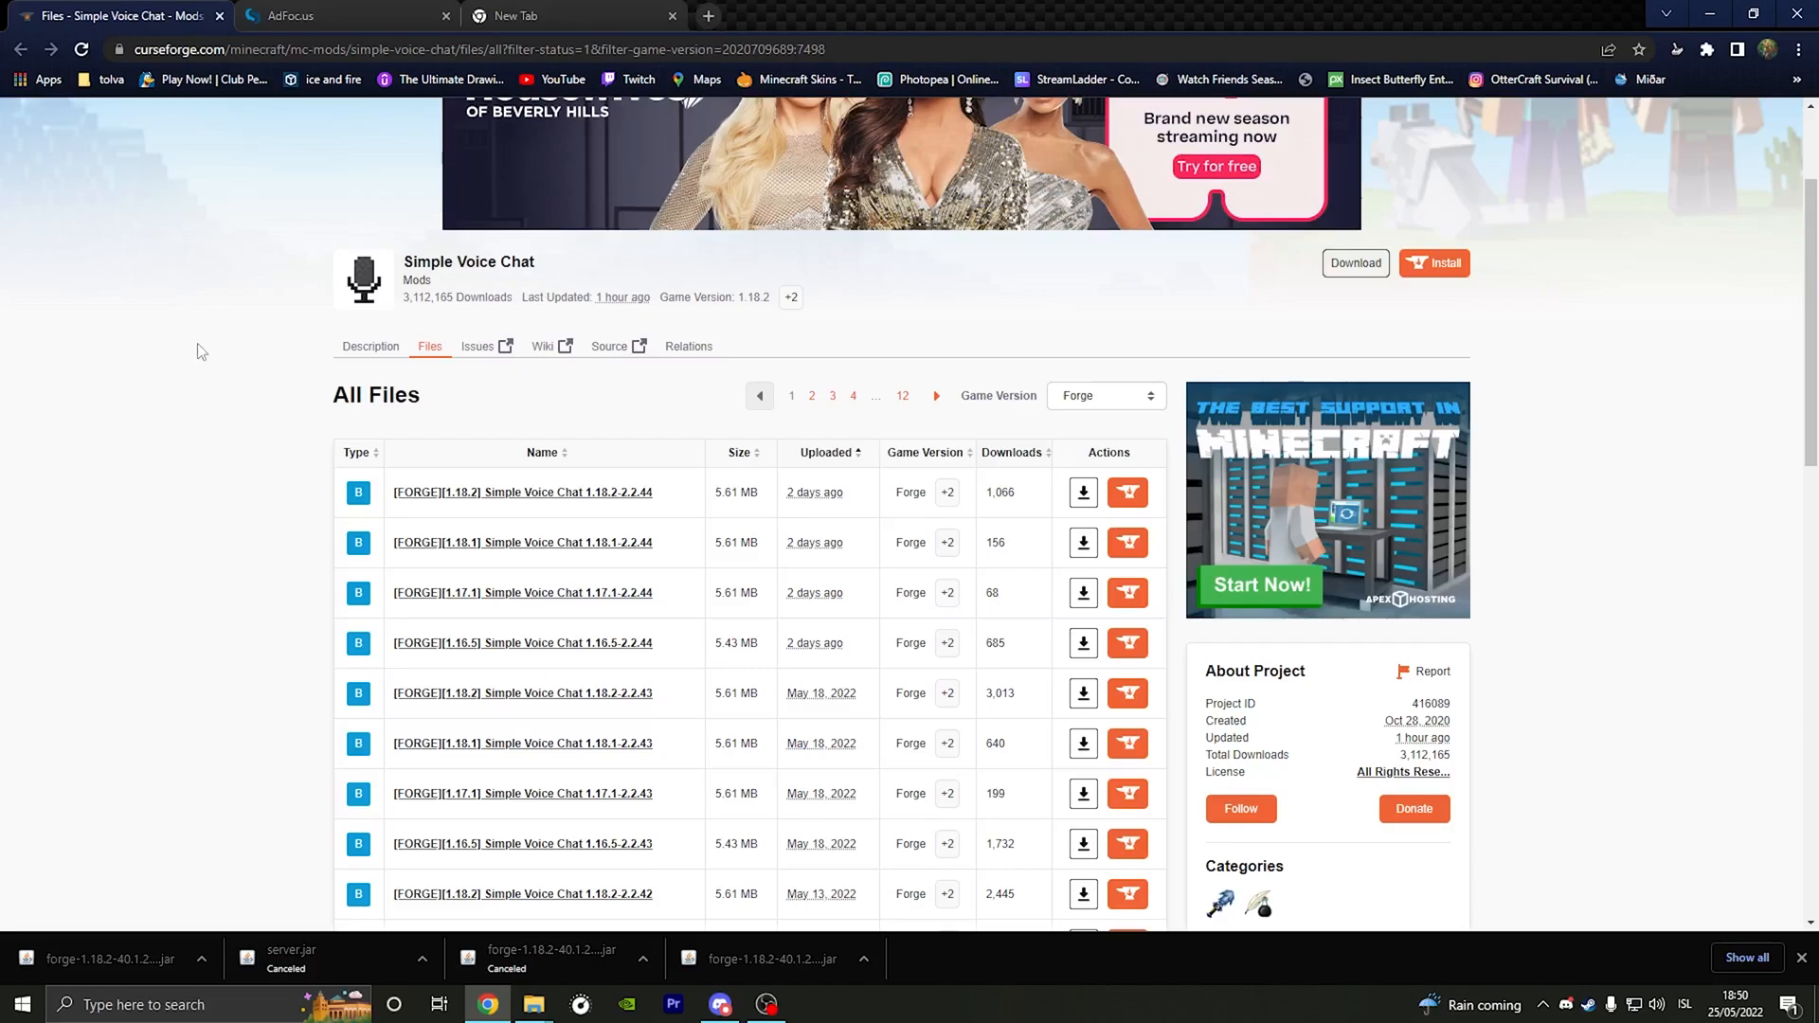
mouse_move(301, 525)
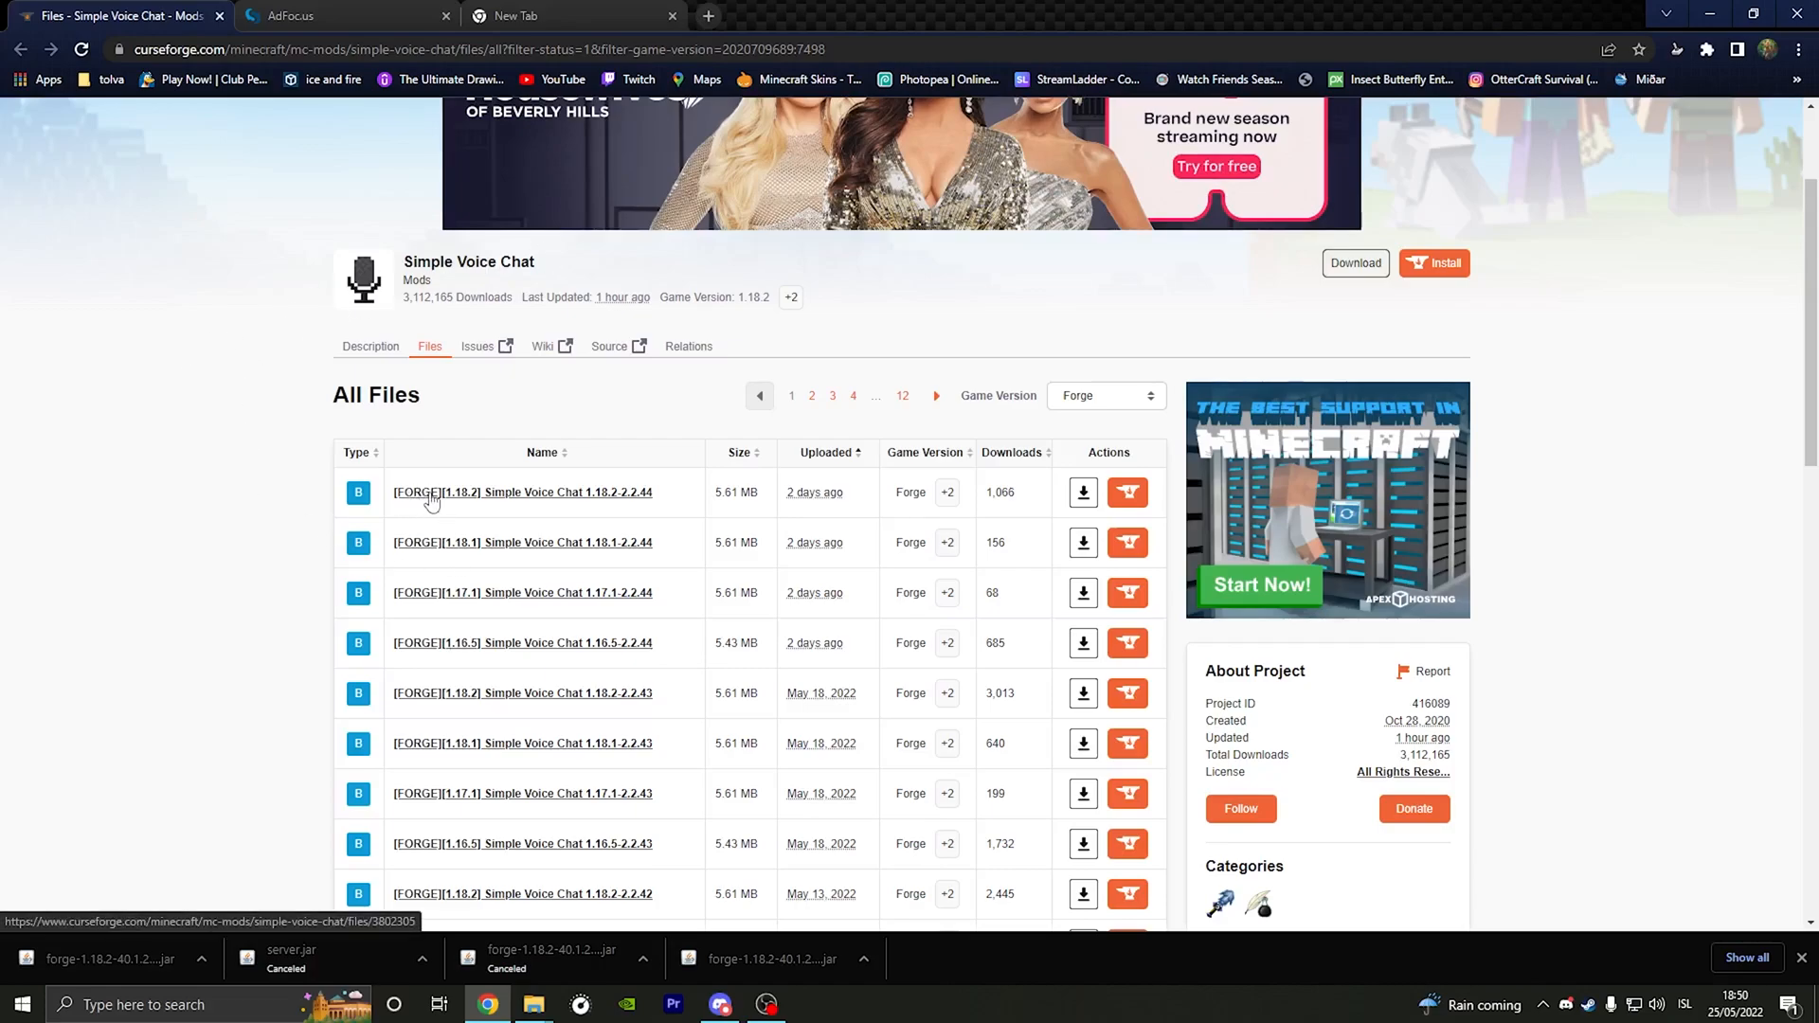
scroll("down", 3)
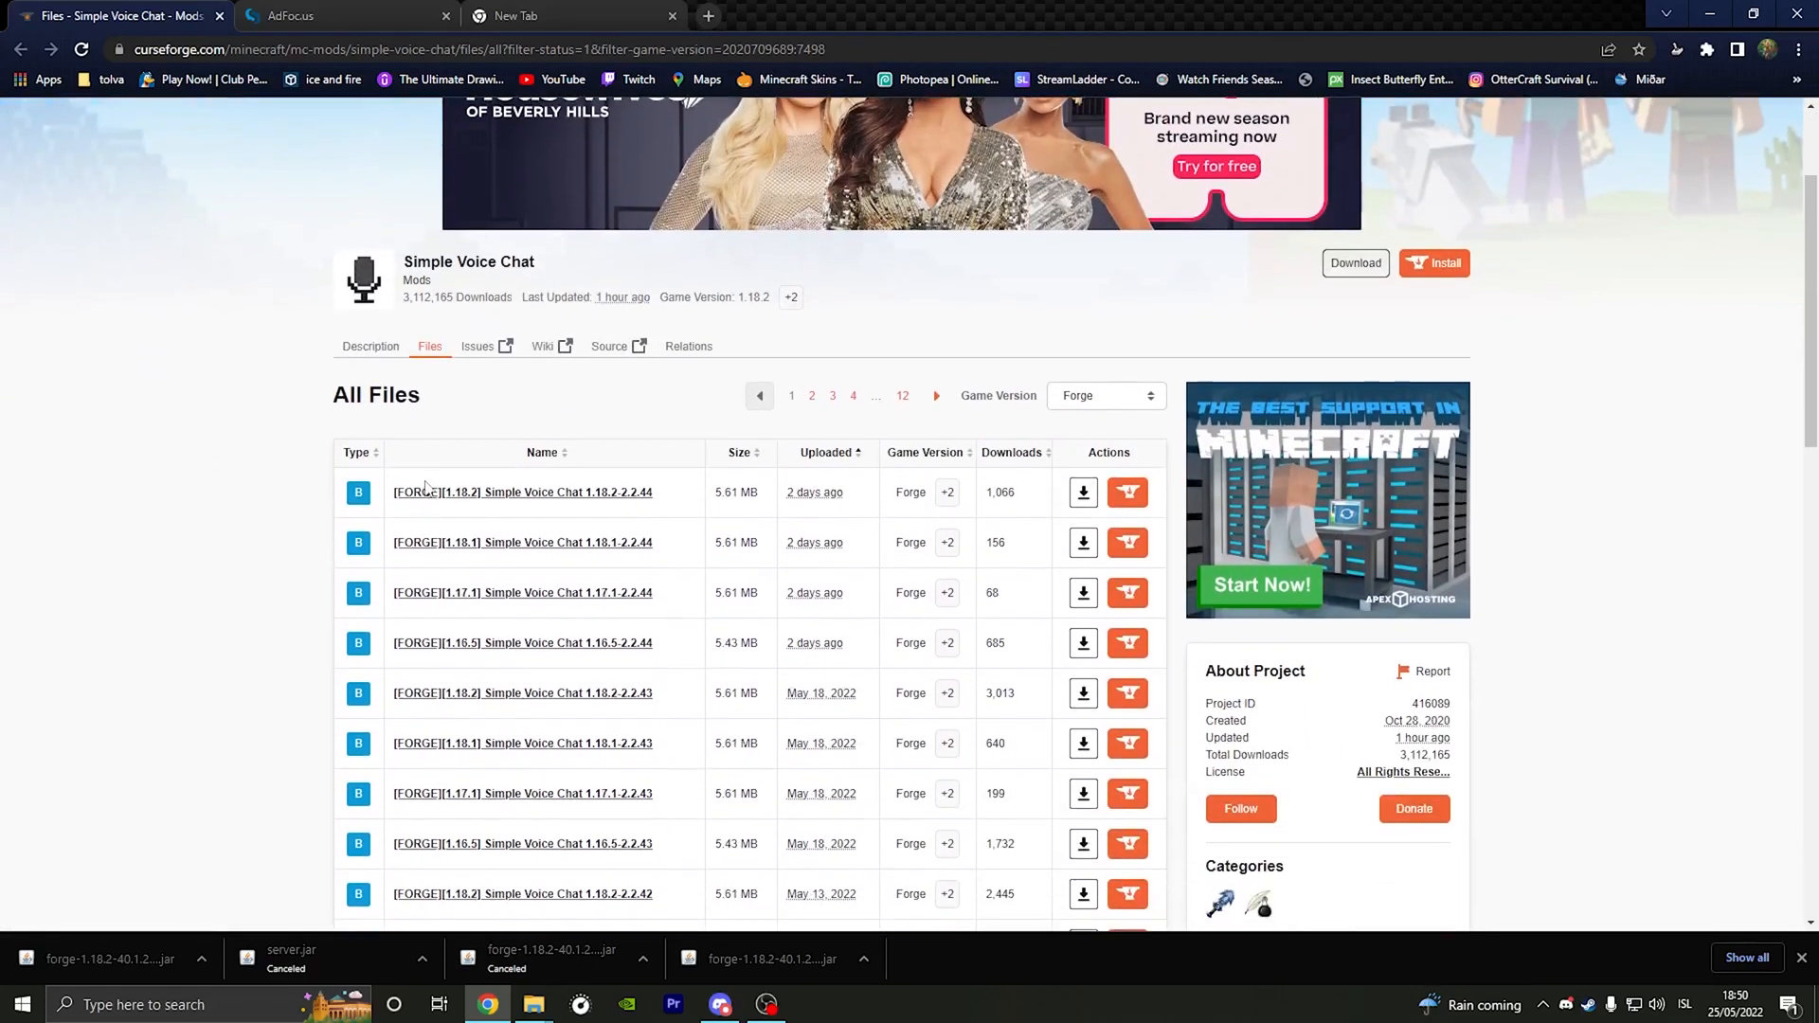
mouse_move(293, 484)
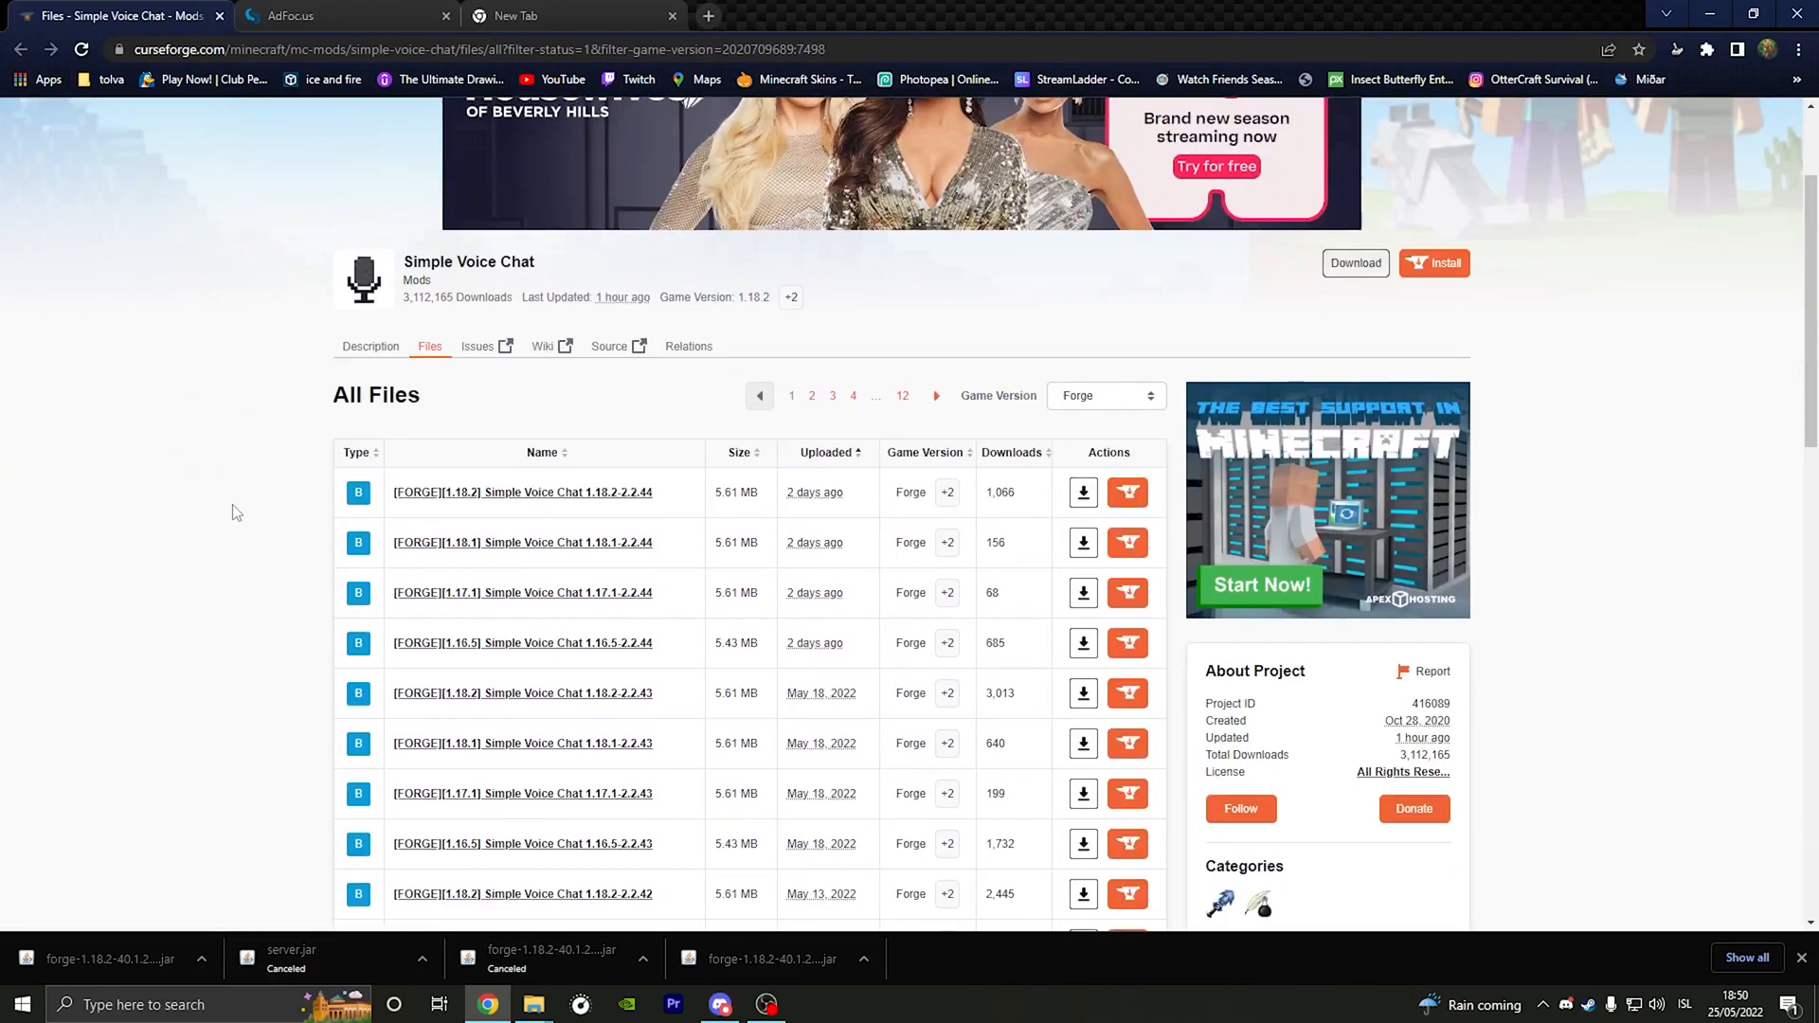
mouse_move(612, 501)
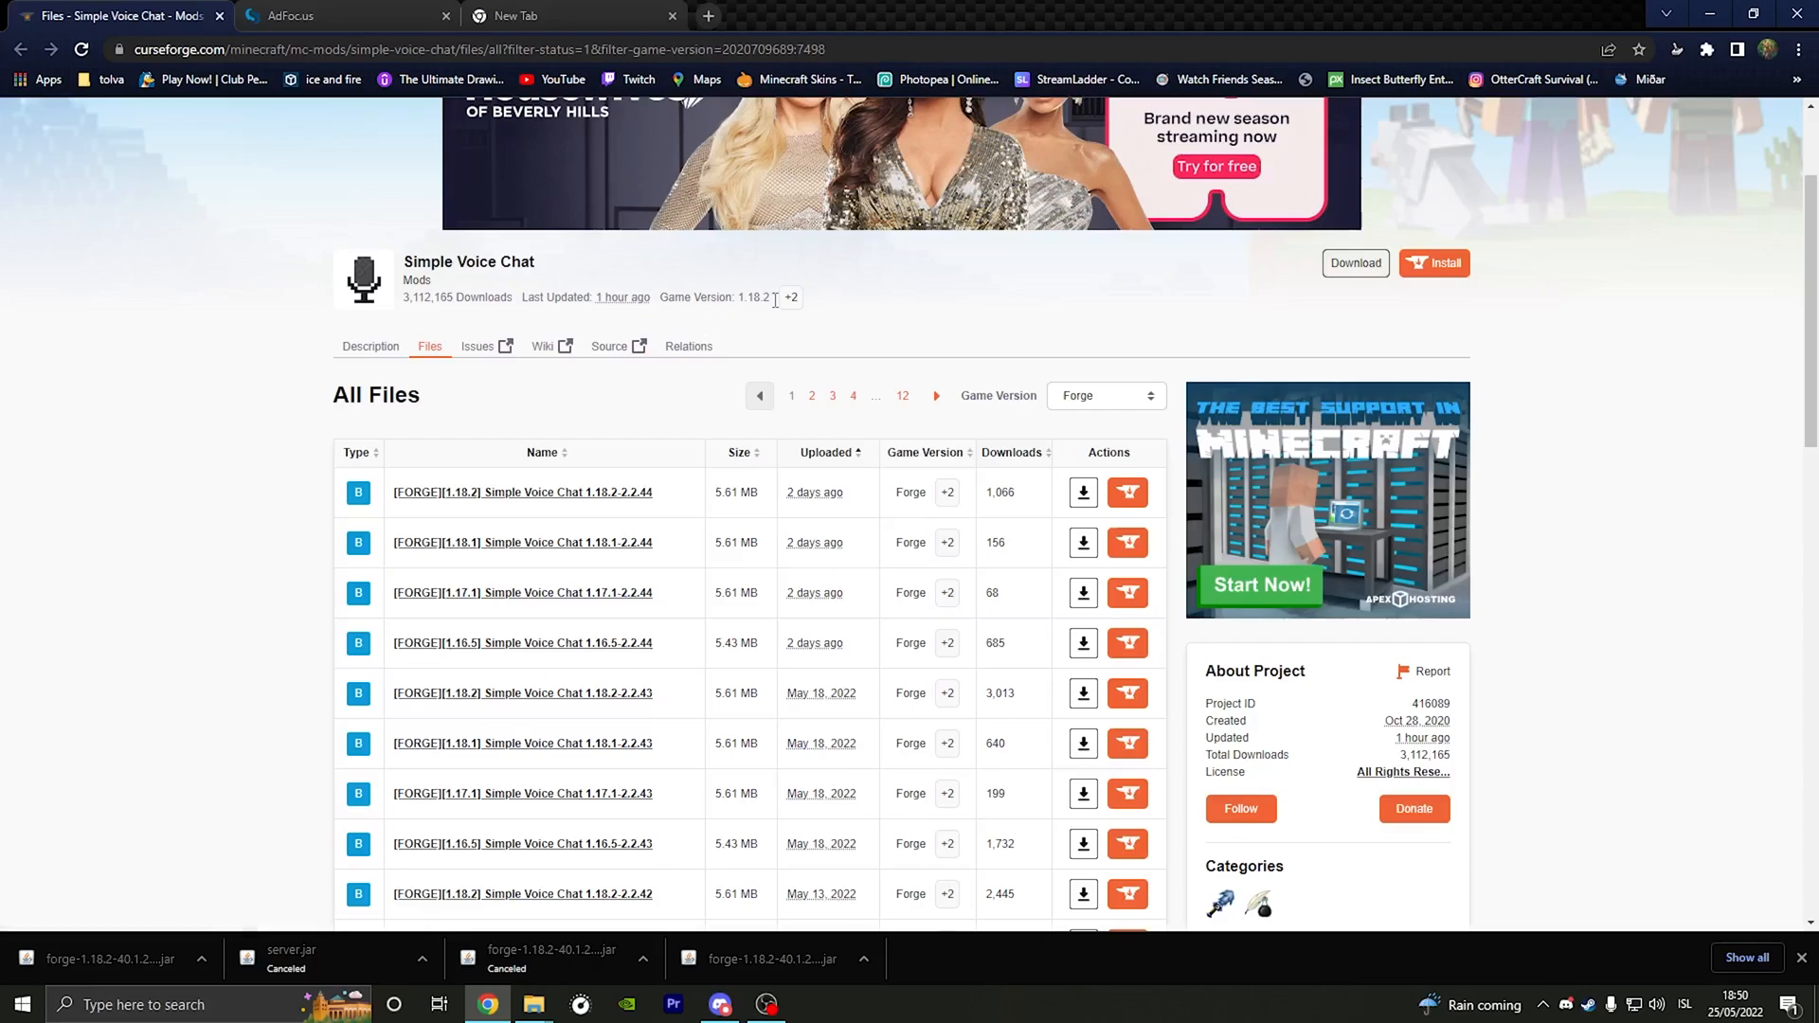
mouse_move(1355, 262)
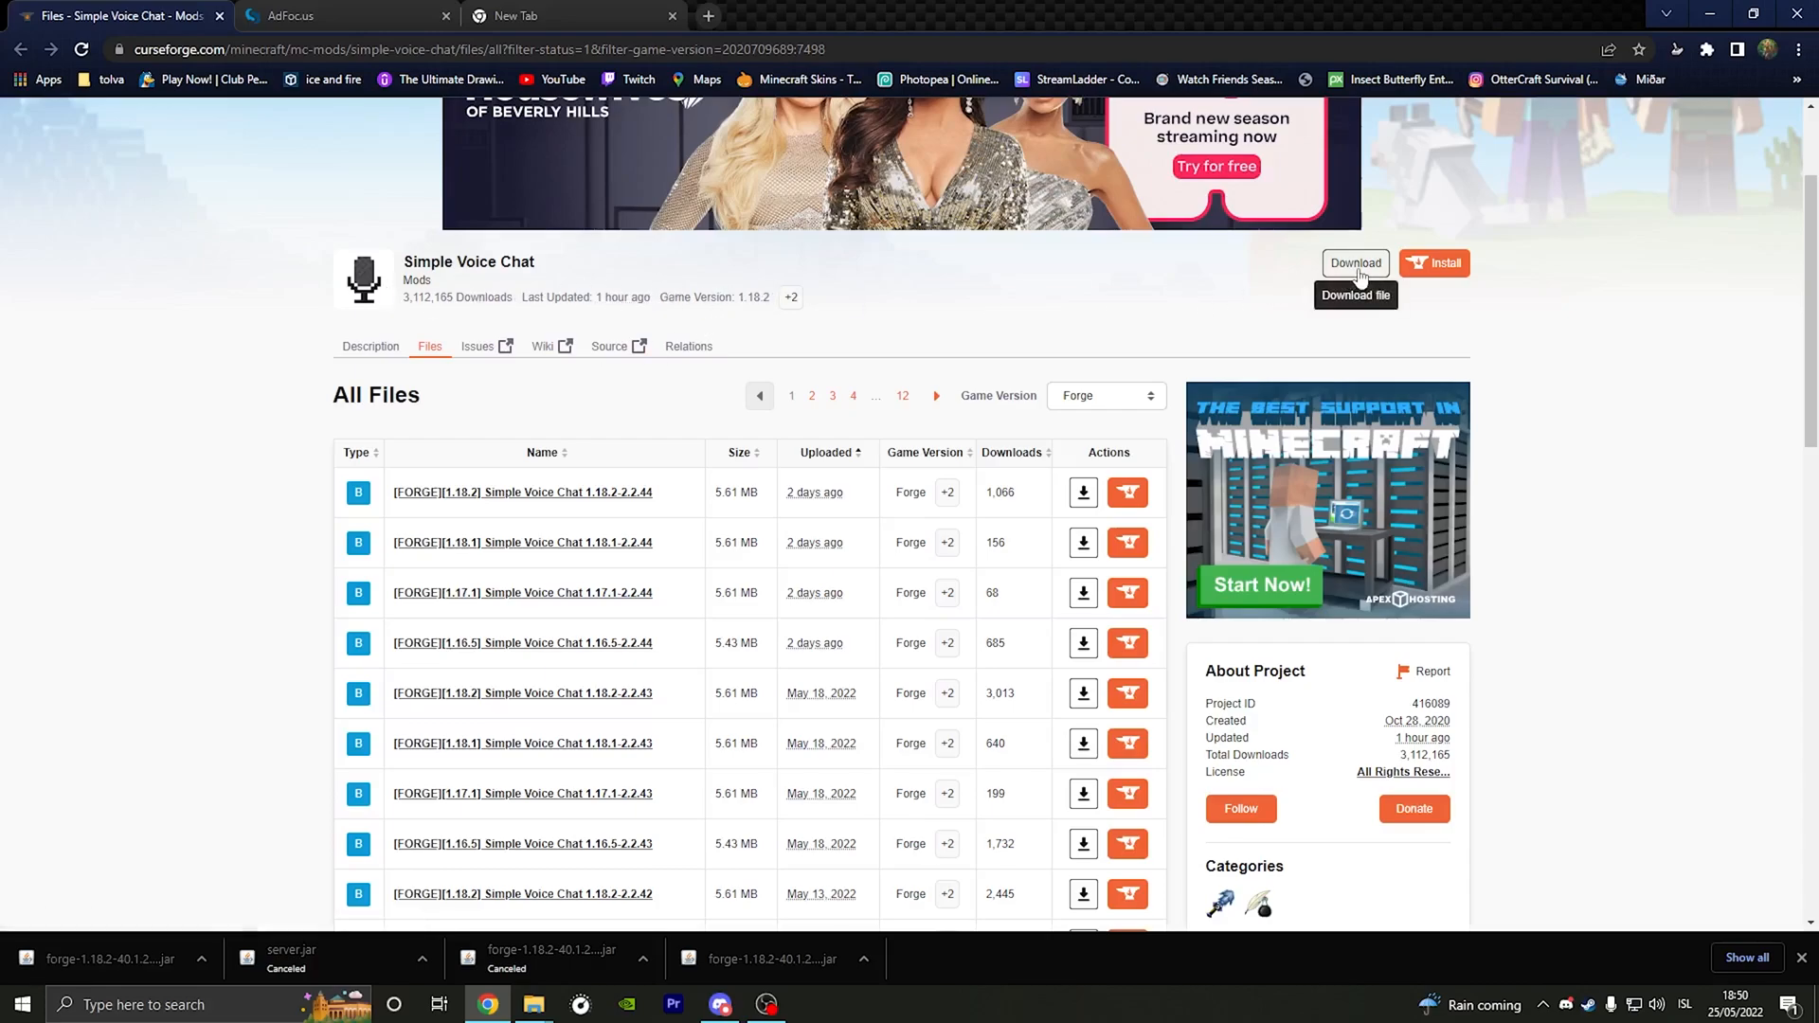
mouse_move(1133, 313)
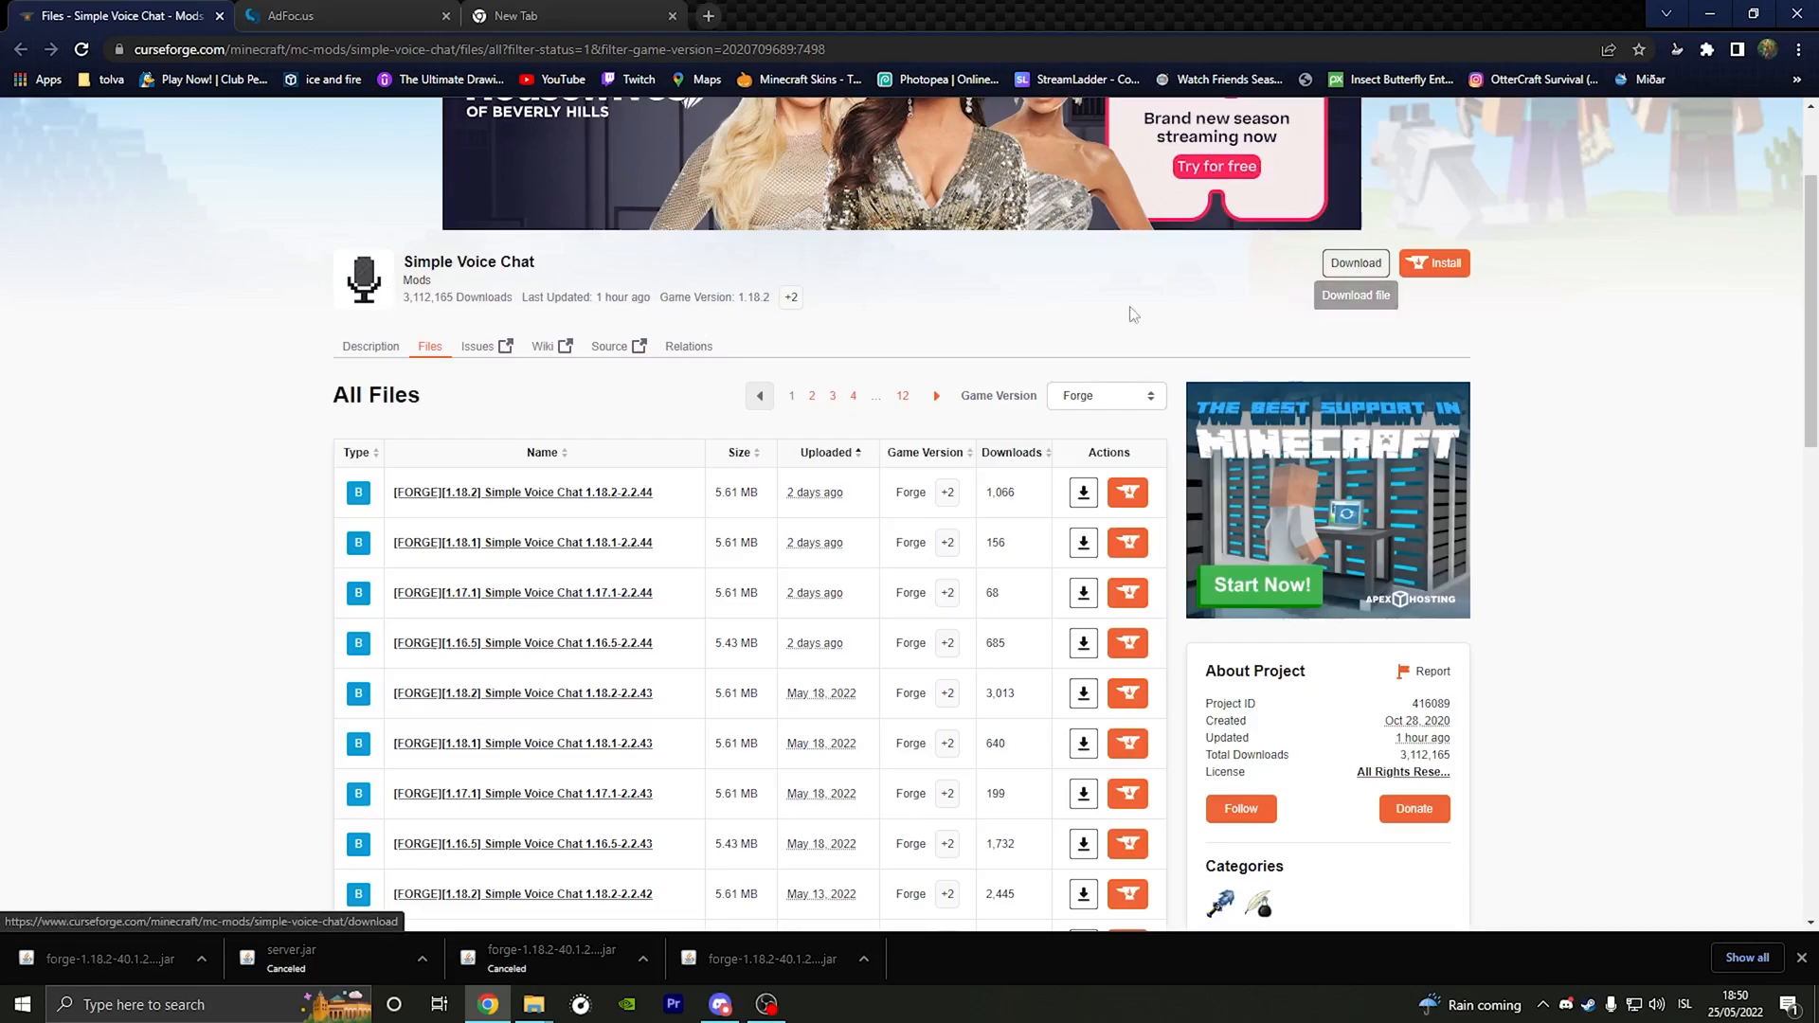
mouse_move(790, 297)
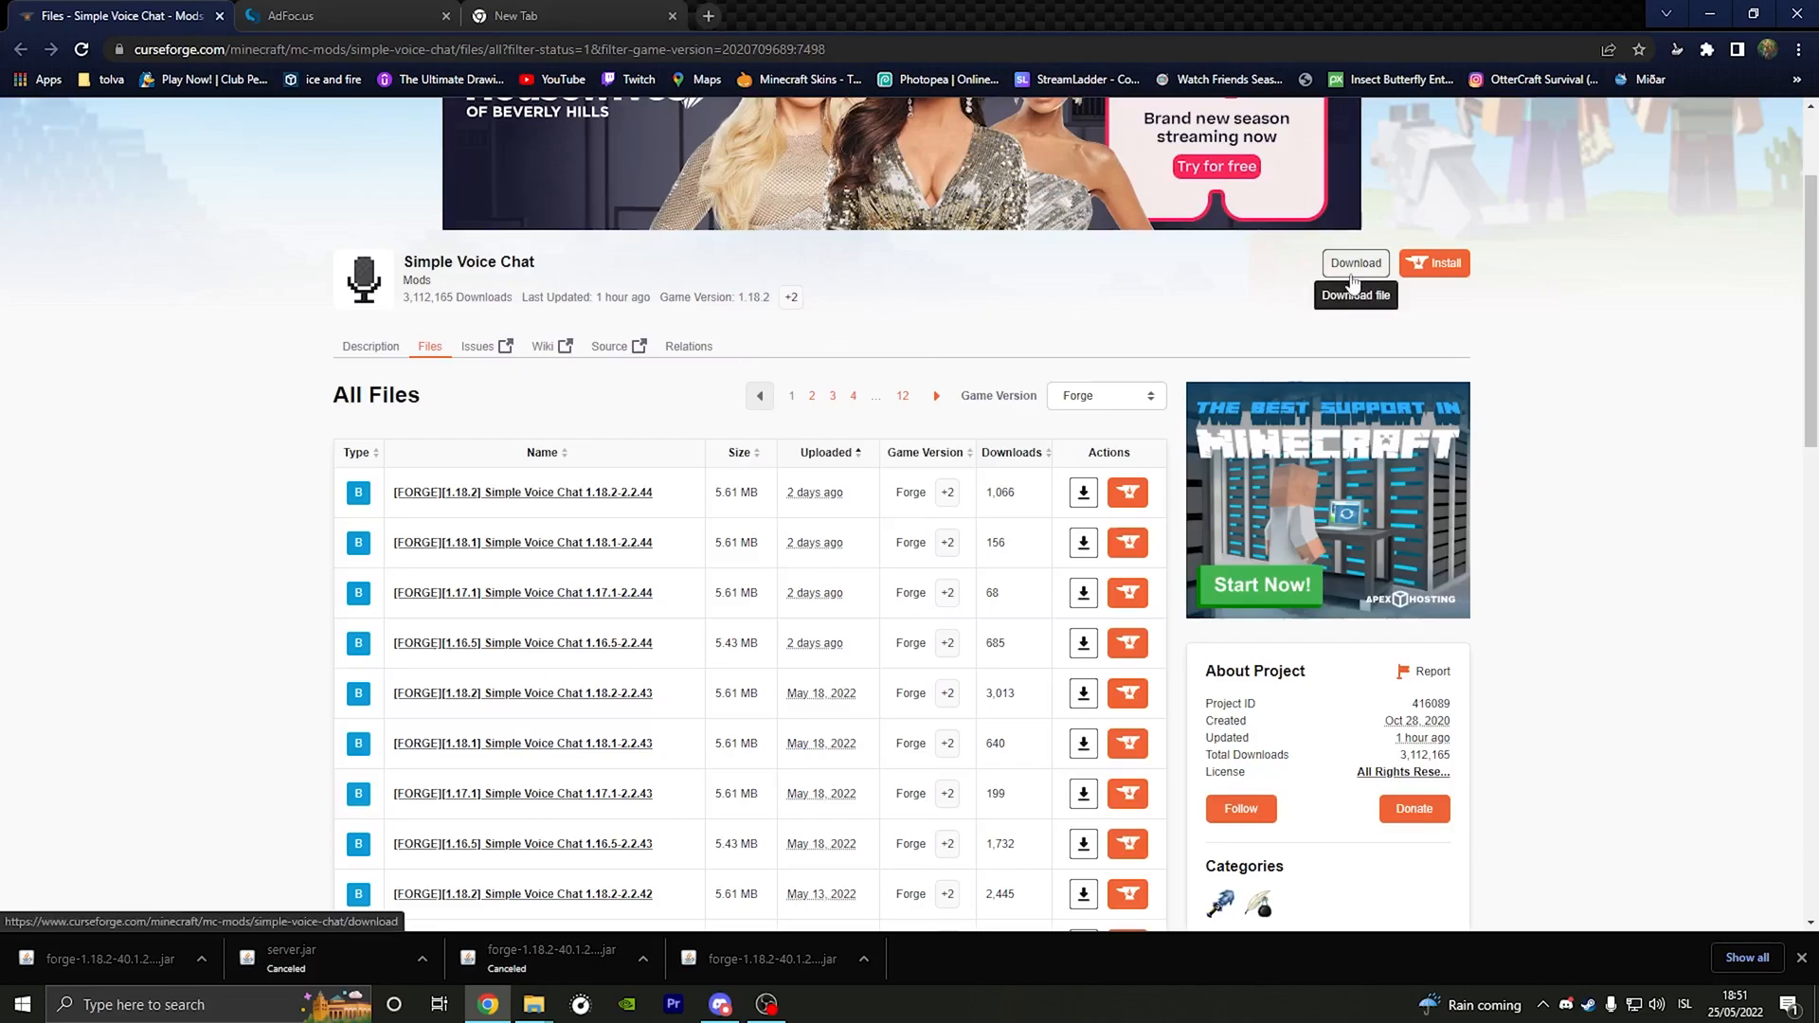
mouse_move(1307, 330)
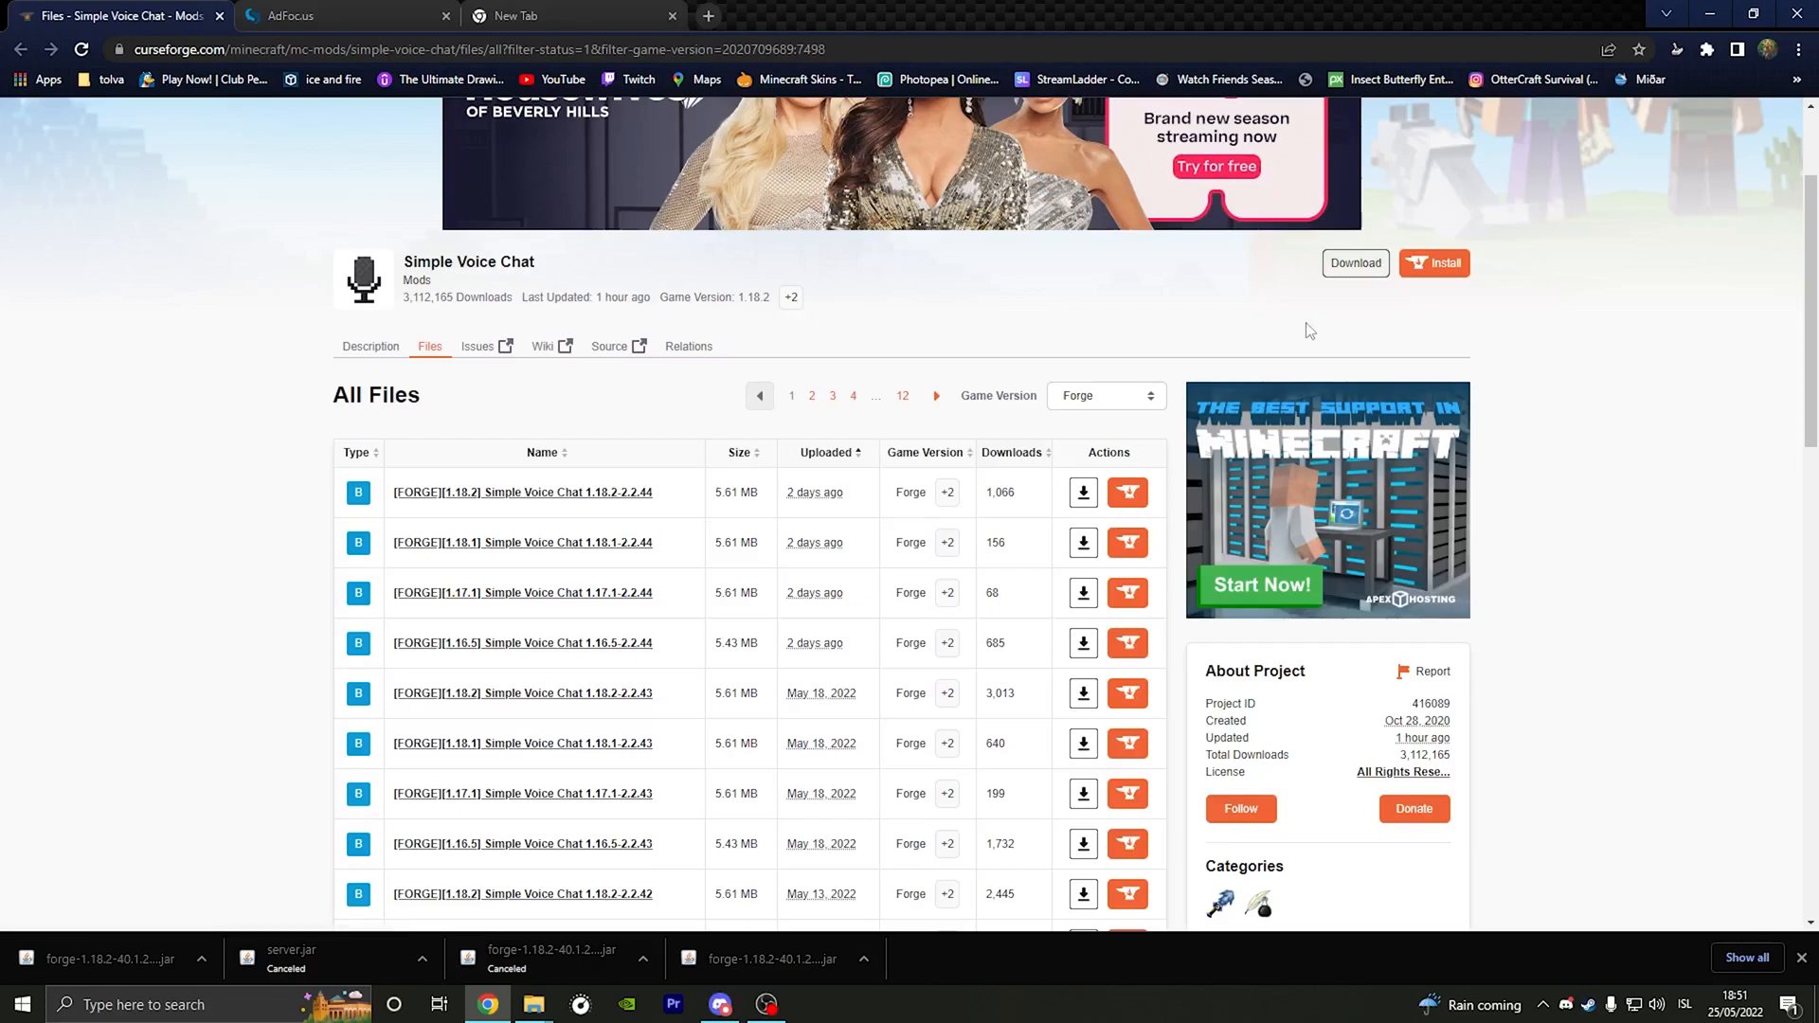
Step: Download the latest Simple Voice Chat file and locate the voicechat-fabric-1.18.2-2.2.32 jar in Downloads
left_click(1353, 261)
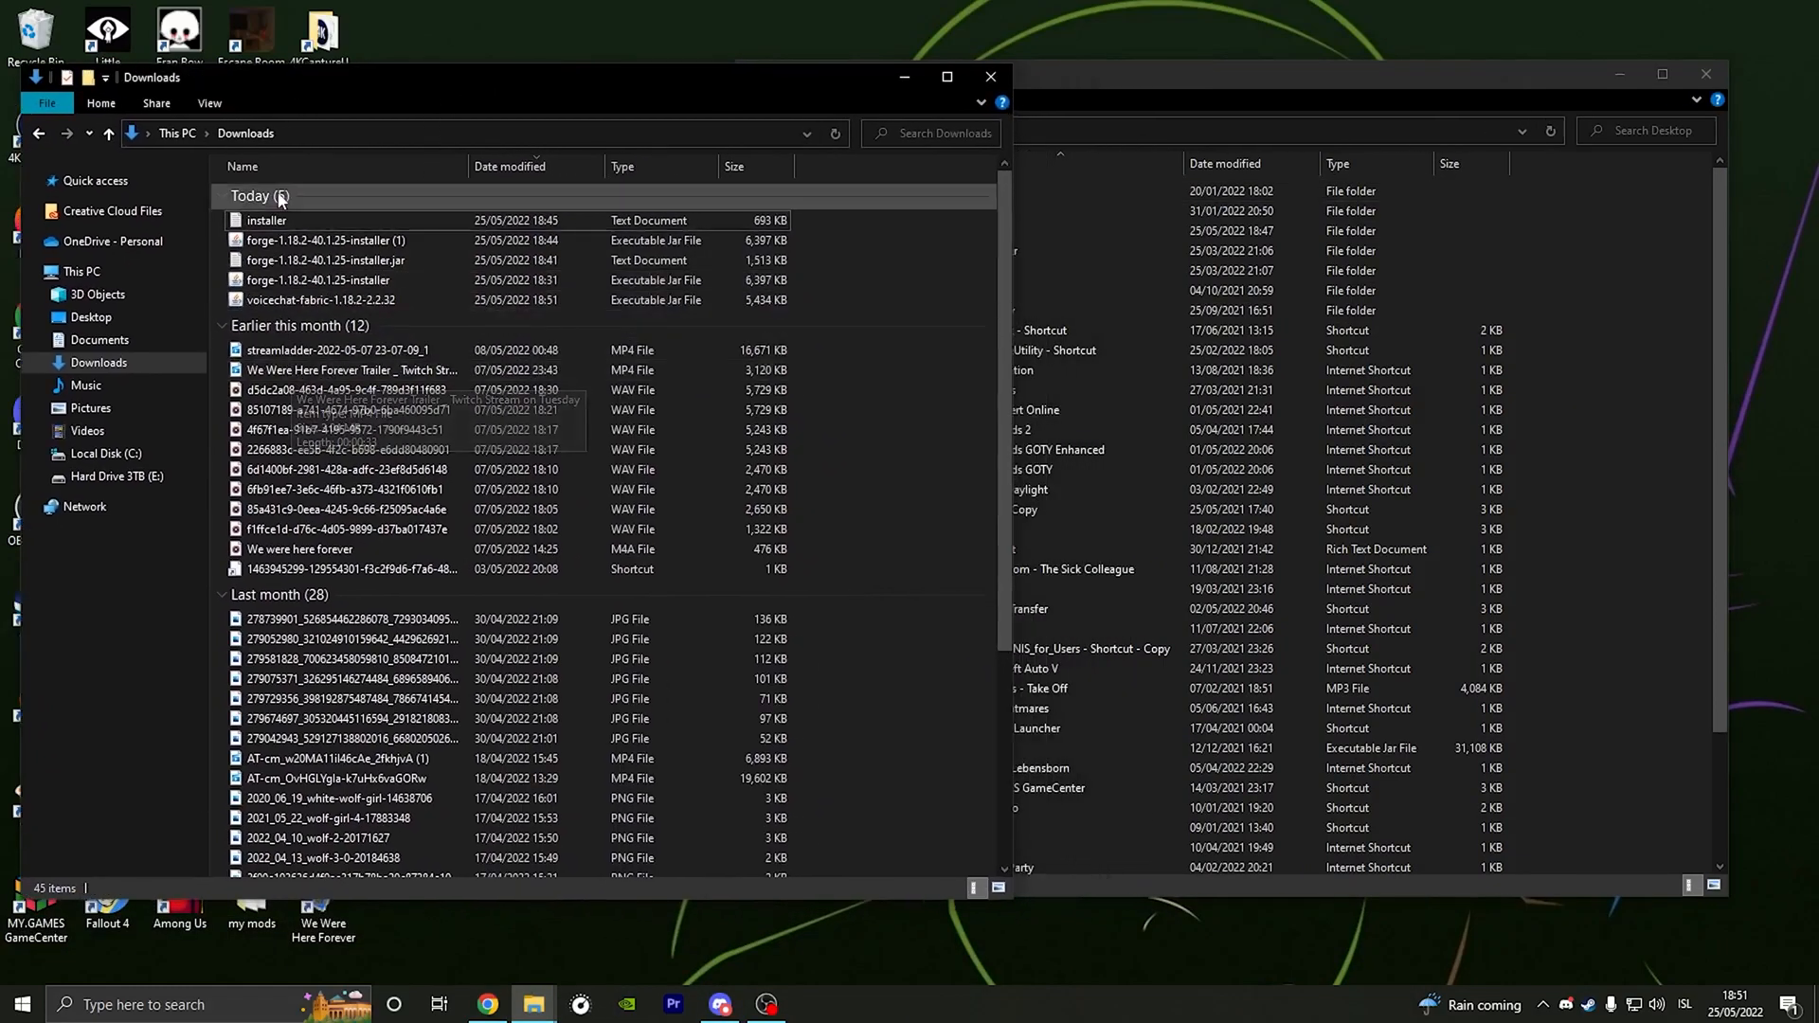
mouse_move(279, 288)
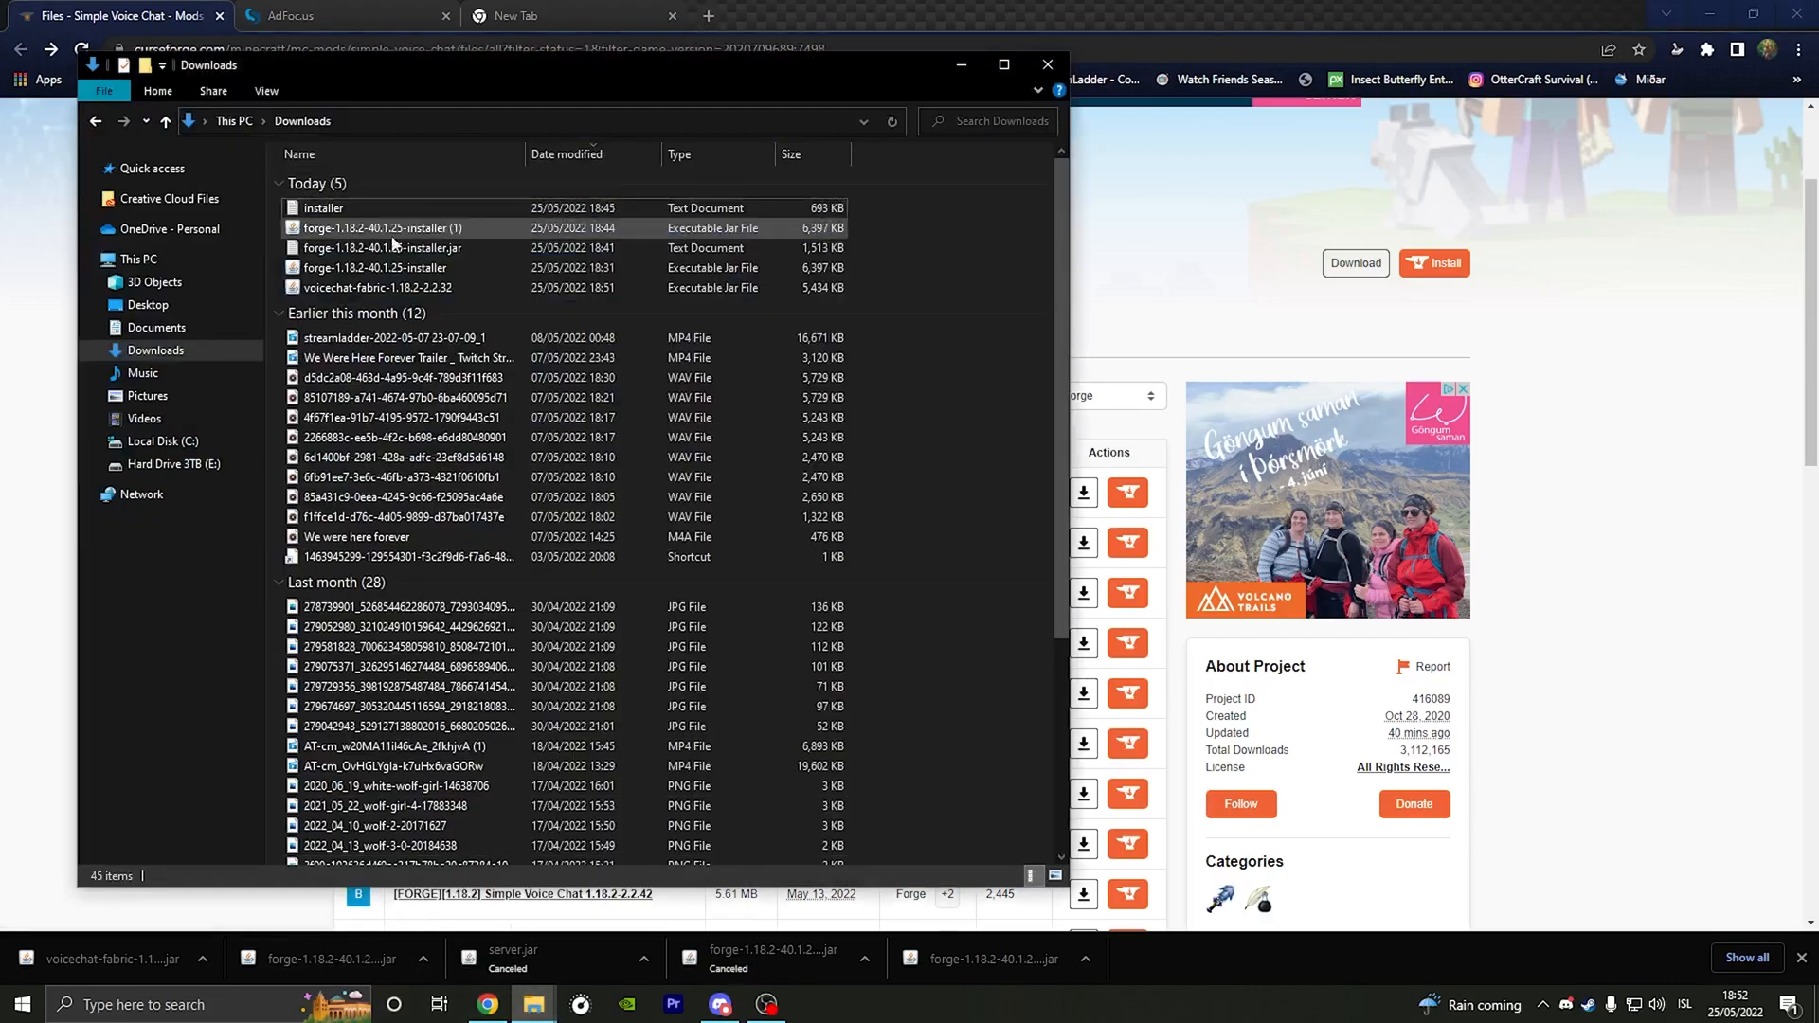
left_click(377, 288)
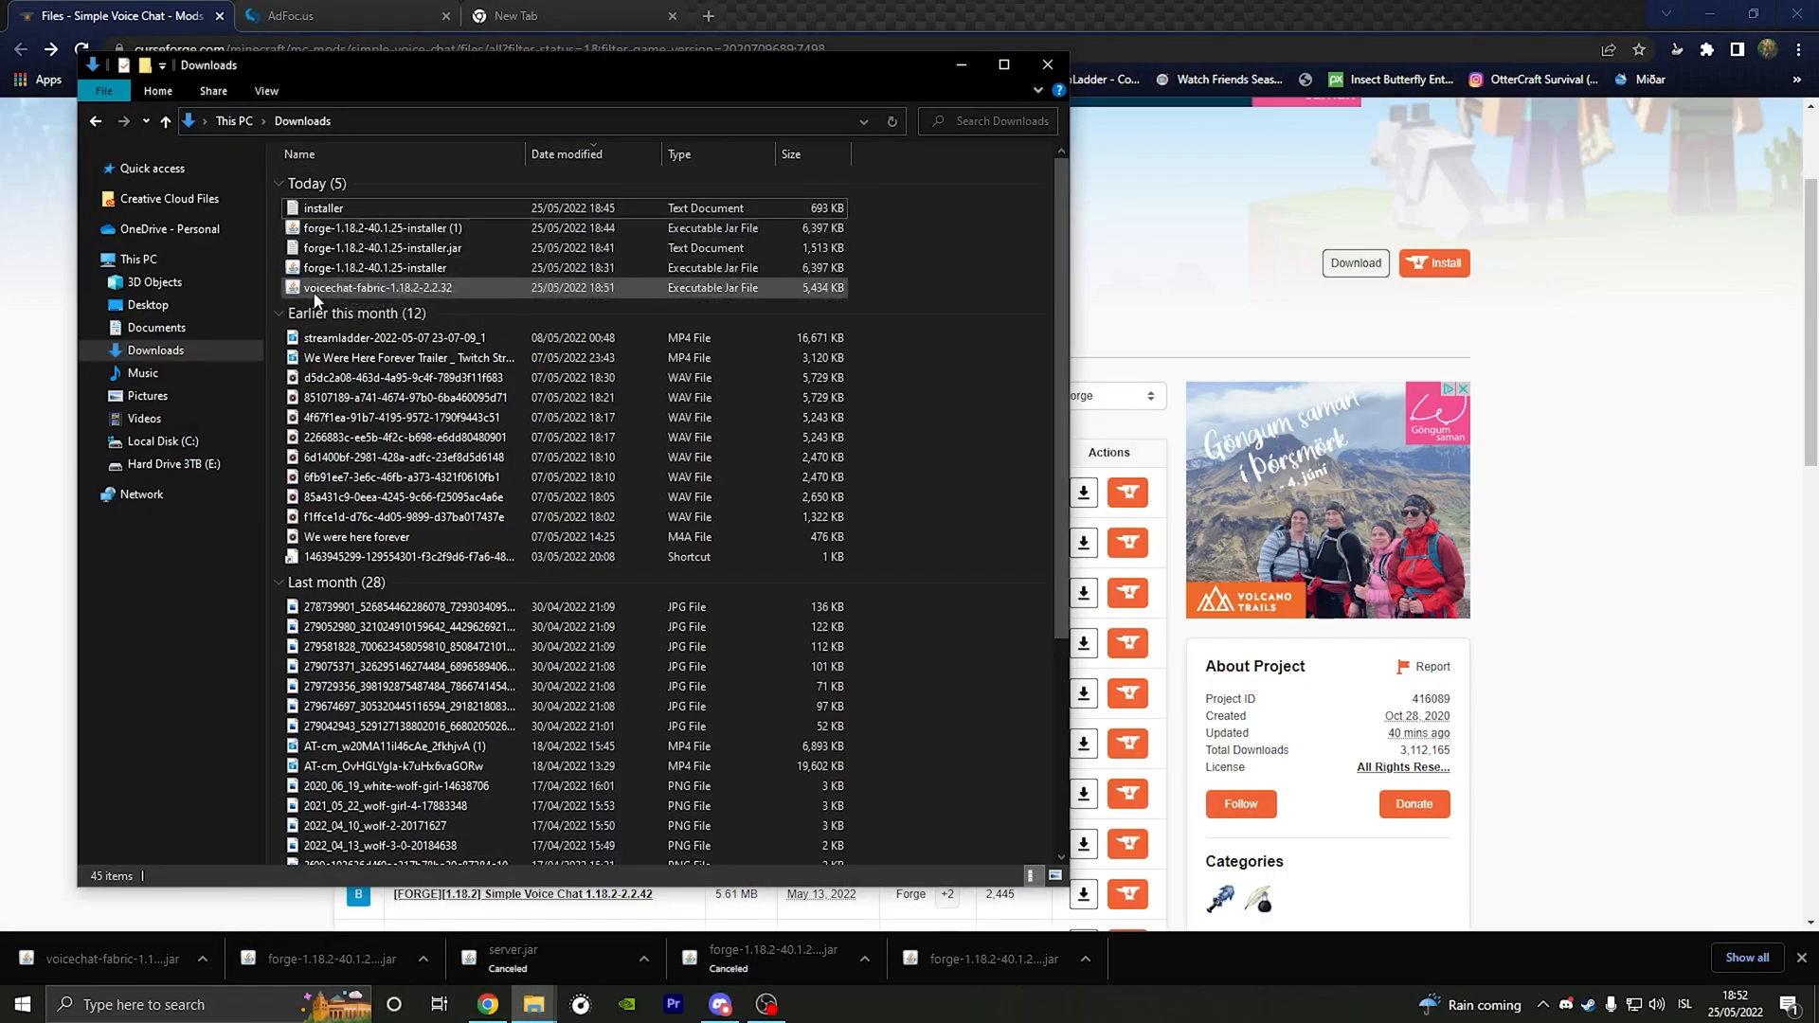
mouse_move(402, 294)
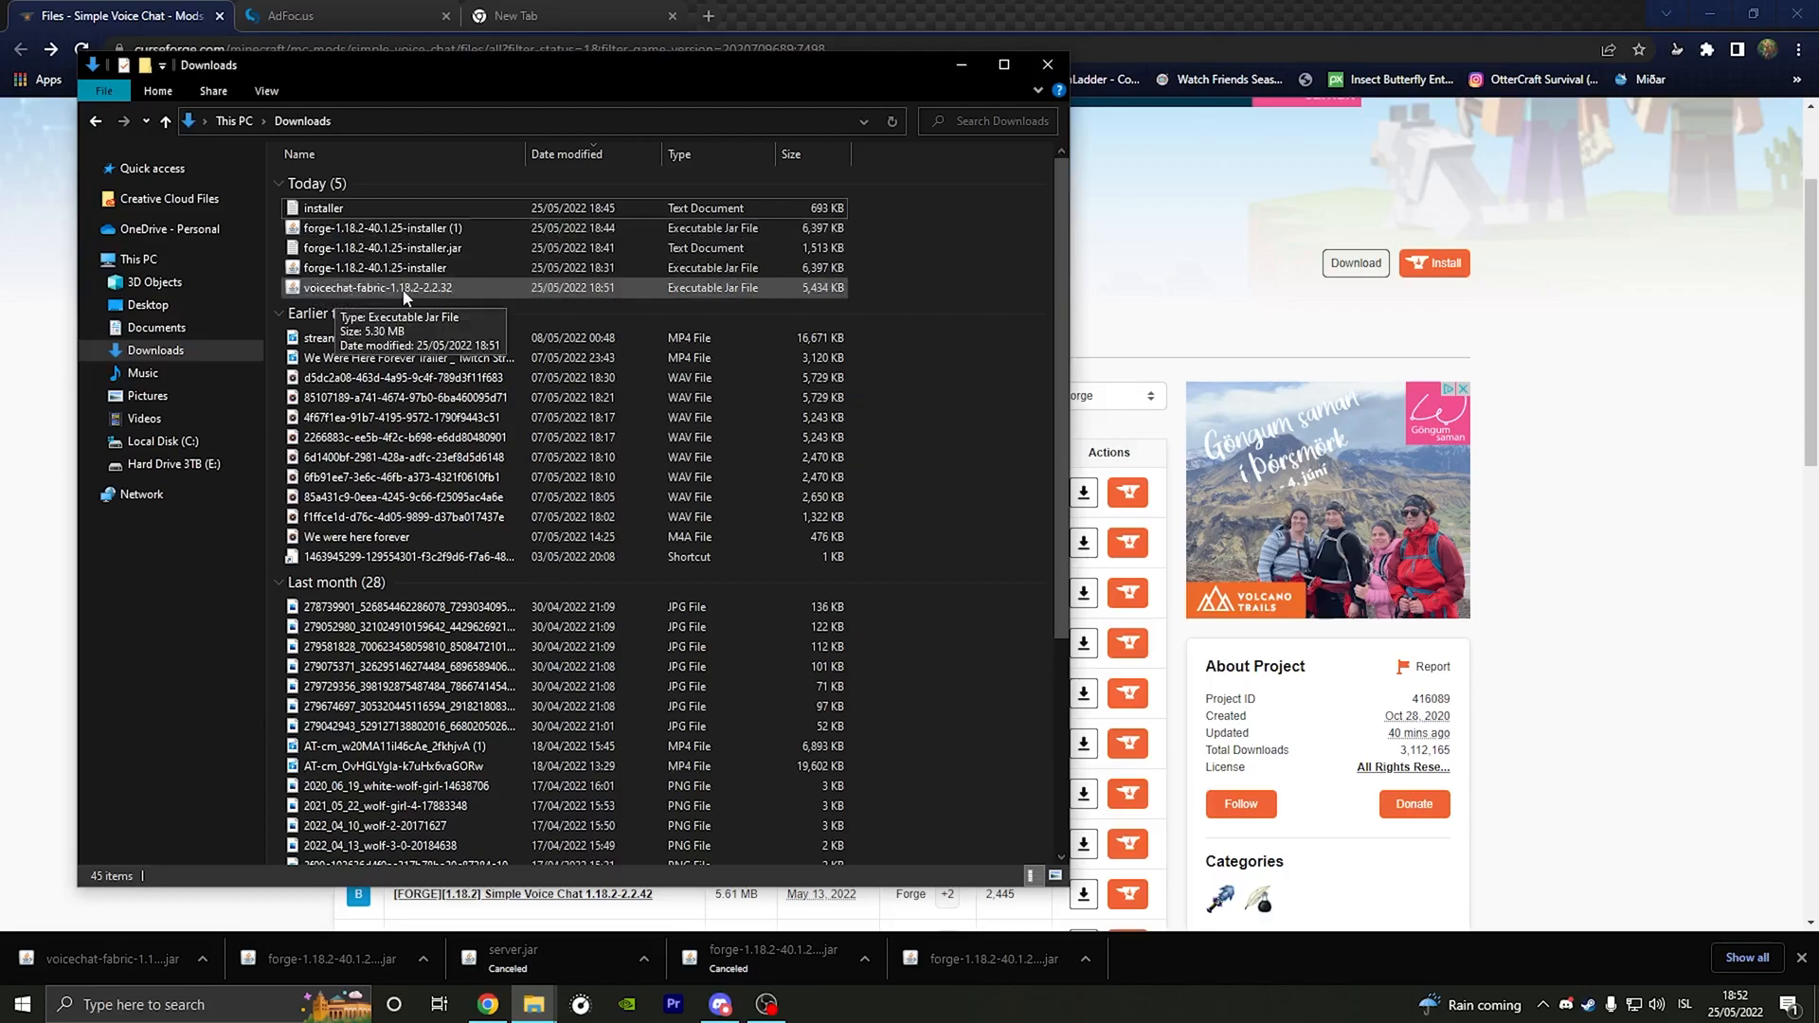
mouse_move(1354, 262)
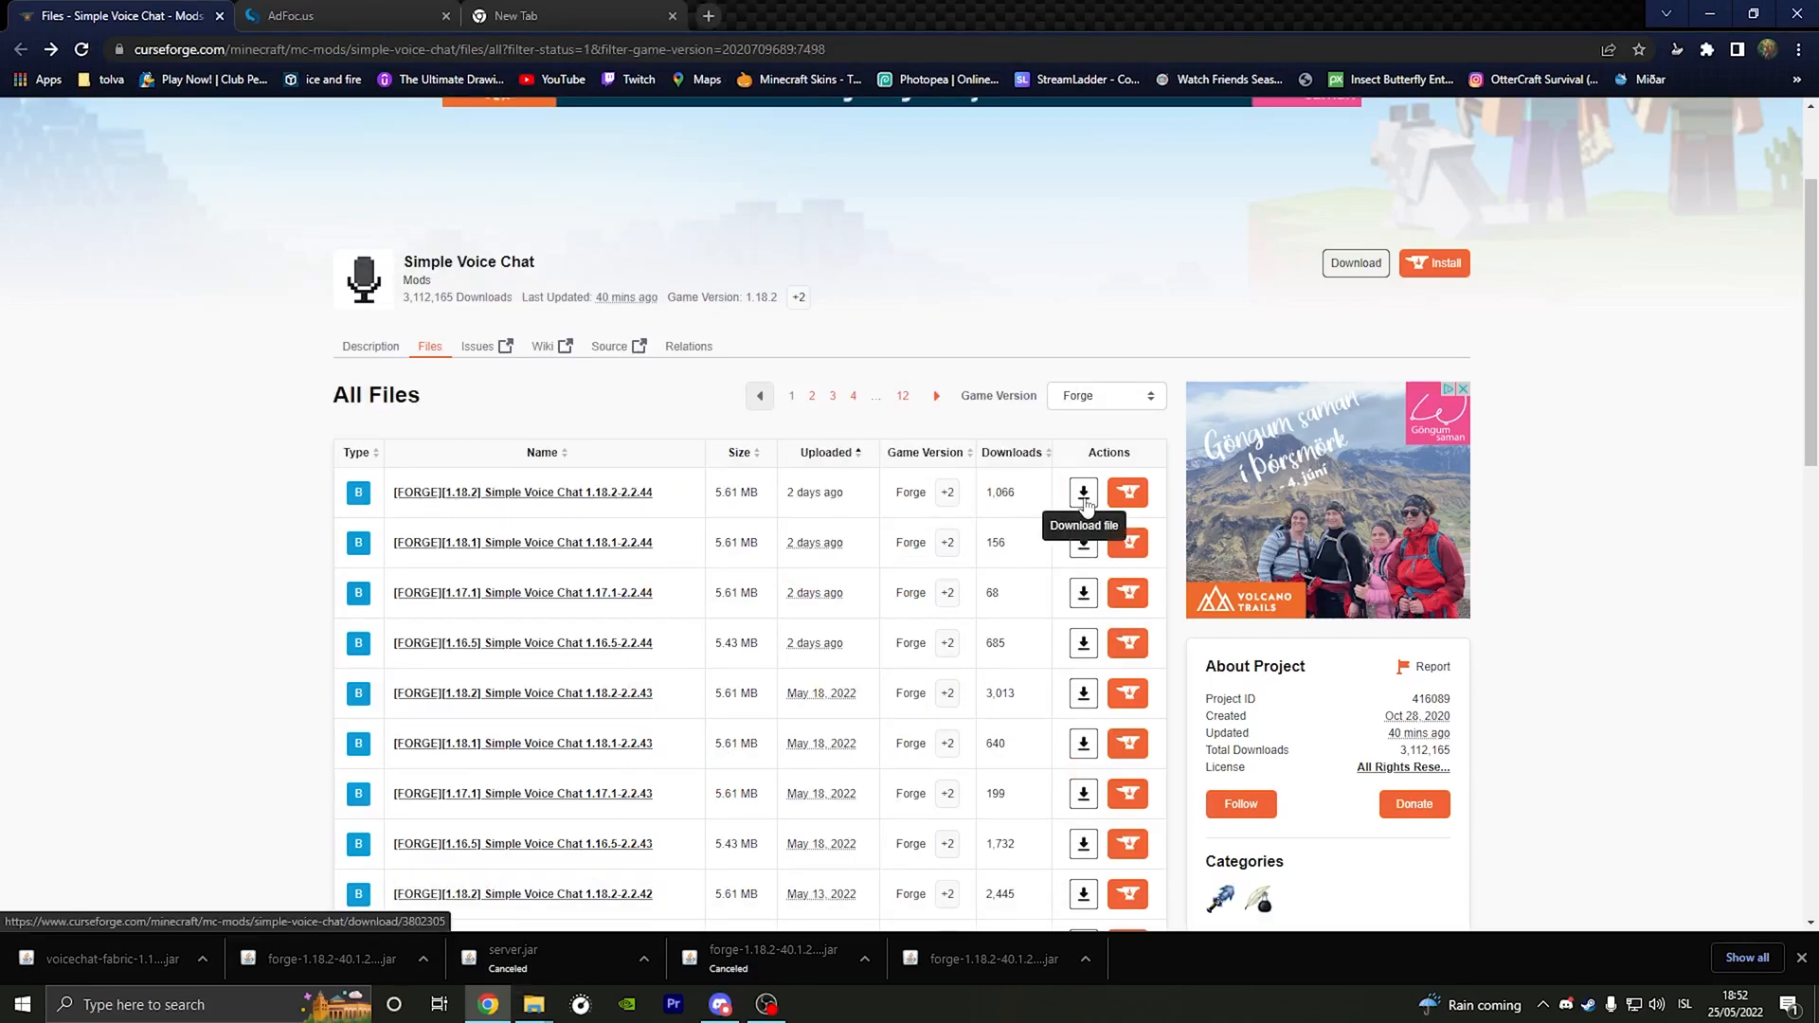
Step: Download the [FORGE][1.18.2] Simple Voice Chat 1.18.2-2.2.44 file from the All Files table
left_click(1082, 493)
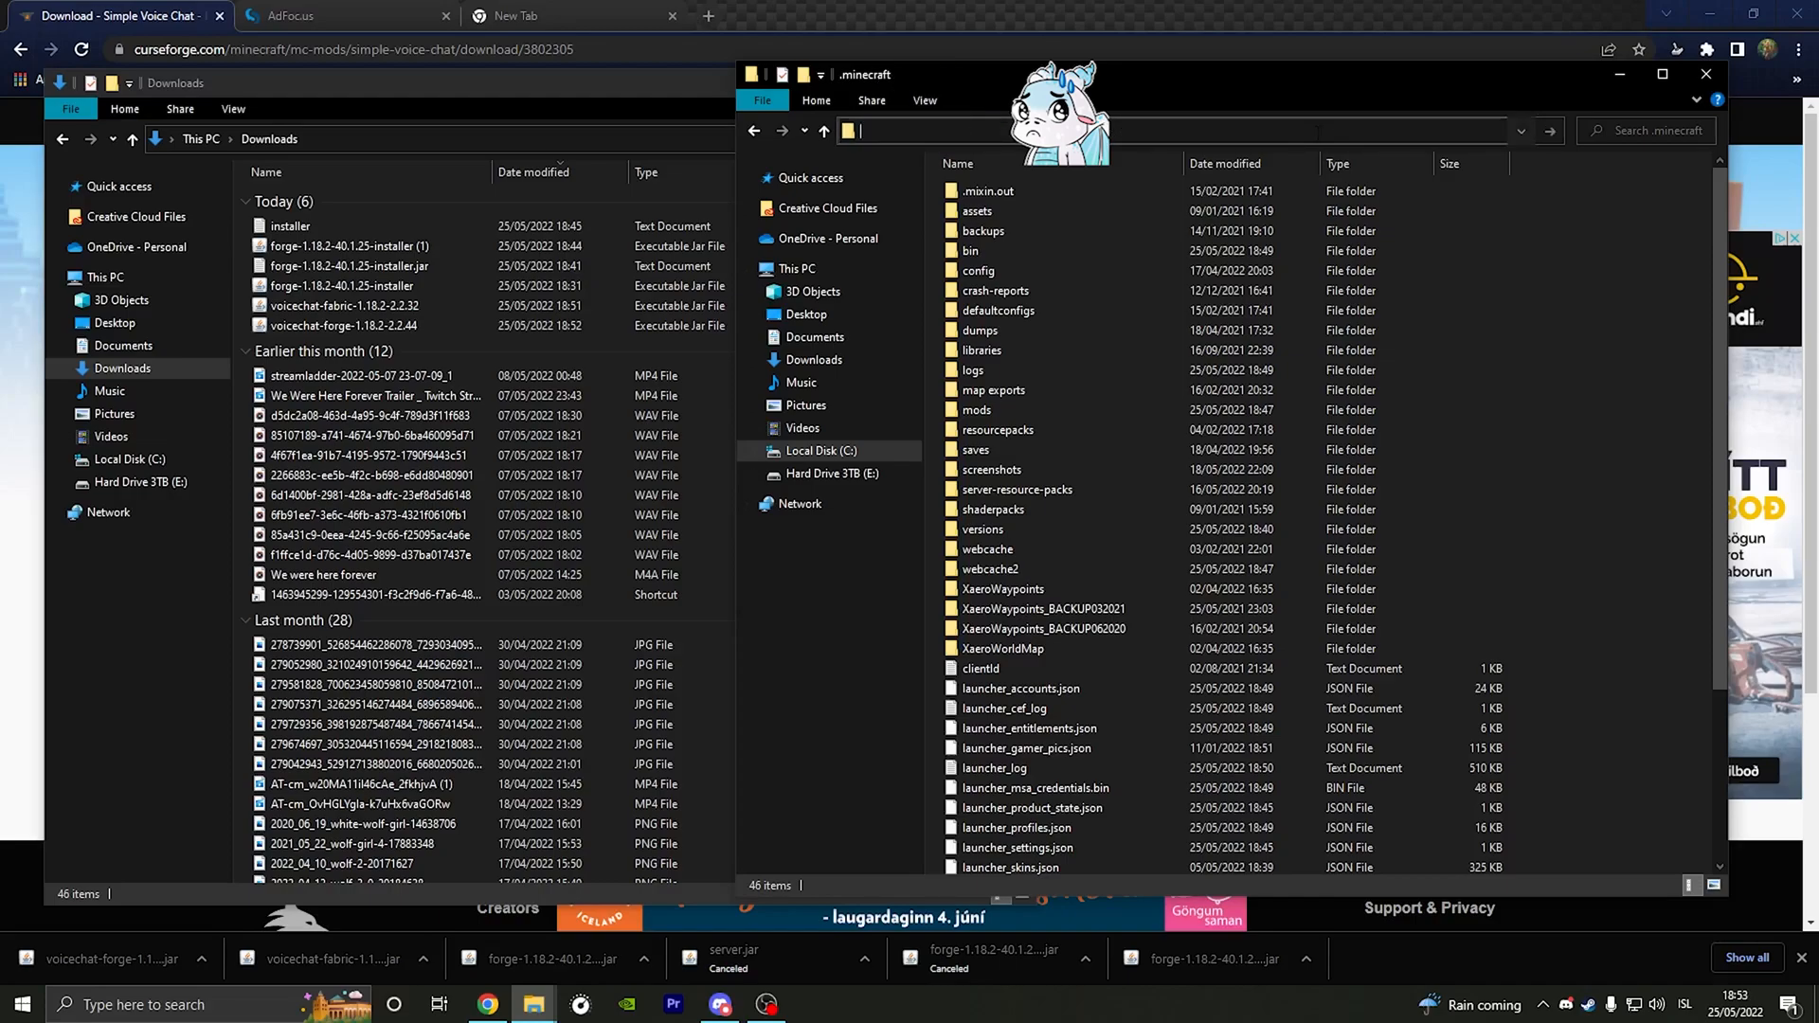
Step: Navigate via %appdata into the .minecraft folder and then its mods folder
type("%")
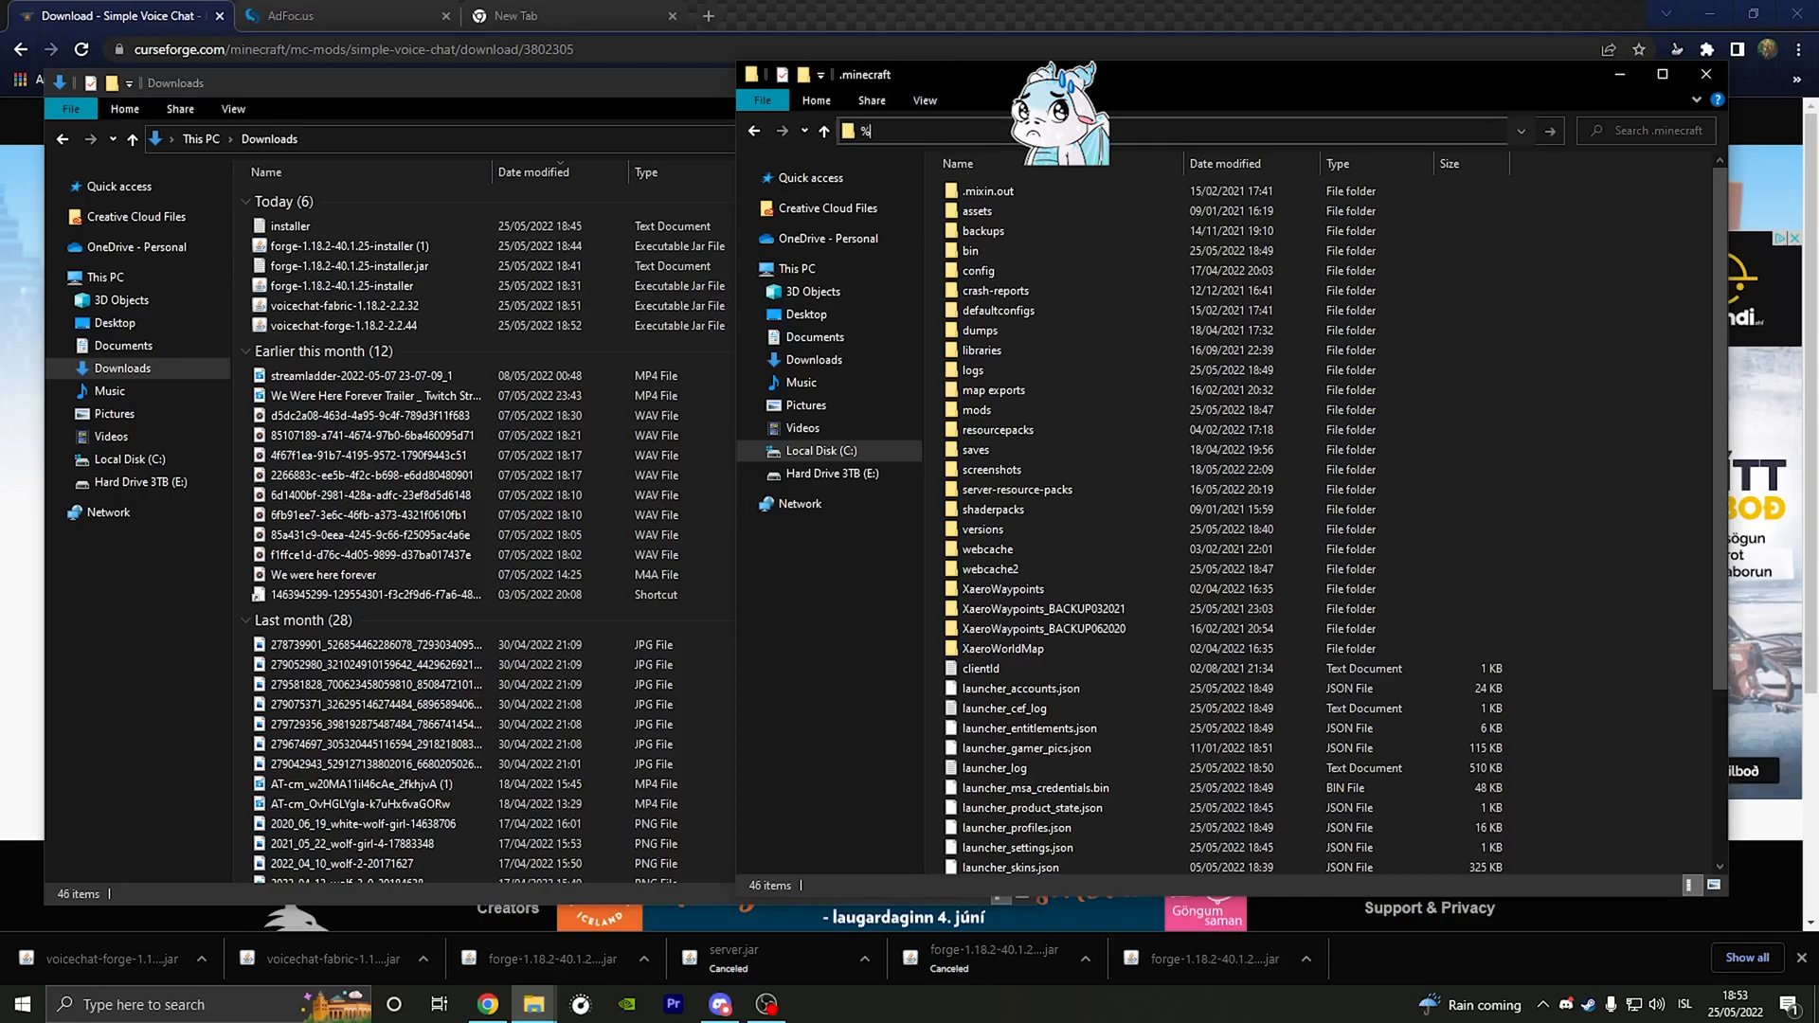
type("app")
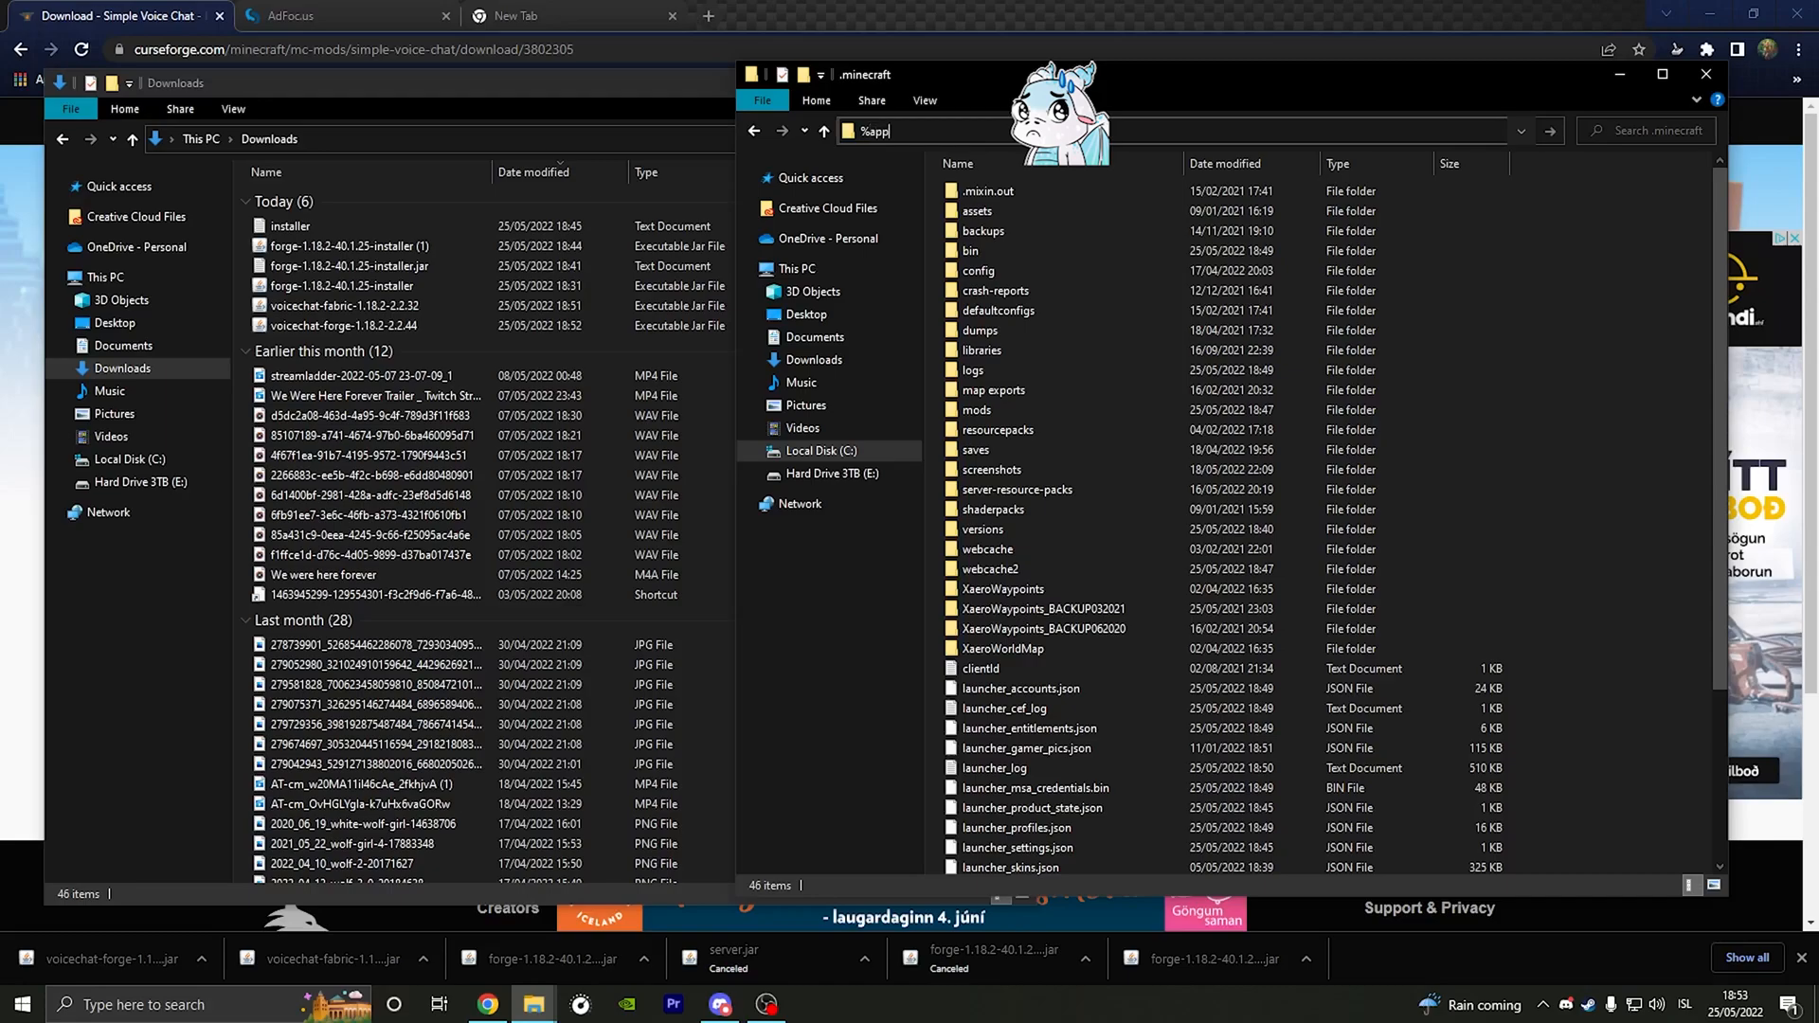
type("data")
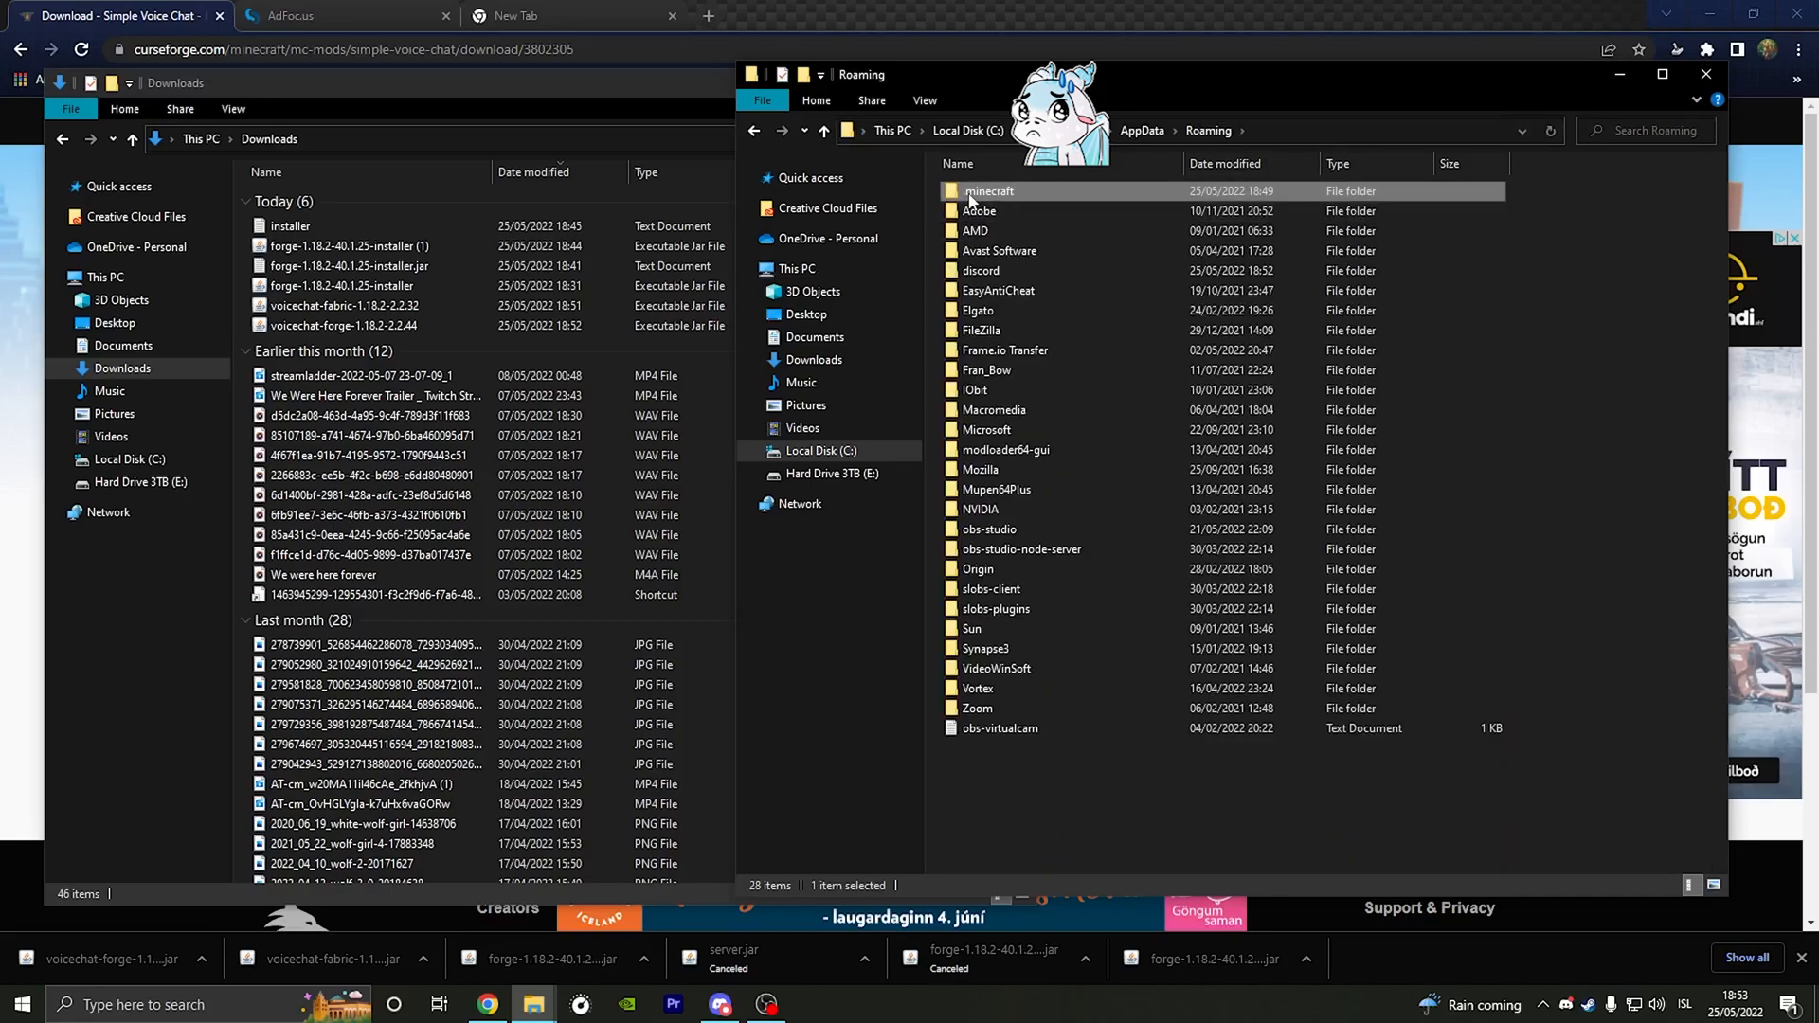
double_click(988, 189)
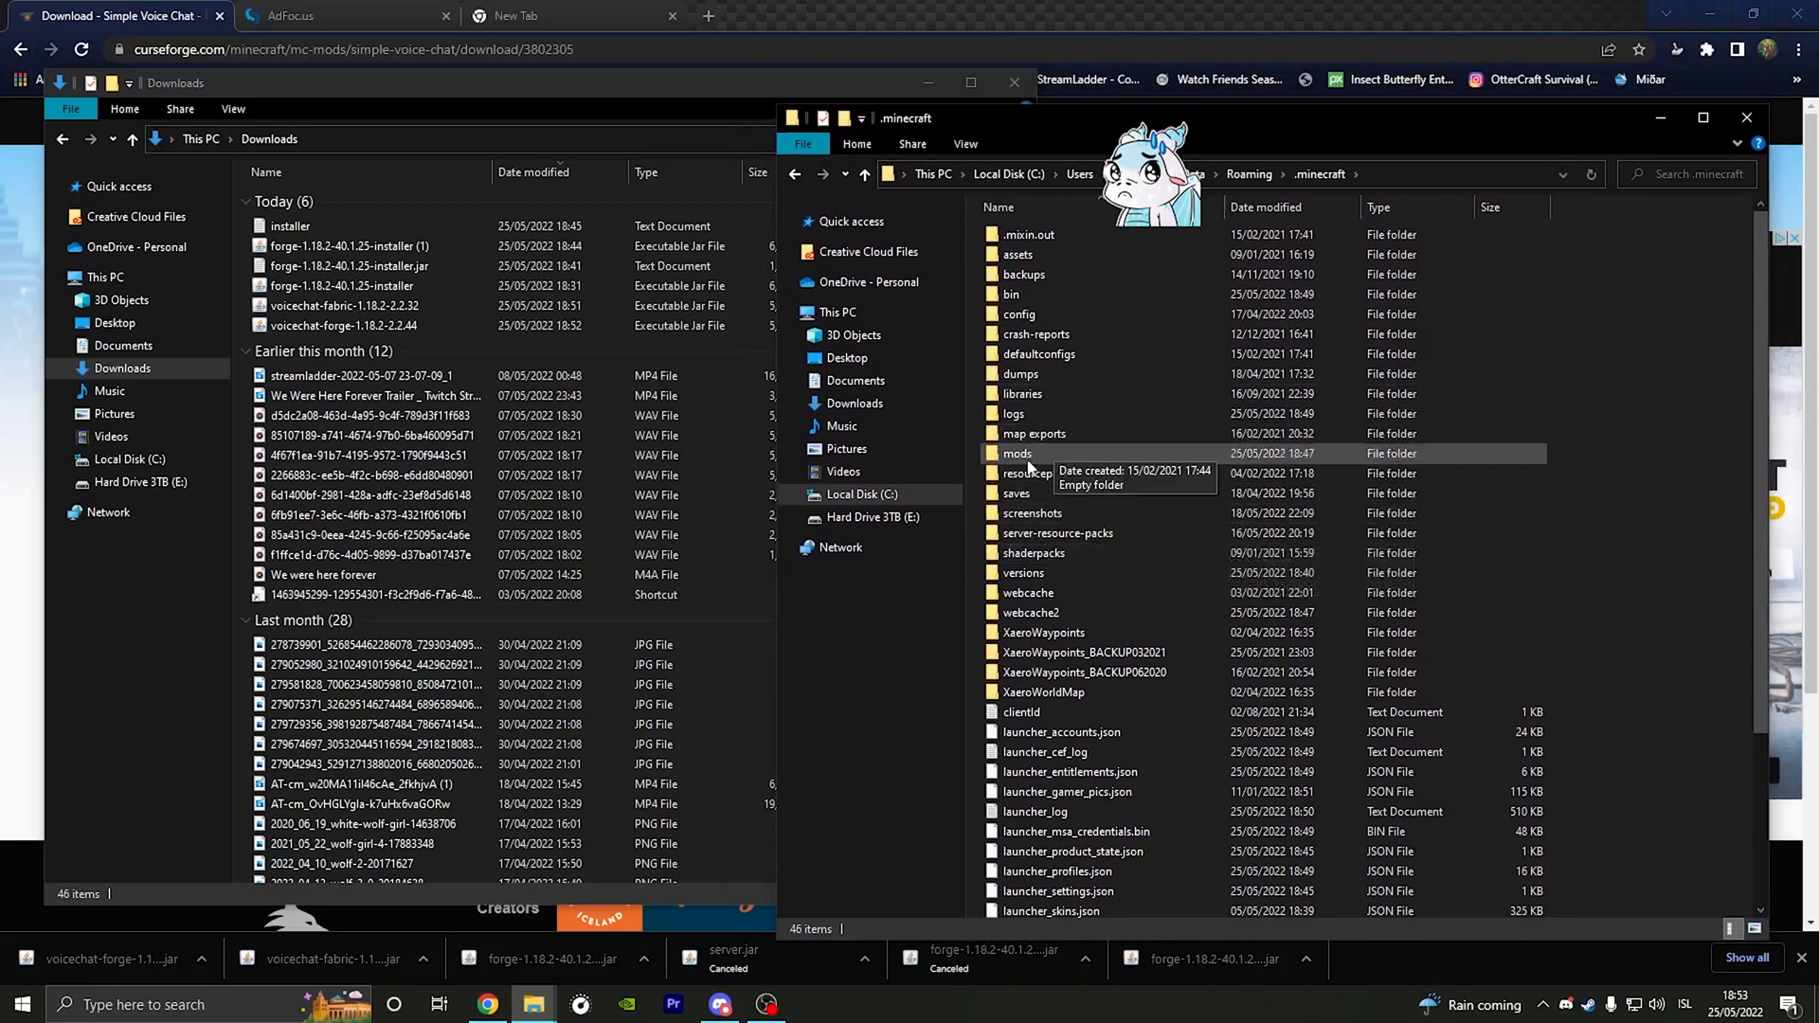
mouse_move(1057, 458)
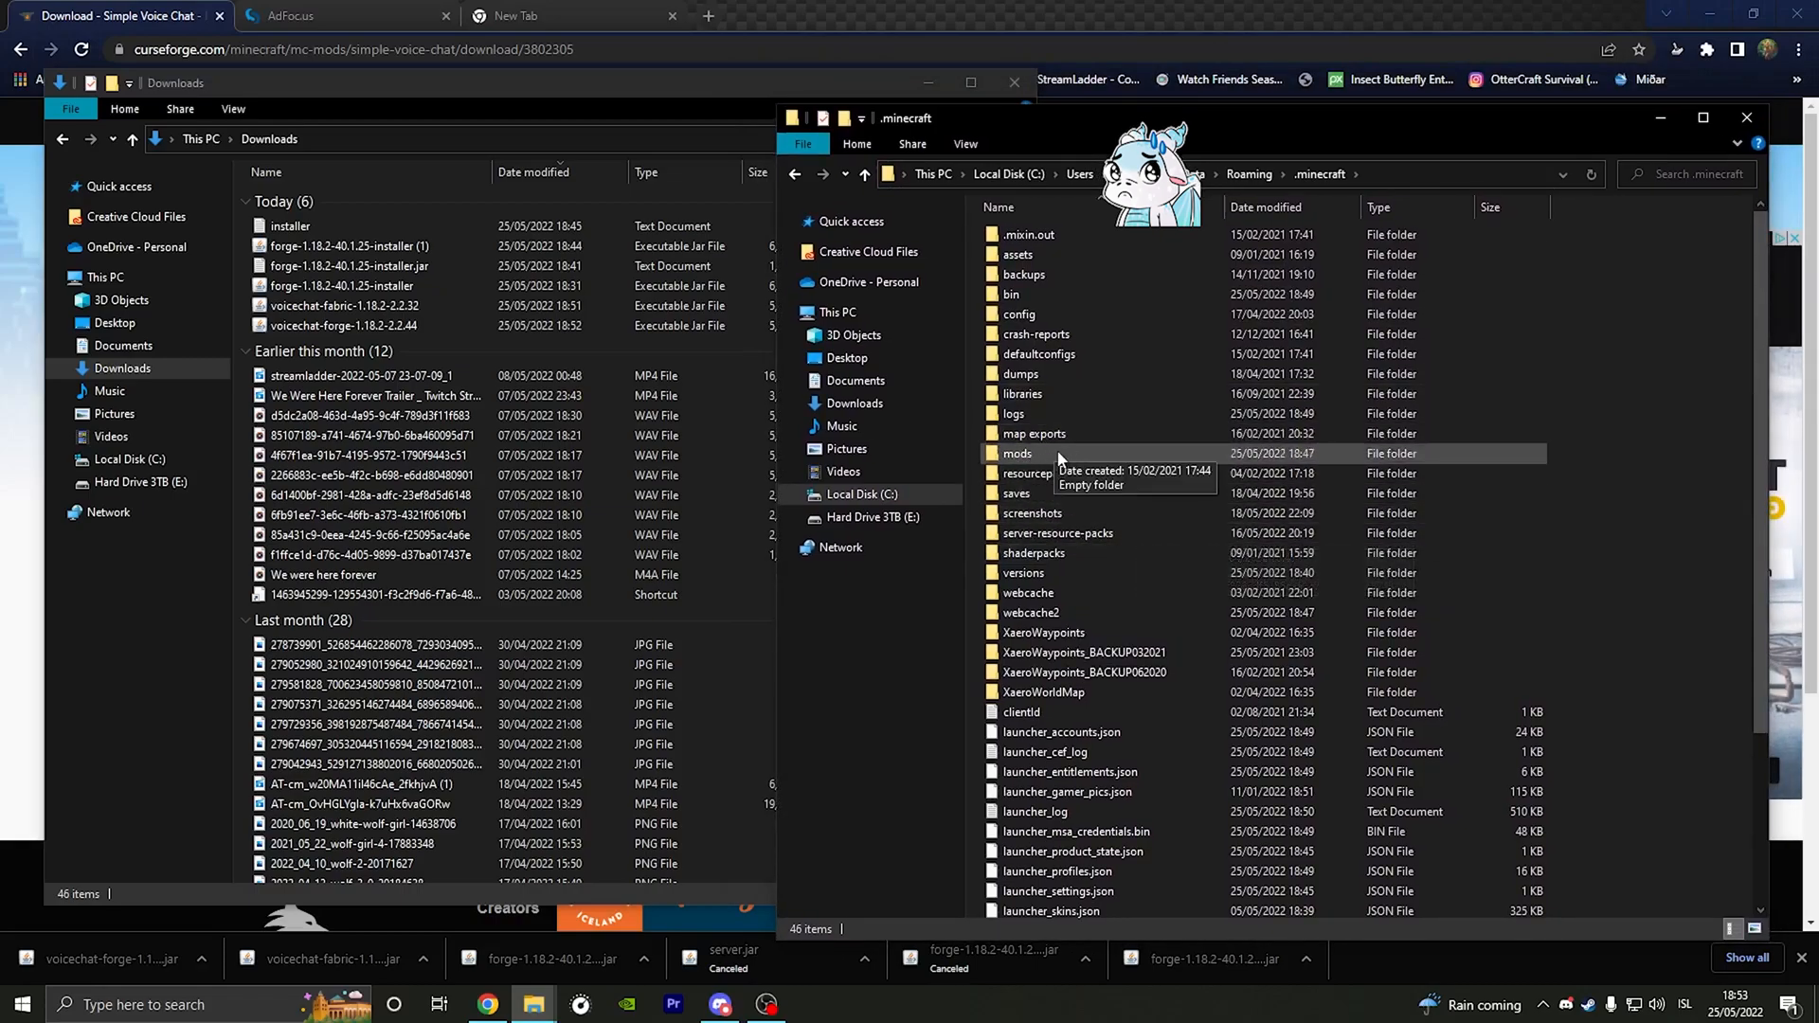
double_click(1016, 453)
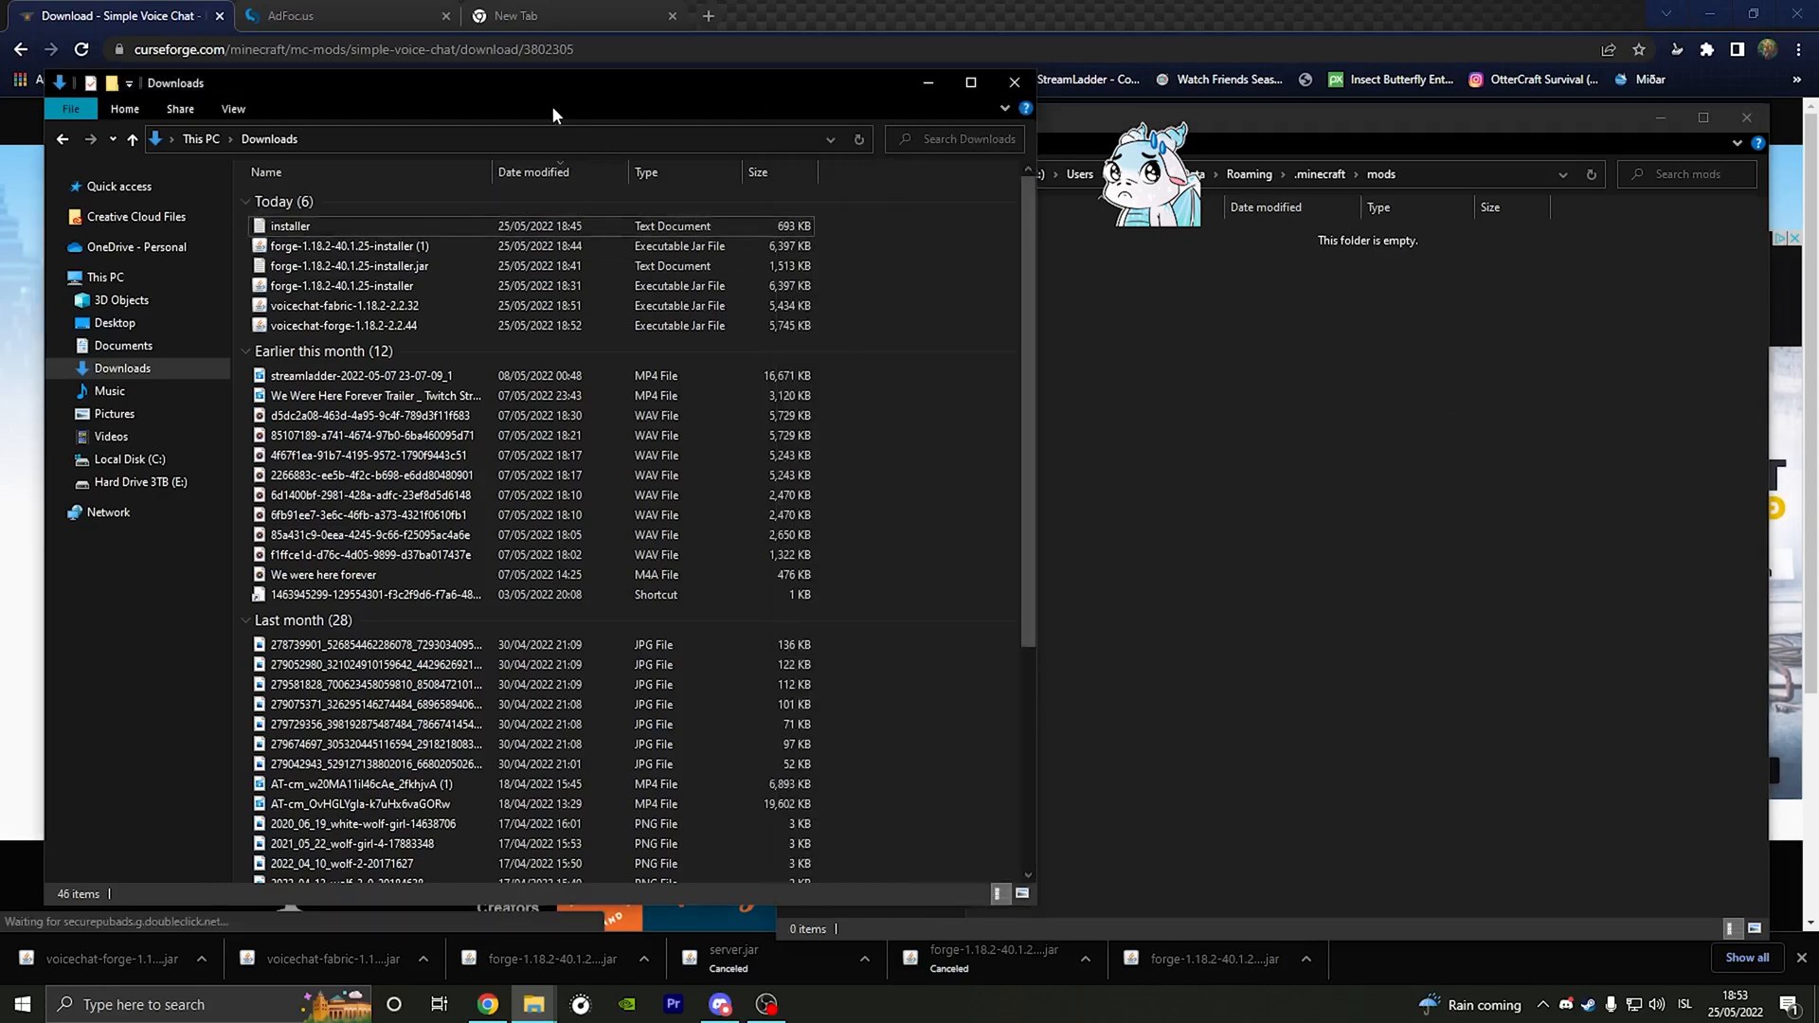
Step: Drag voicechat-forge-1.18.2-2.2.44.jar from Downloads into the mods folder
left_click(343, 324)
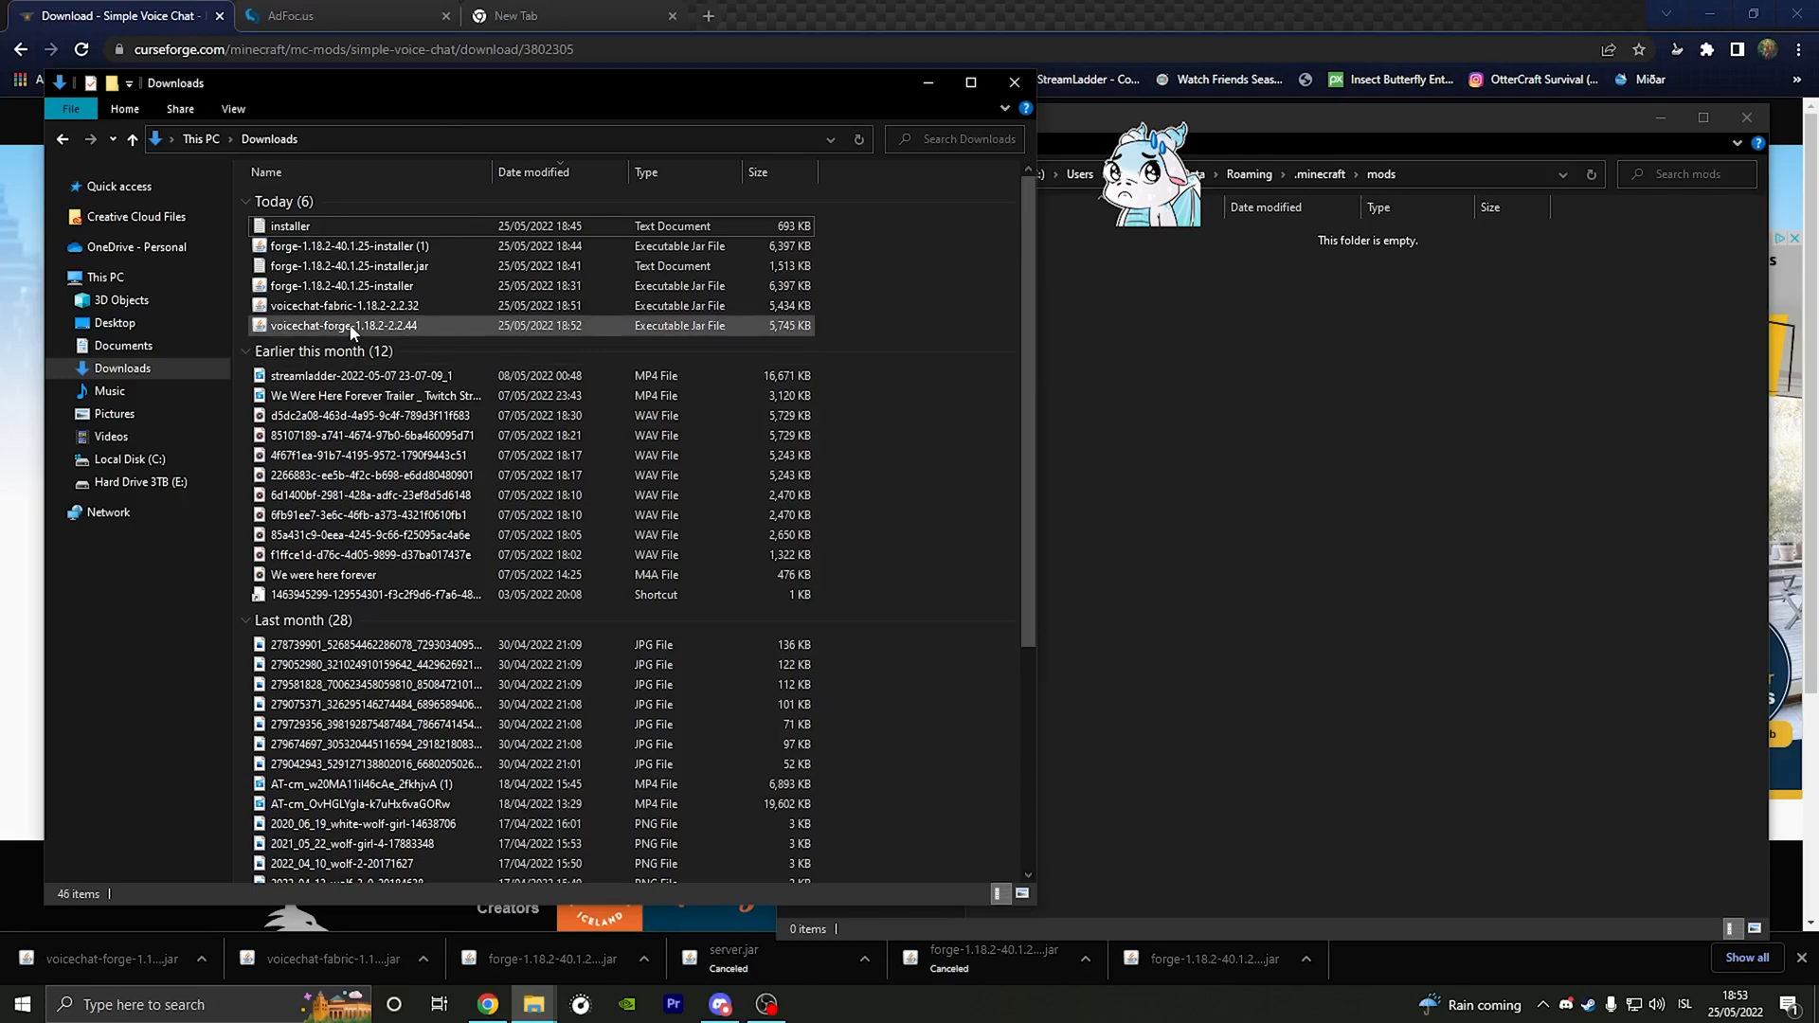
mouse_move(342, 324)
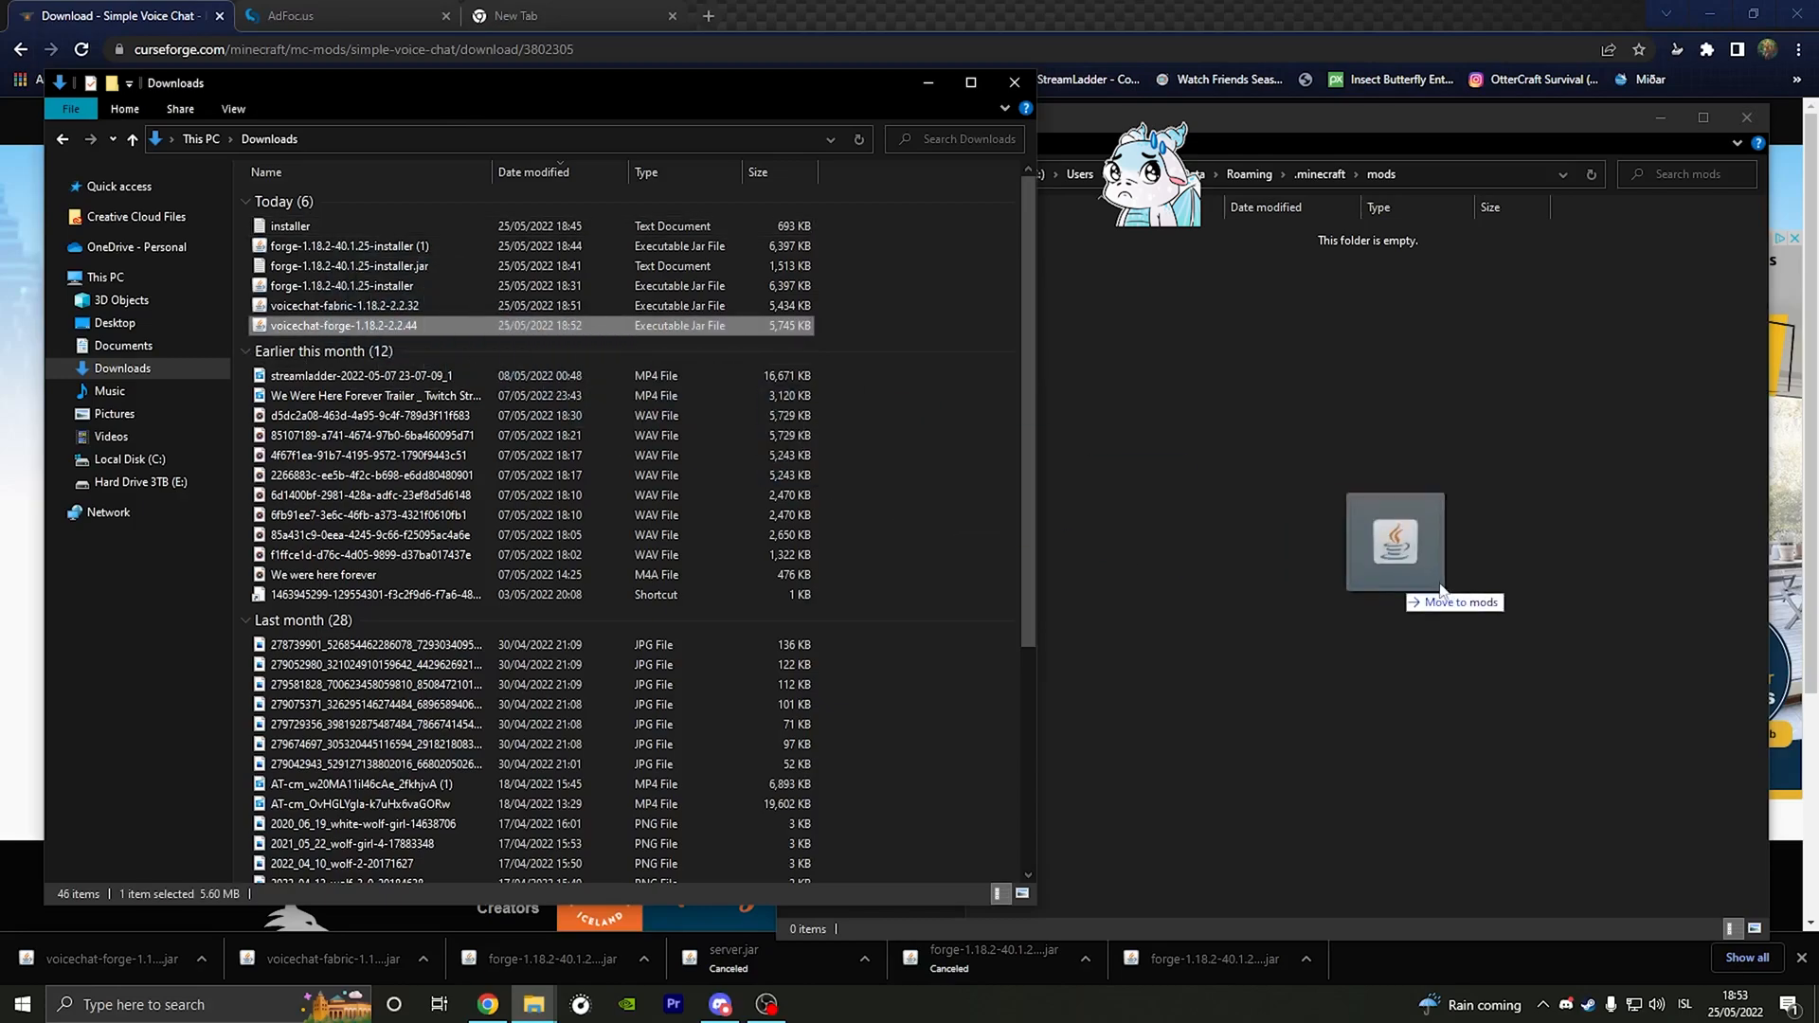
left_click_drag(1393, 542, 1366, 466)
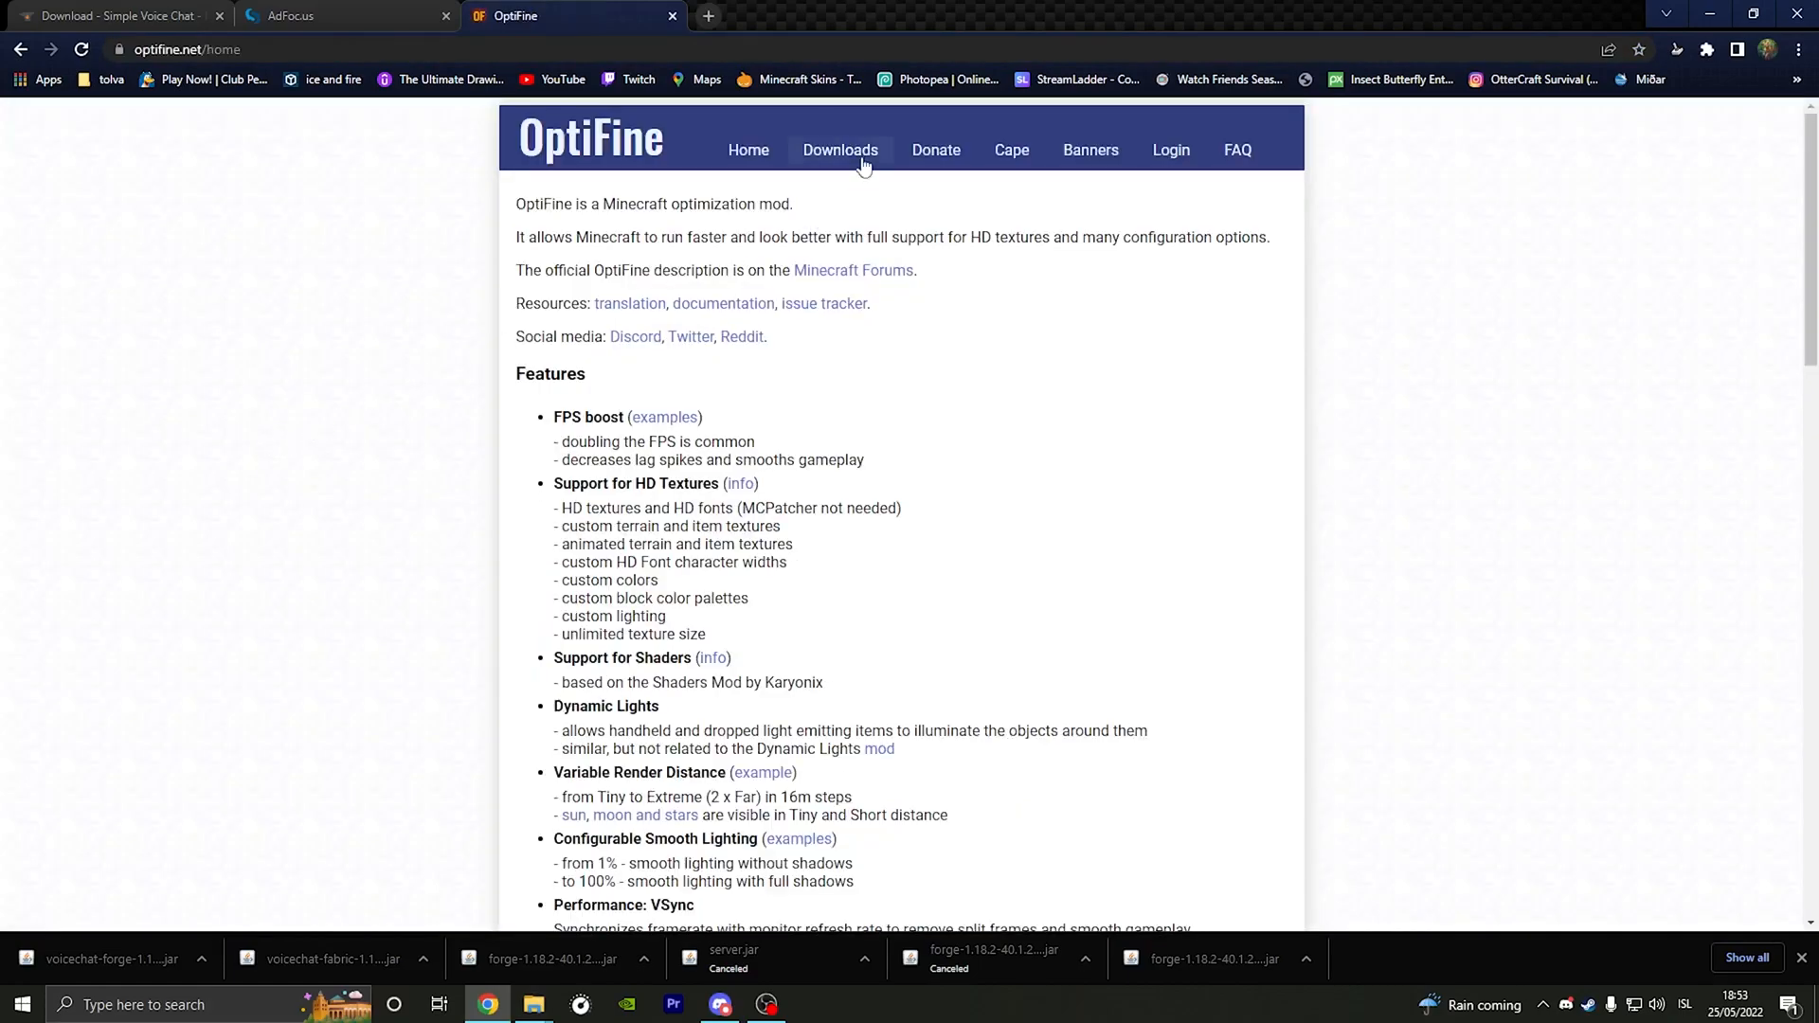
Step: Download OptiFine 1.18.2 HD U H7 from the OptiFine downloads page
left_click(839, 150)
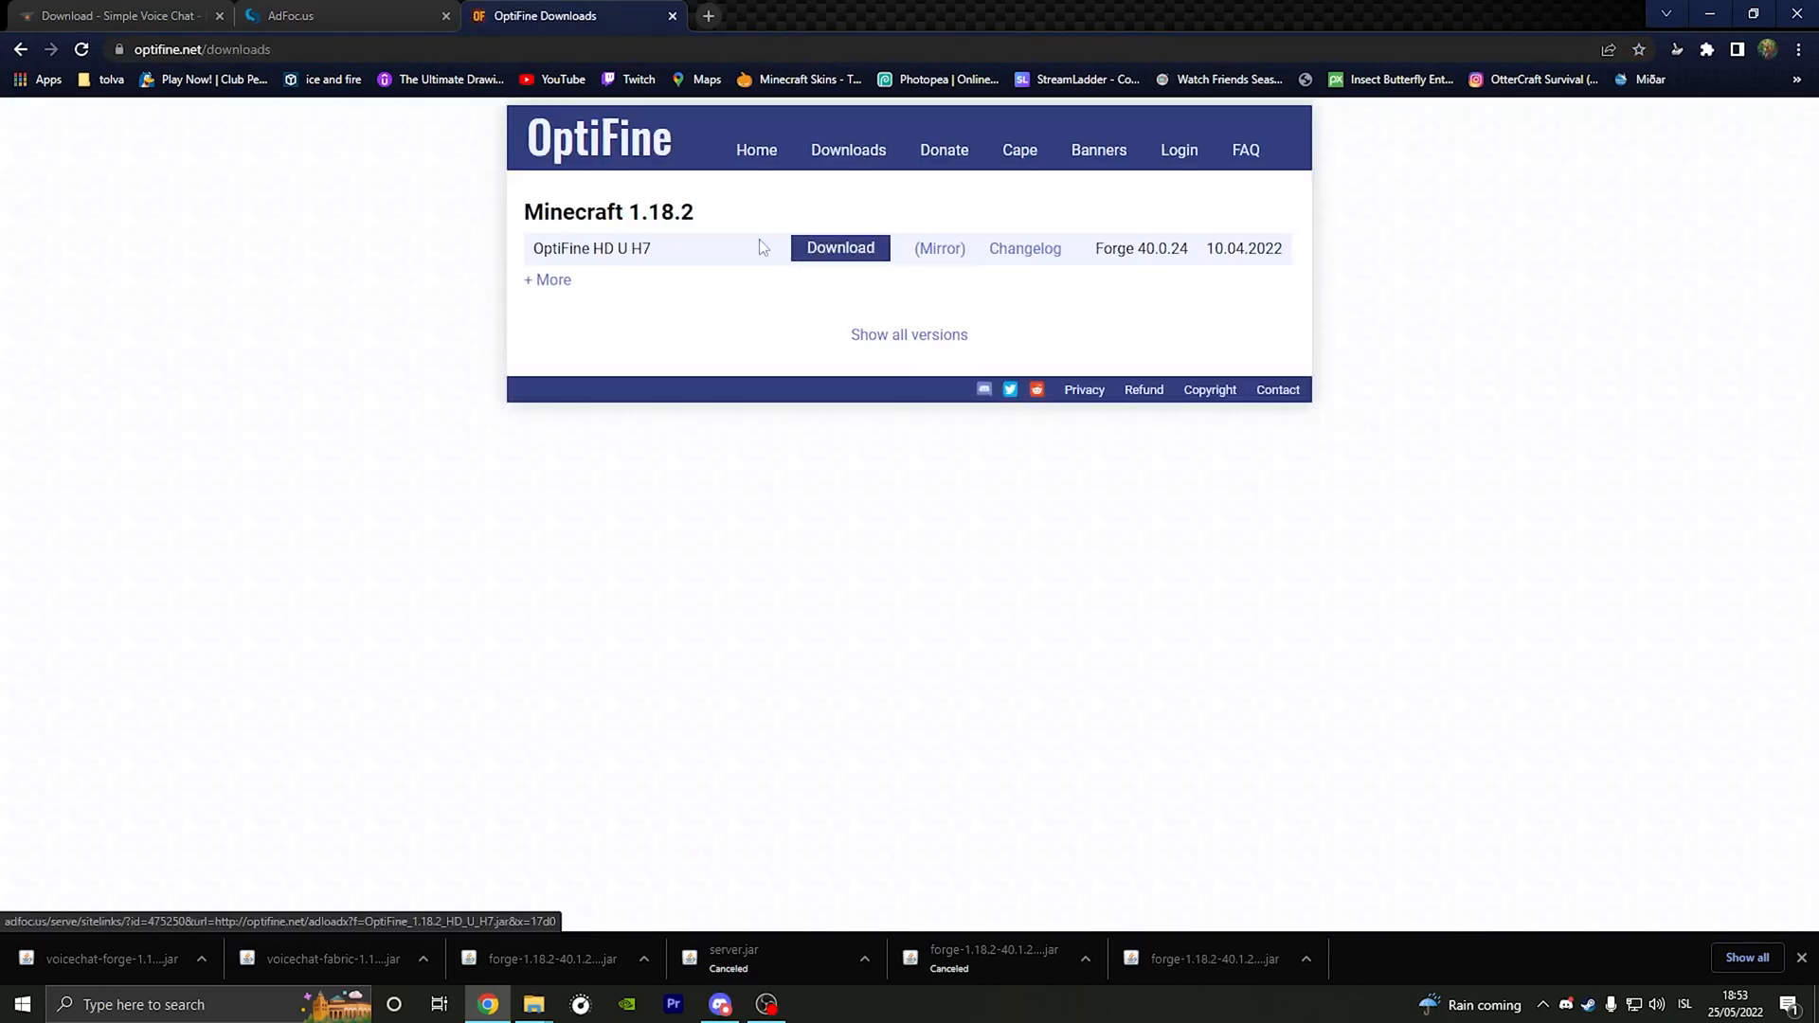
mouse_move(688, 276)
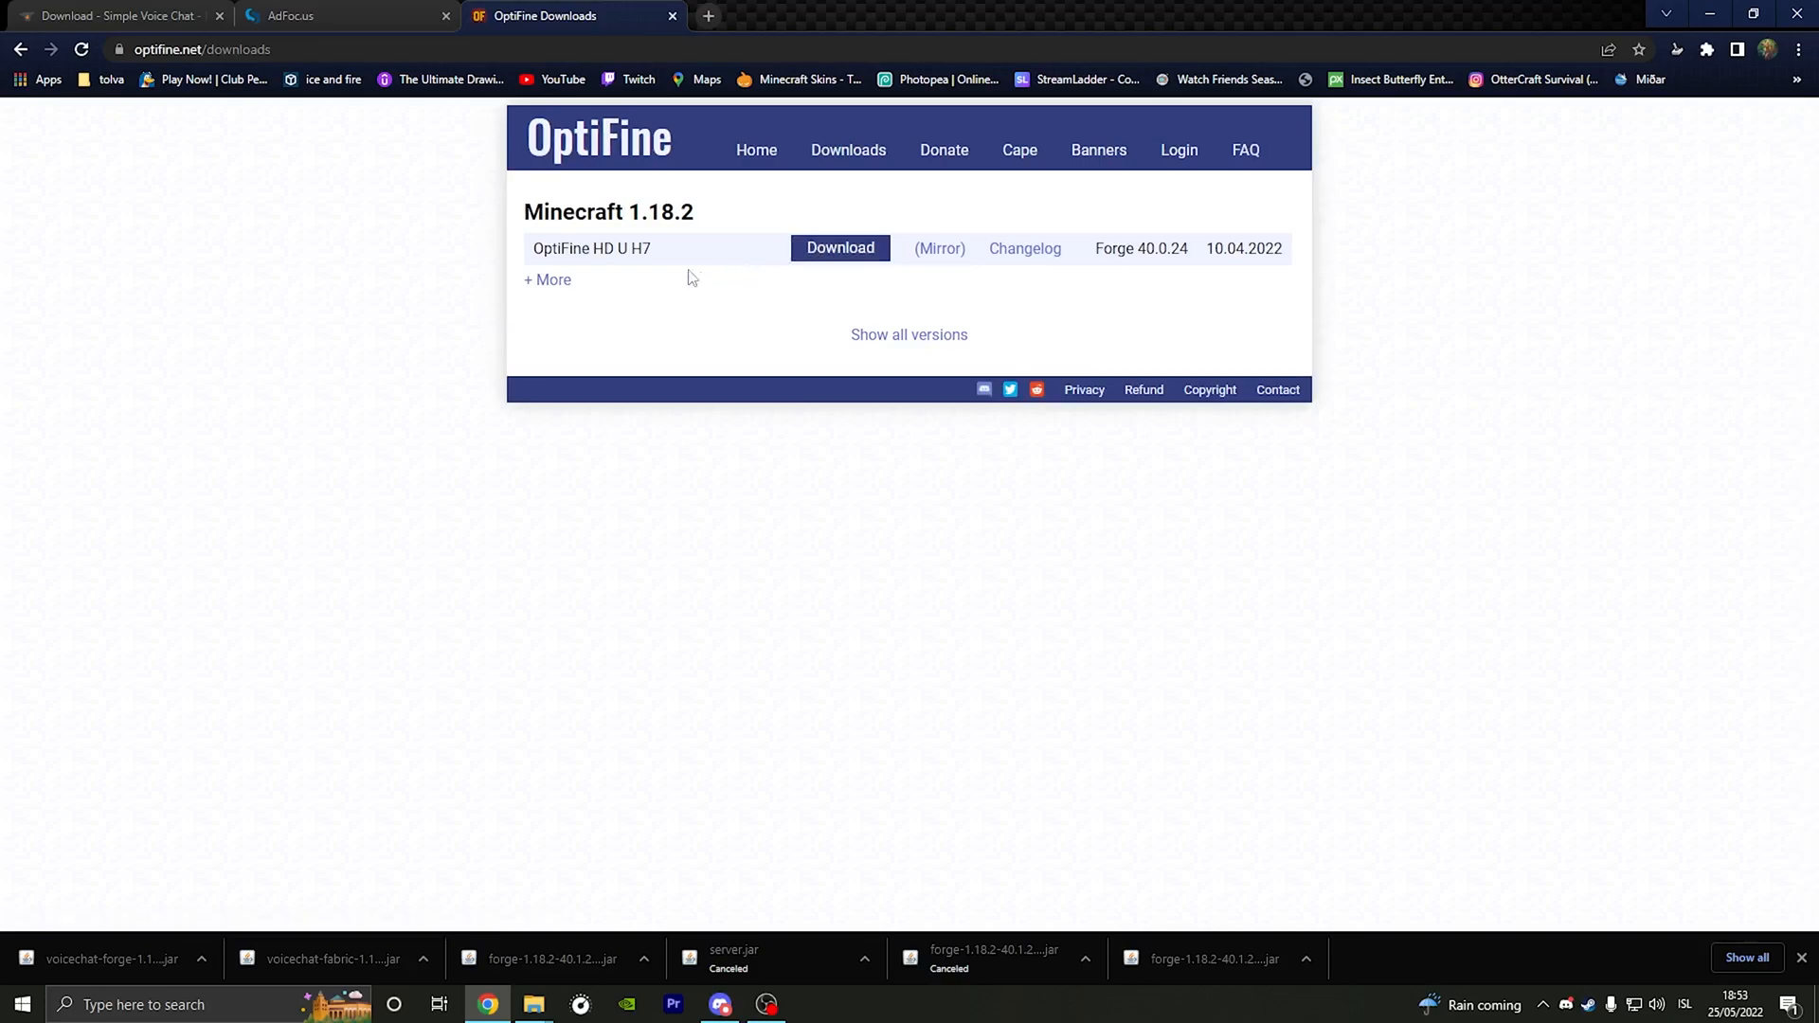
mouse_move(940, 248)
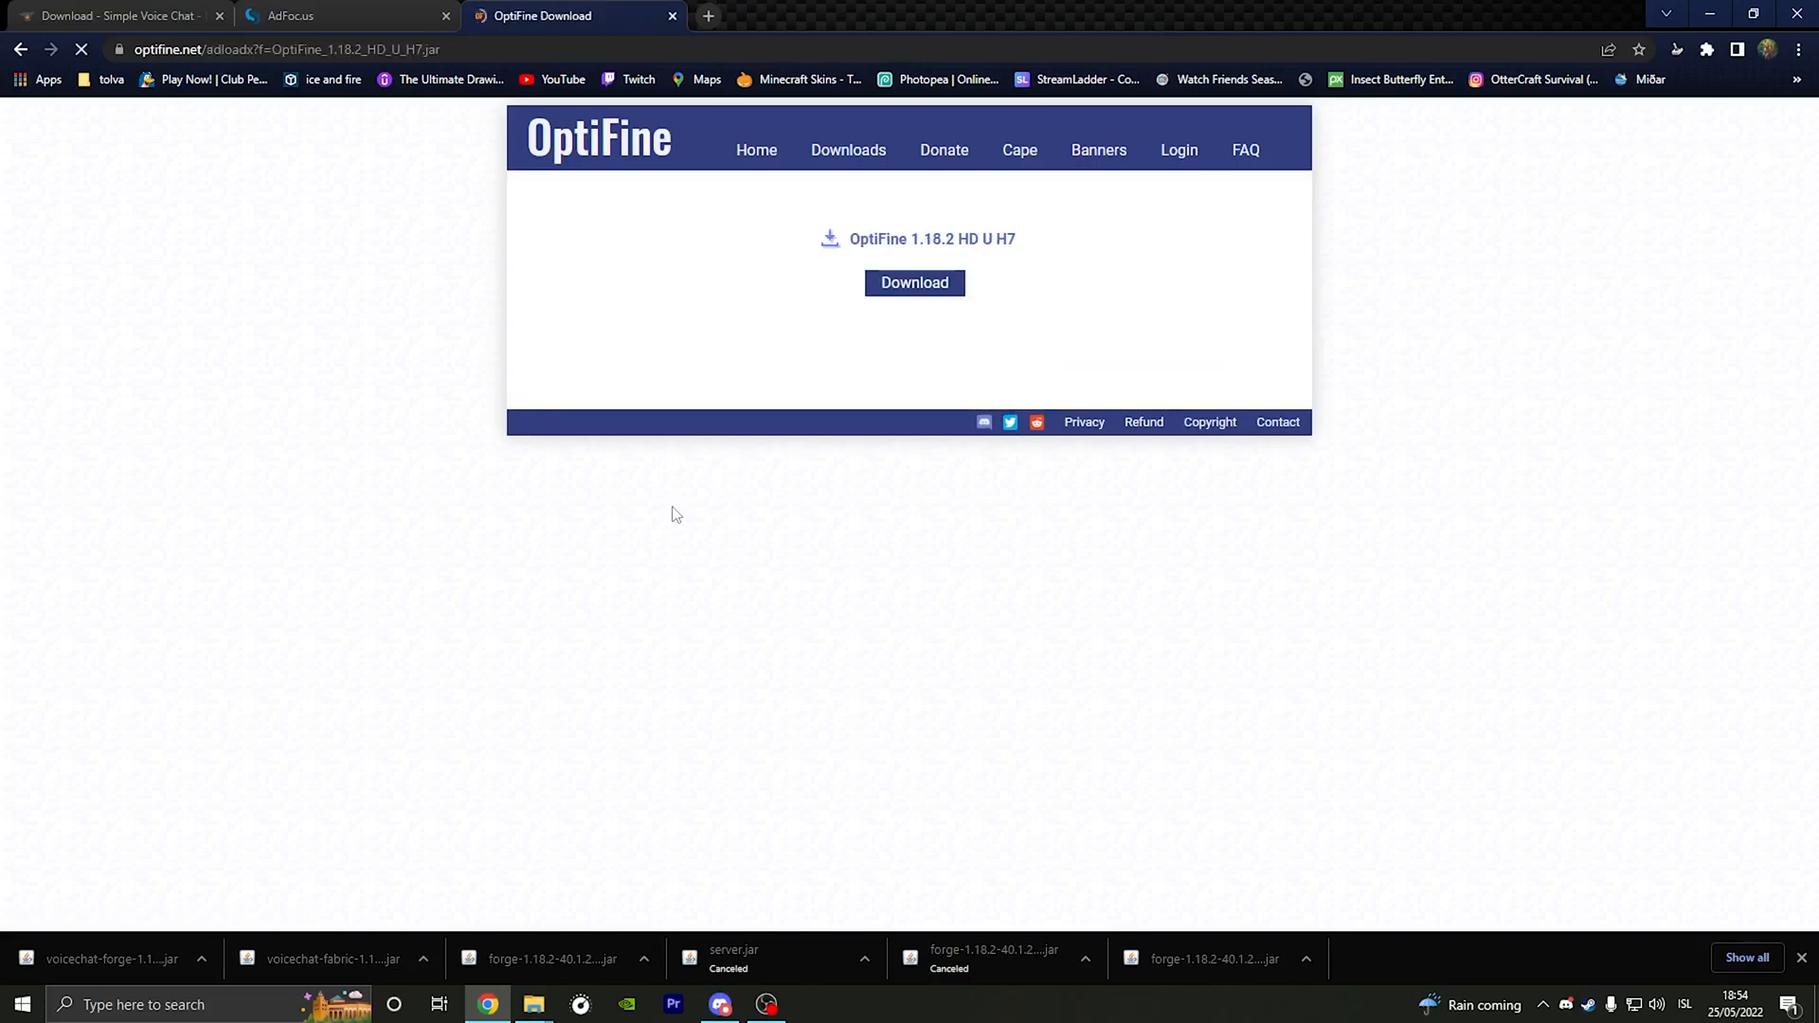
left_click(914, 282)
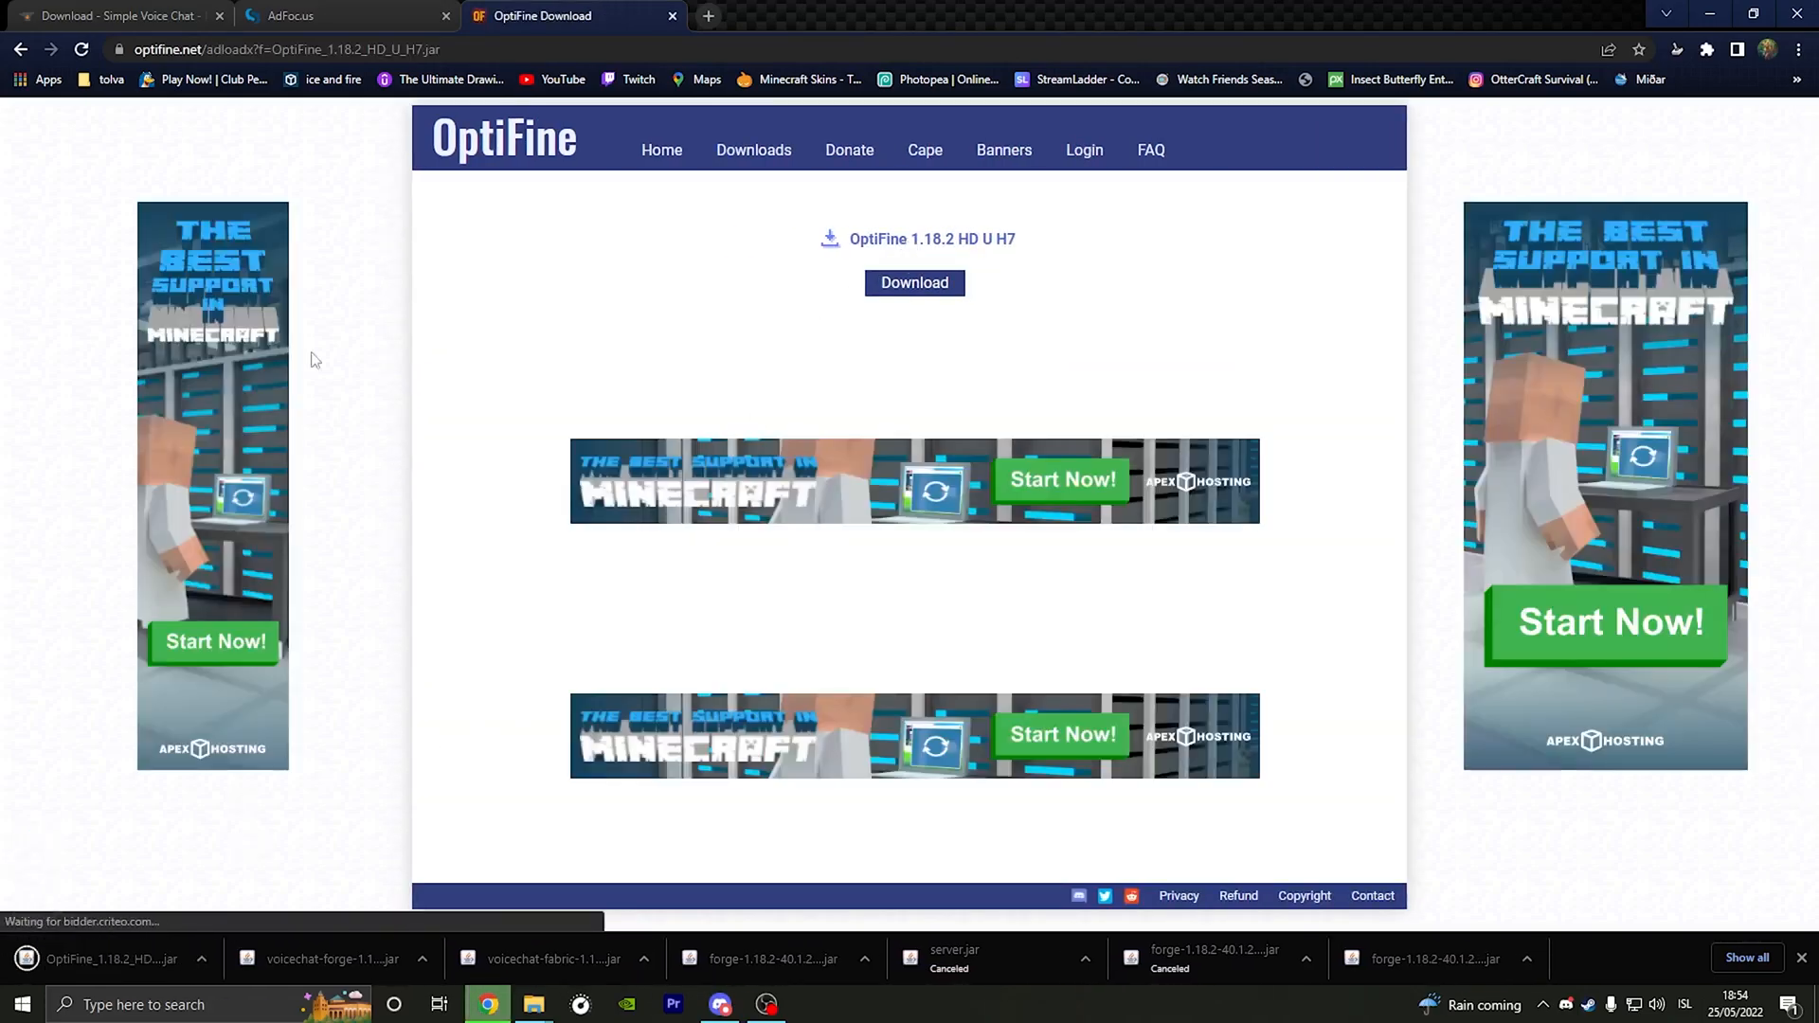
left_click(913, 282)
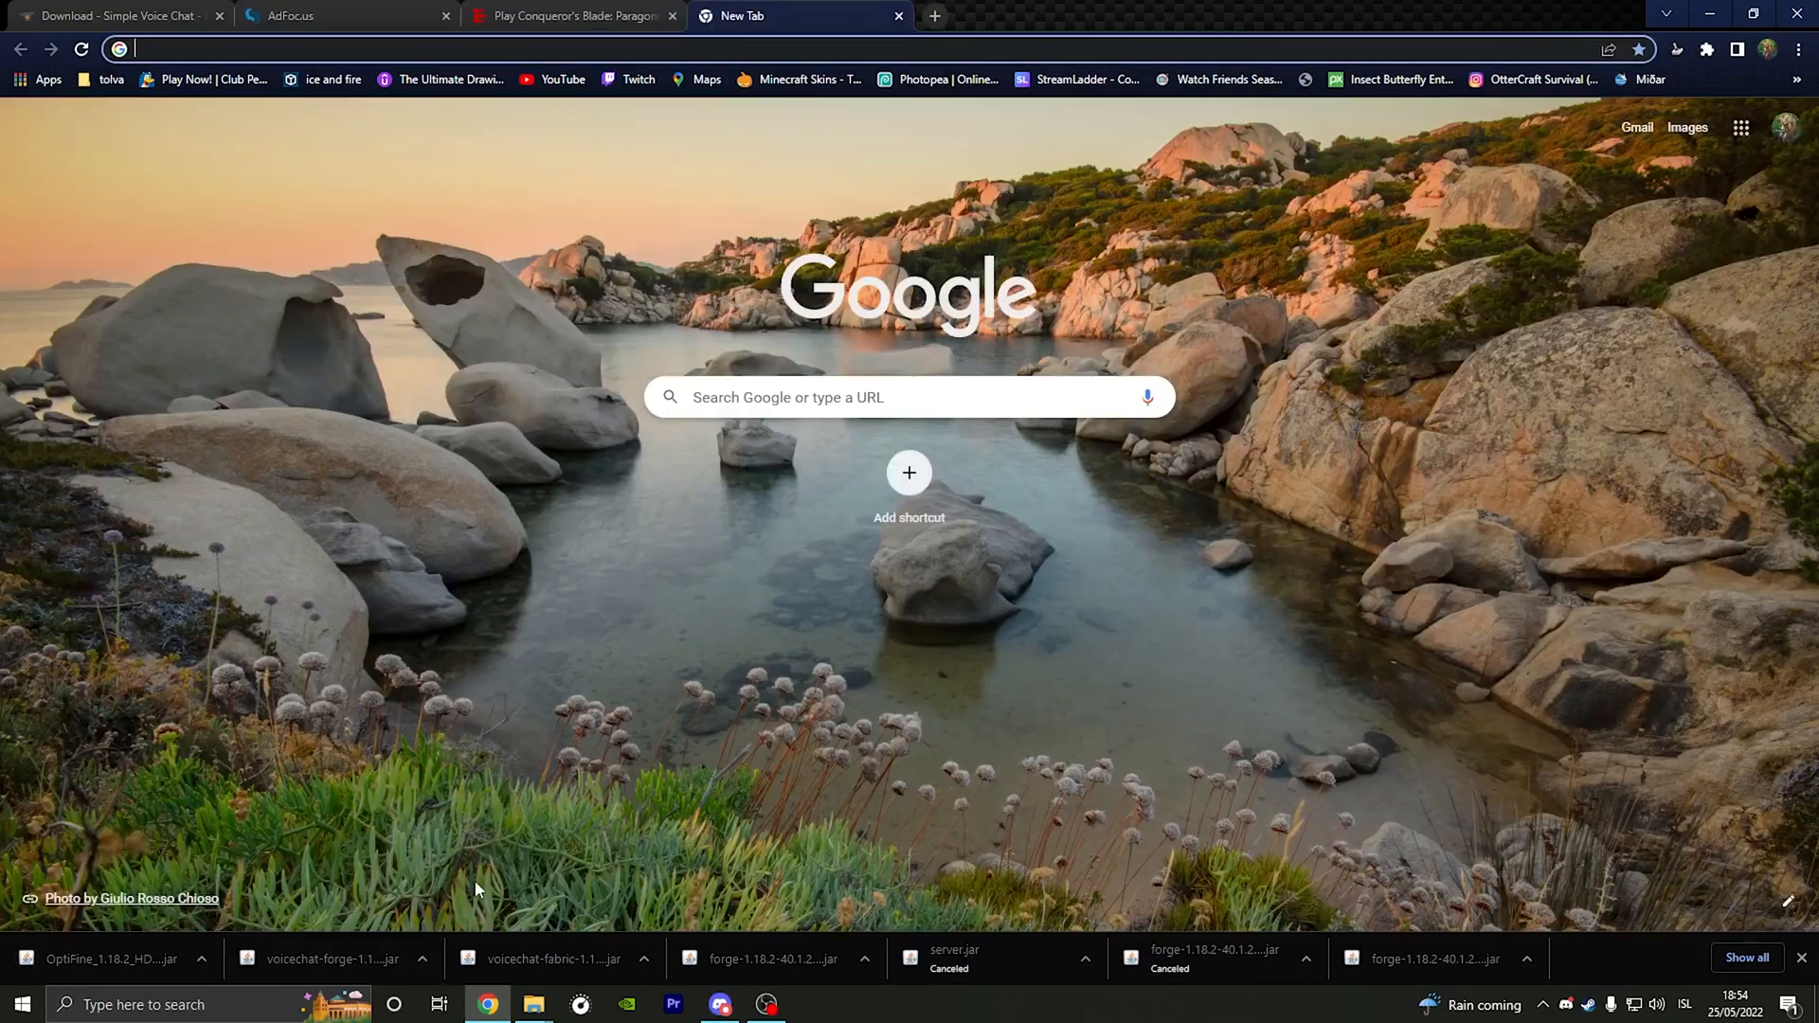
Step: Drag the downloaded OptiFine 1.18.2 jar from Downloads into .minecraft\mods beside voicechat-forge
left_click(532, 1005)
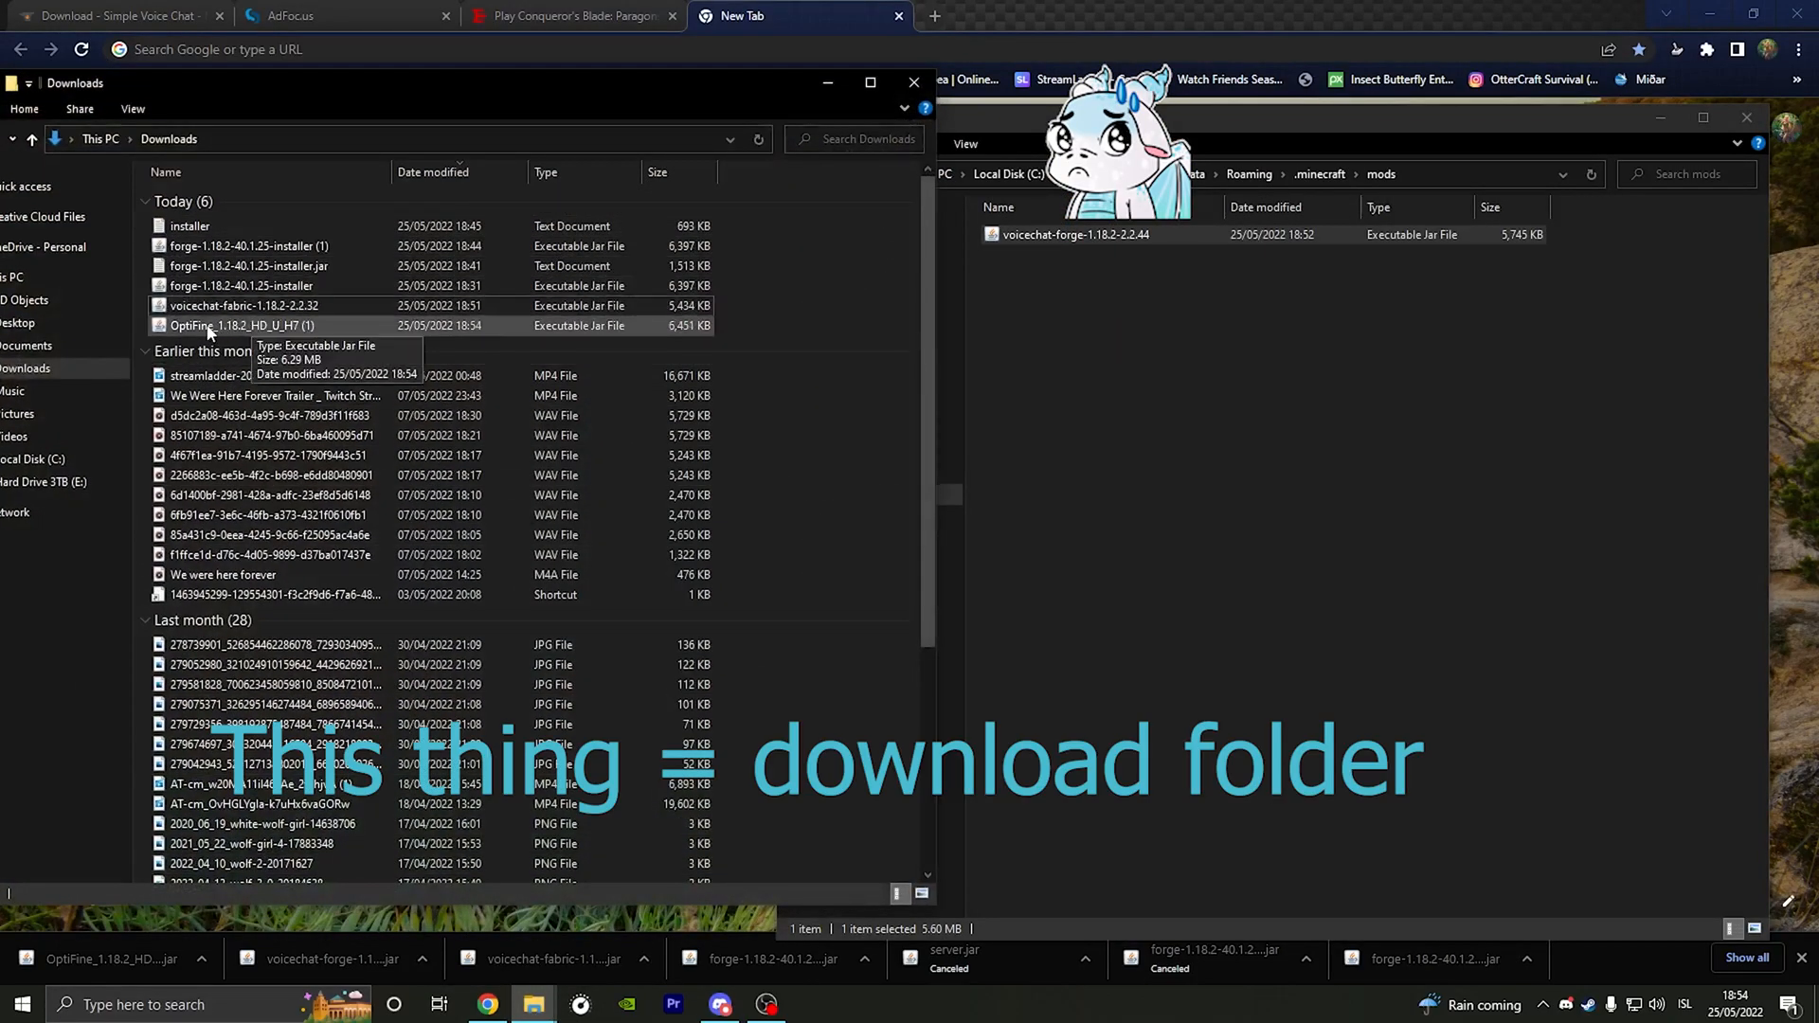
left_click(245, 324)
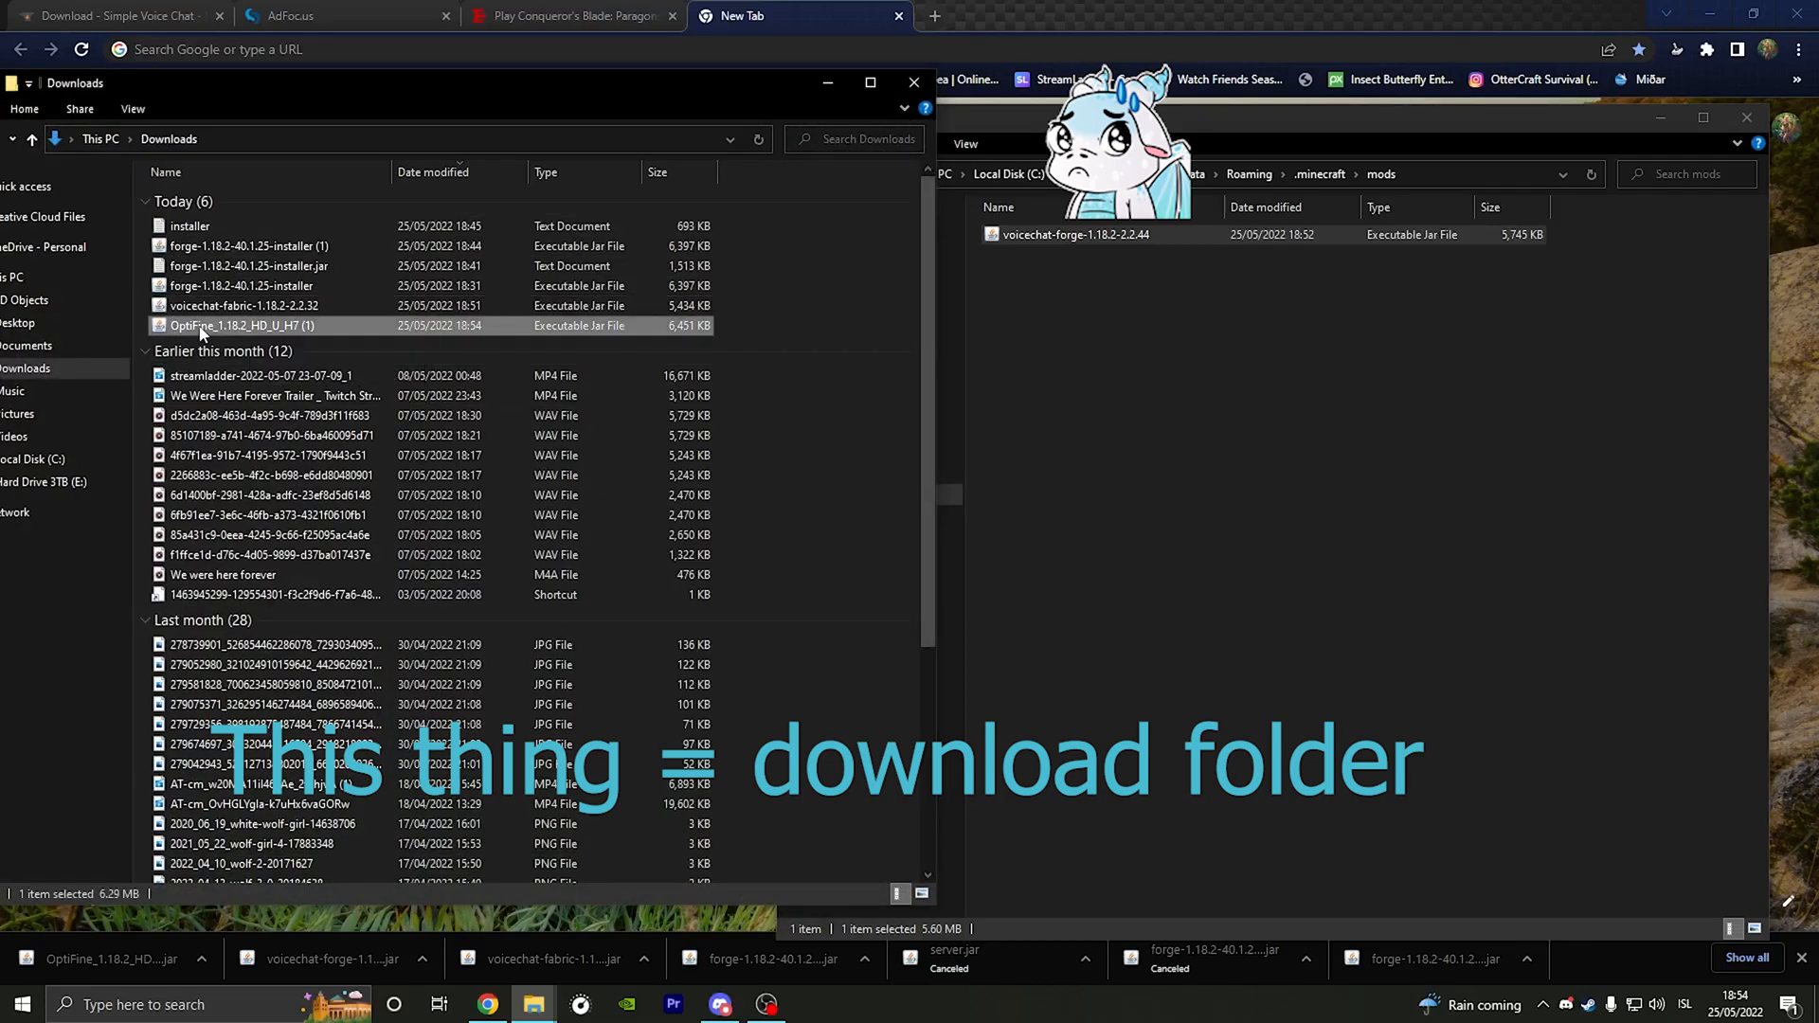
left_click_drag(244, 326, 1233, 422)
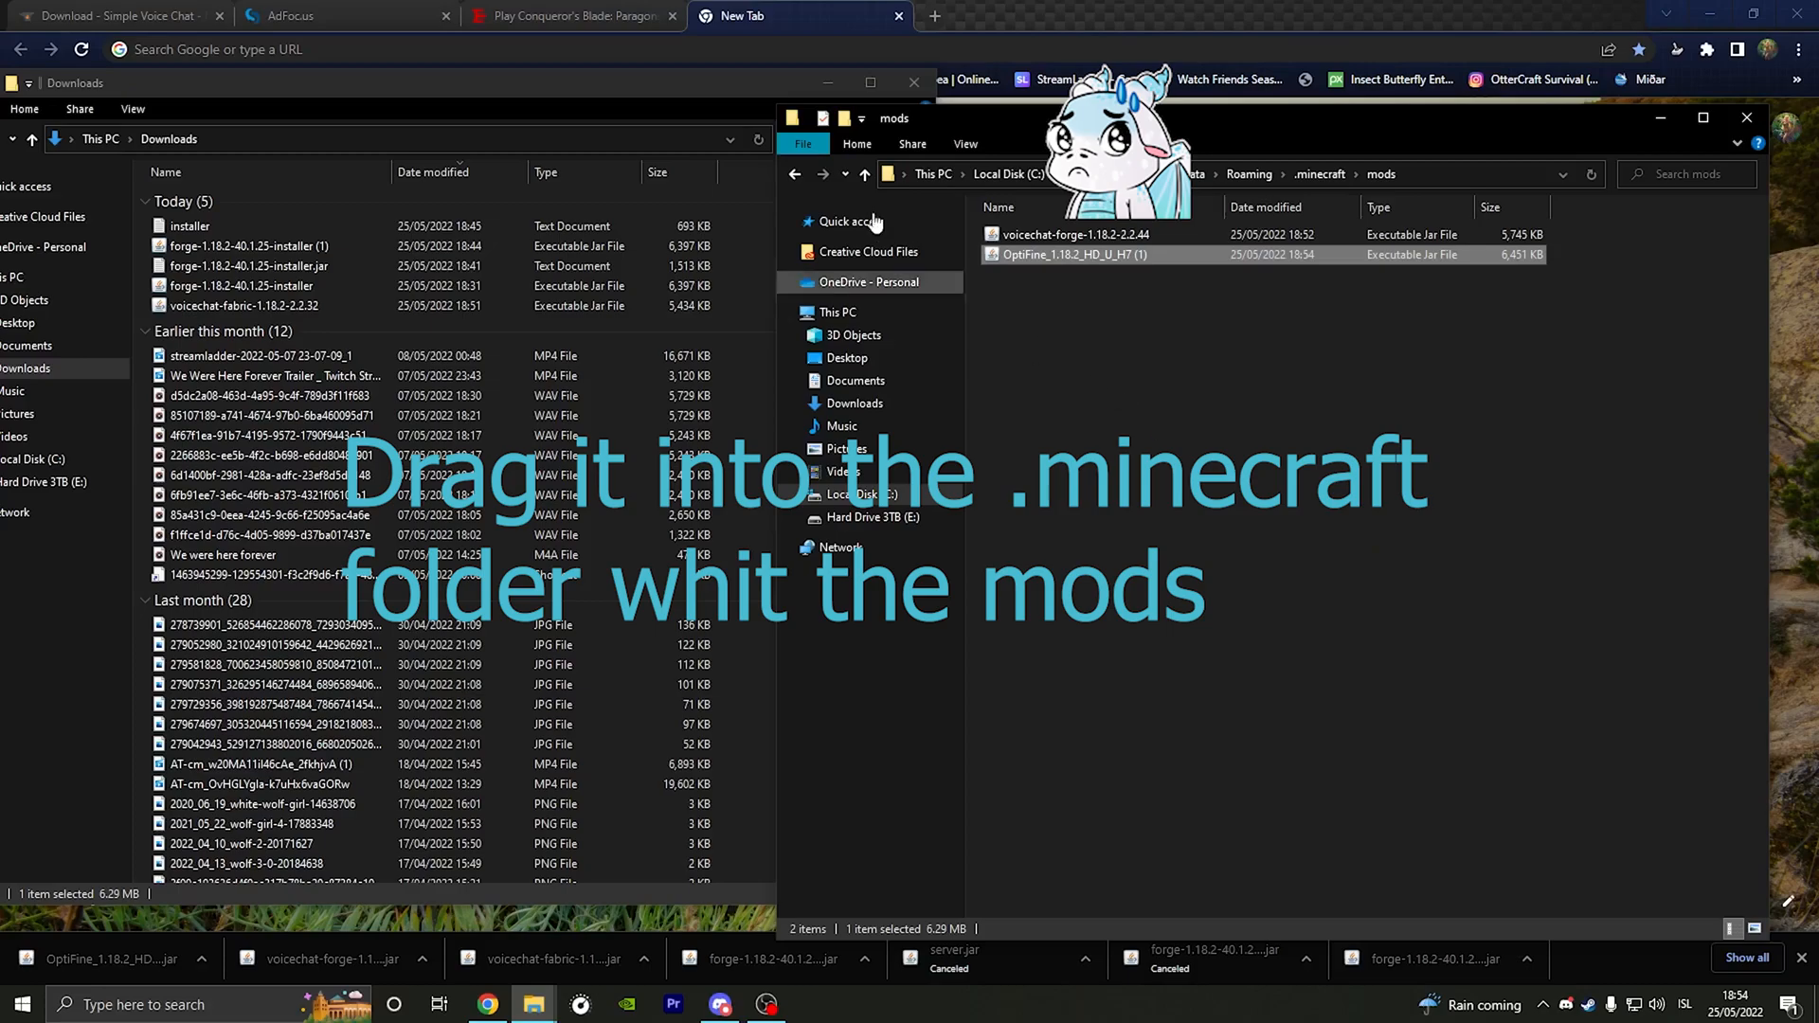
Step: Check the mods folder contents and close the Explorer window
left_click(914, 82)
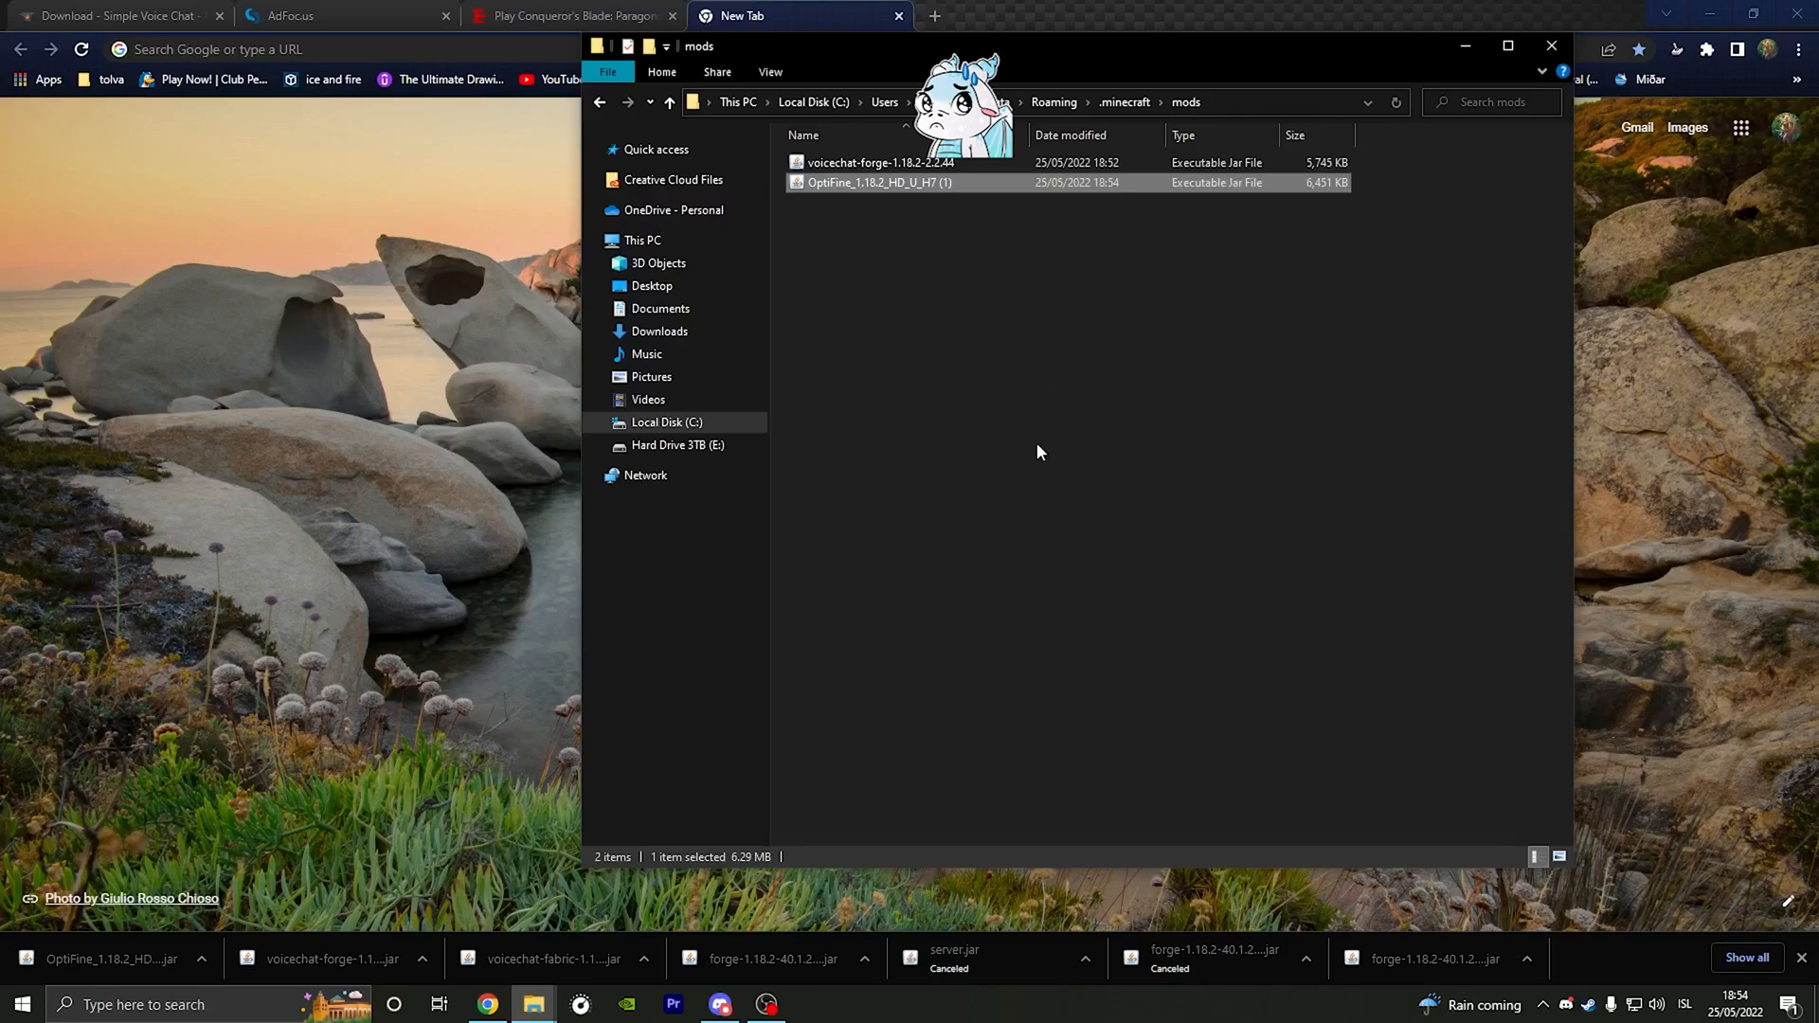
mouse_move(1091, 417)
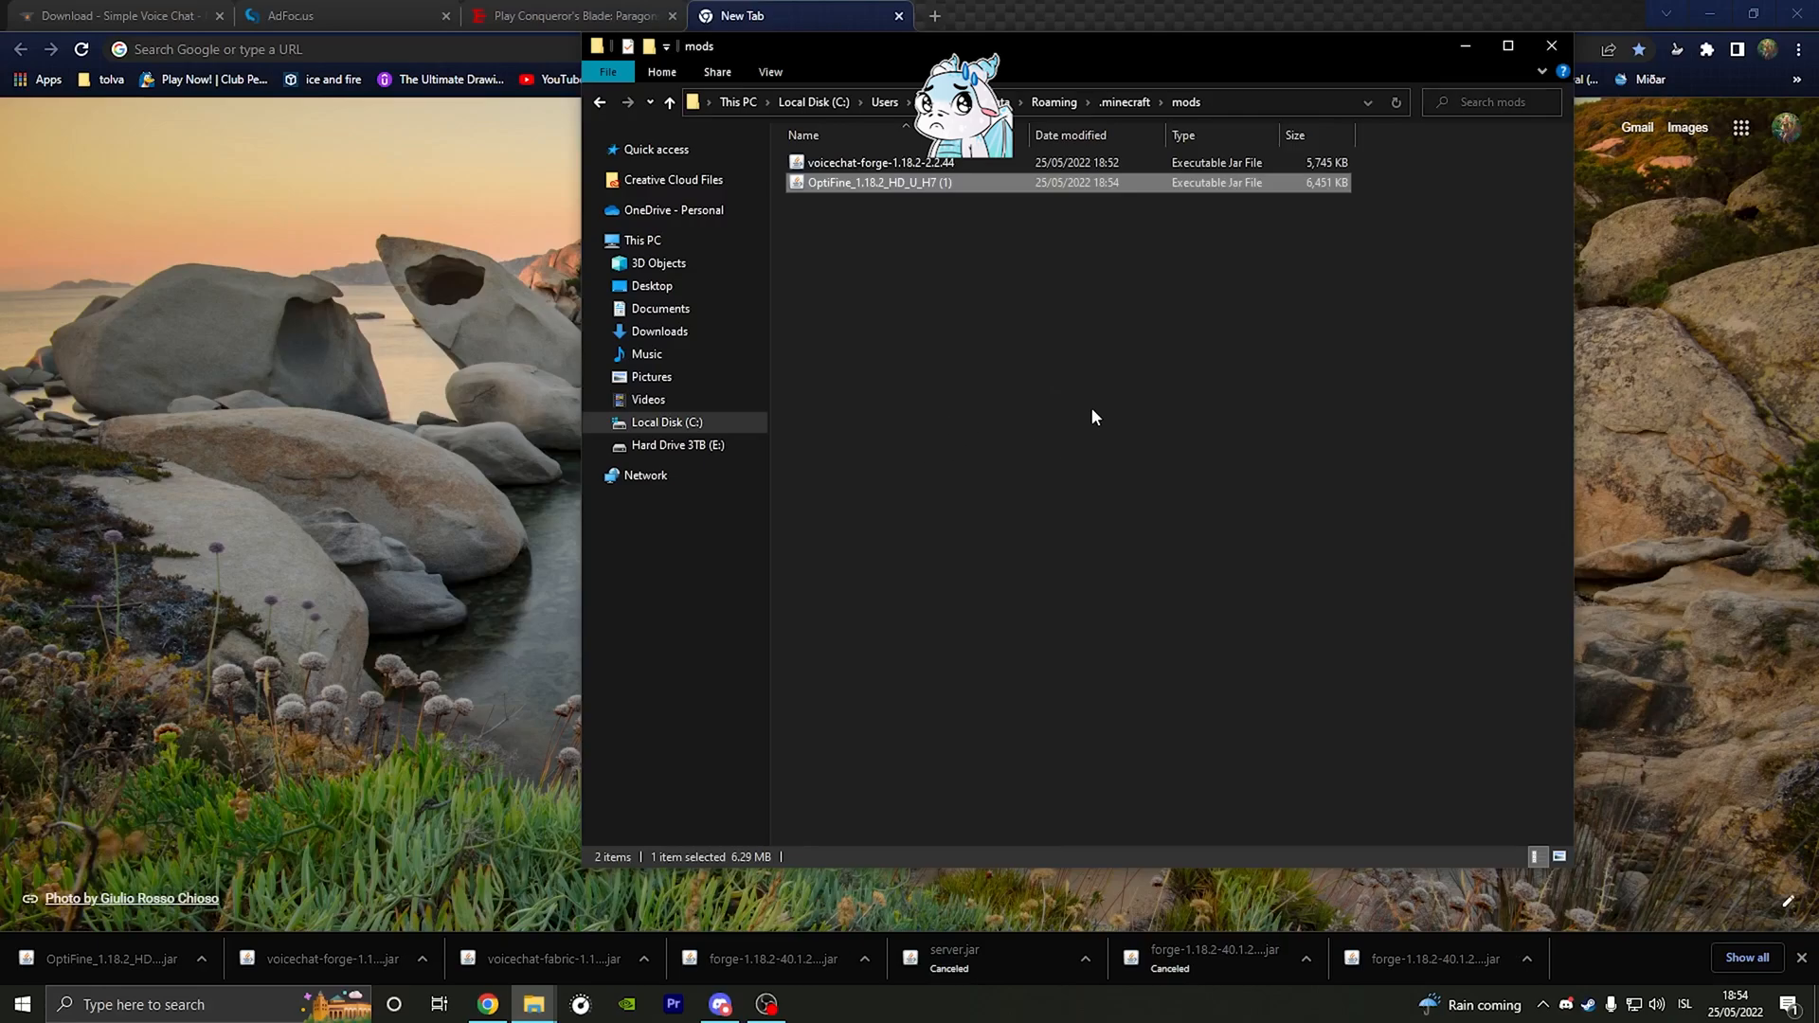
mouse_move(1294, 74)
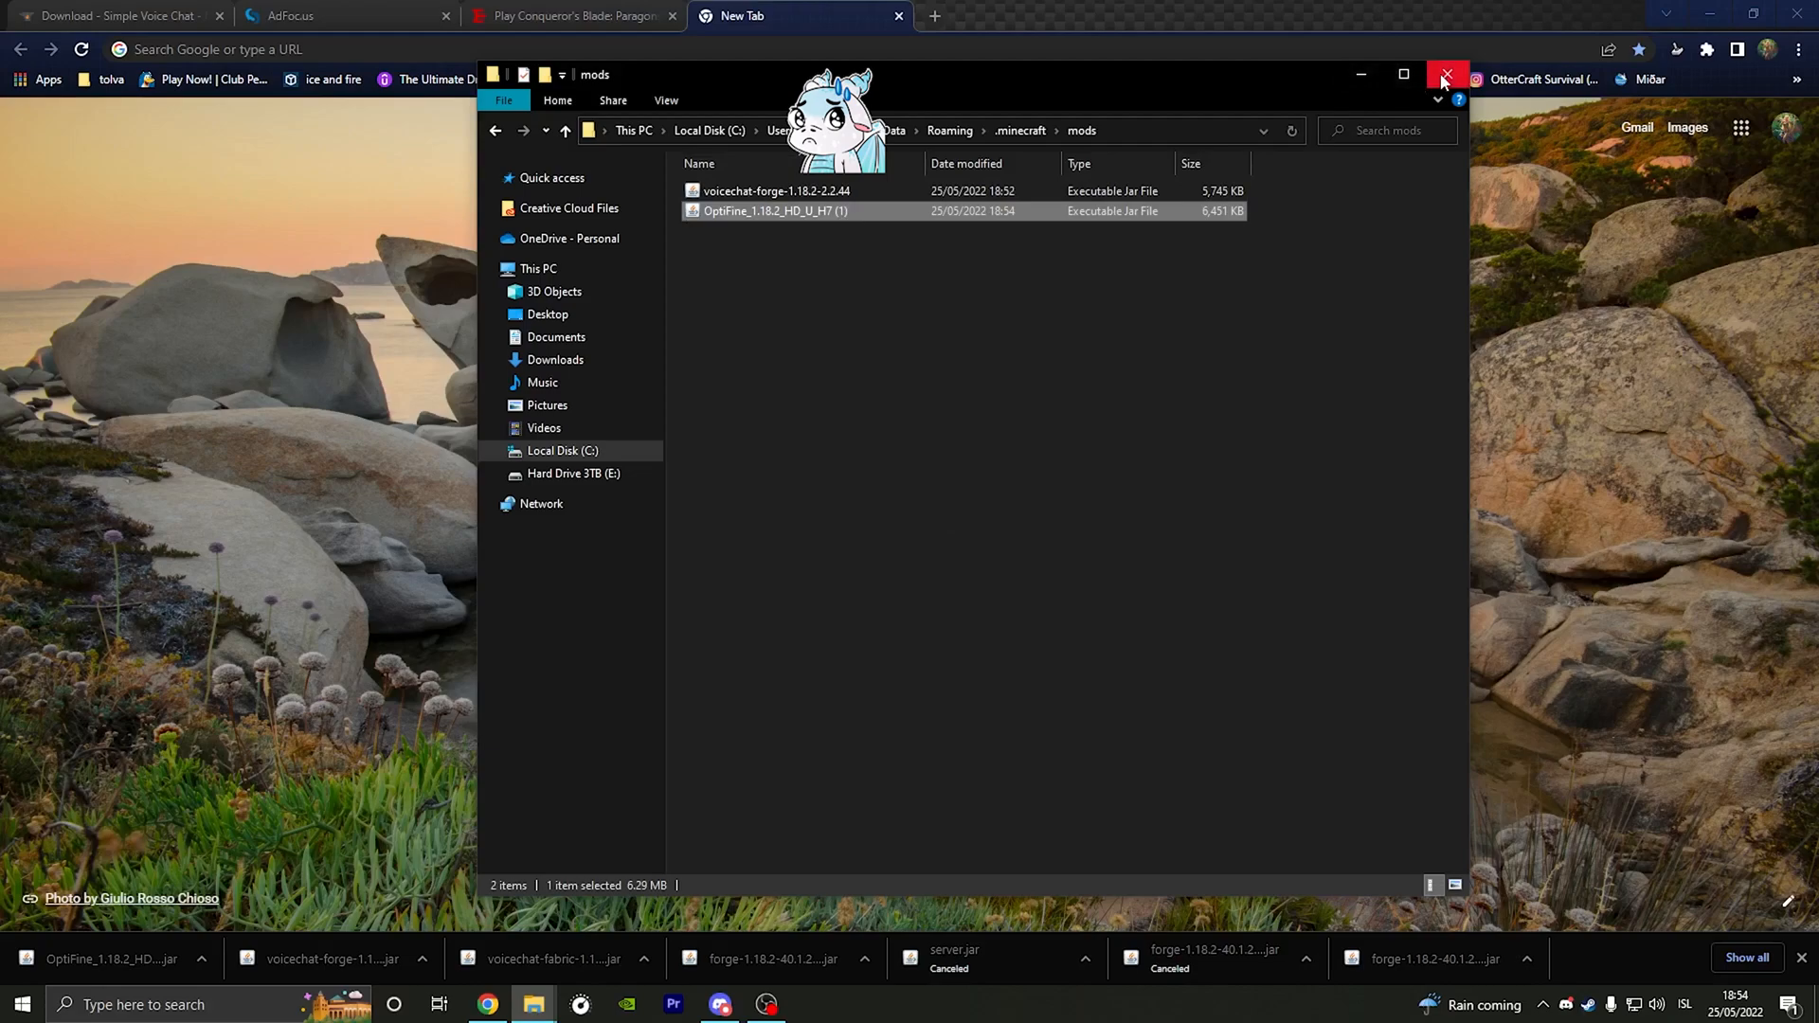
left_click(1445, 74)
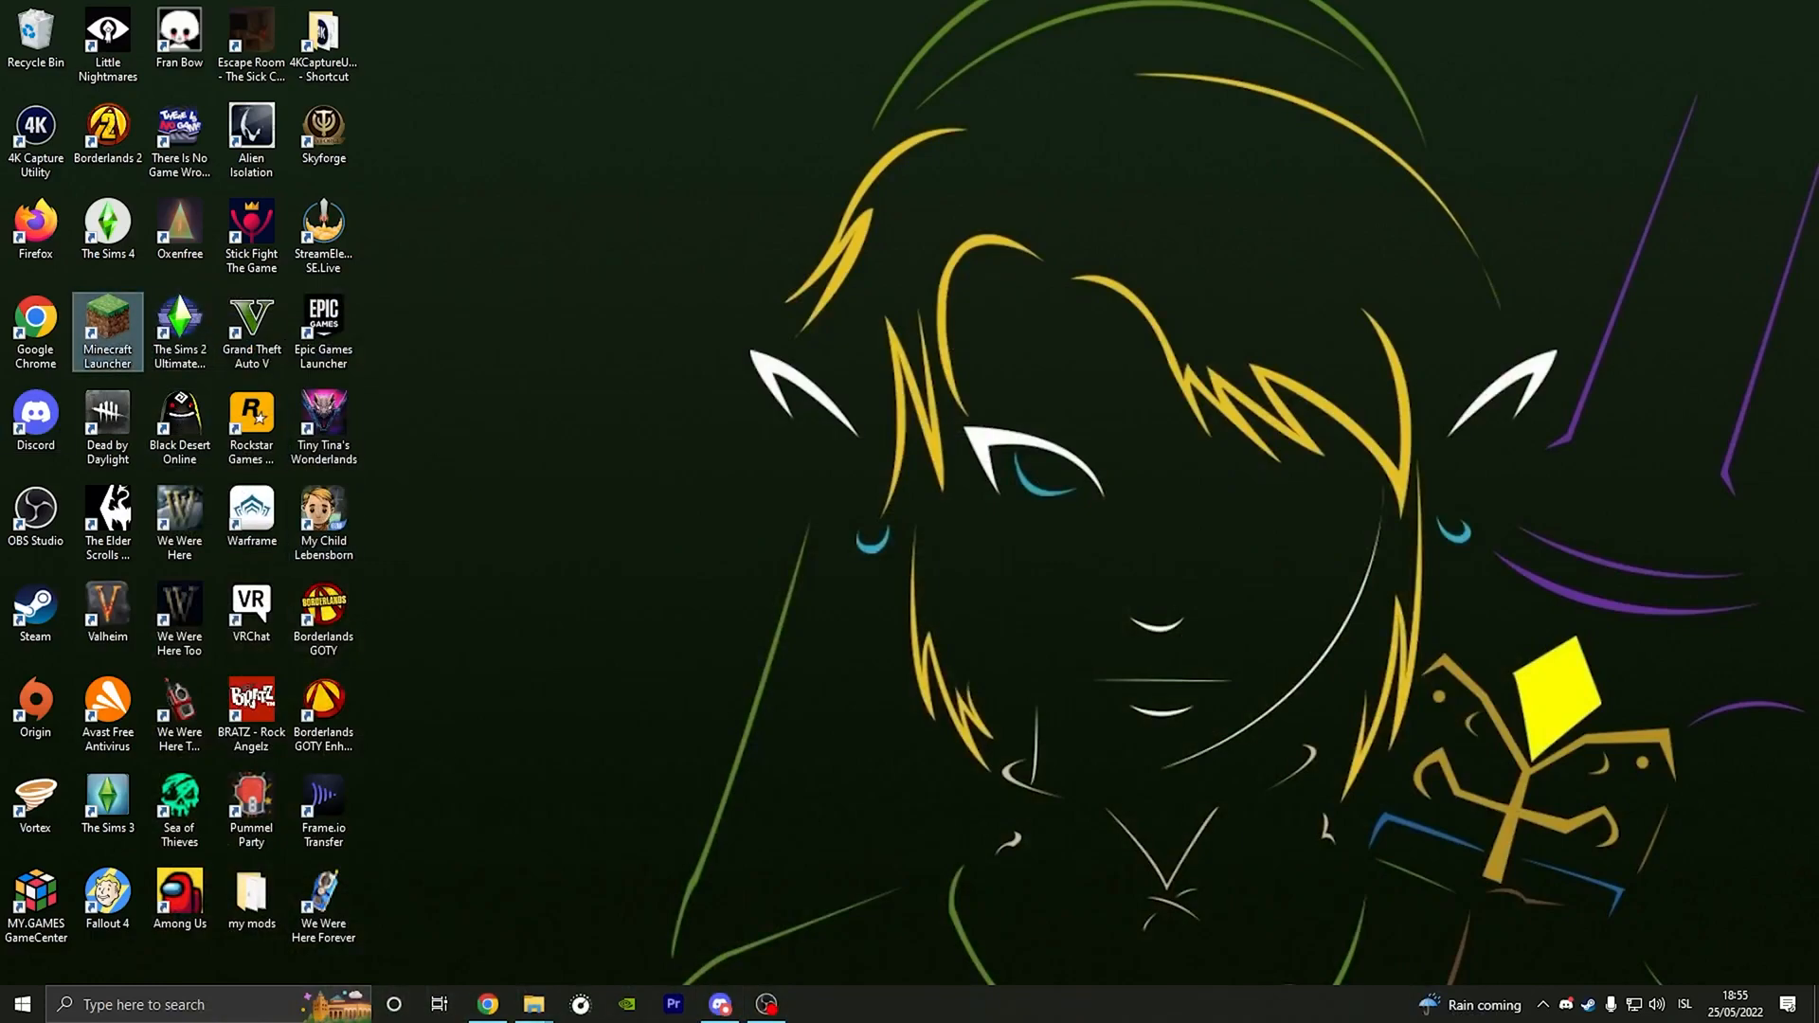
Step: Launch the Forge 1.18.2 profile and join a server from the Multiplayer list
double_click(106, 331)
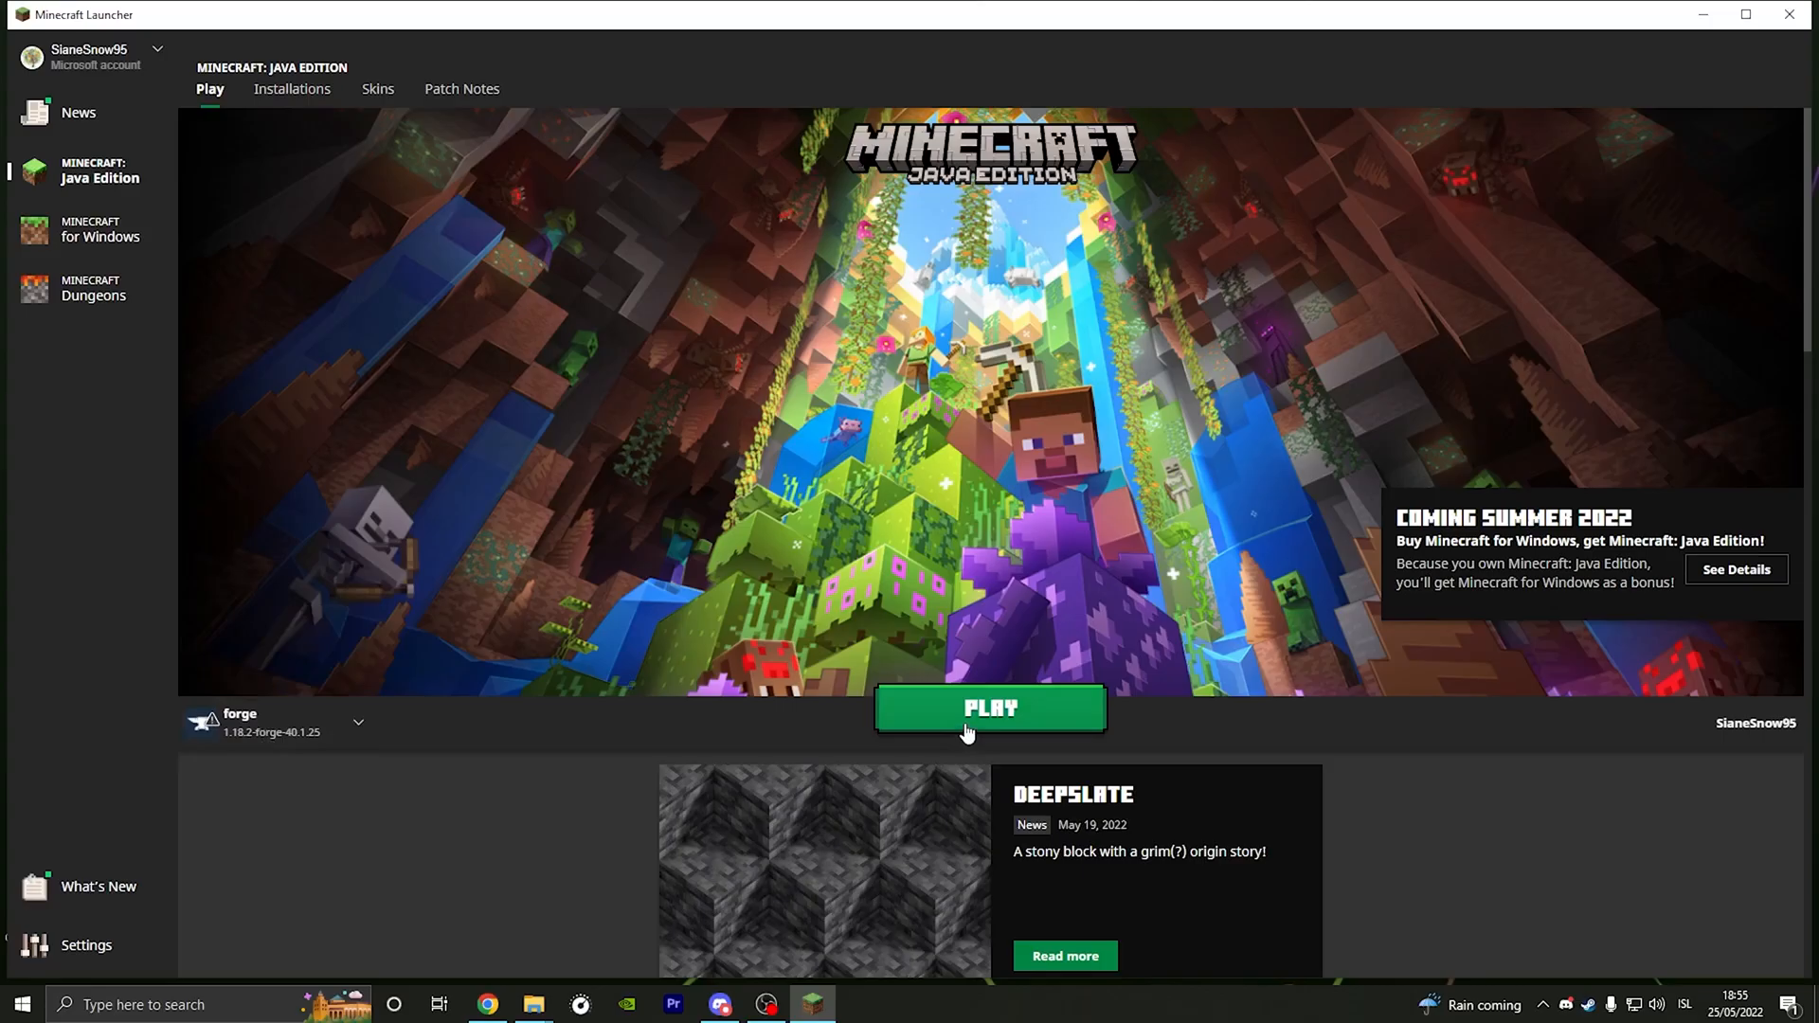
left_click(989, 707)
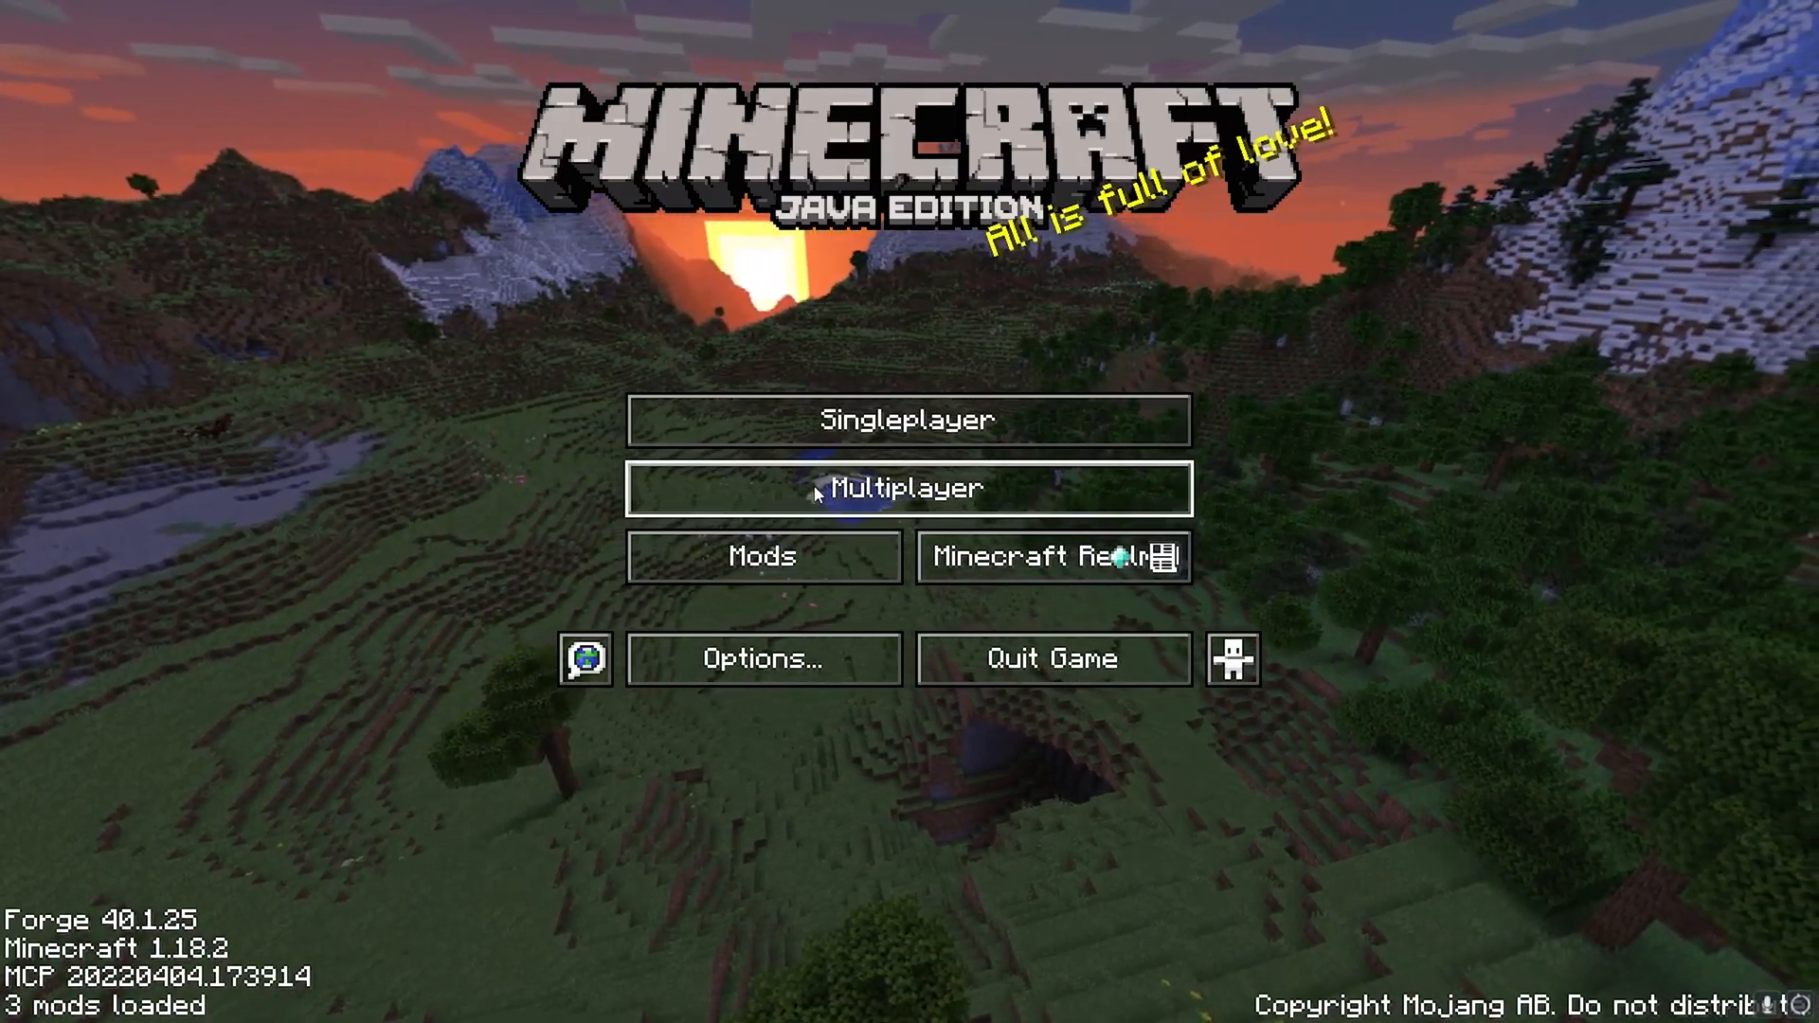
left_click(908, 487)
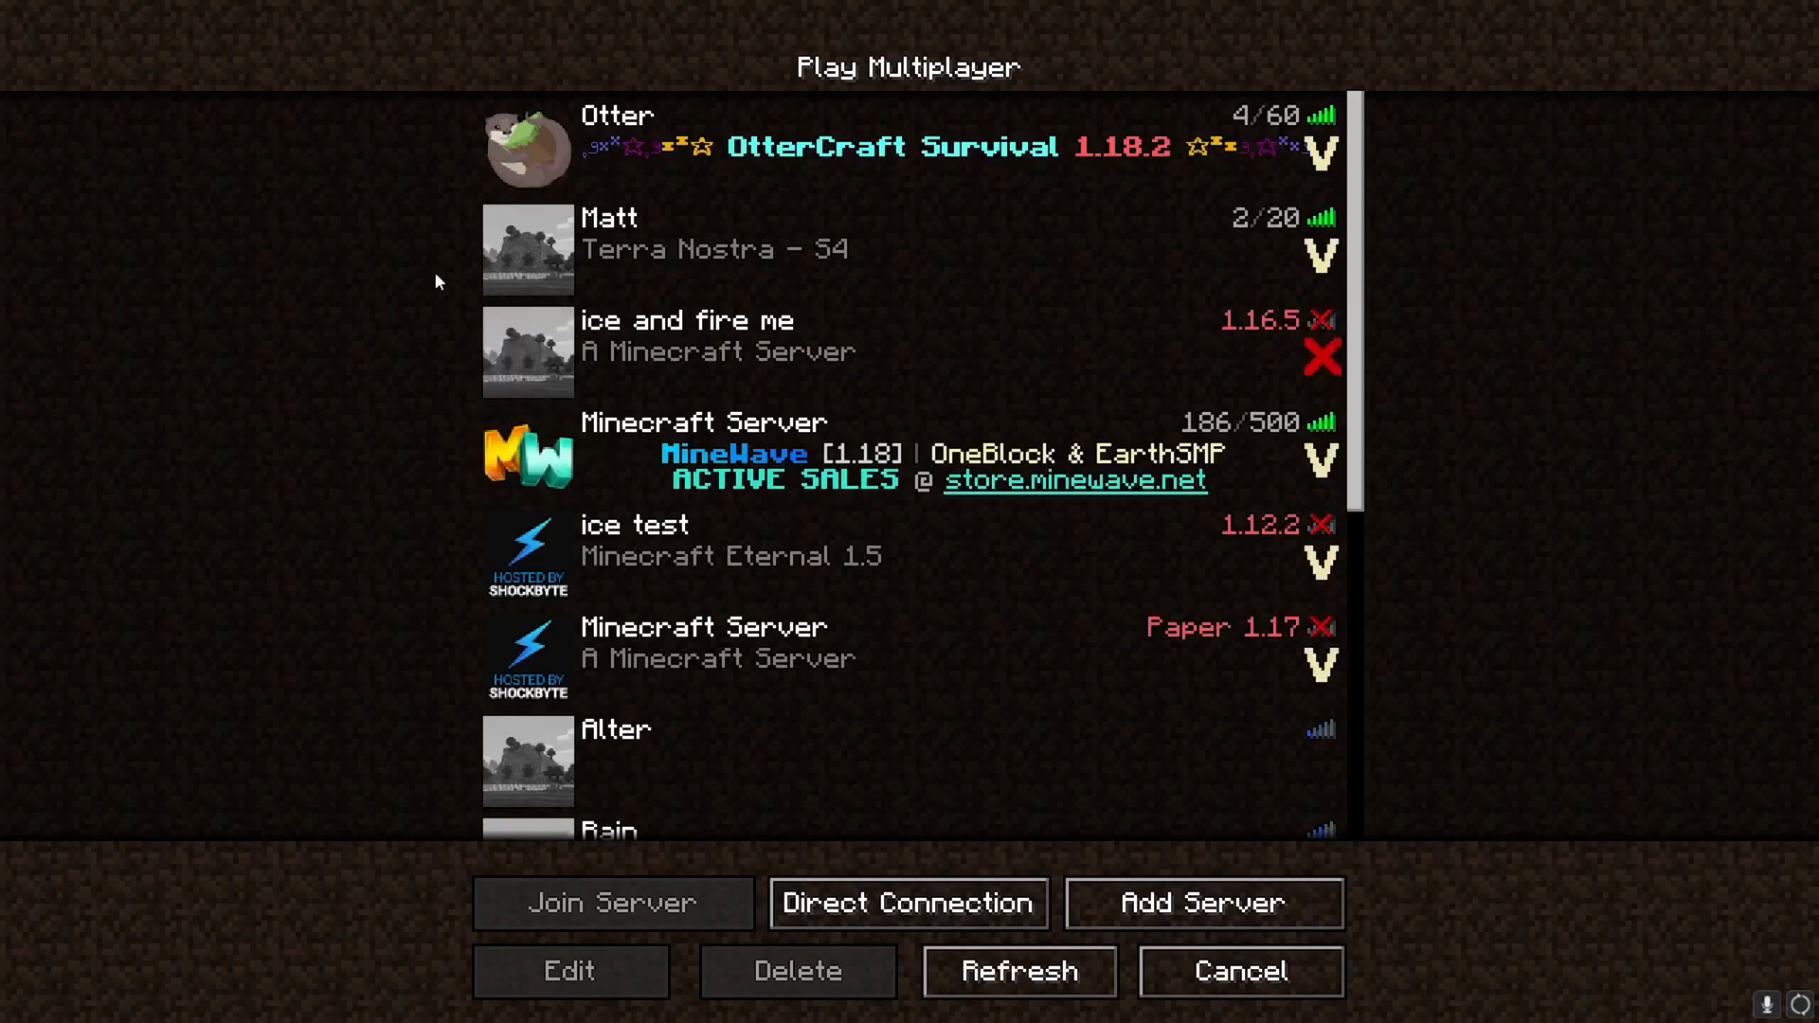
left_click(612, 904)
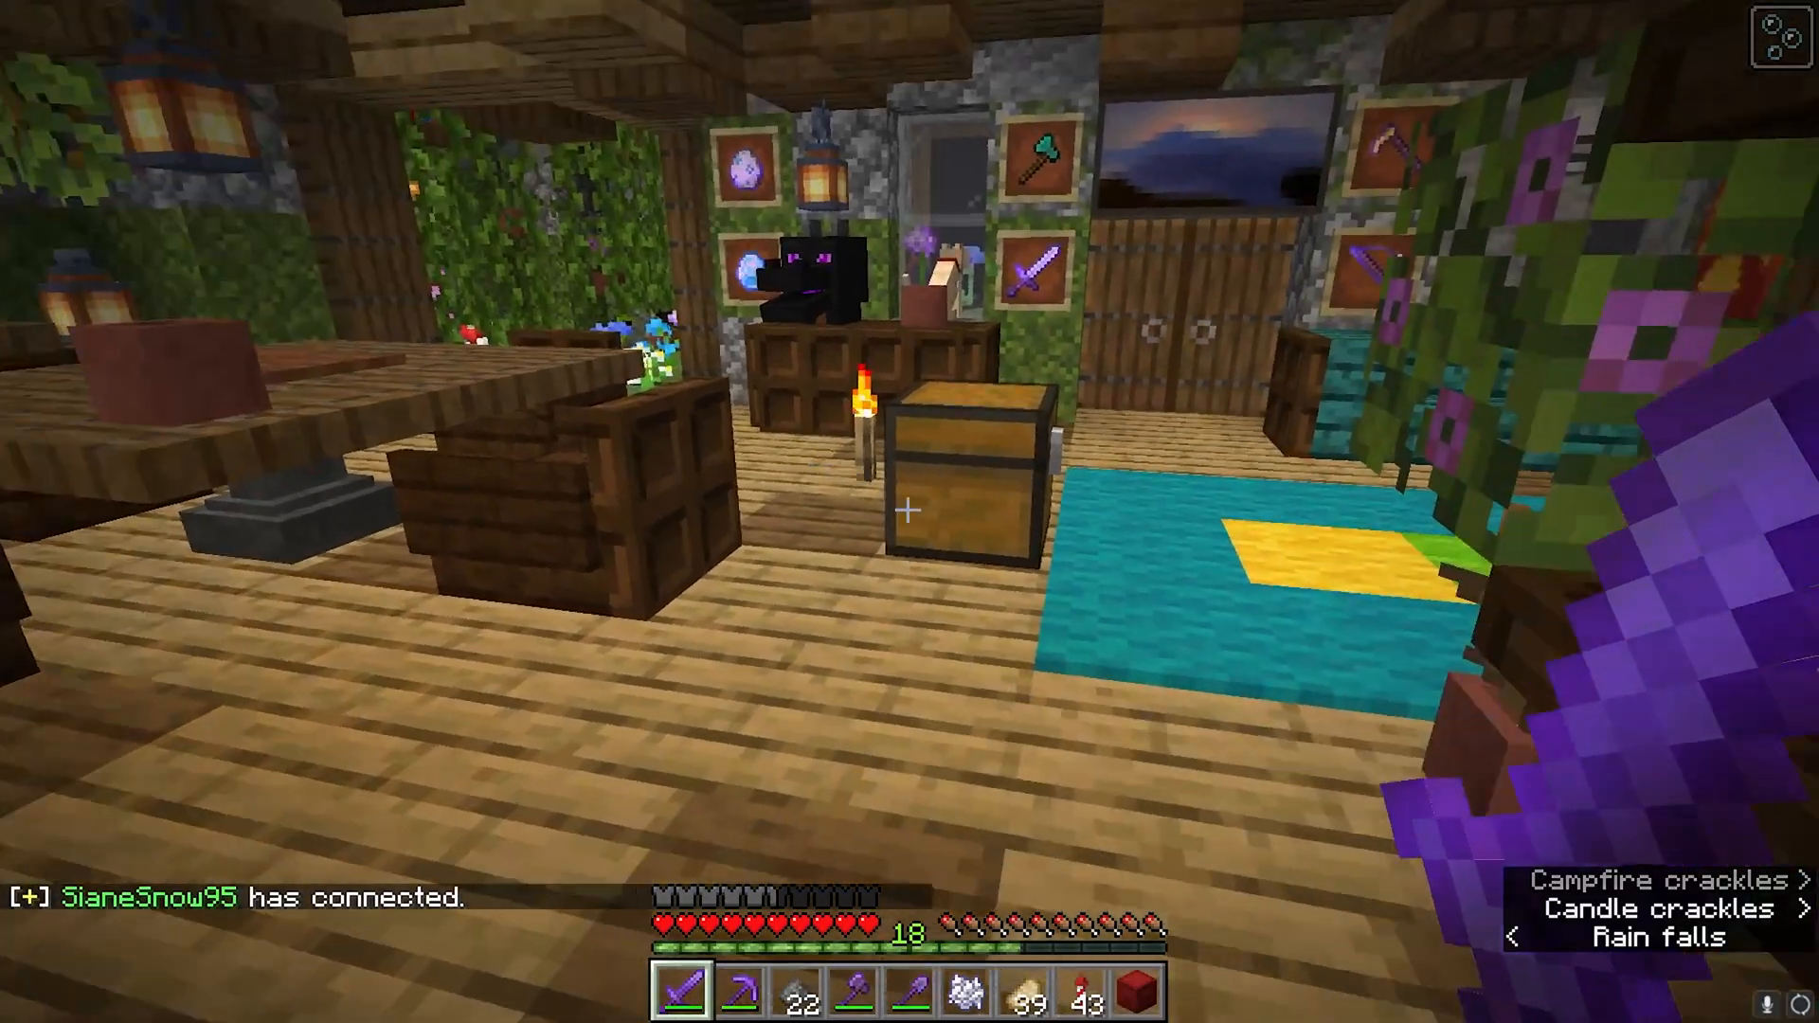
key("Escape")
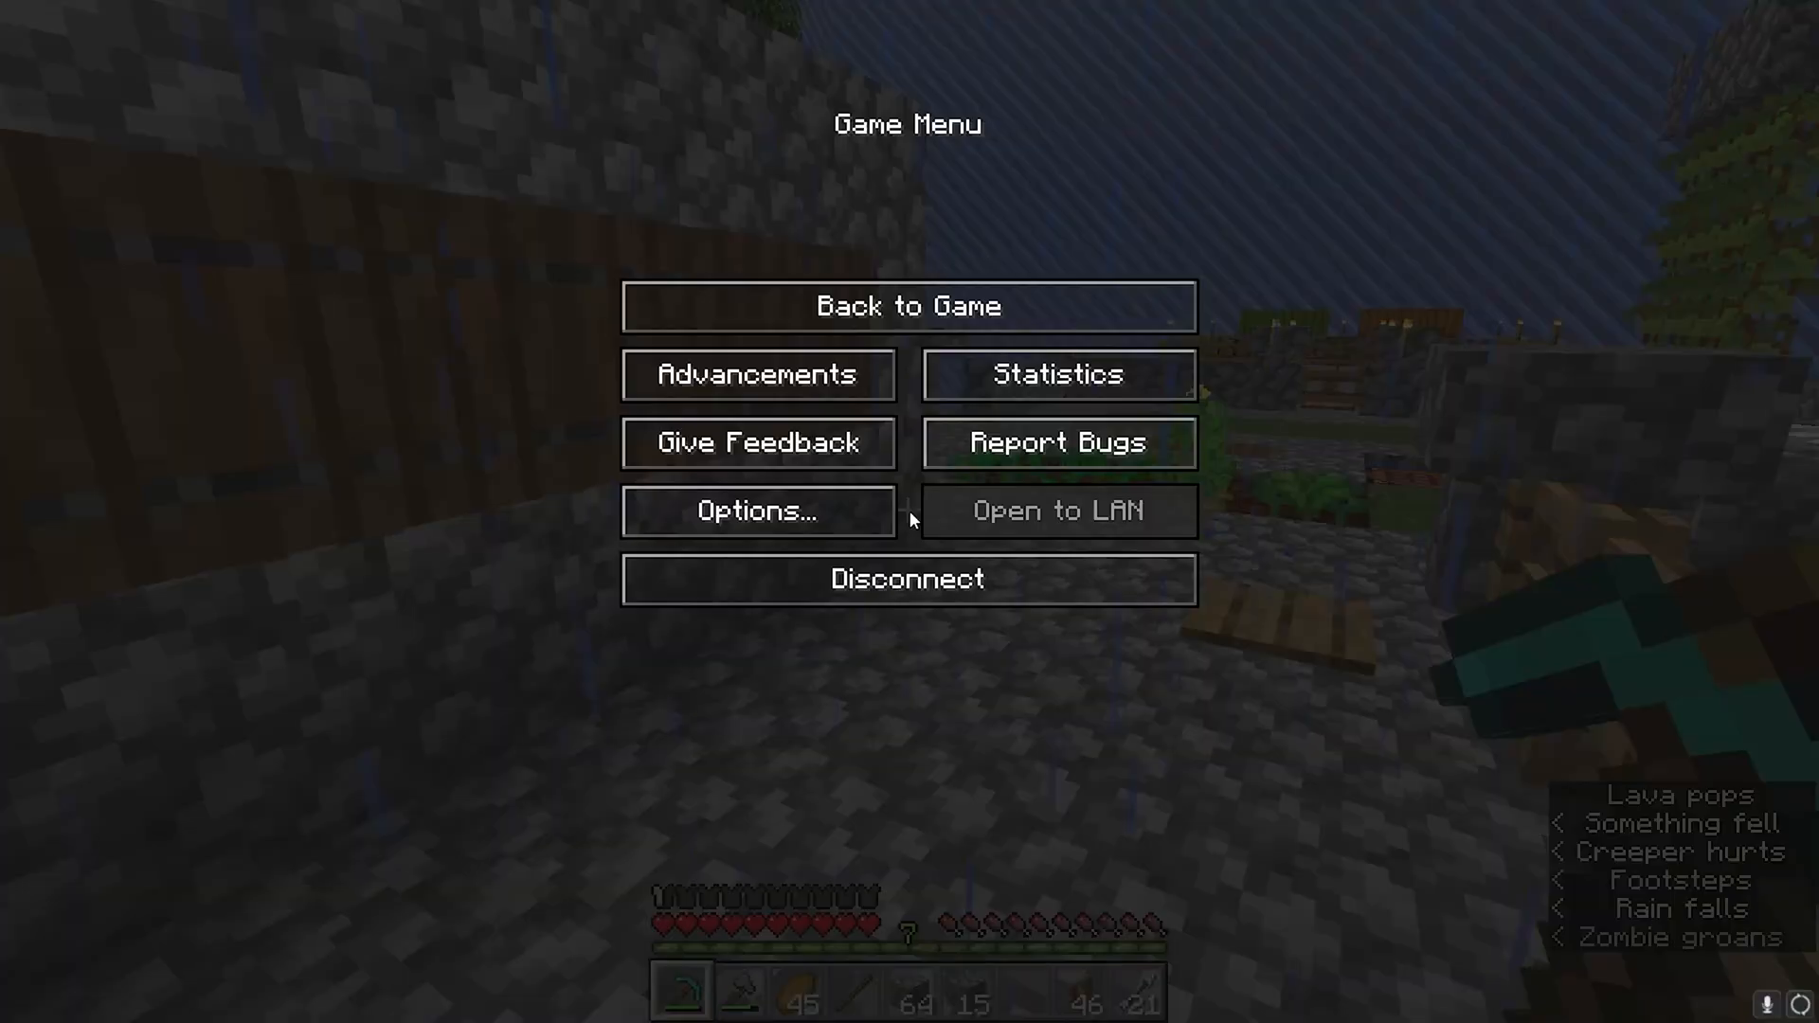
left_click(758, 509)
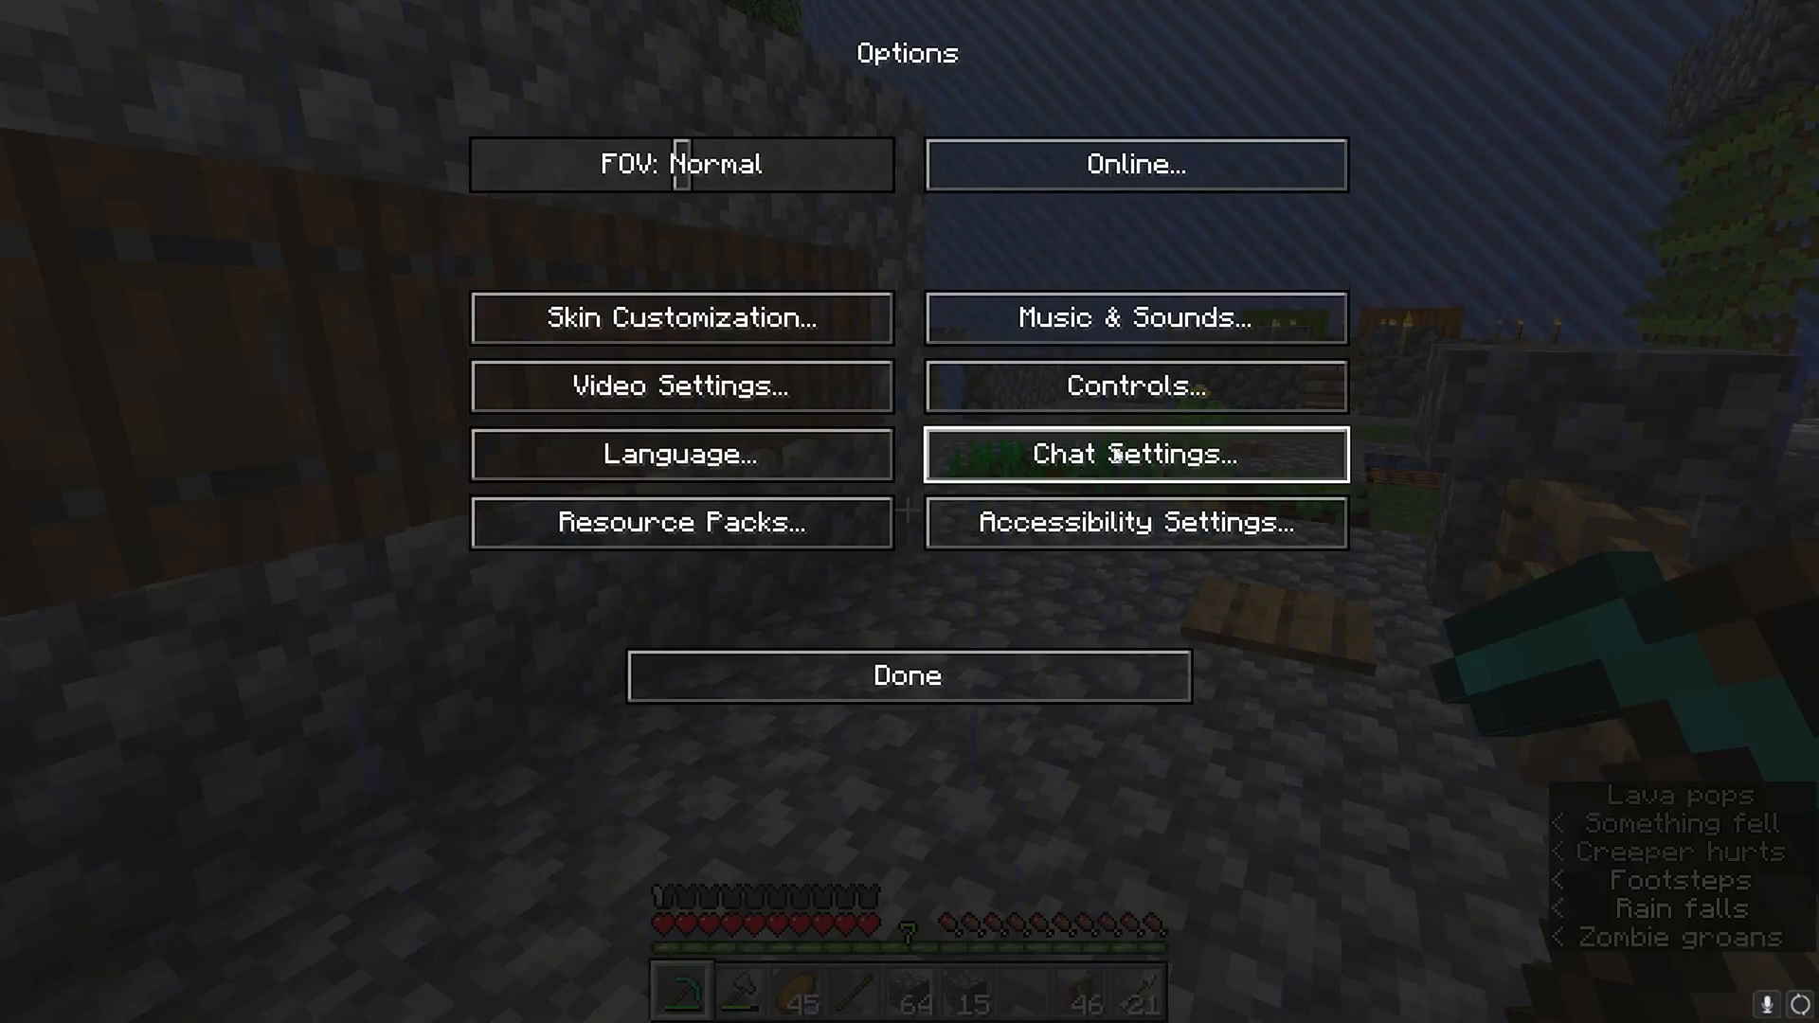
left_click(680, 523)
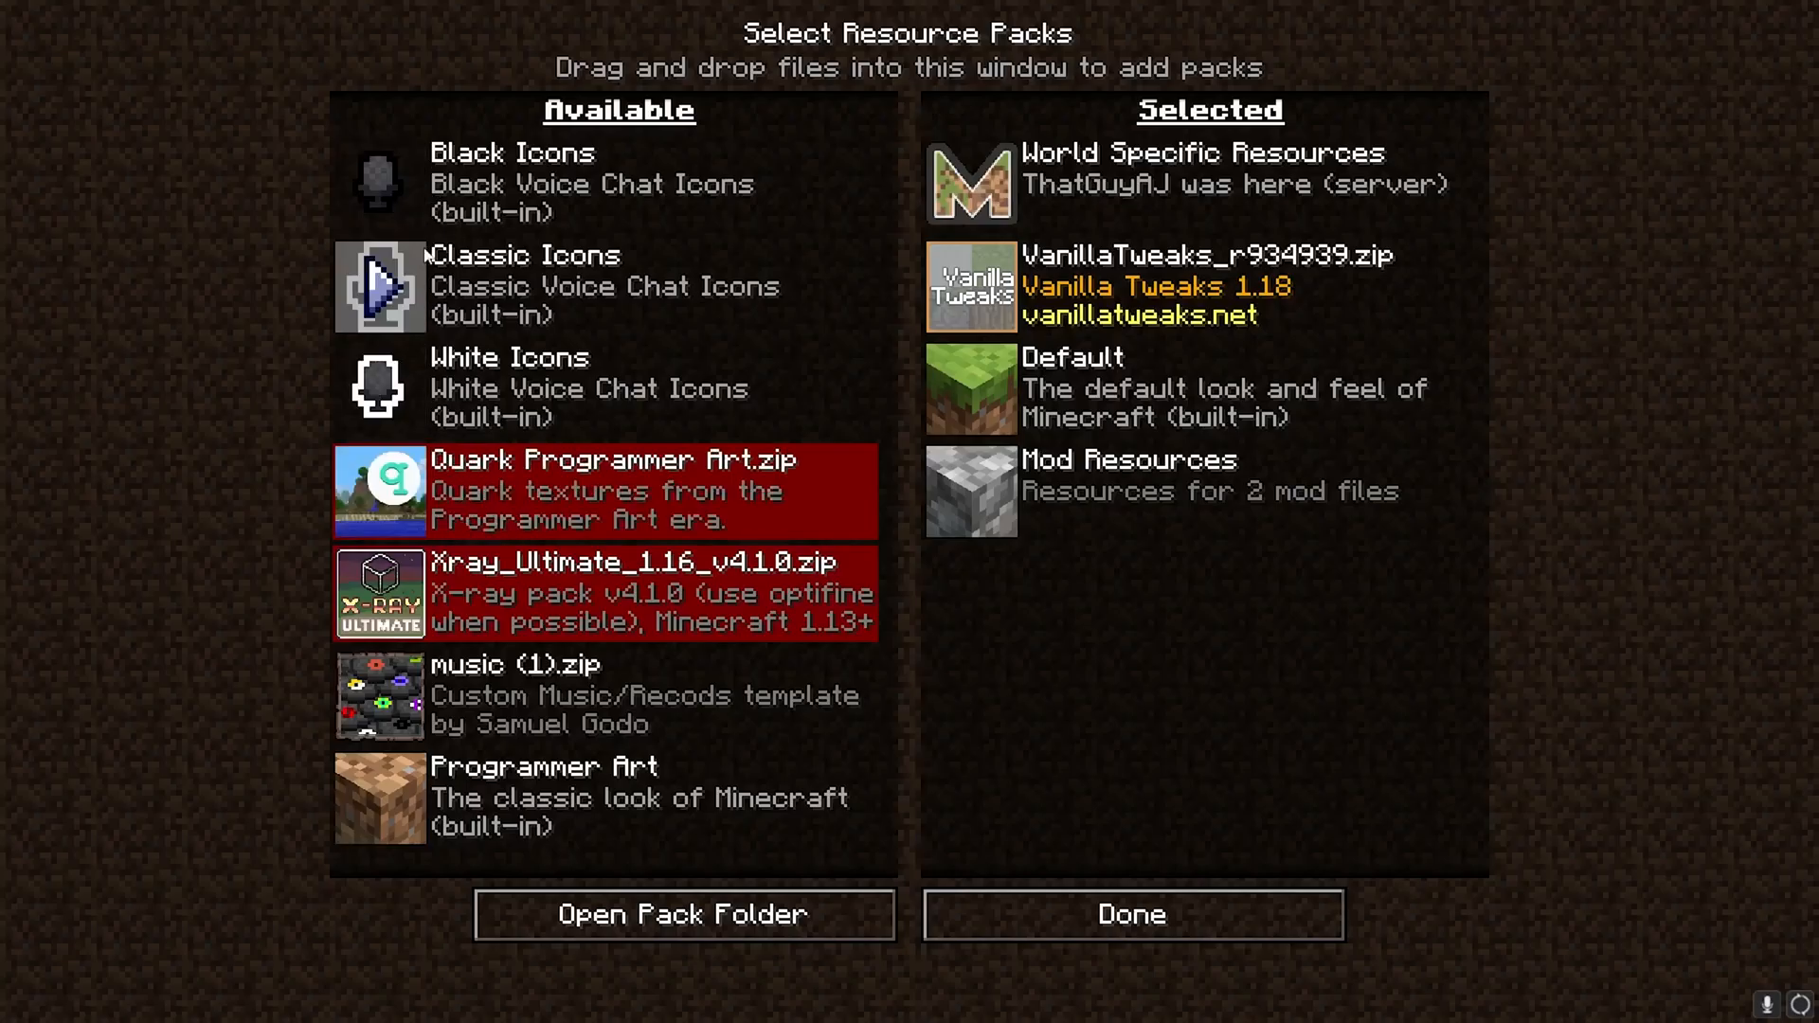
mouse_move(403, 250)
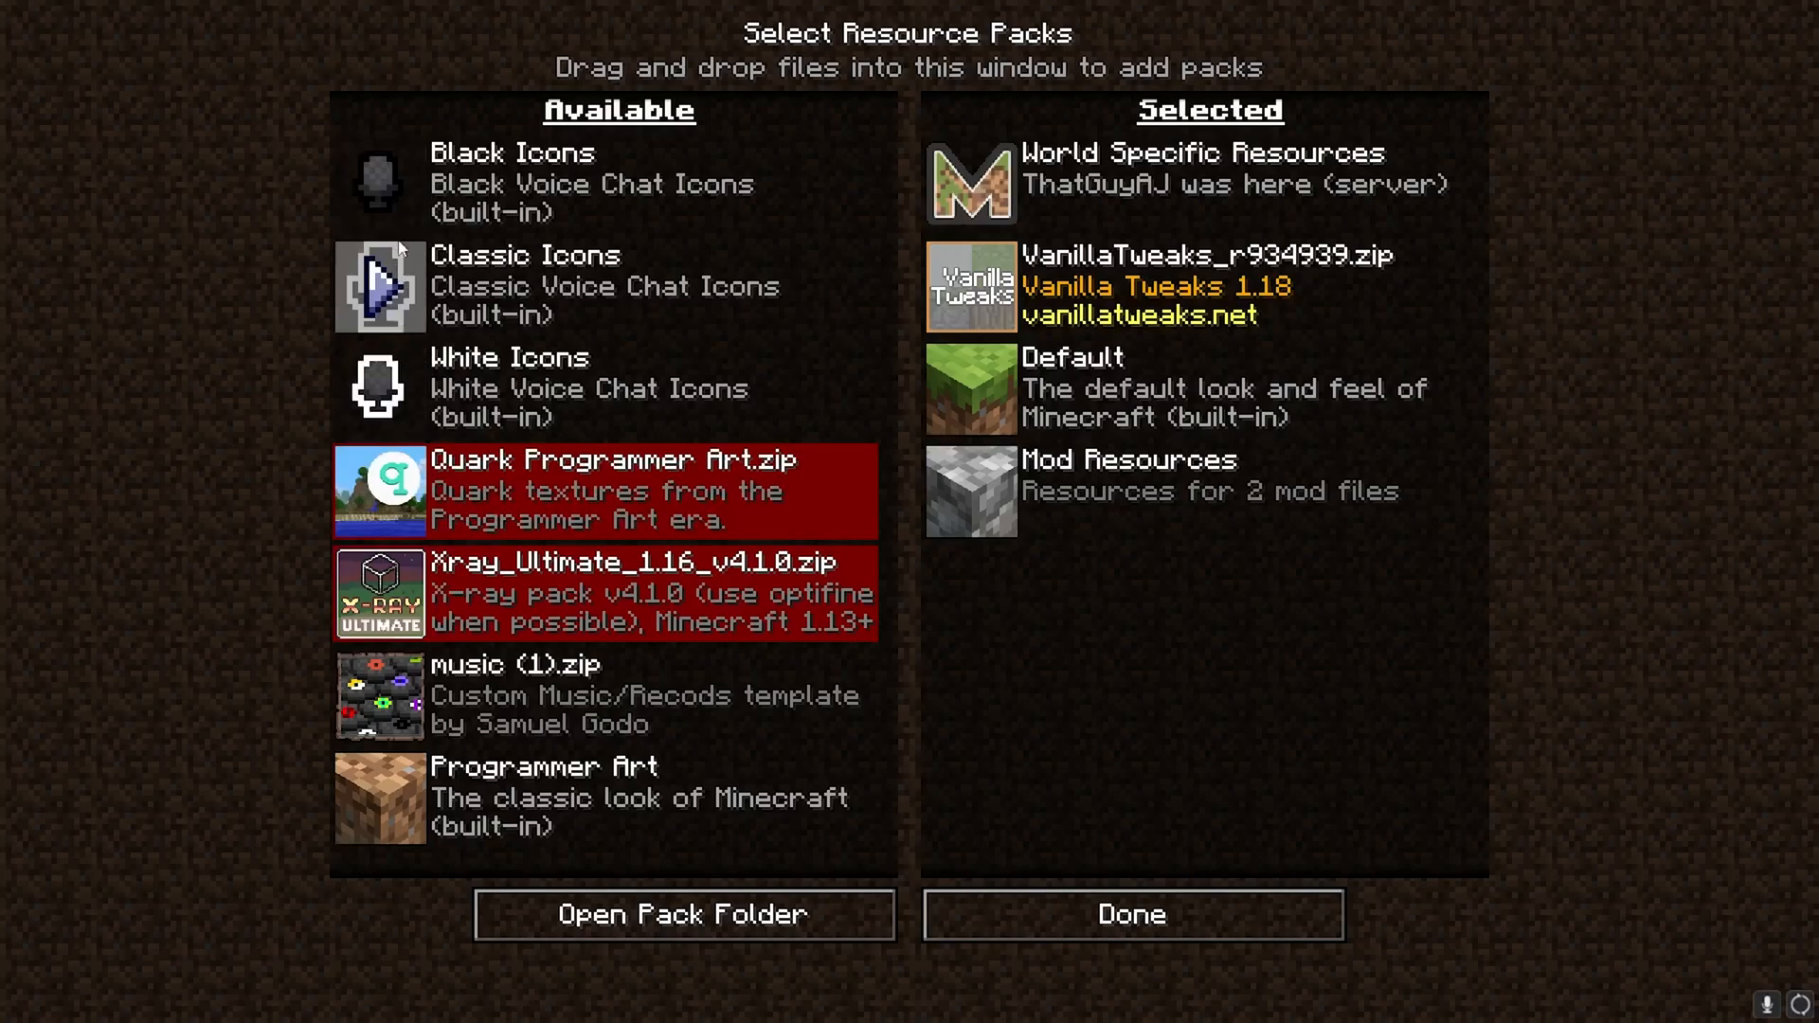
mouse_move(383, 185)
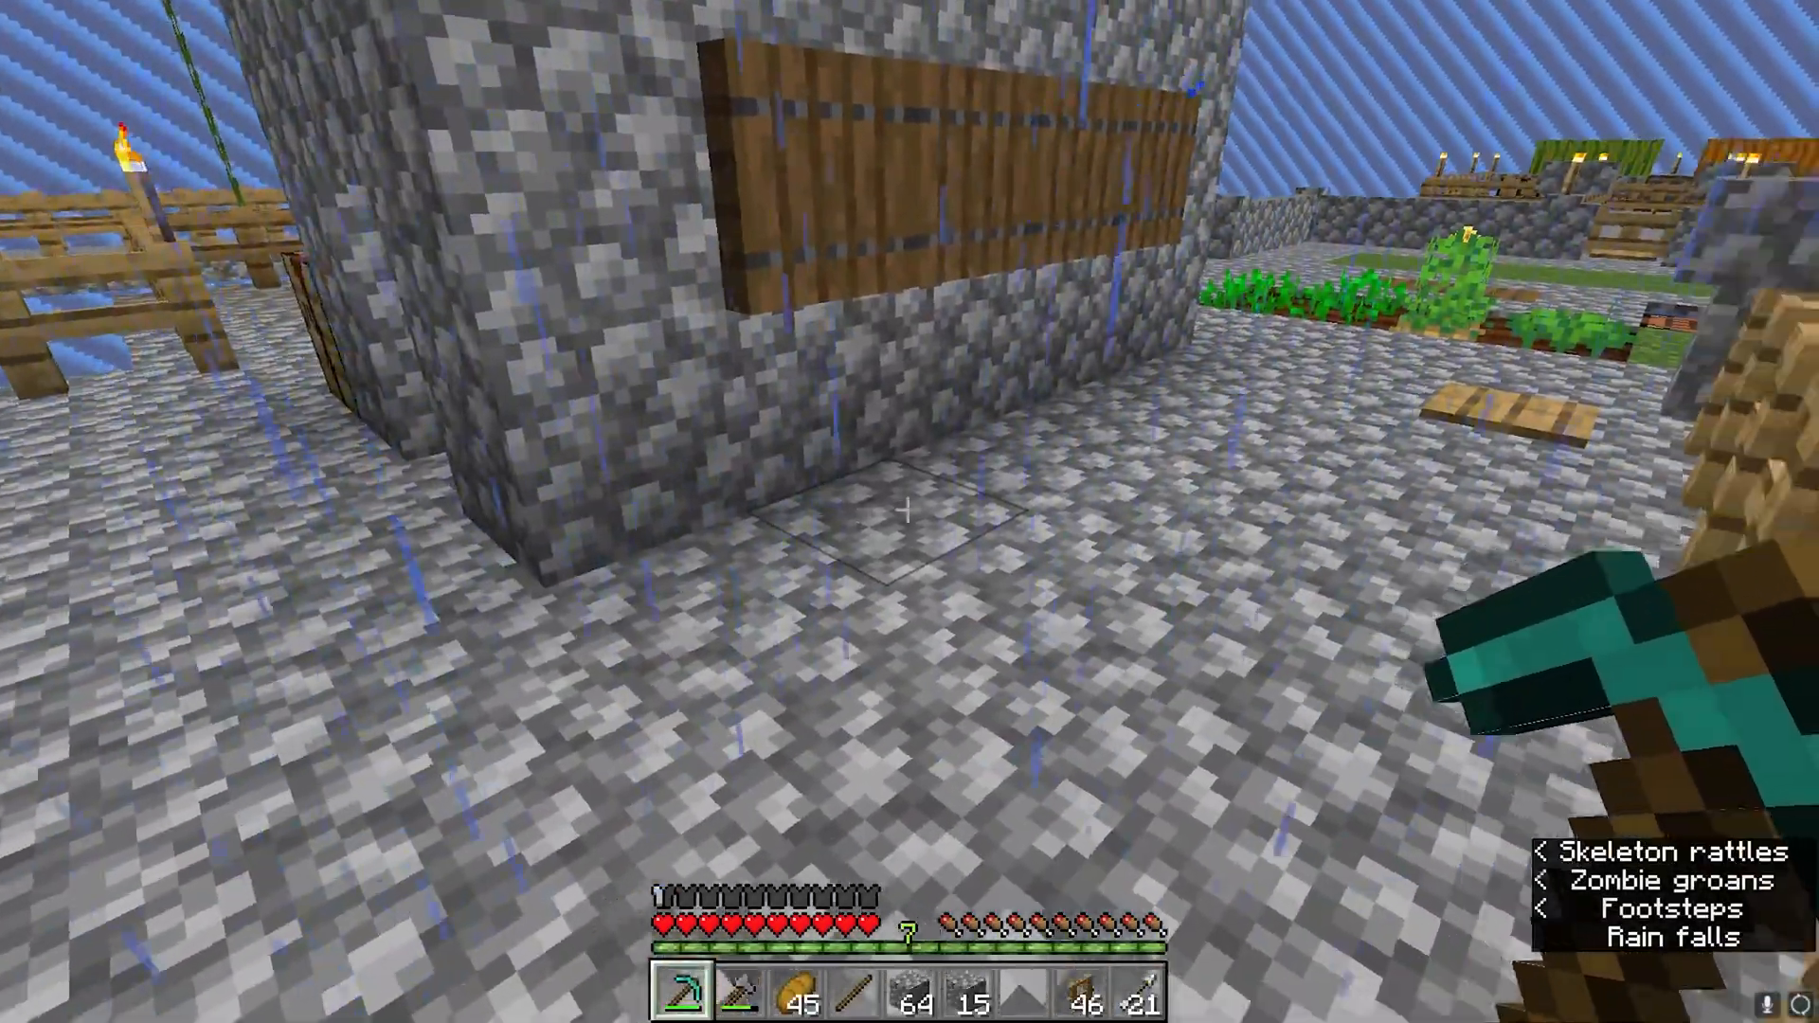
key("Escape")
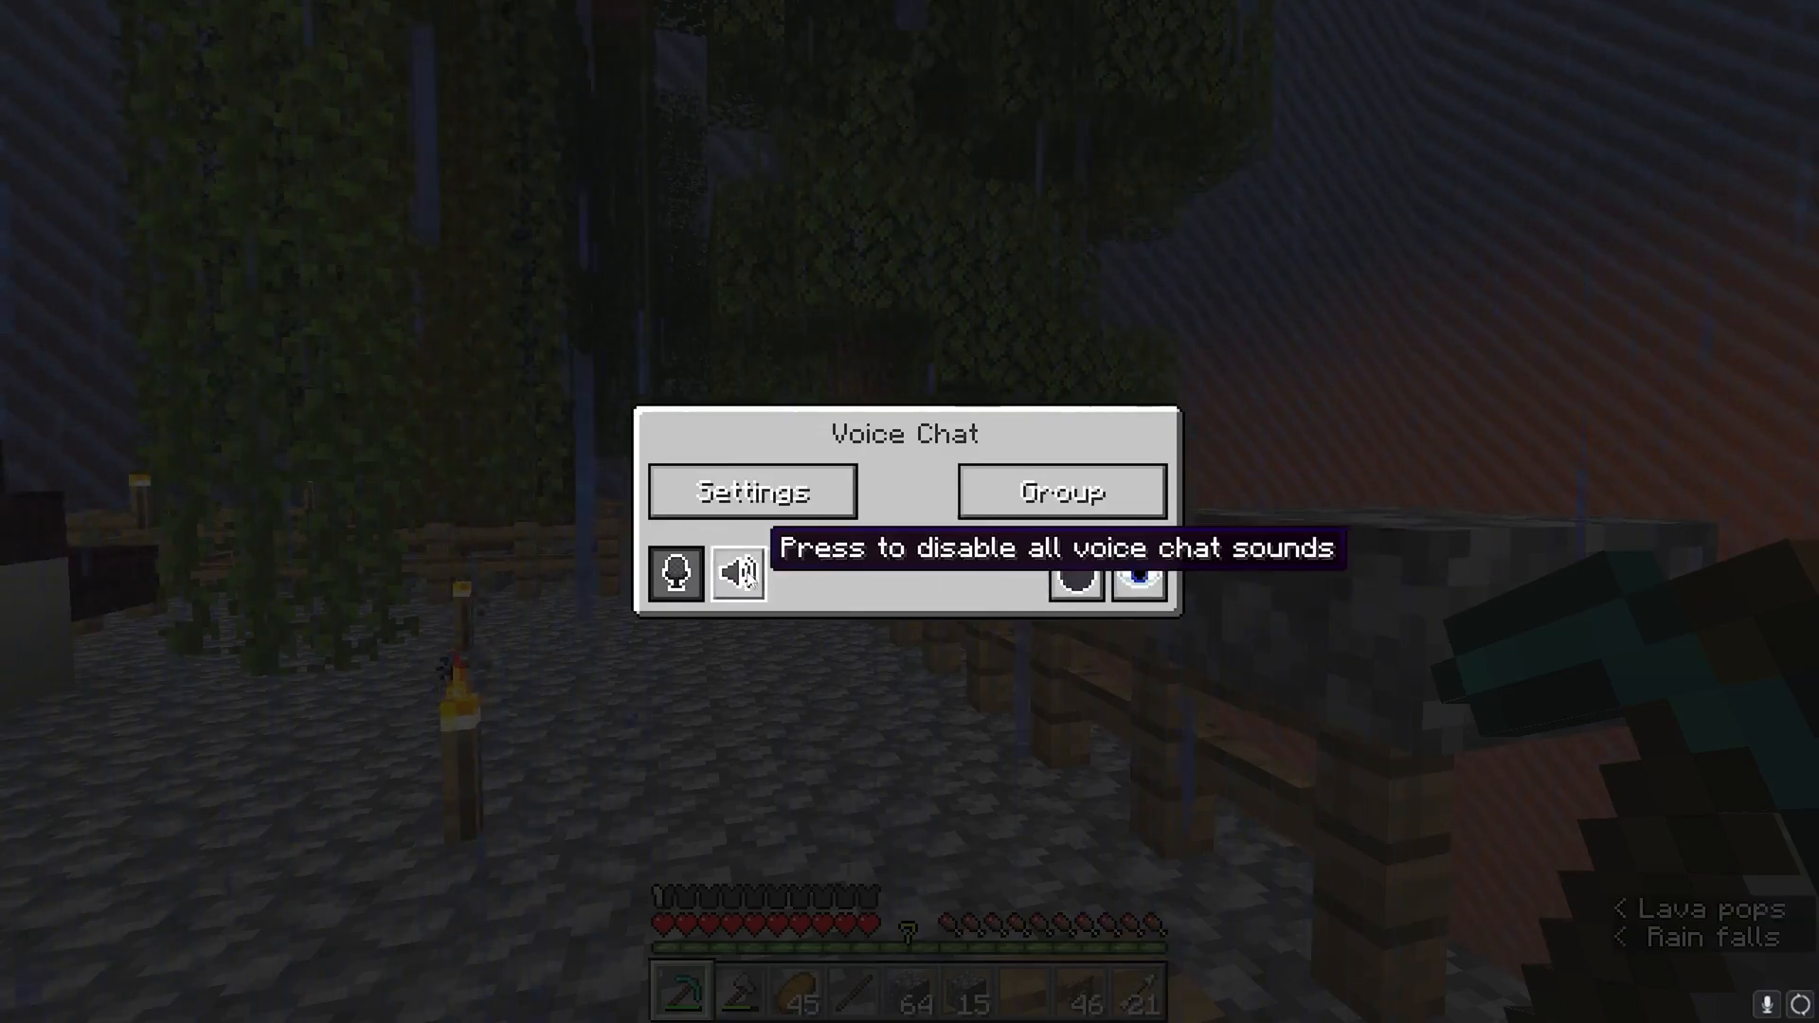
Step: In voice chat settings, run a quick microphone test
left_click(750, 491)
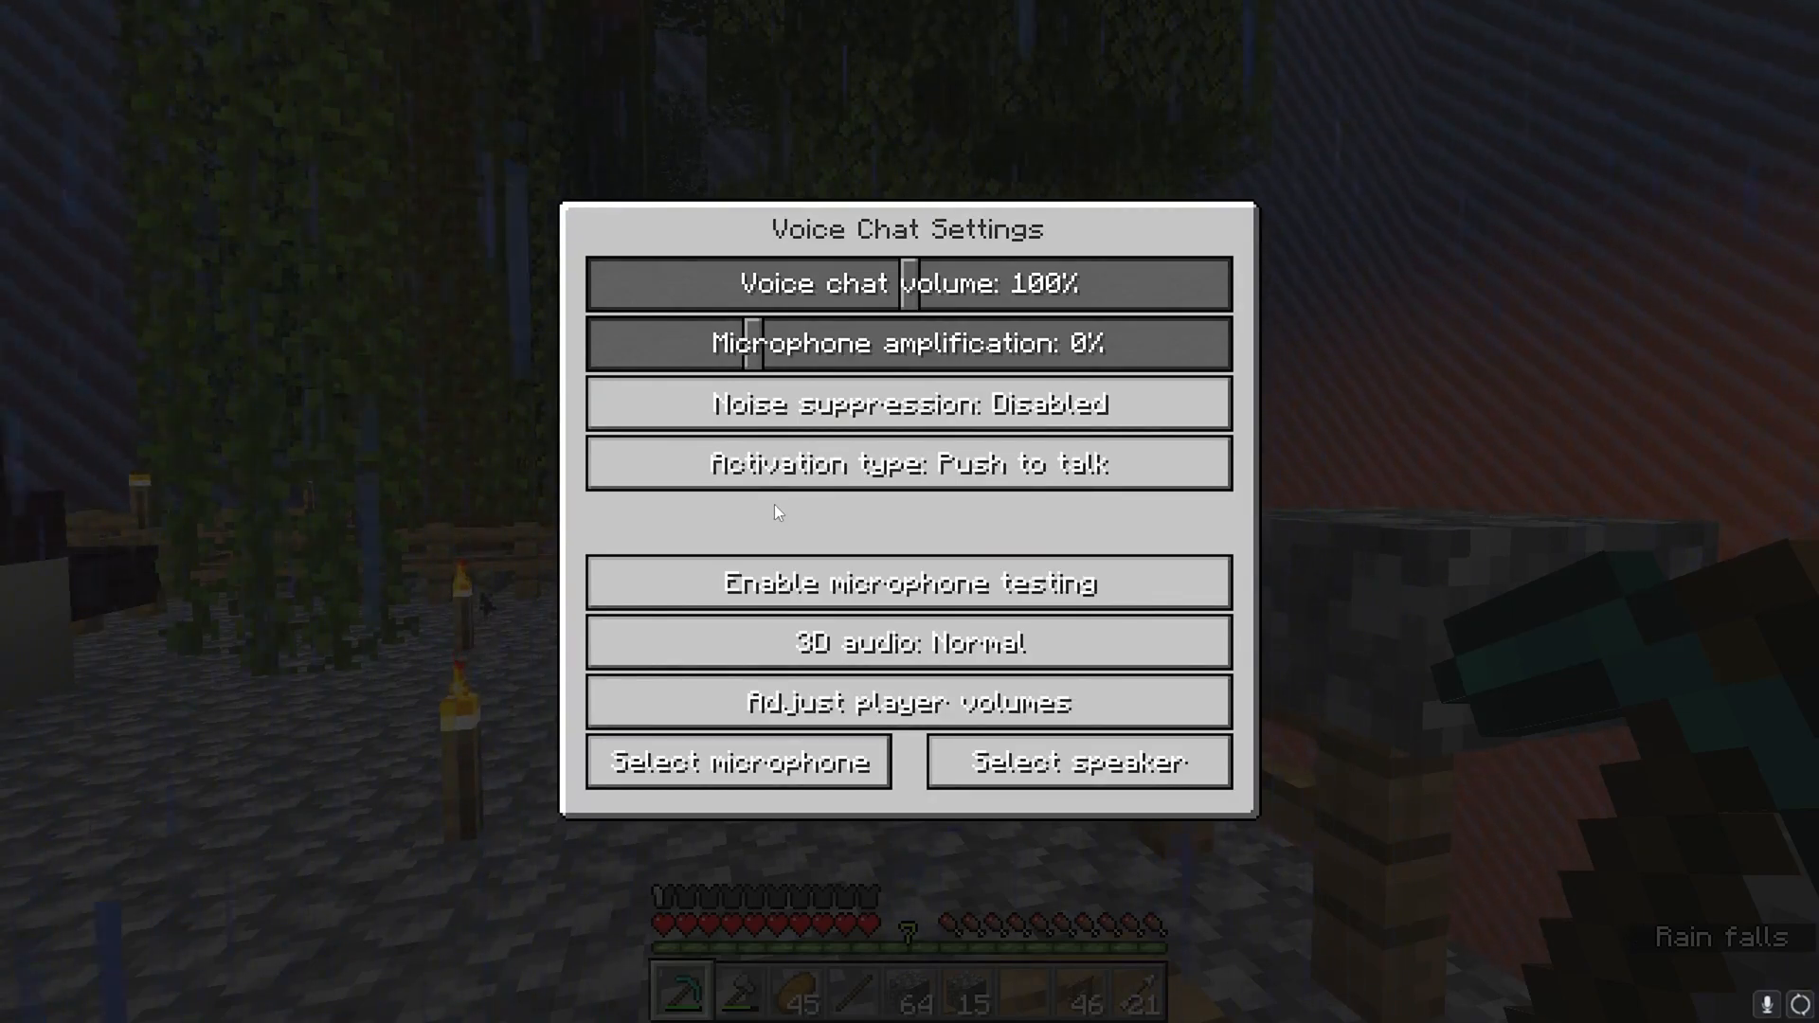
left_click(907, 582)
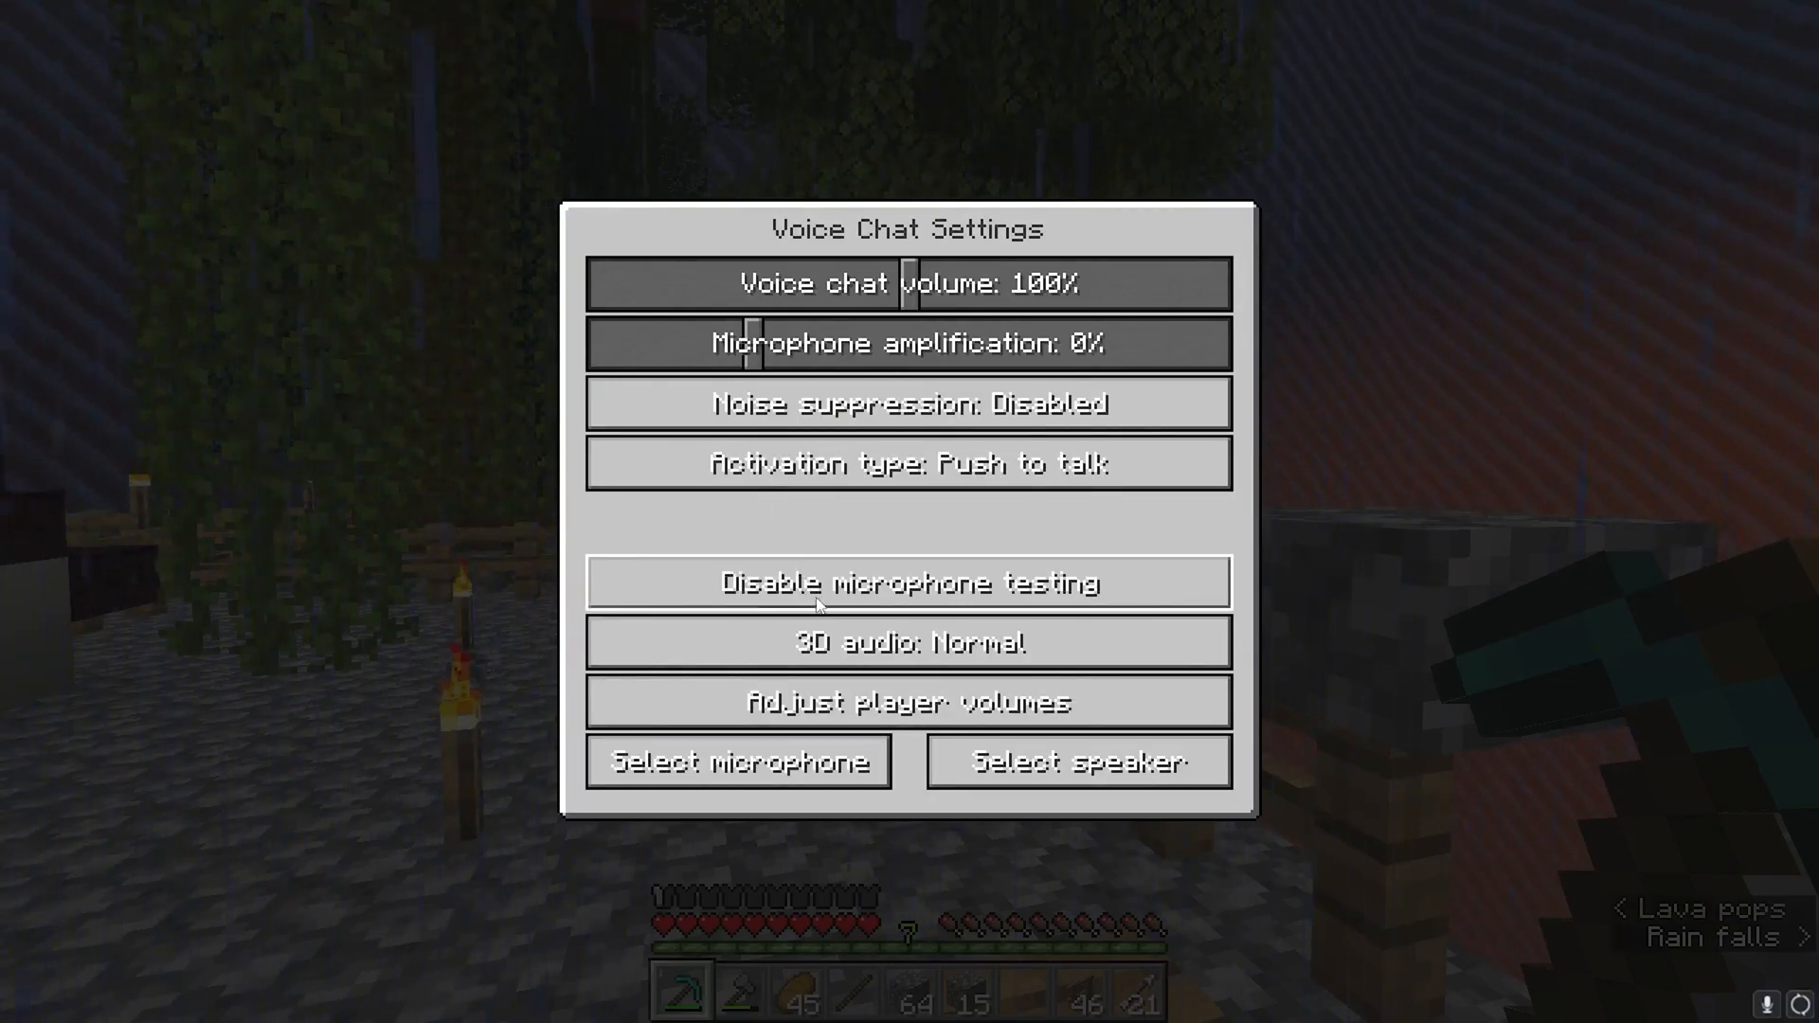
left_click(908, 581)
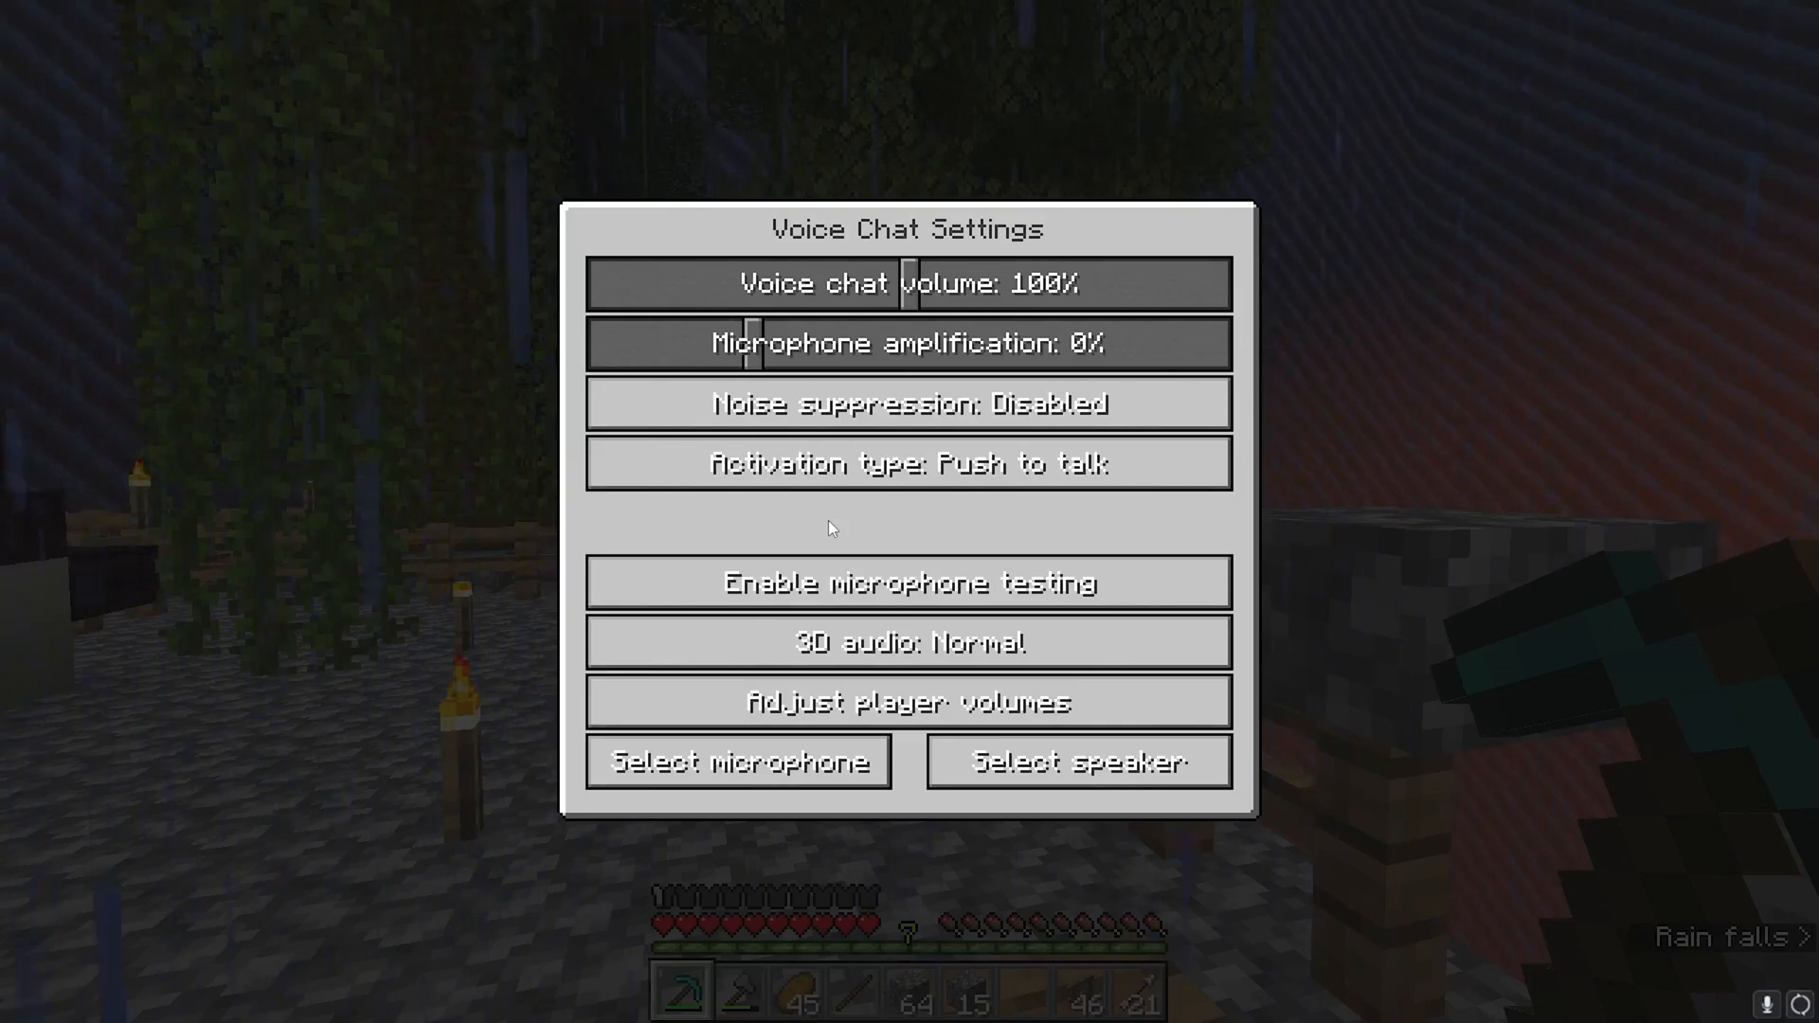
Step: Set Noise suppression to Enabled and Activation type to Voice, then return in-world
left_click(908, 404)
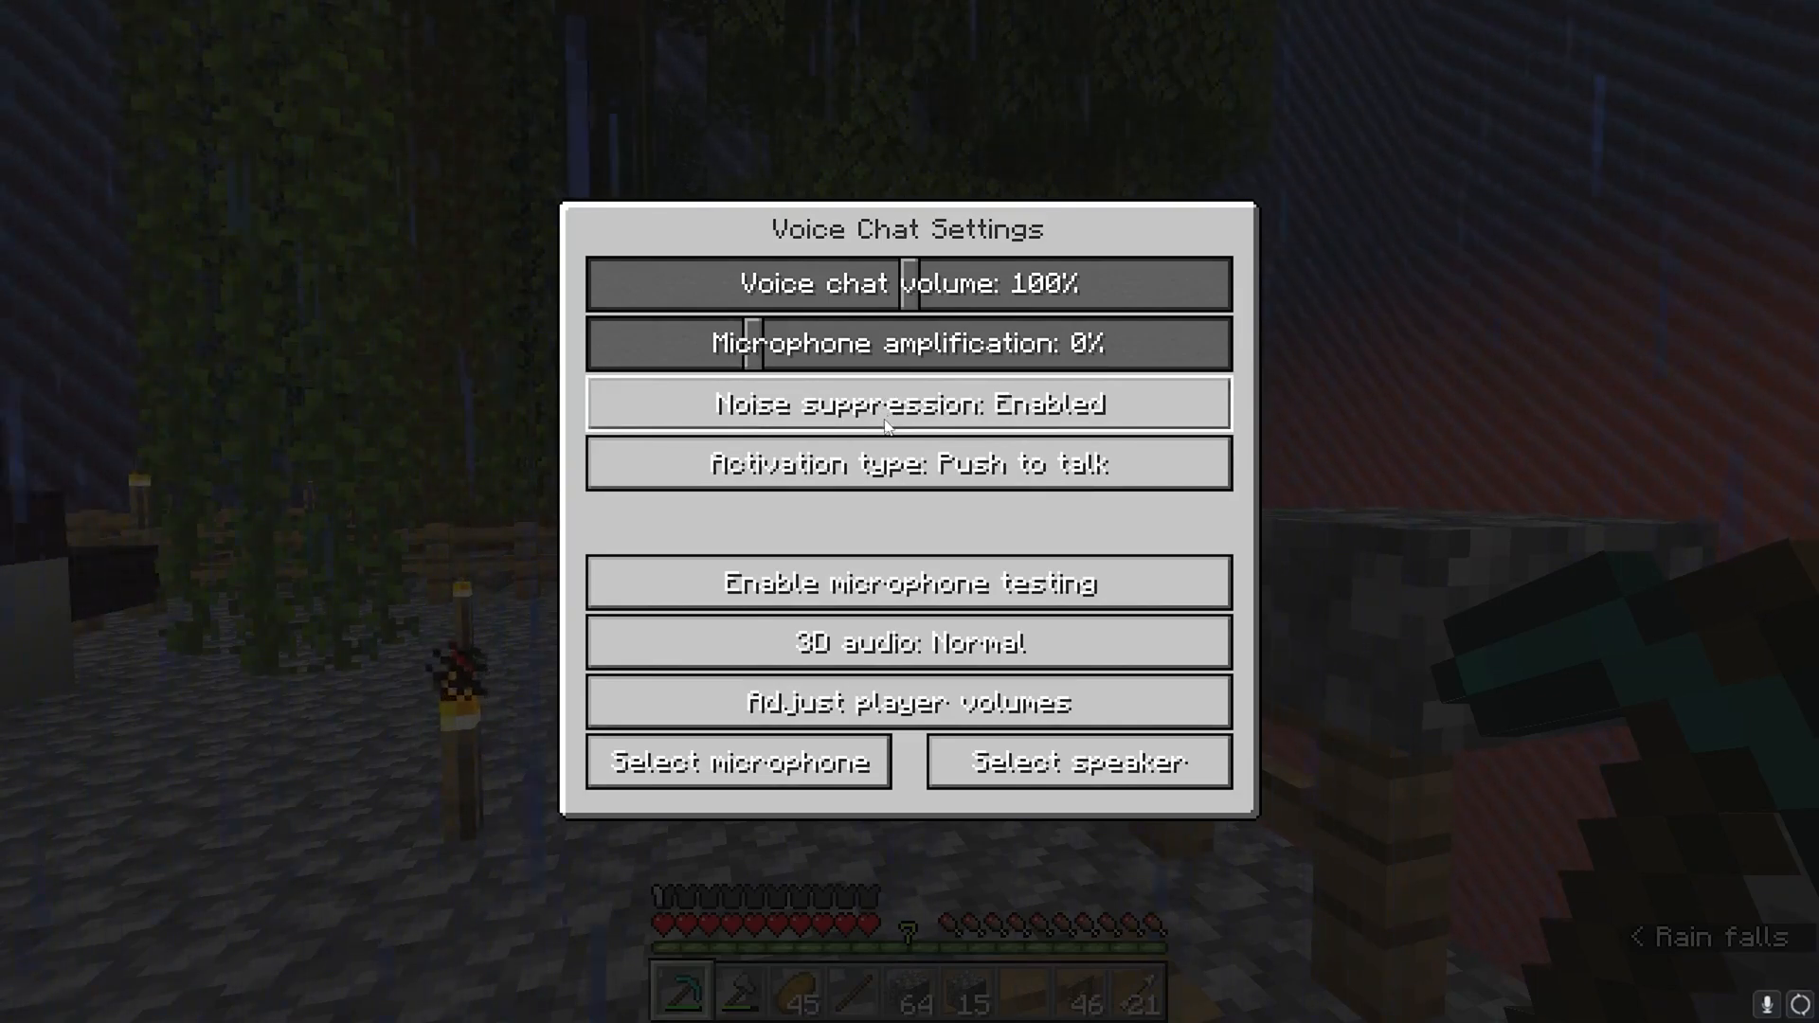
left_click(907, 464)
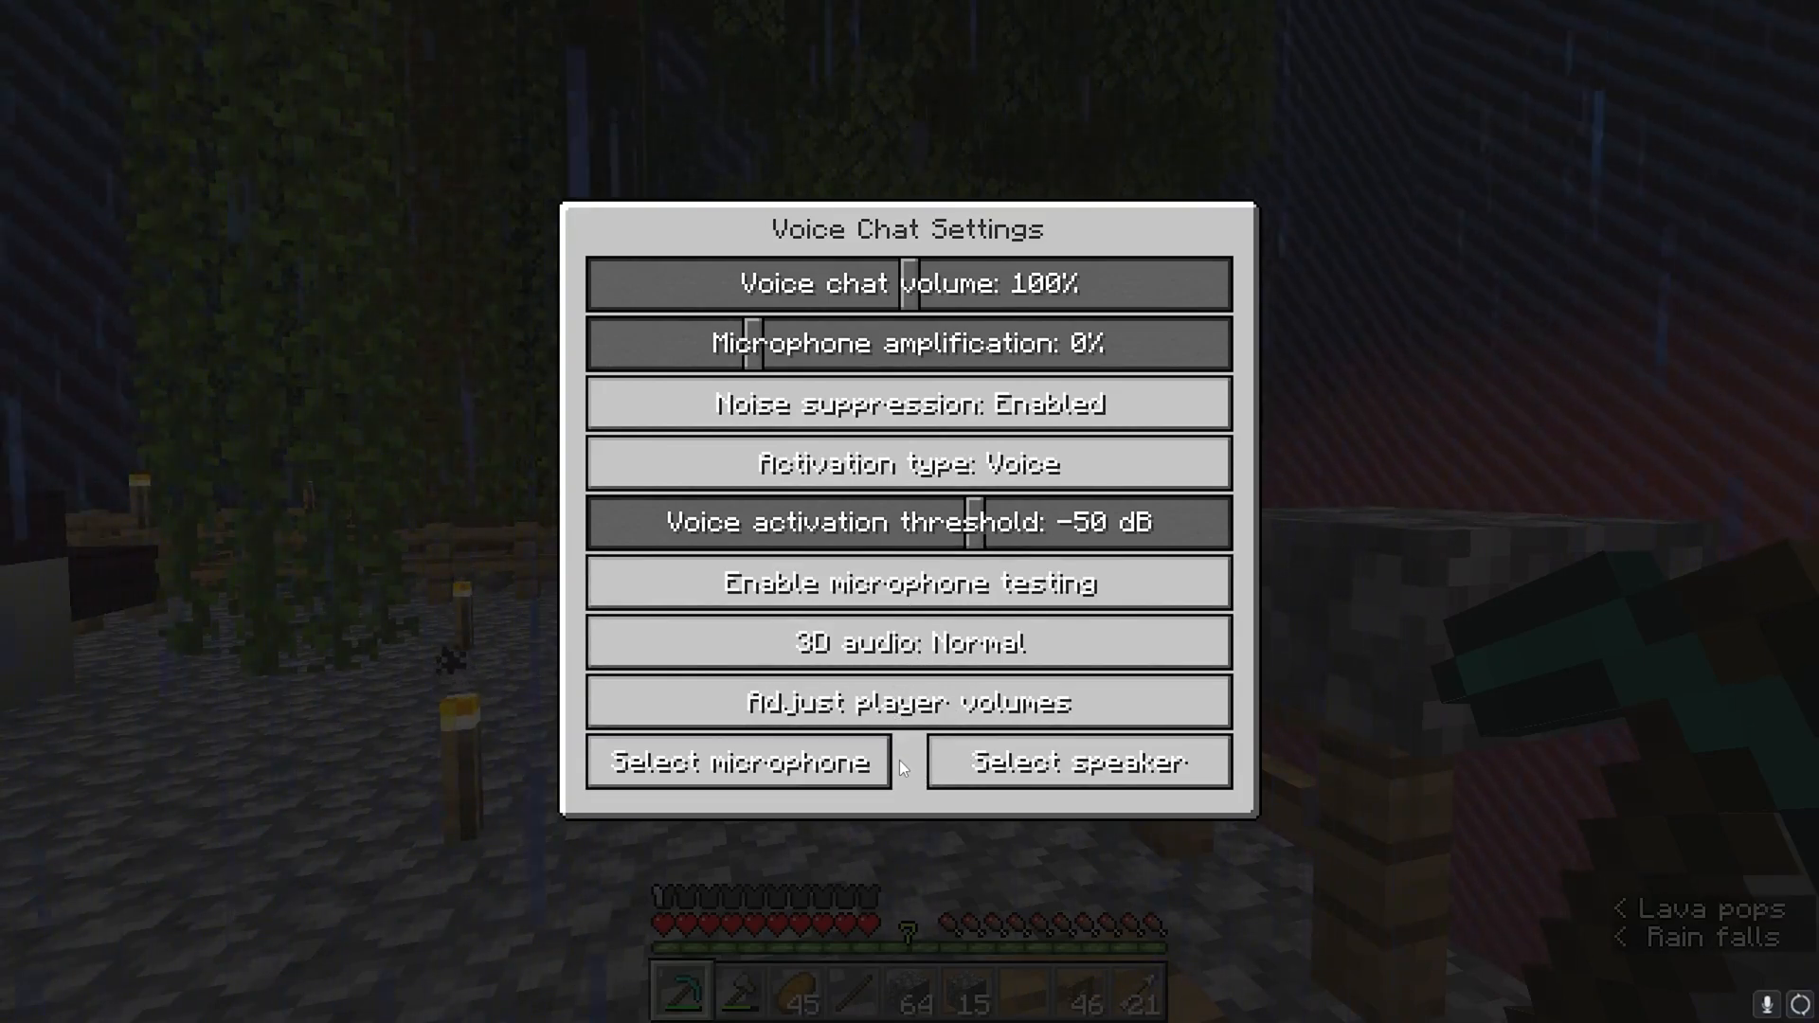
key("Escape")
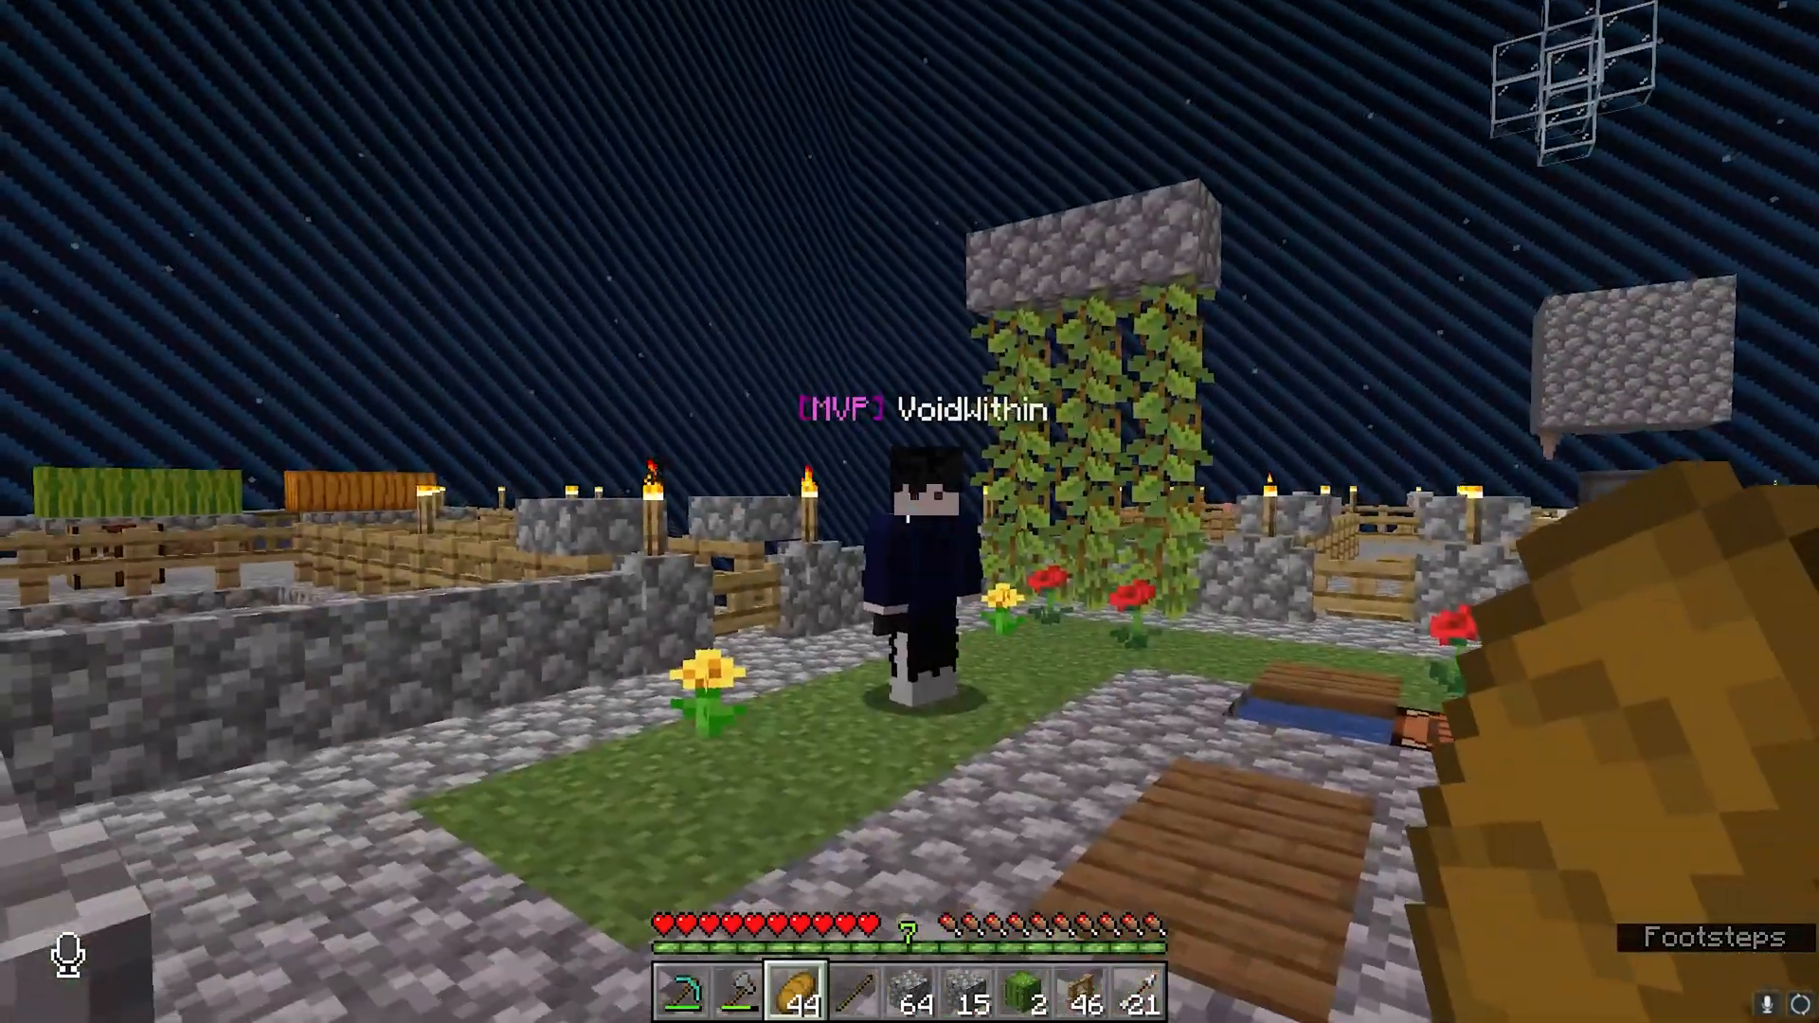
mouse_move(906, 510)
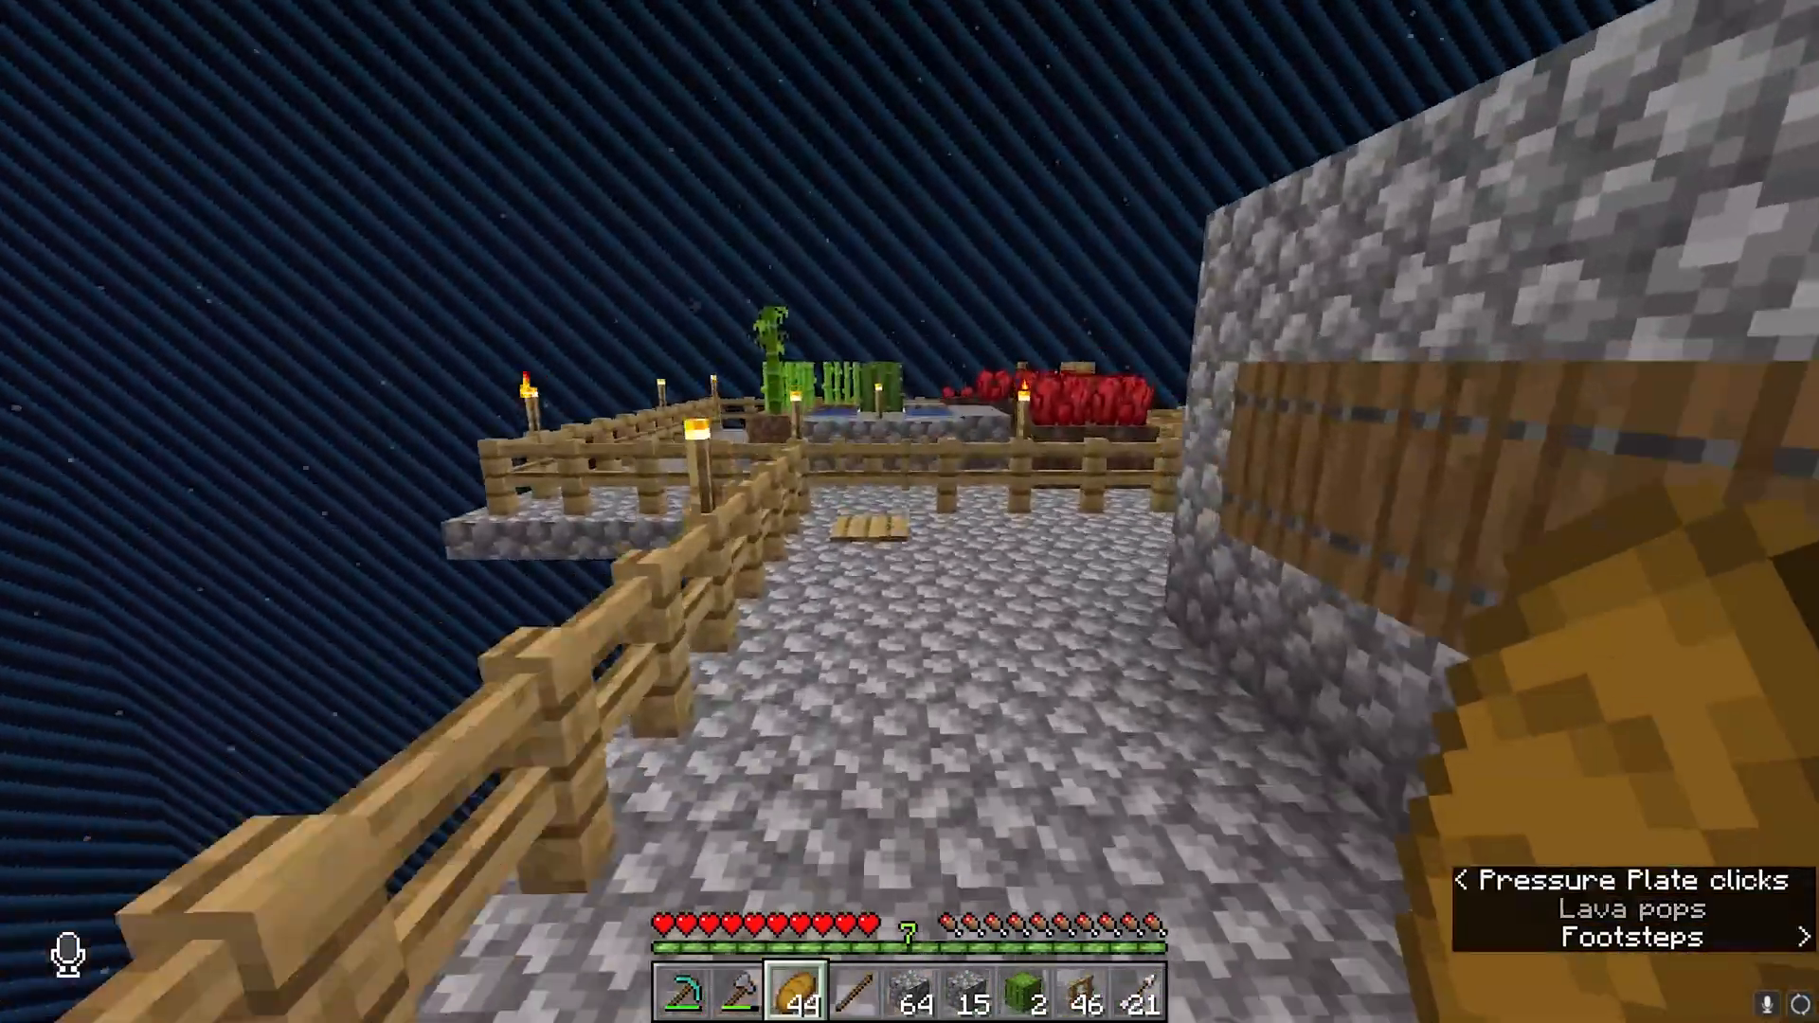
mouse_move(910, 512)
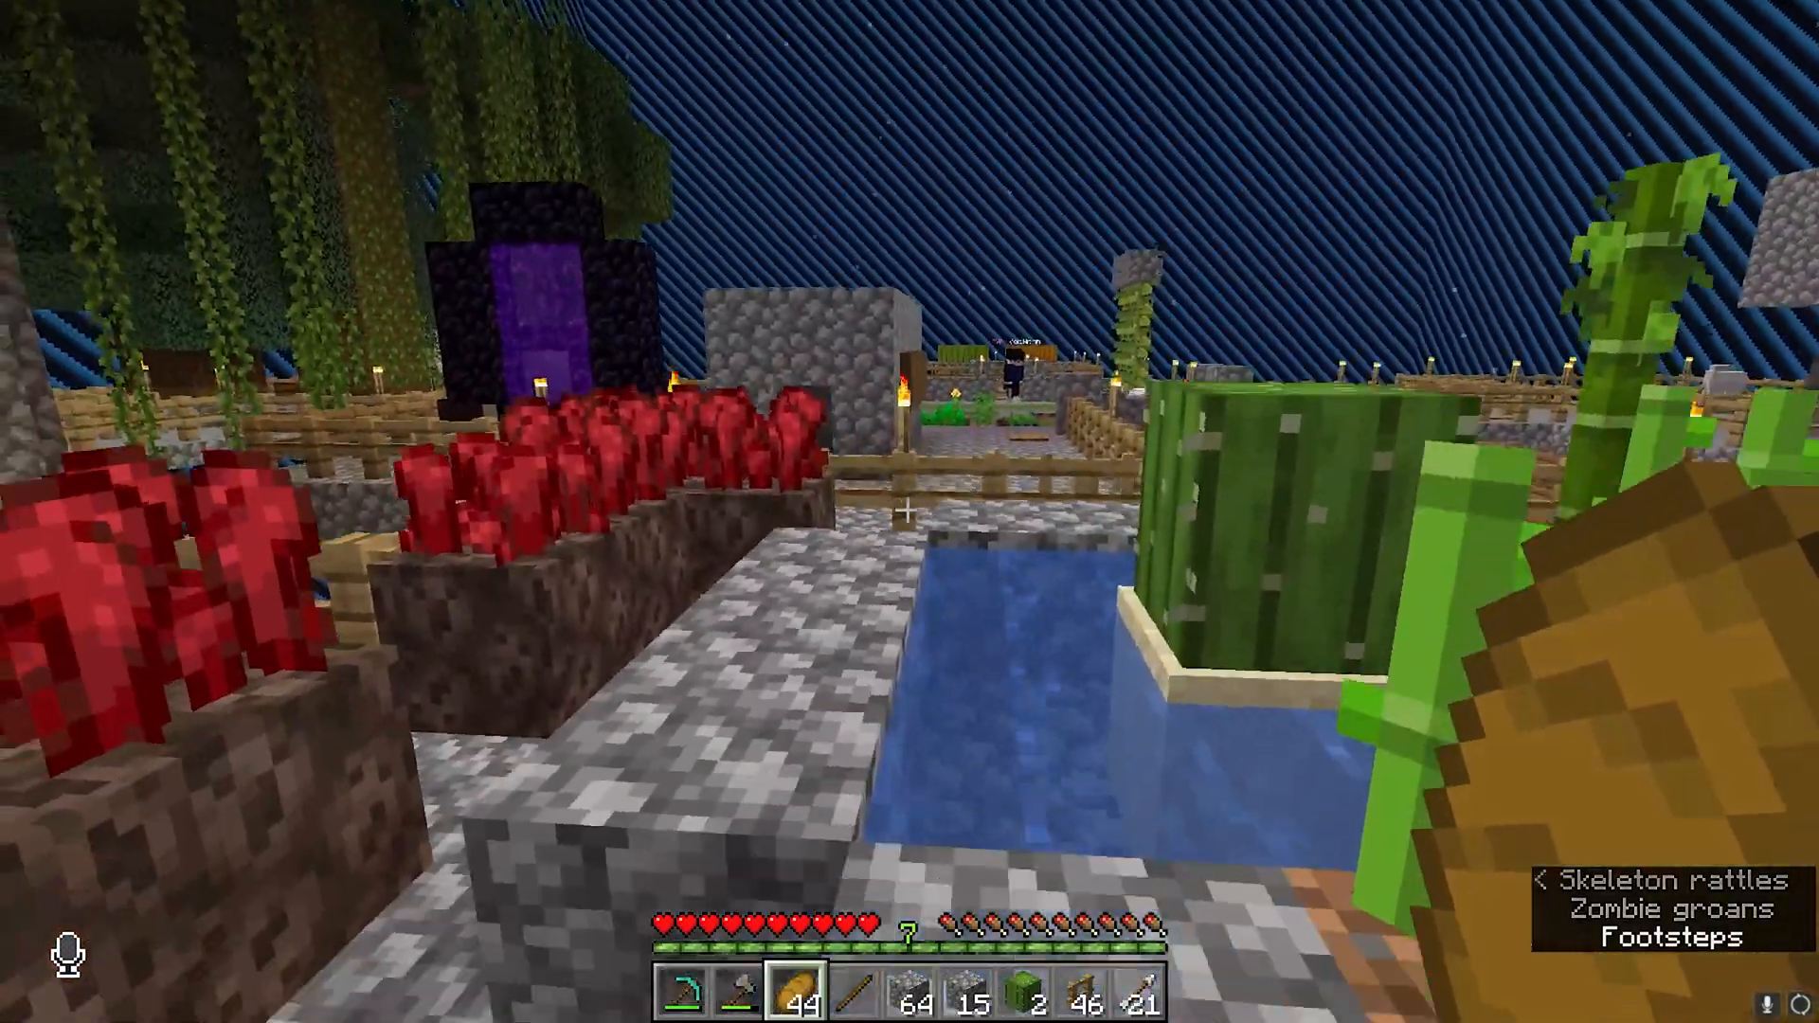
mouse_move(910, 512)
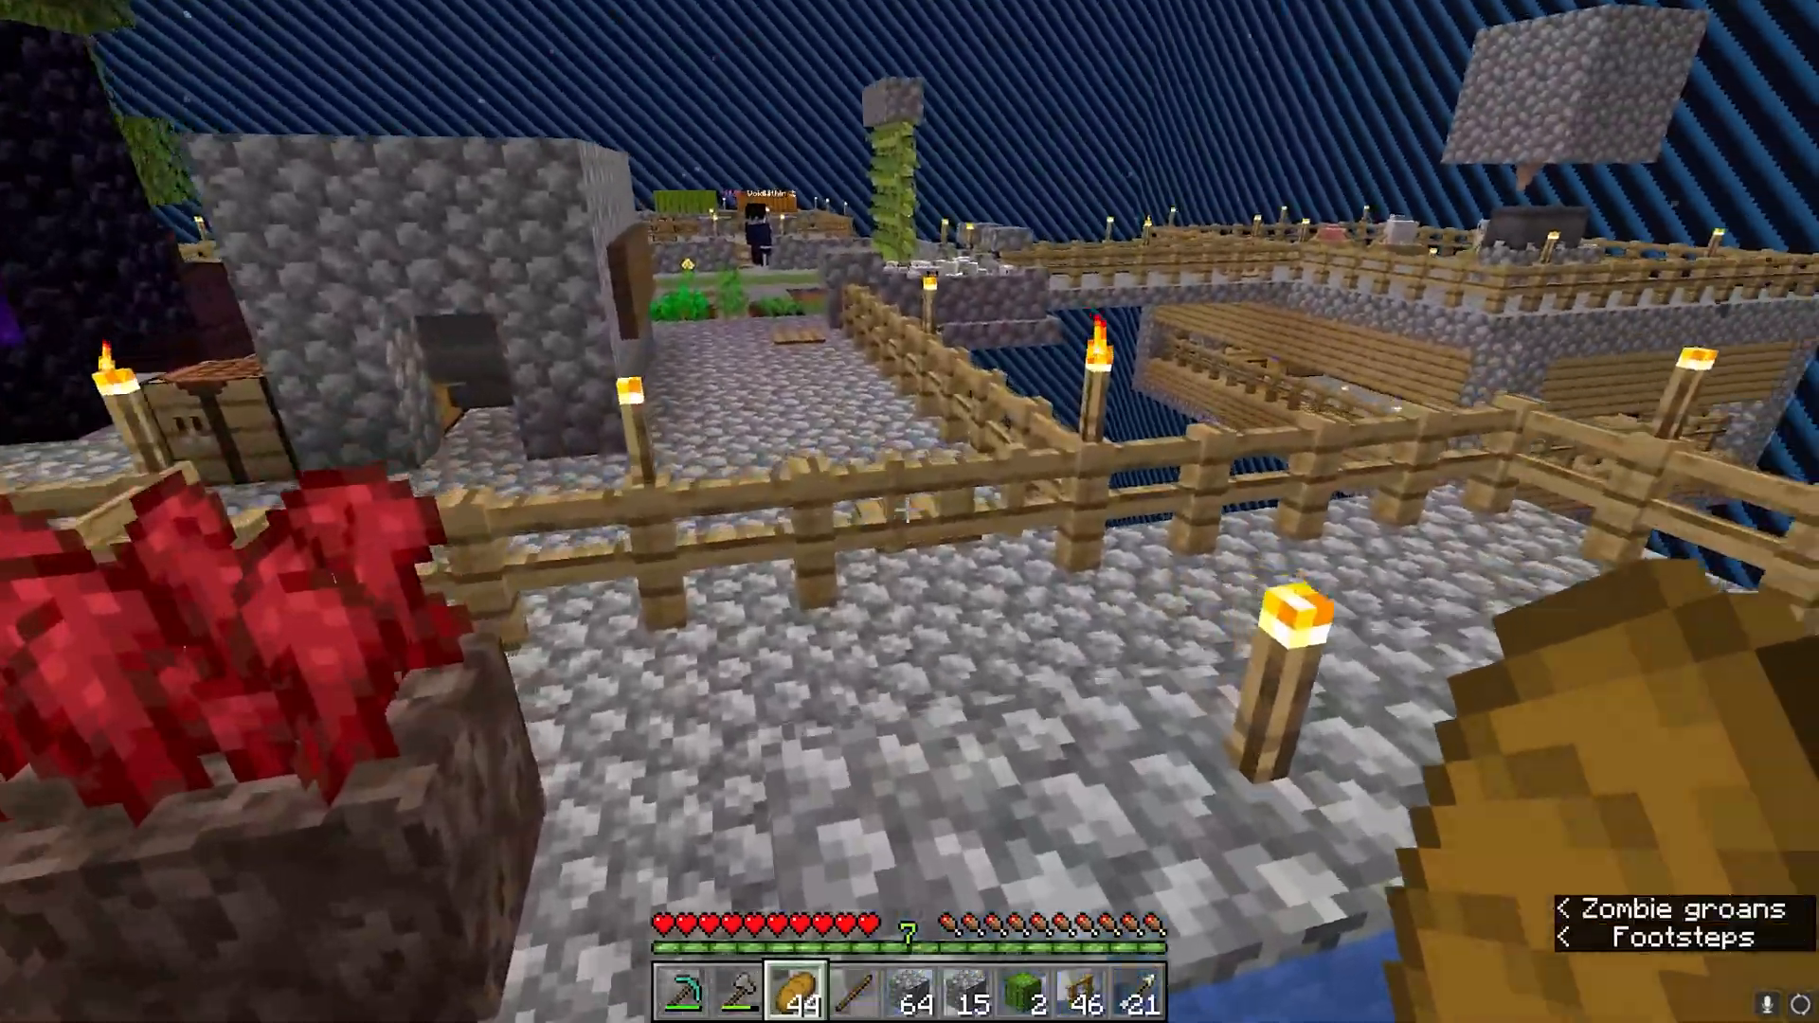
mouse_move(909, 511)
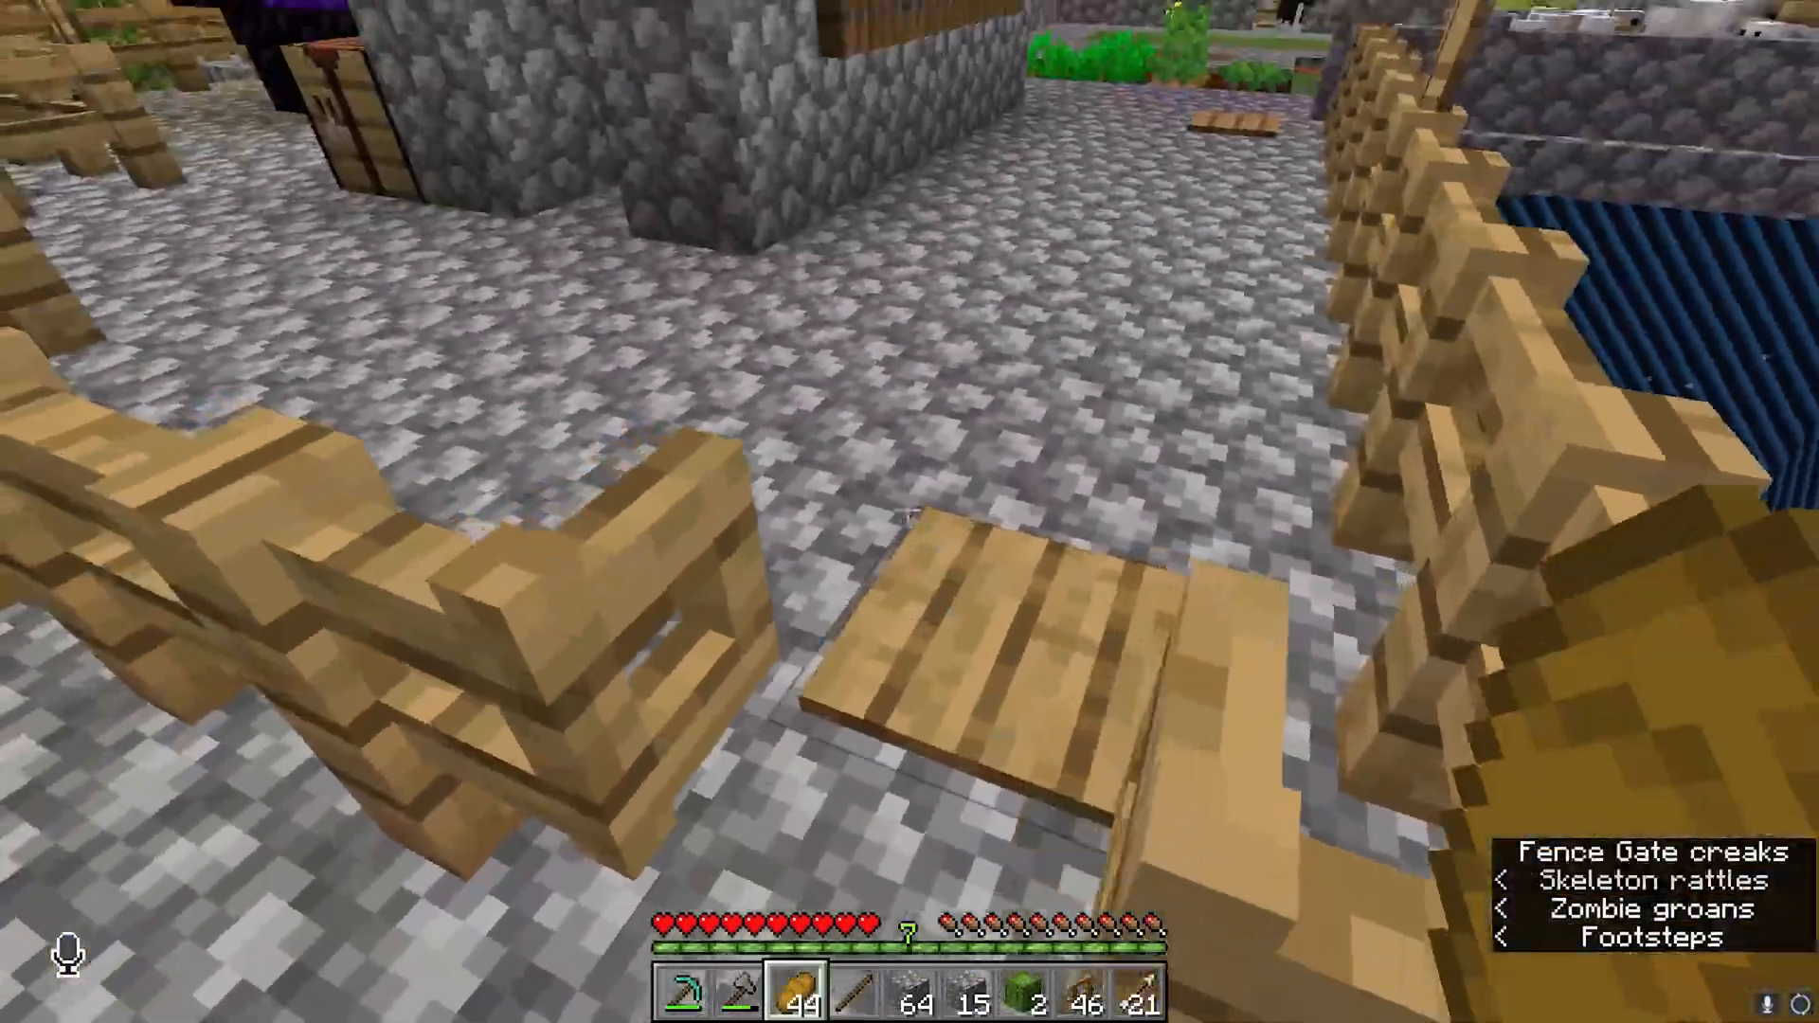